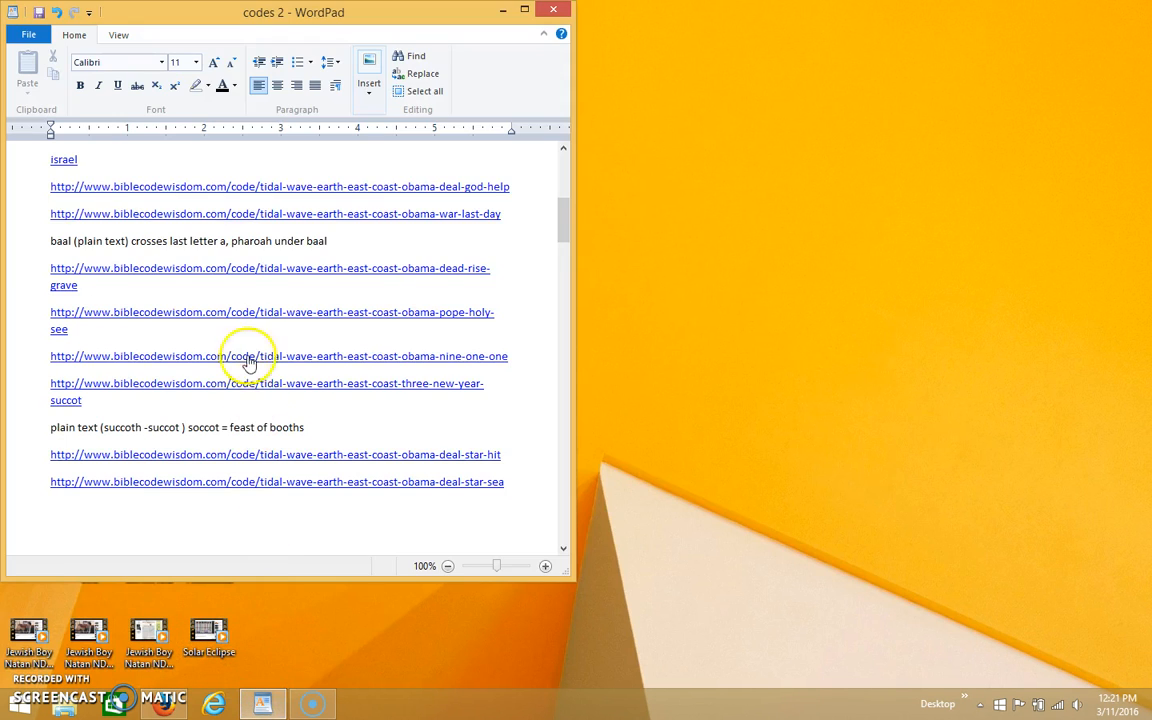
# Step: Scroll through the Bible Code Wisdom results page to review the current matrix
pyautogui.scroll(3)
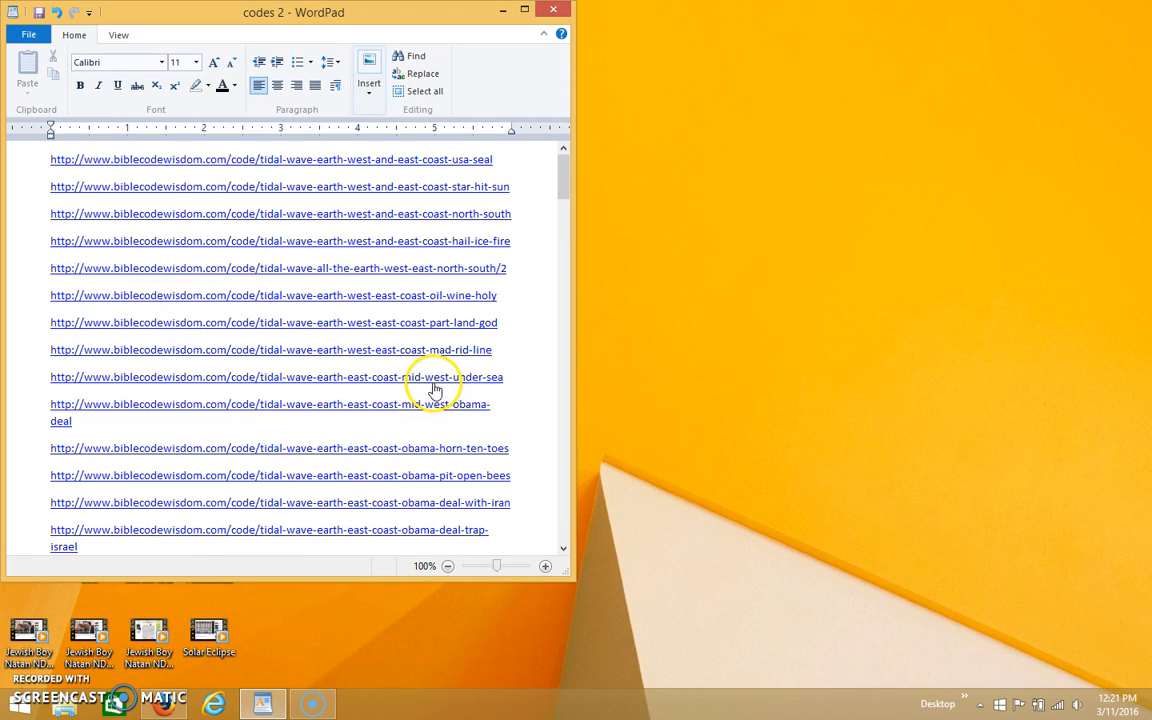
pyautogui.moveTo(350, 170)
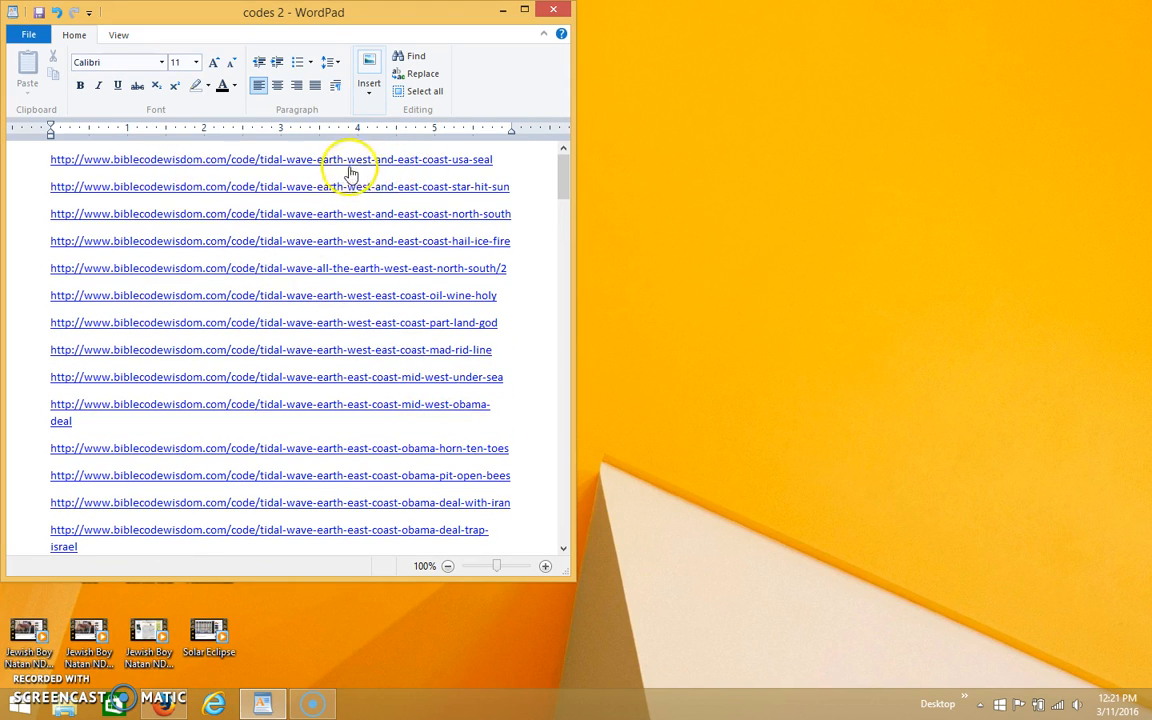
pyautogui.moveTo(388, 176)
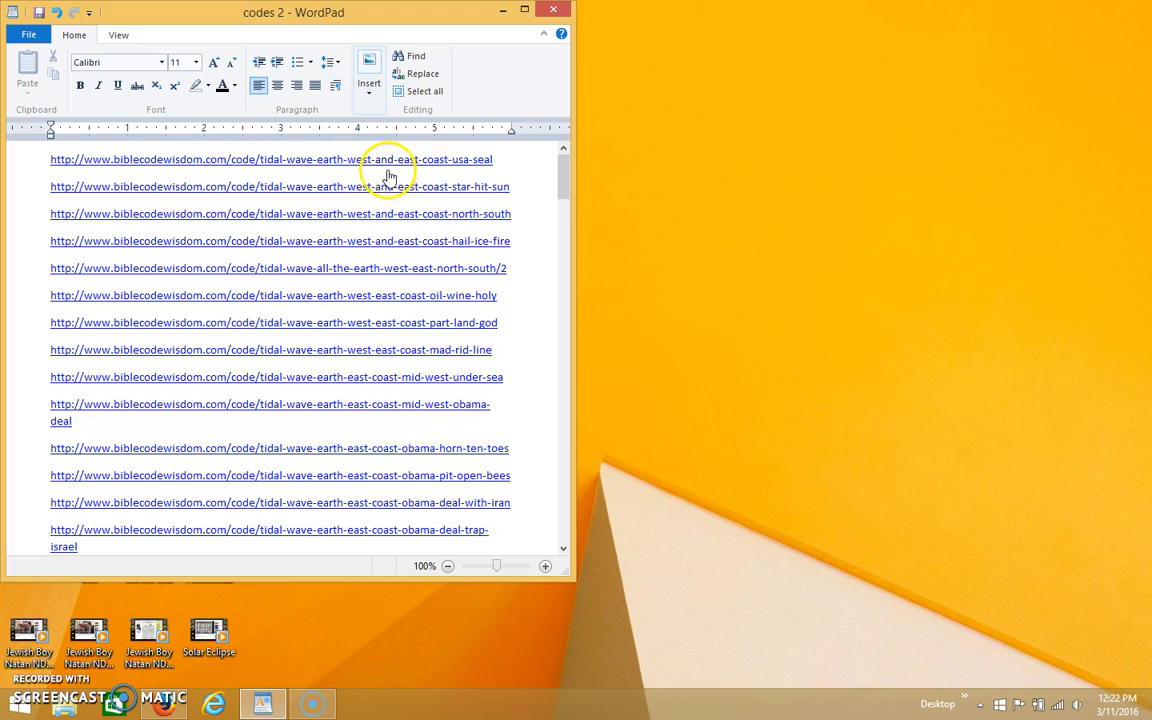
pyautogui.scroll(-3)
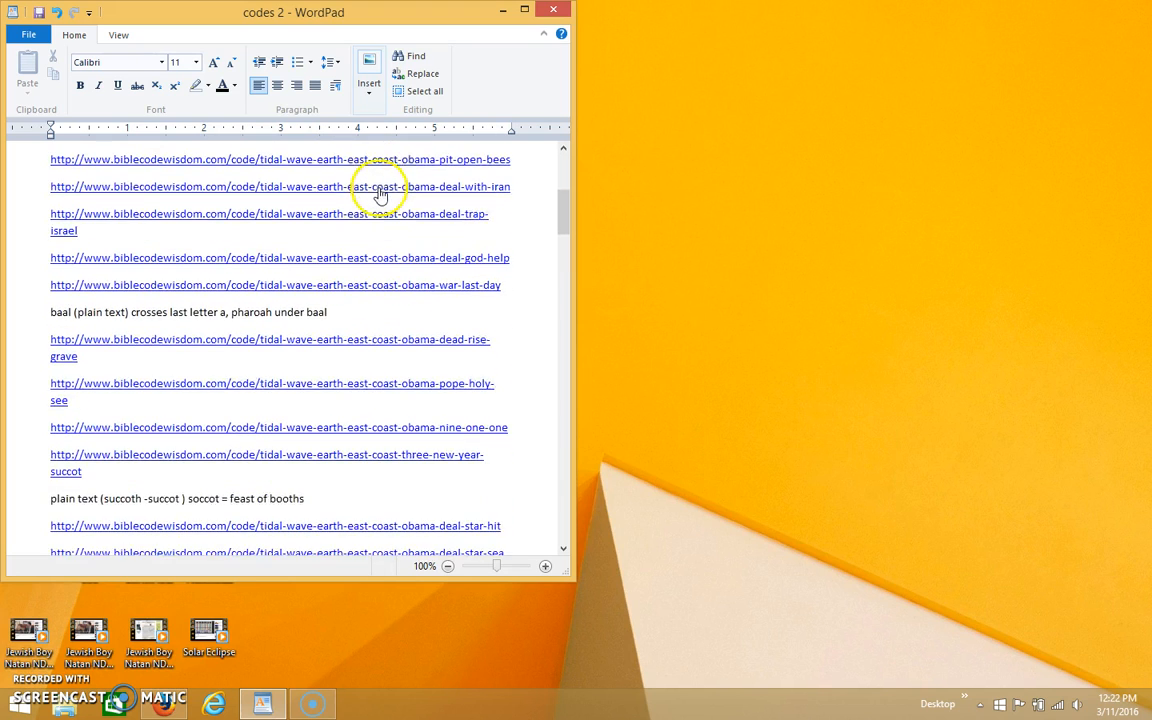
pyautogui.scroll(-3)
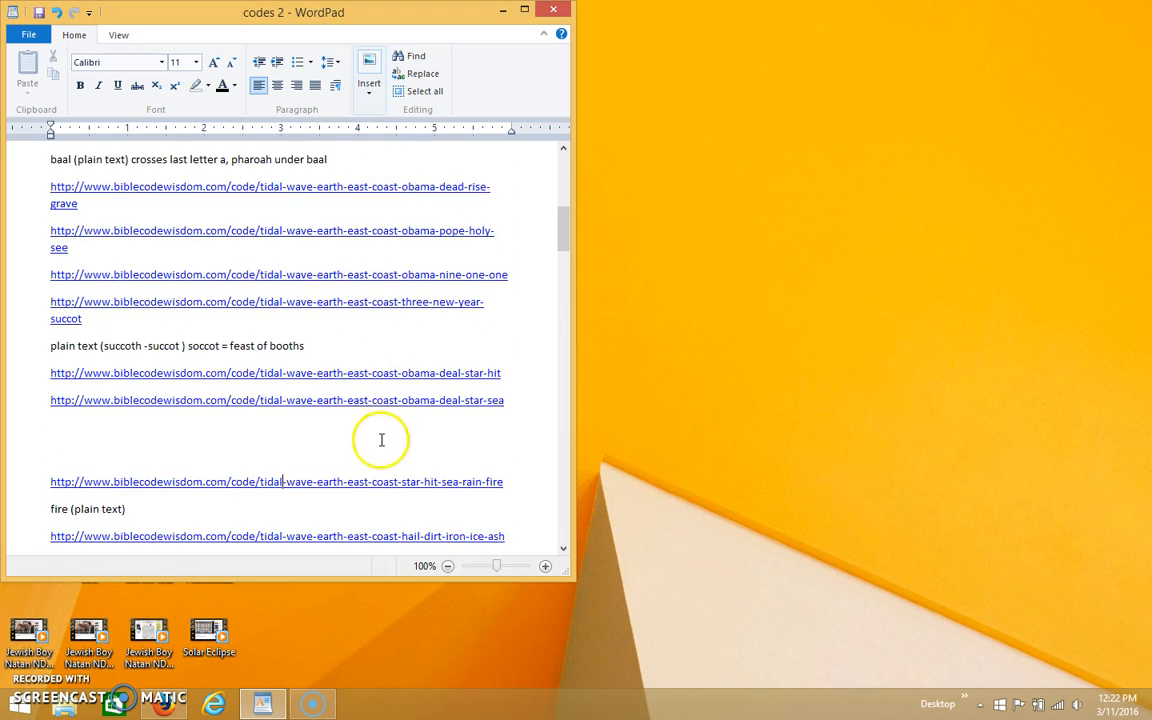
pyautogui.moveTo(368, 420)
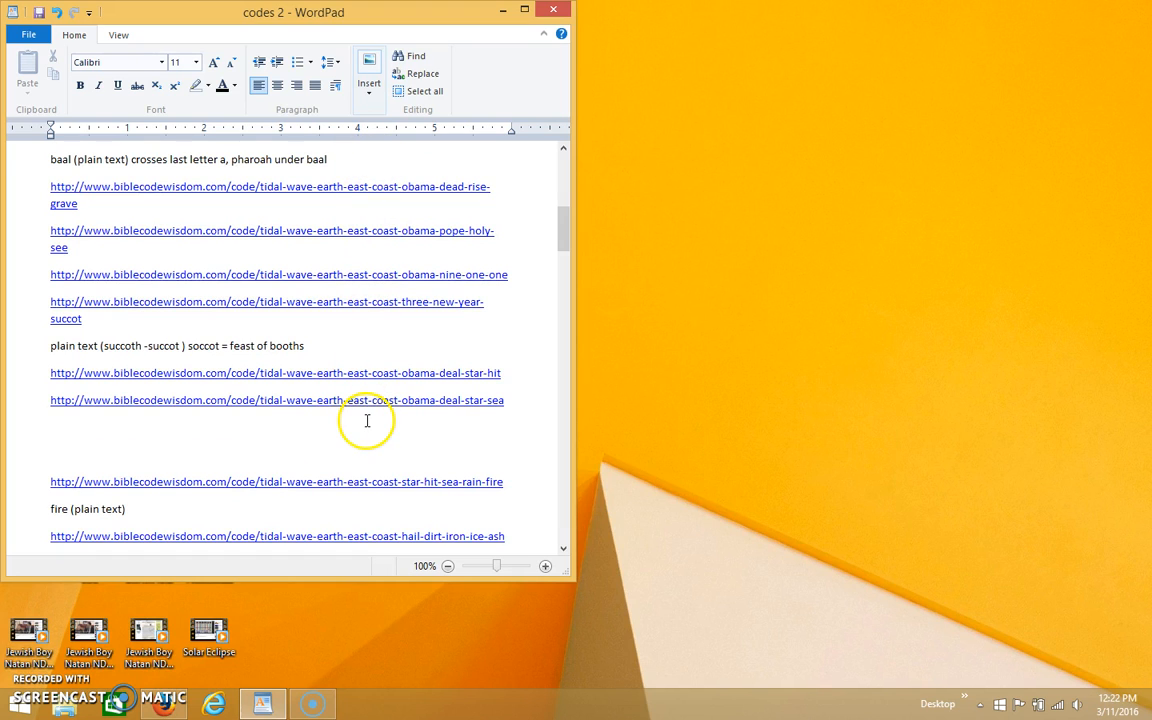
pyautogui.moveTo(380, 410)
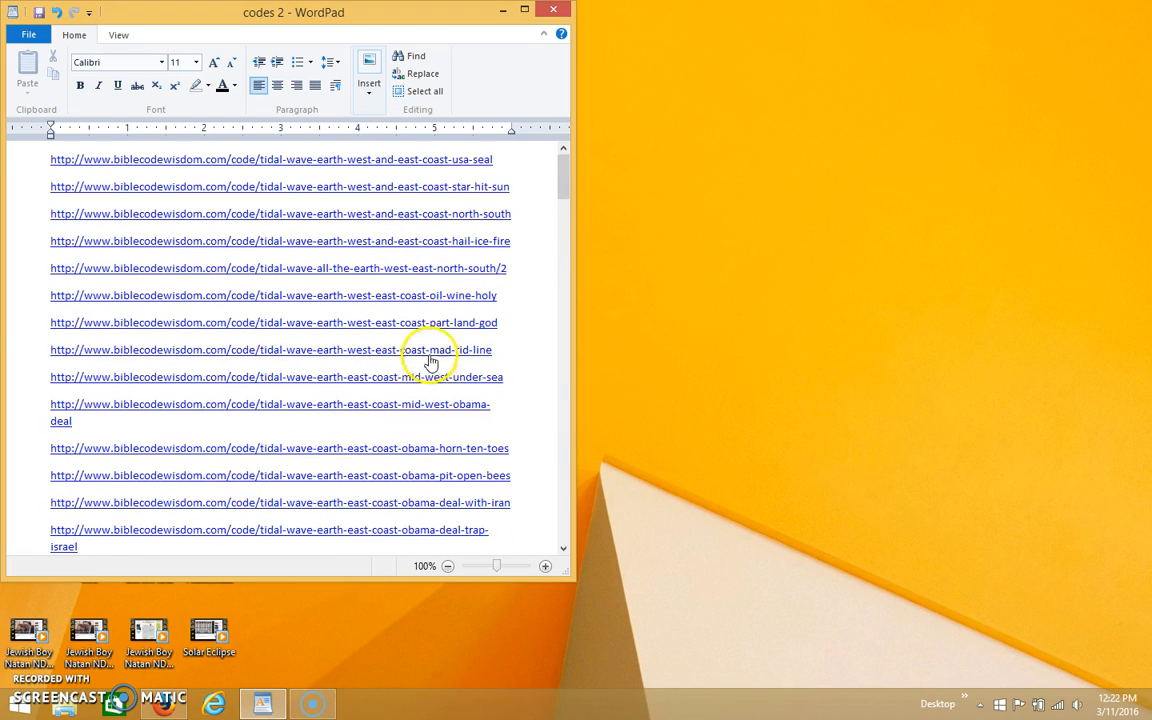
pyautogui.moveTo(434, 308)
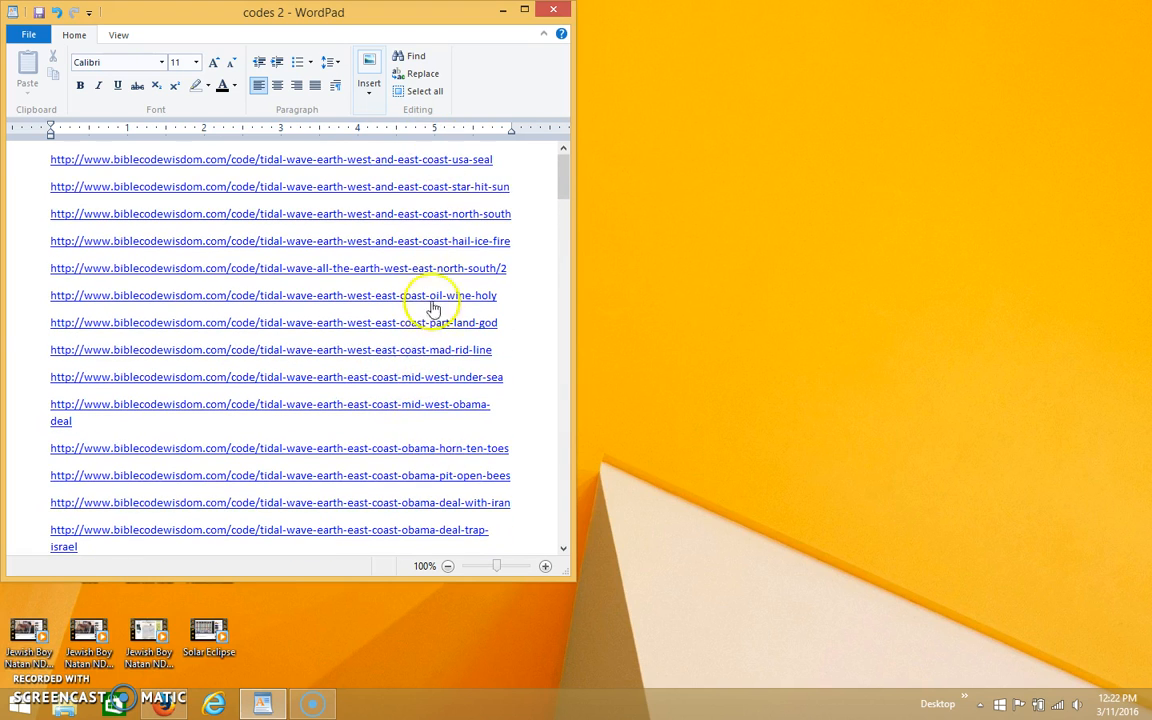
pyautogui.moveTo(434, 214)
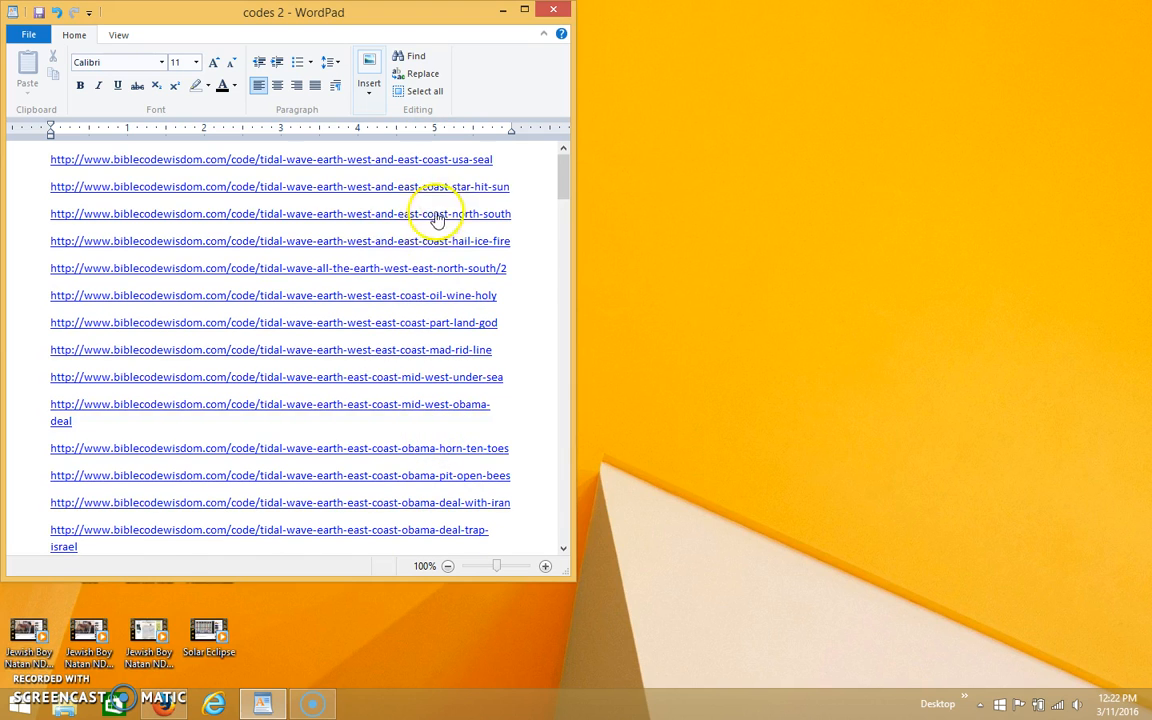
pyautogui.scroll(-3)
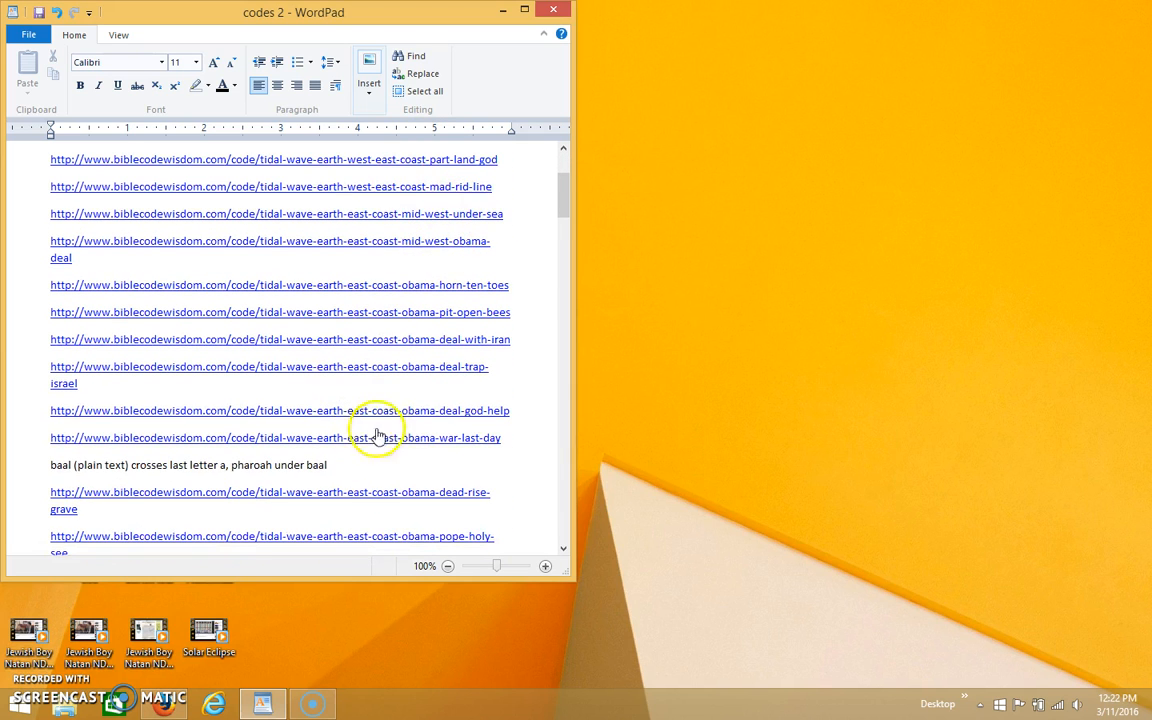
pyautogui.scroll(-3)
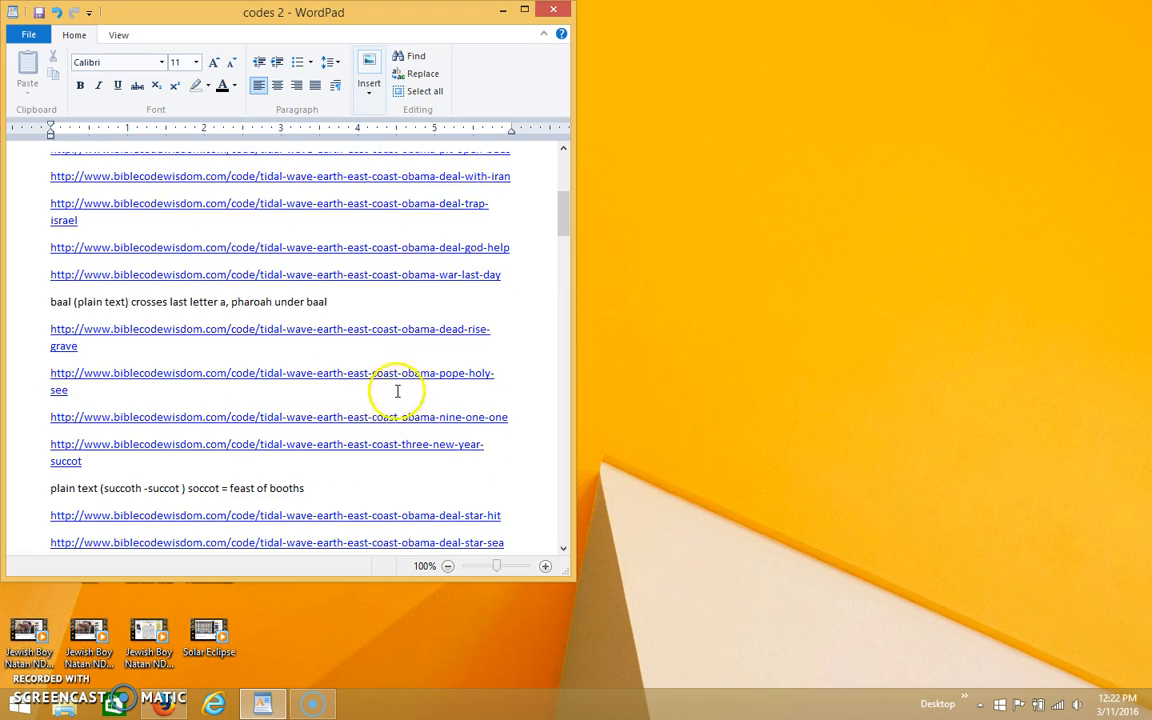
pyautogui.scroll(-3)
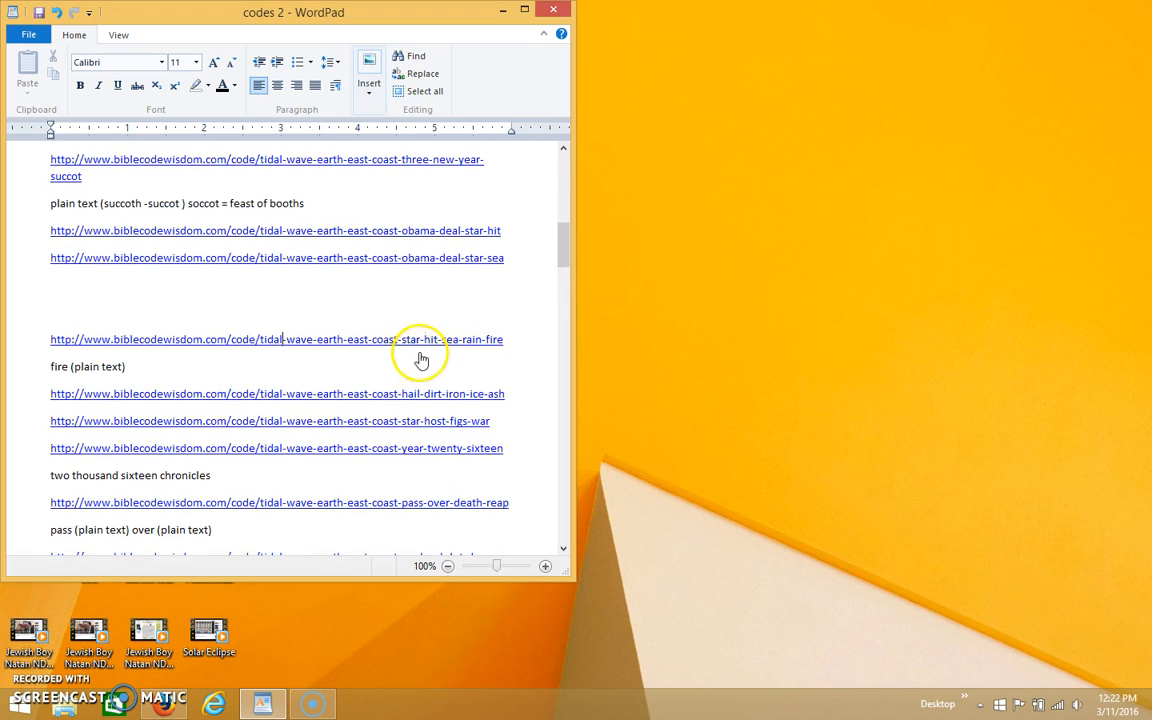
pyautogui.moveTo(280, 332)
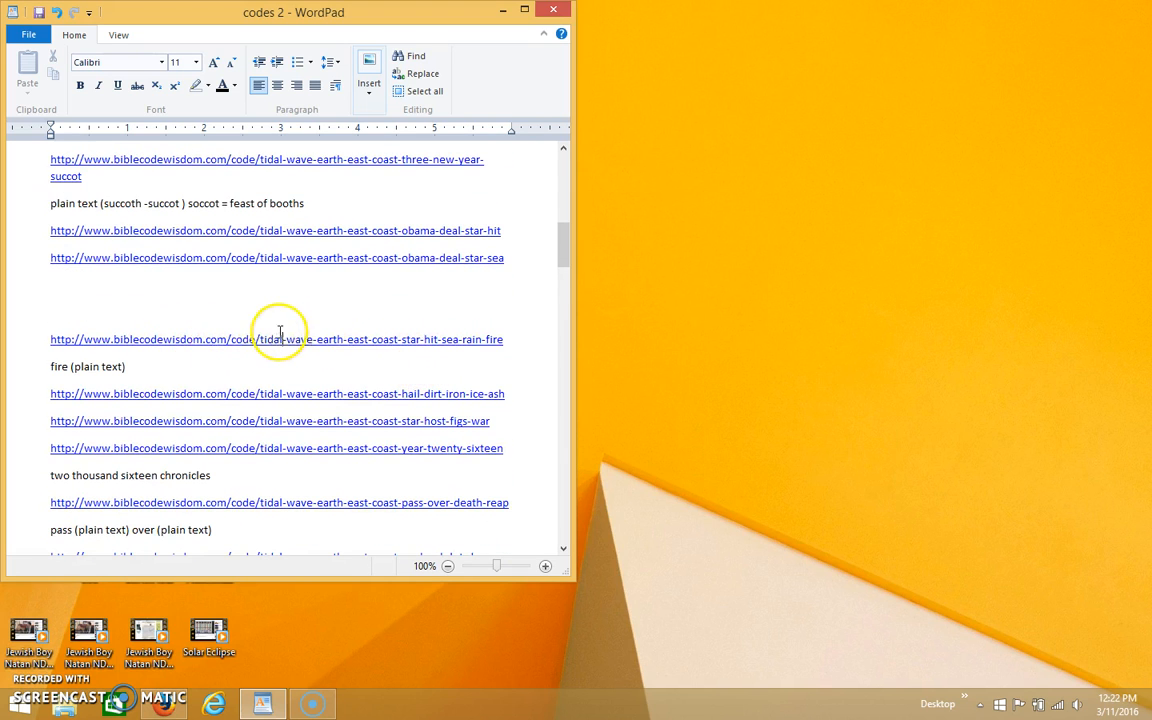
pyautogui.scroll(-3)
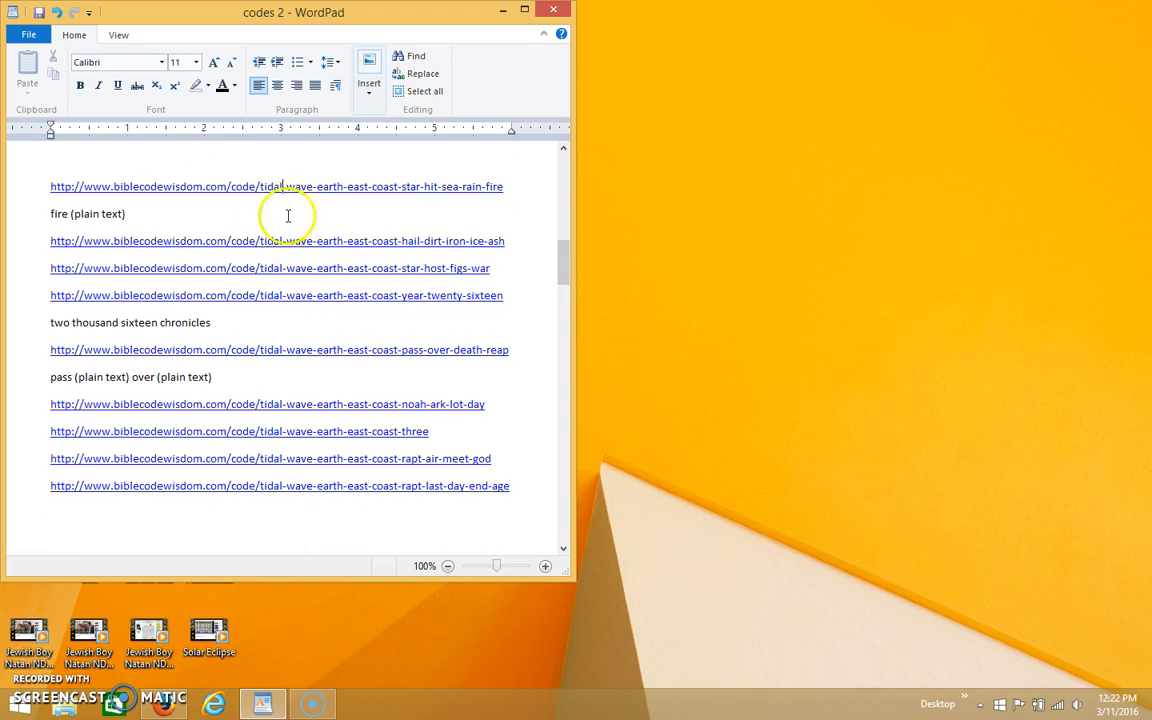
pyautogui.moveTo(302, 348)
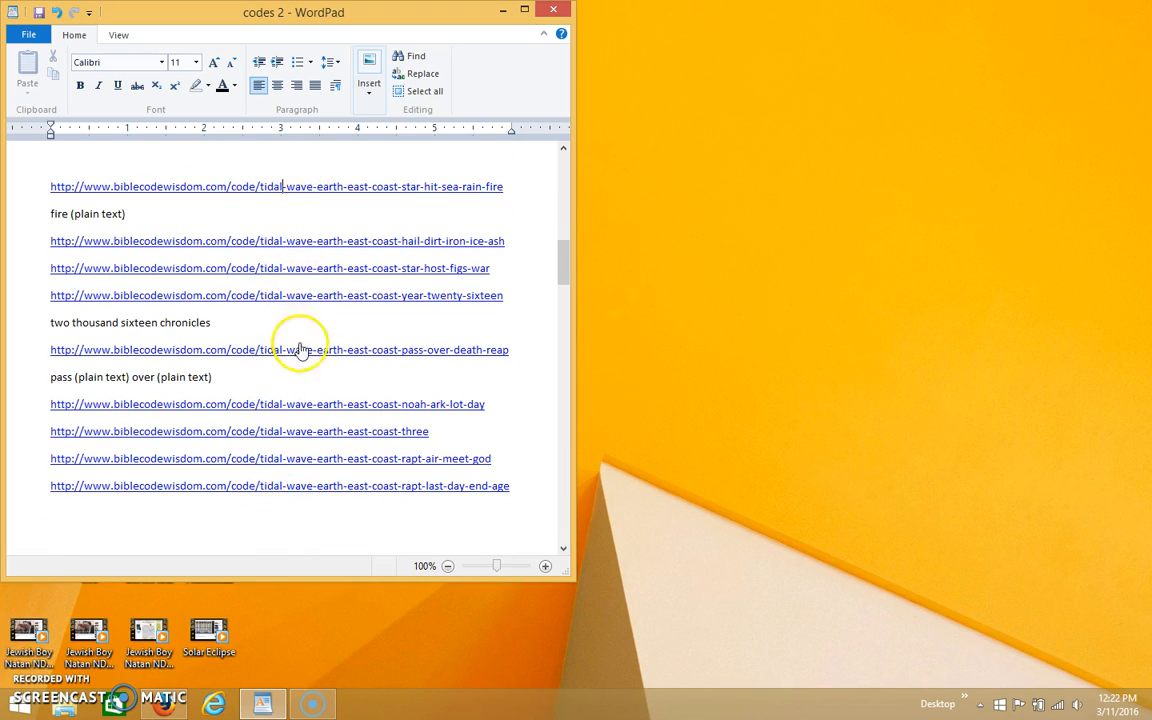
pyautogui.moveTo(342, 472)
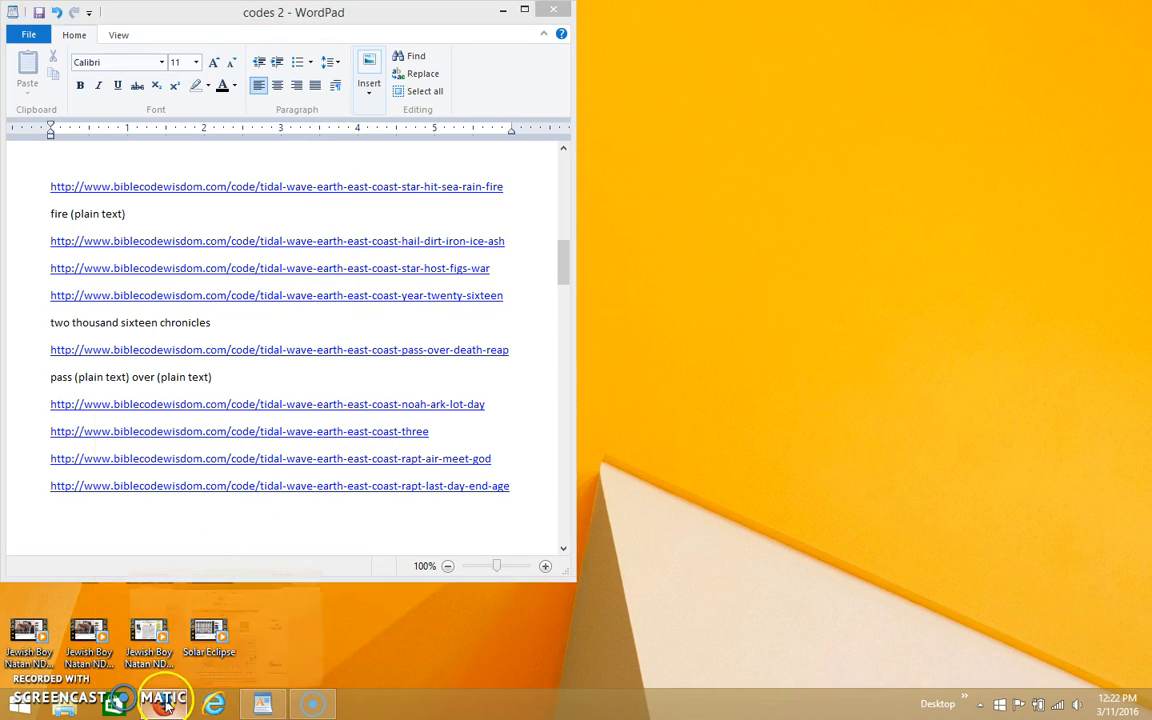
# Step: Bring up the tidal wave search page and review match 1 of 48 and its letter matrix
pyautogui.click(214, 704)
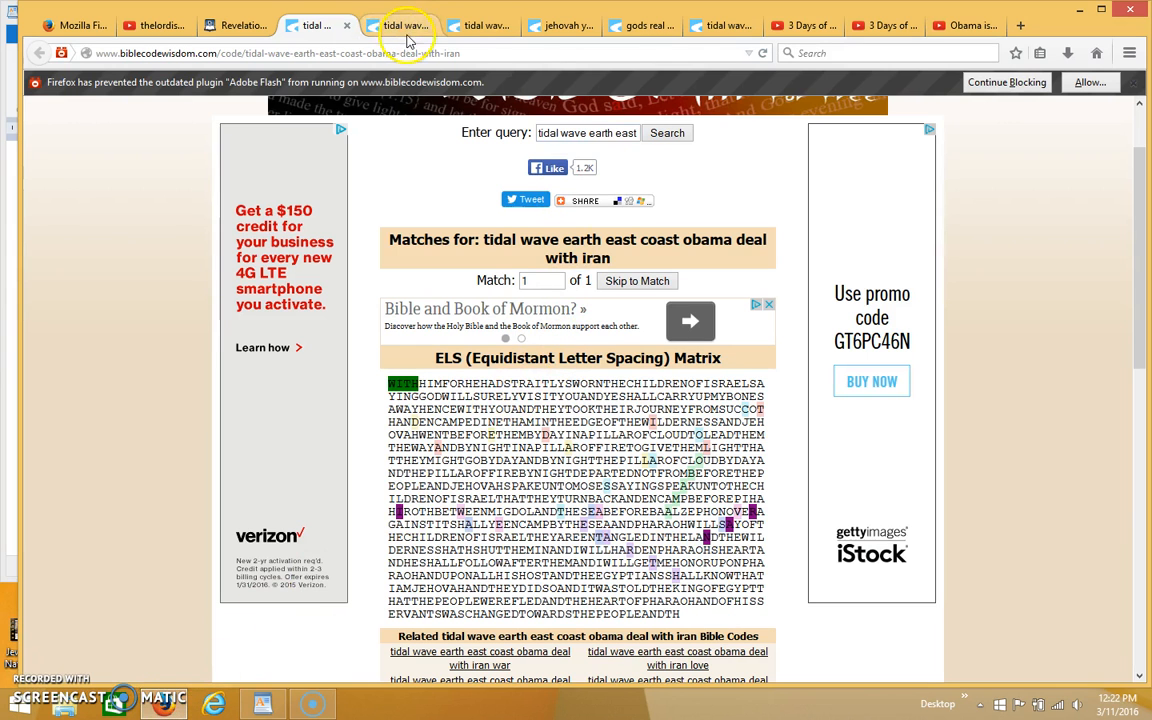
pyautogui.click(400, 24)
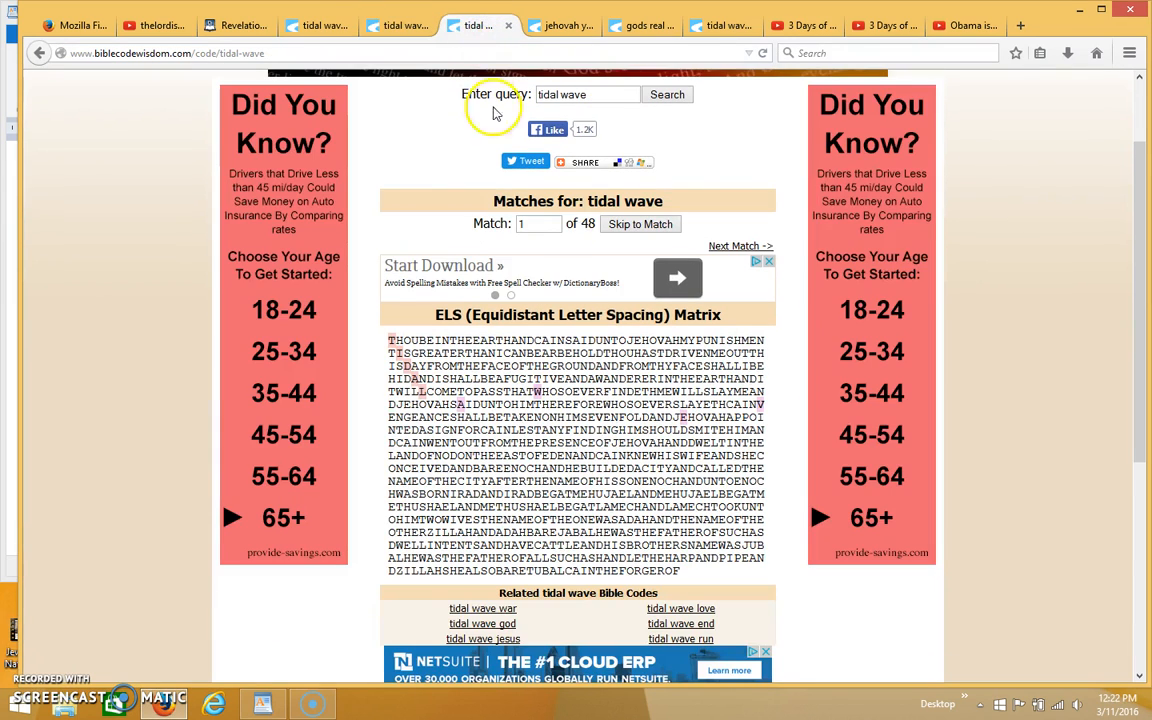
pyautogui.scroll(3)
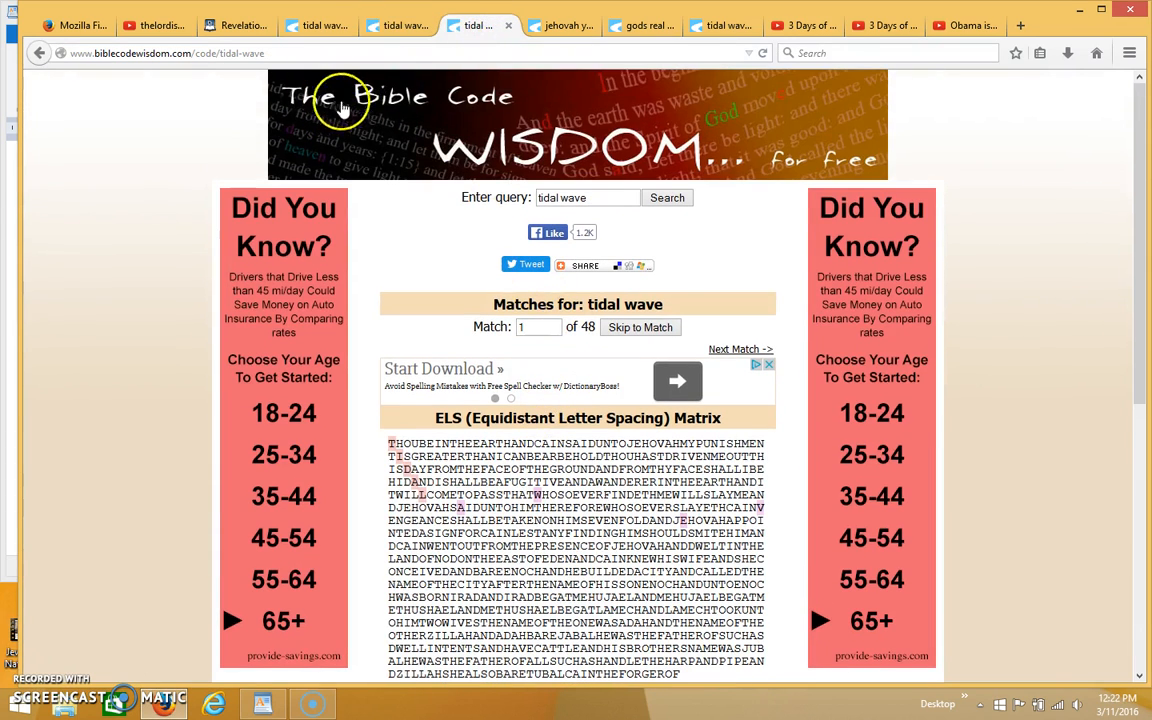
pyautogui.moveTo(536, 210)
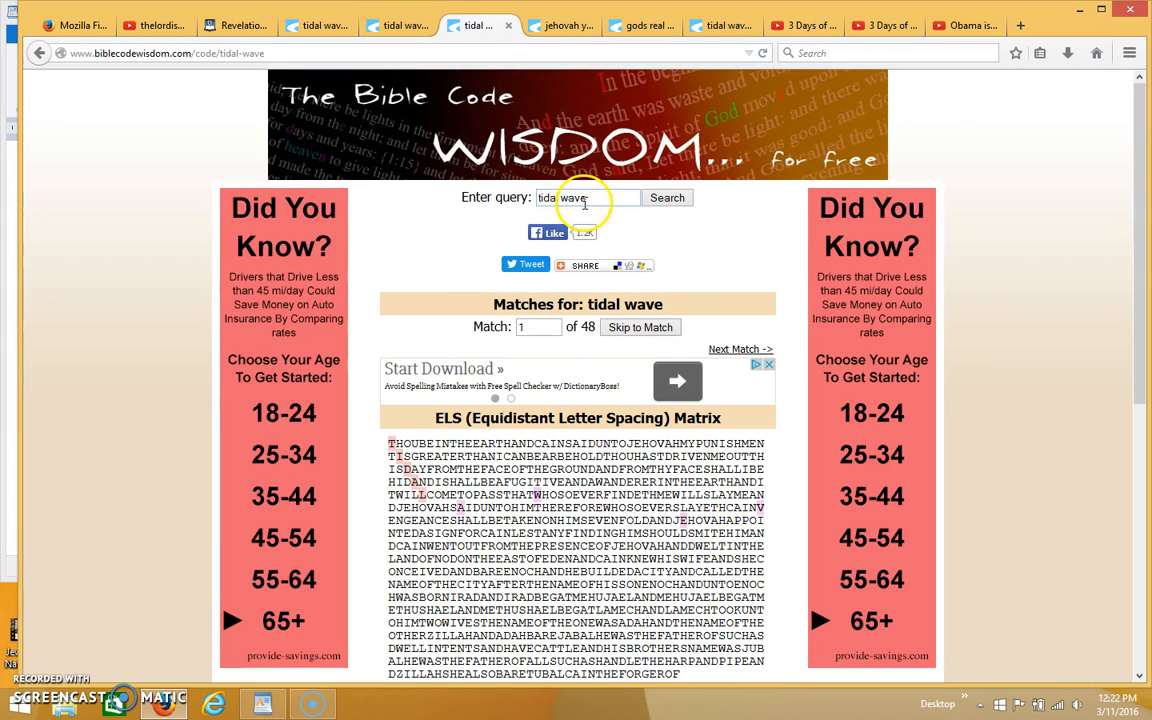
pyautogui.scroll(-3)
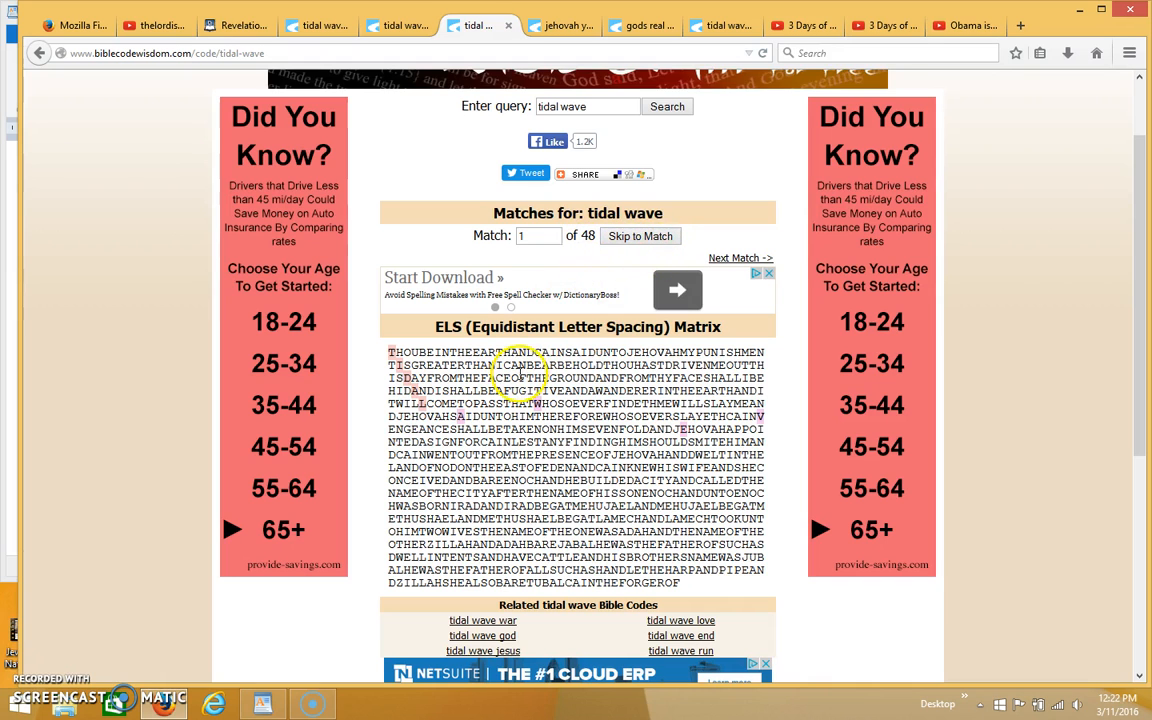
pyautogui.scroll(-3)
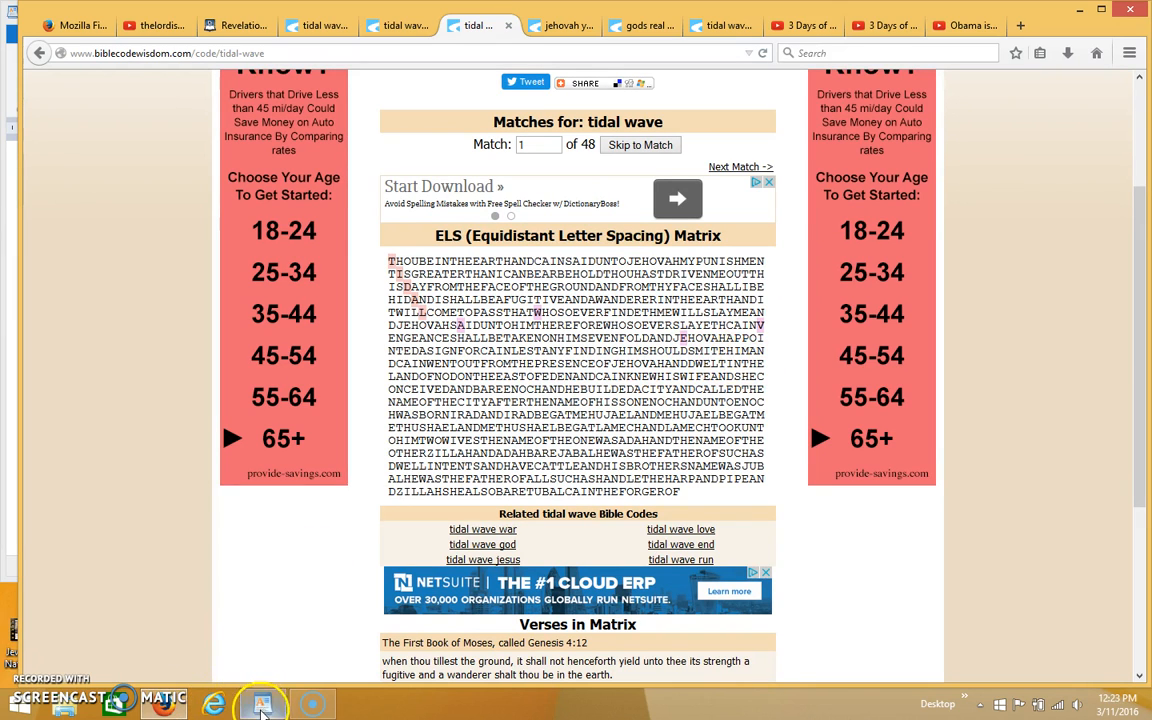
pyautogui.moveTo(262, 704)
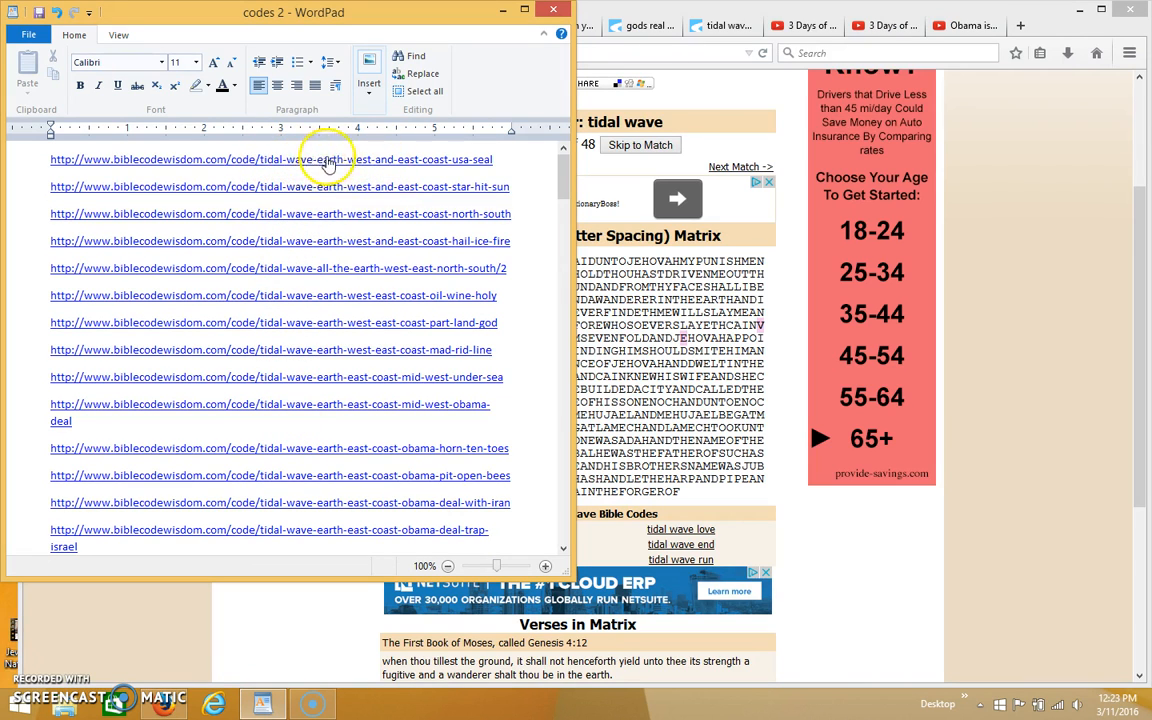
pyautogui.moveTo(288, 164)
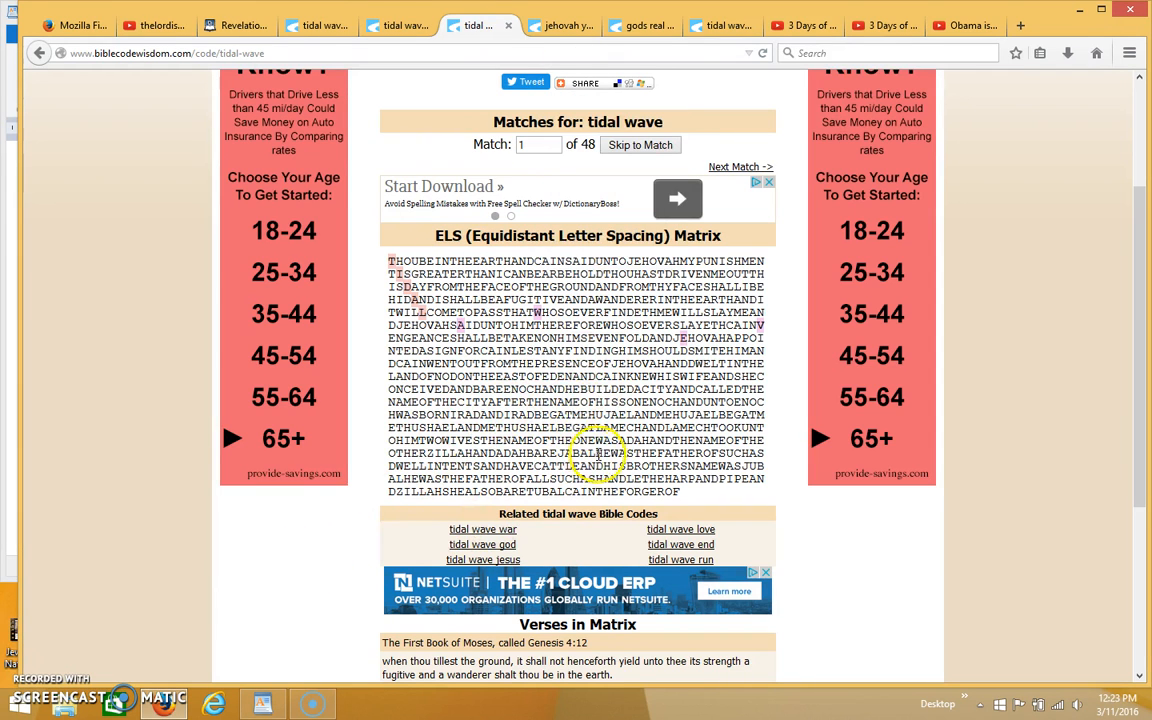
pyautogui.scroll(3)
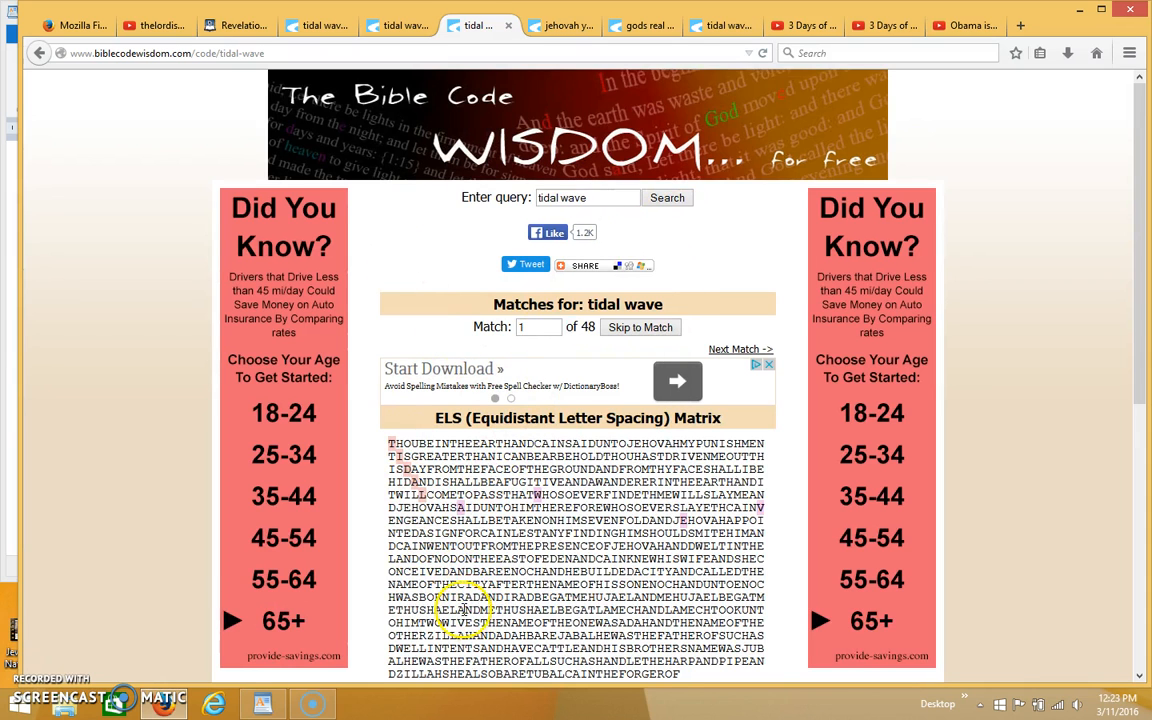
pyautogui.scroll(-3)
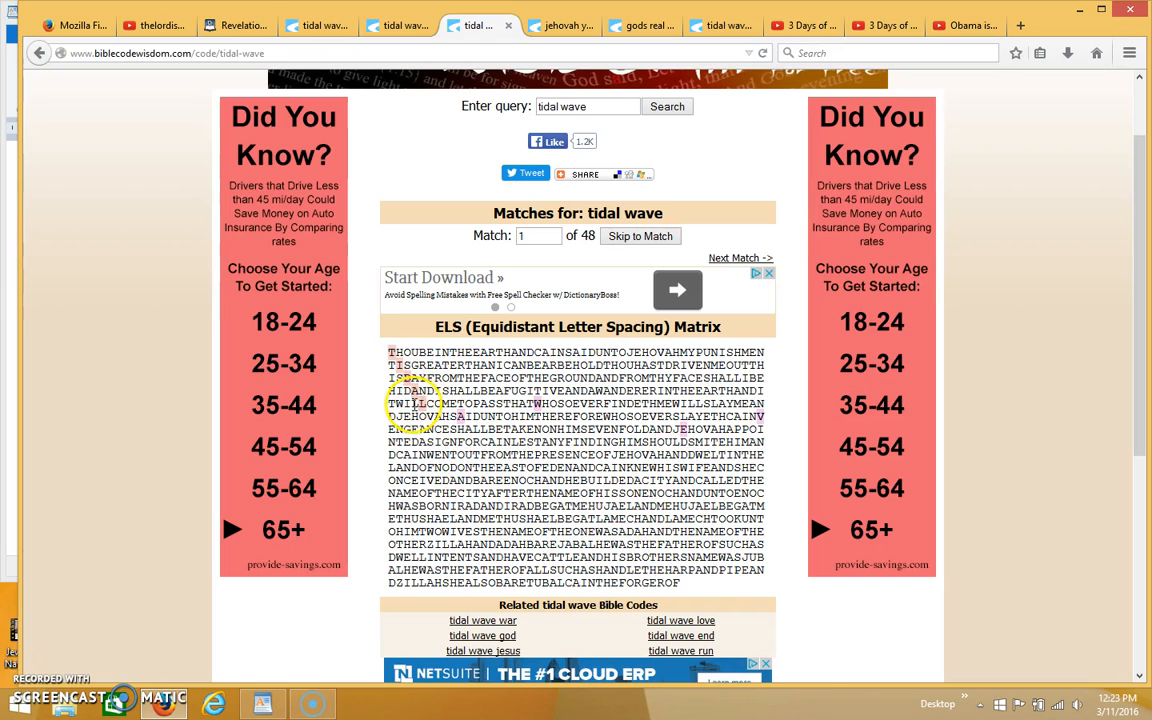
pyautogui.scroll(3)
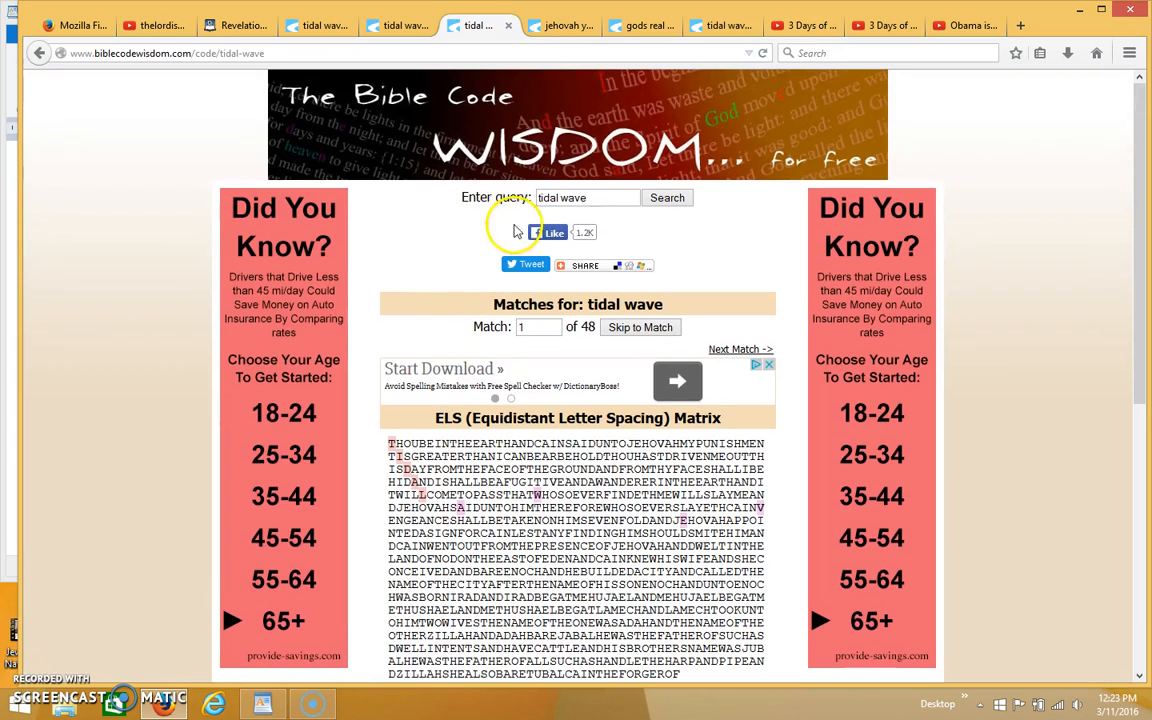
pyautogui.moveTo(440, 10)
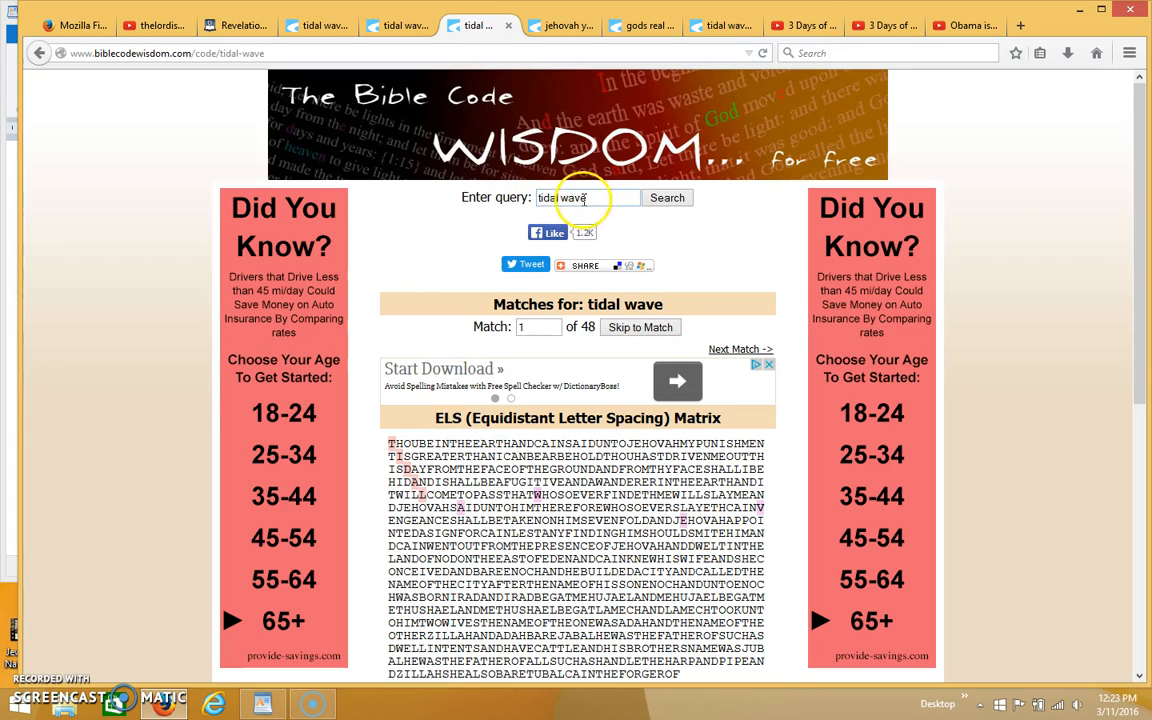
pyautogui.moveTo(732, 198)
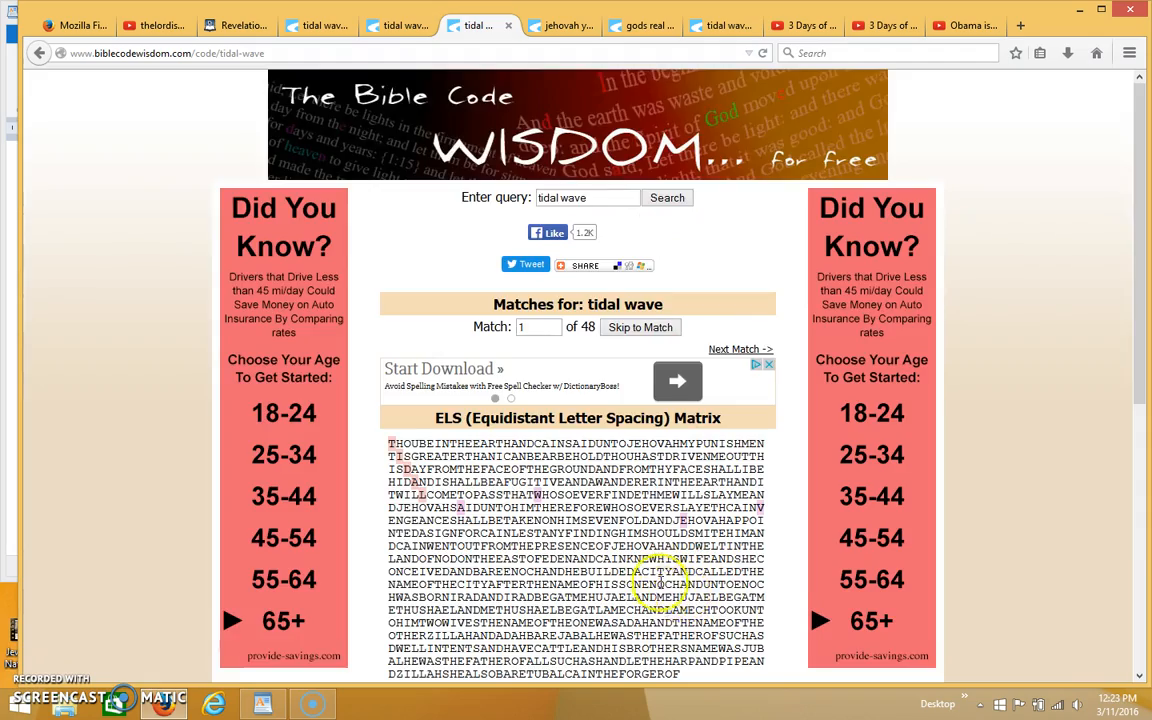
pyautogui.scroll(-3)
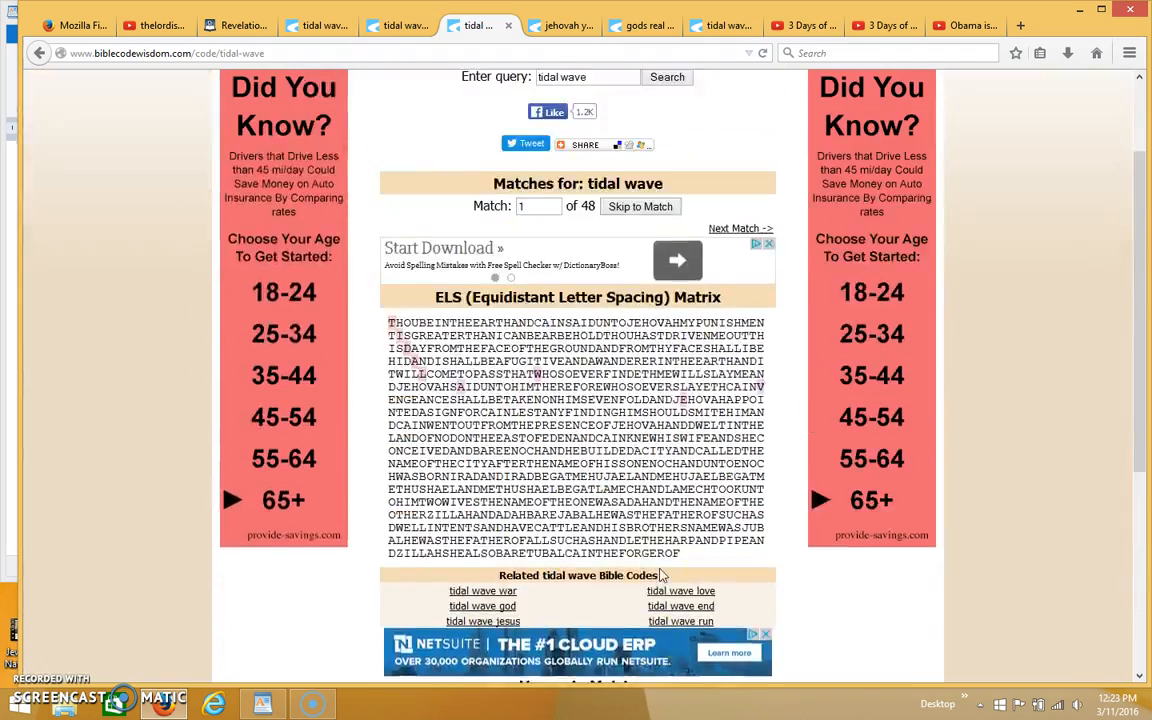
pyautogui.scroll(3)
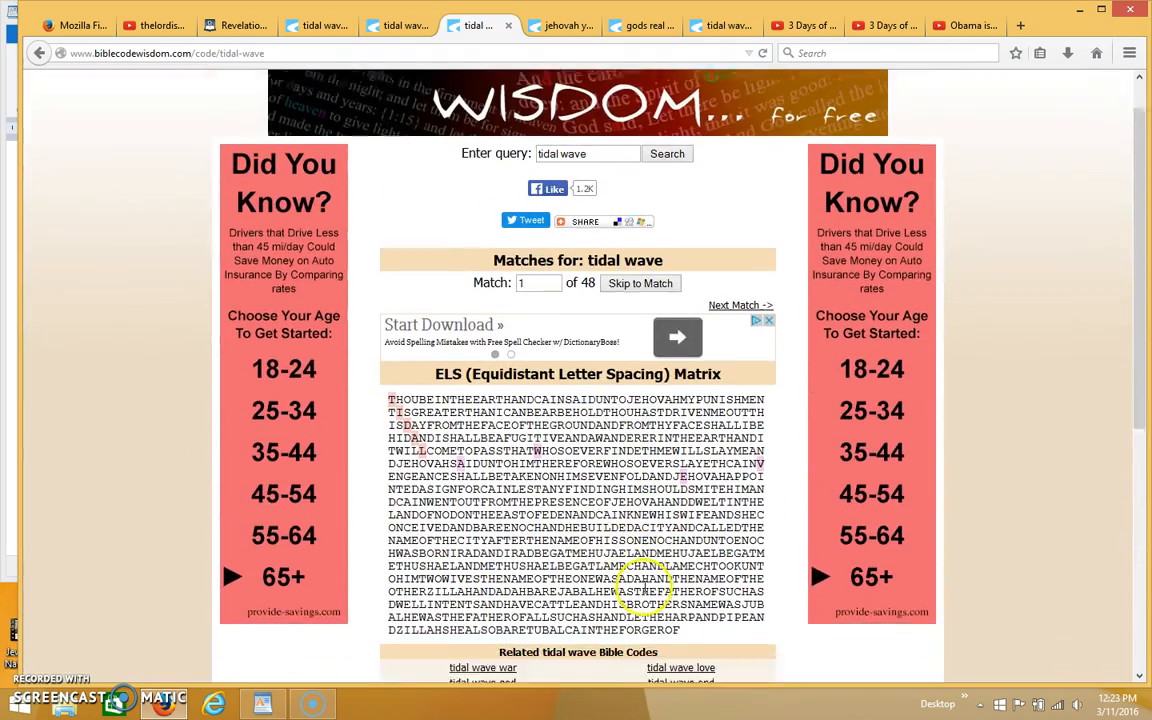
pyautogui.scroll(-3)
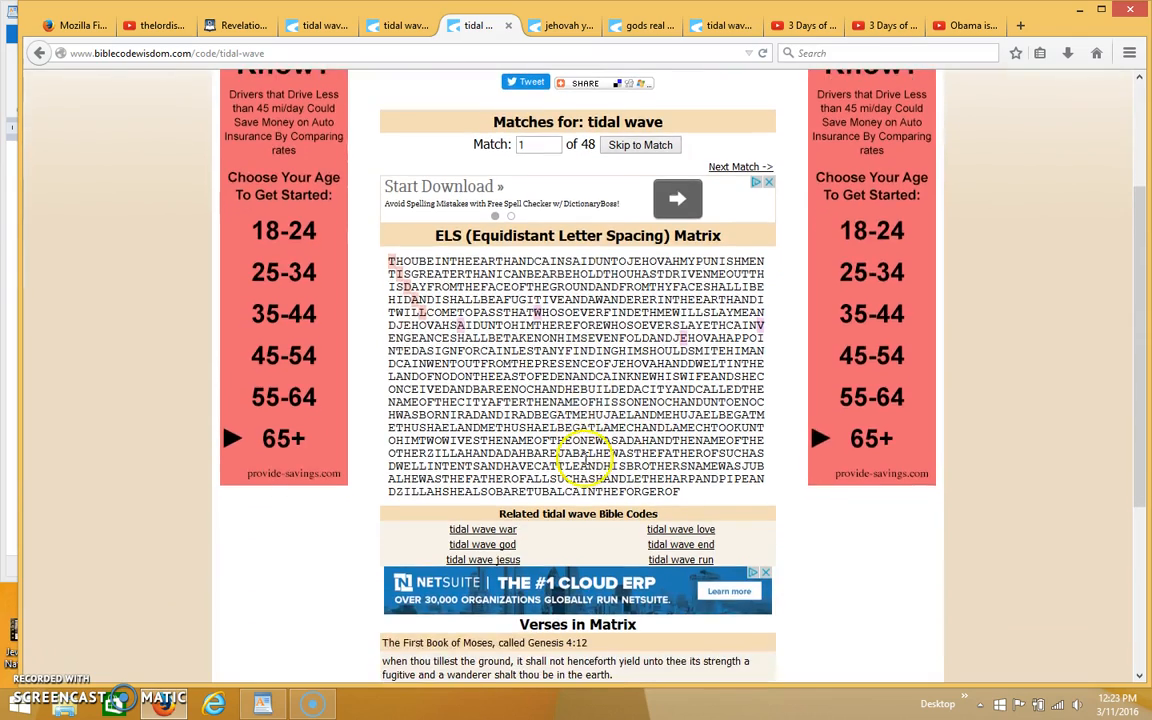
# Step: Scroll down past the tidal wave matrix to the Genesis 4:15 verse
pyautogui.scroll(3)
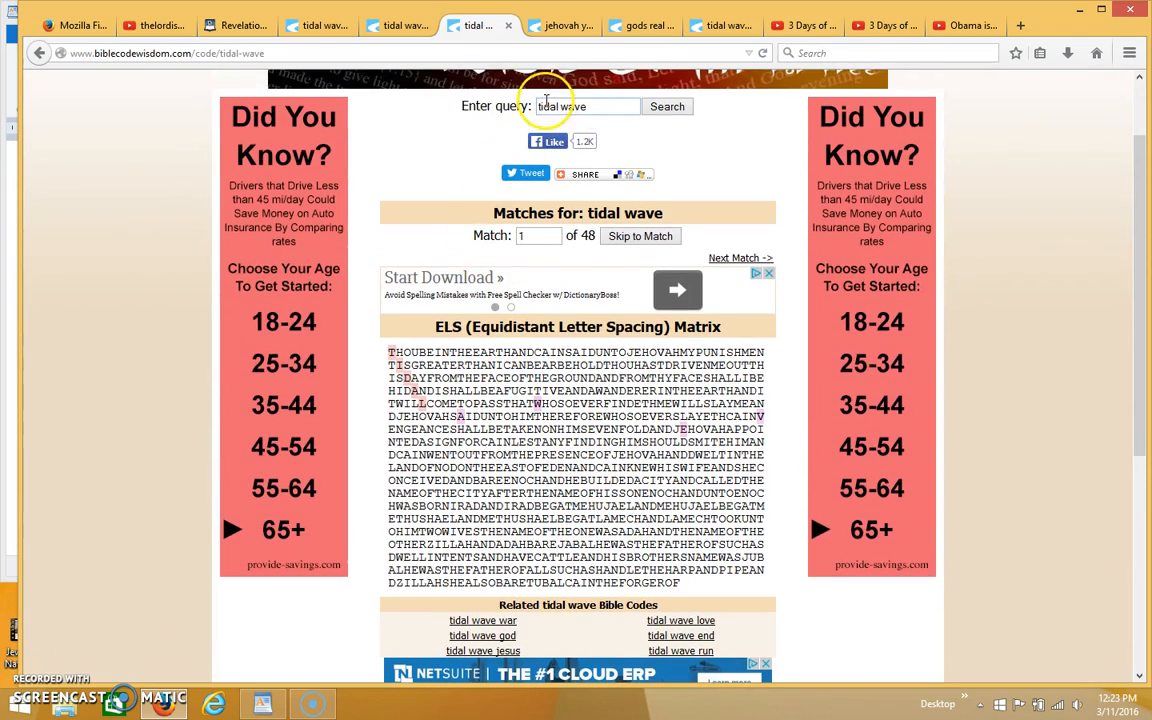
pyautogui.scroll(-3)
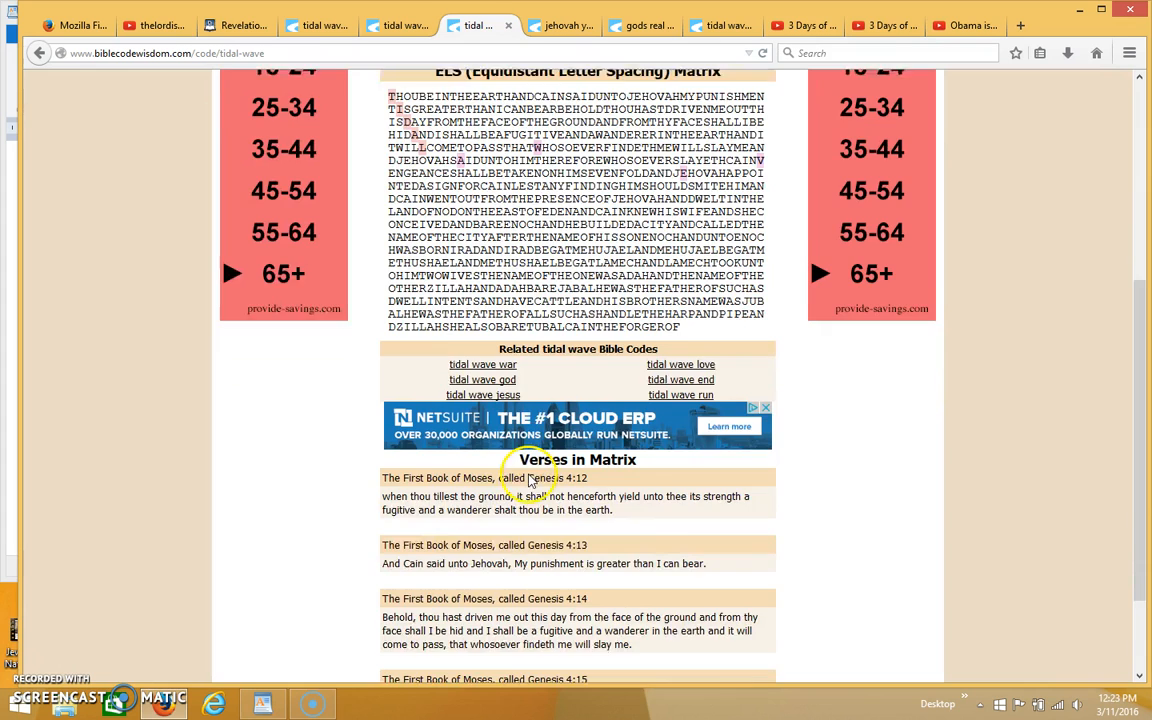
pyautogui.scroll(-3)
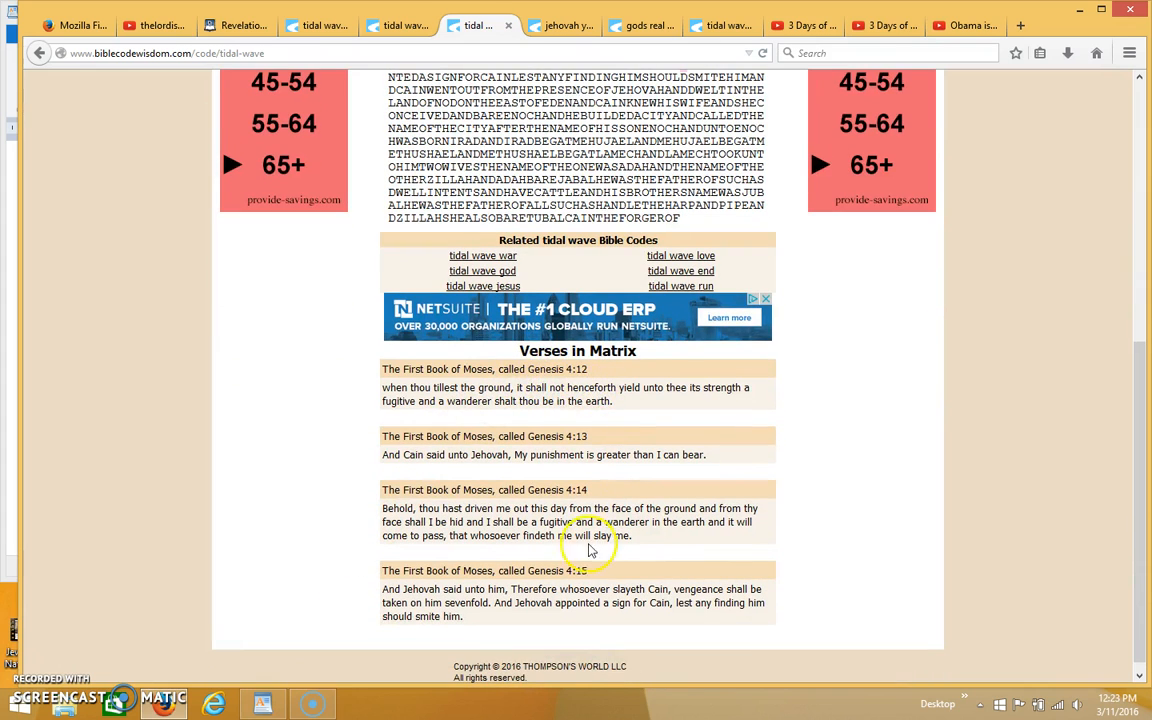
pyautogui.moveTo(490, 558)
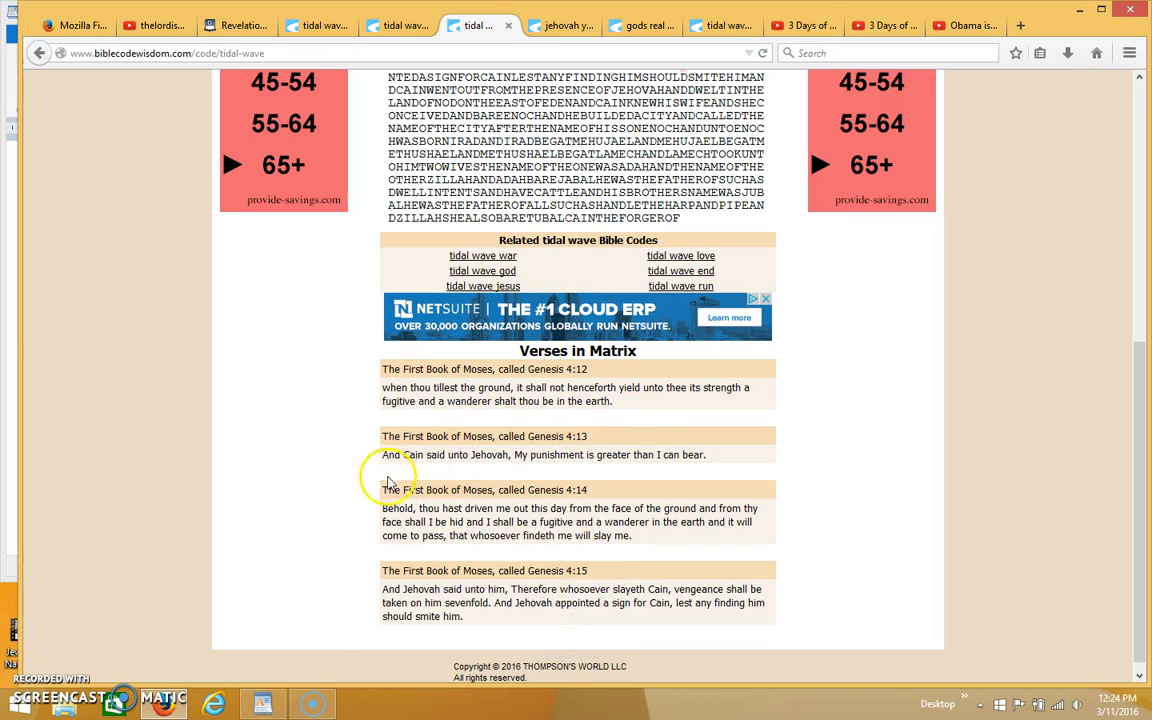
pyautogui.moveTo(560, 656)
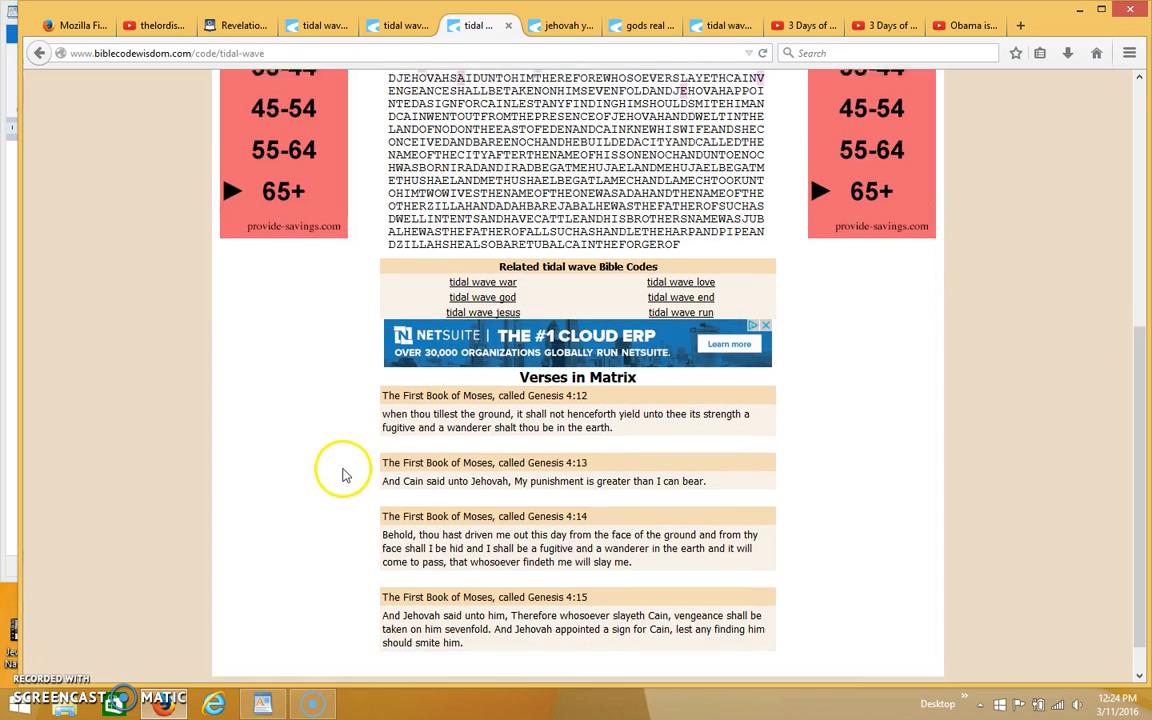
pyautogui.scroll(-3)
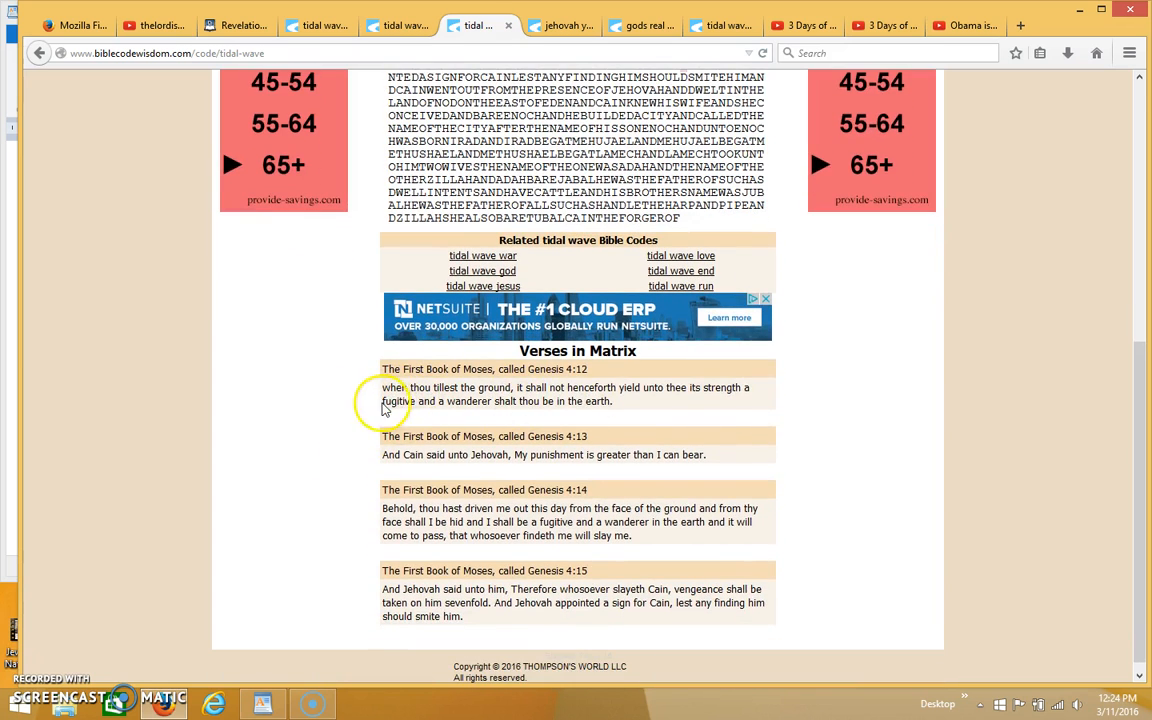
pyautogui.moveTo(524, 392)
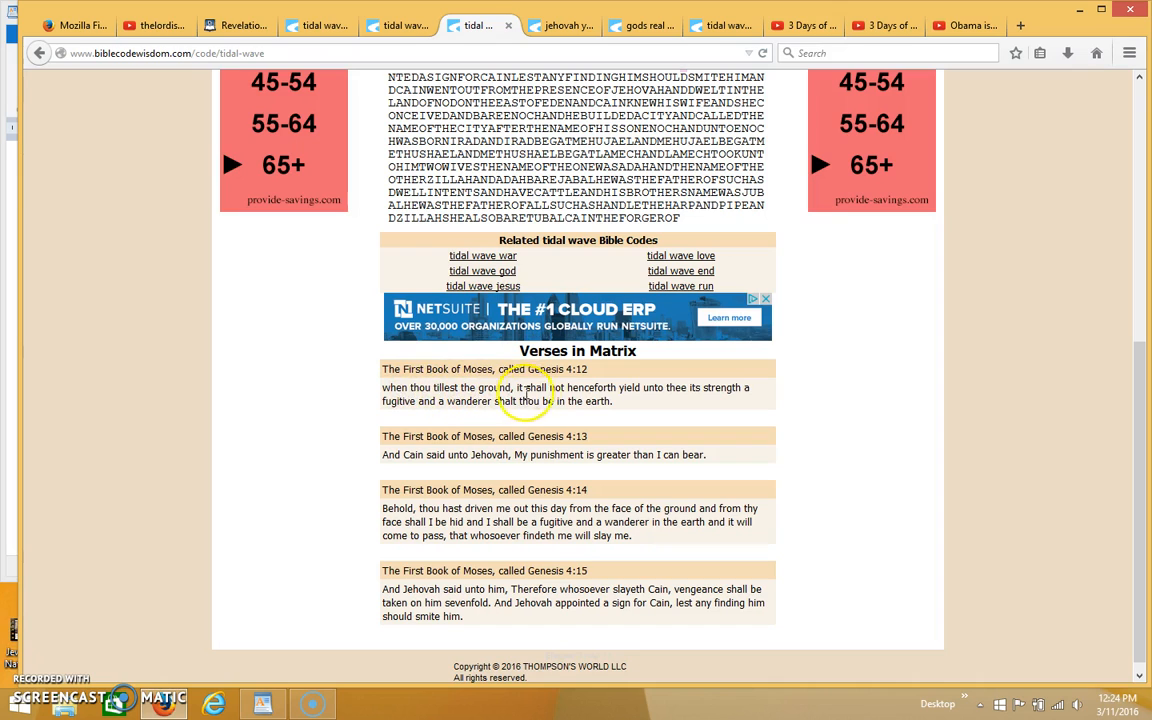
pyautogui.moveTo(644, 402)
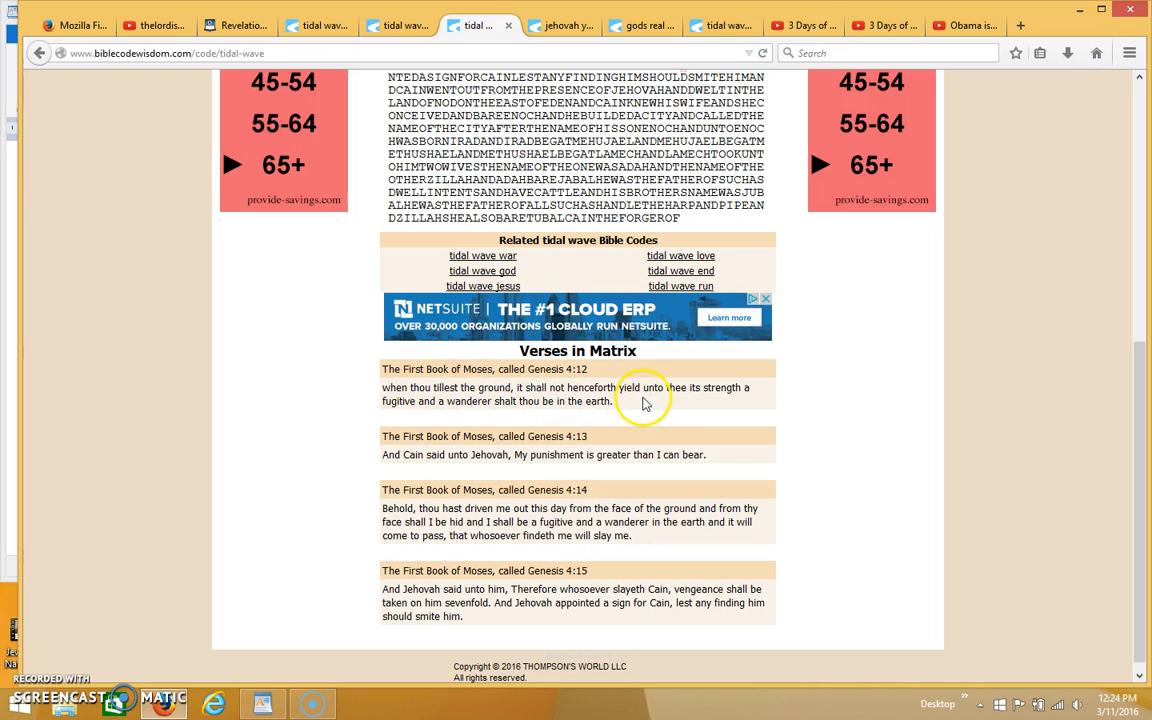
pyautogui.moveTo(524, 396)
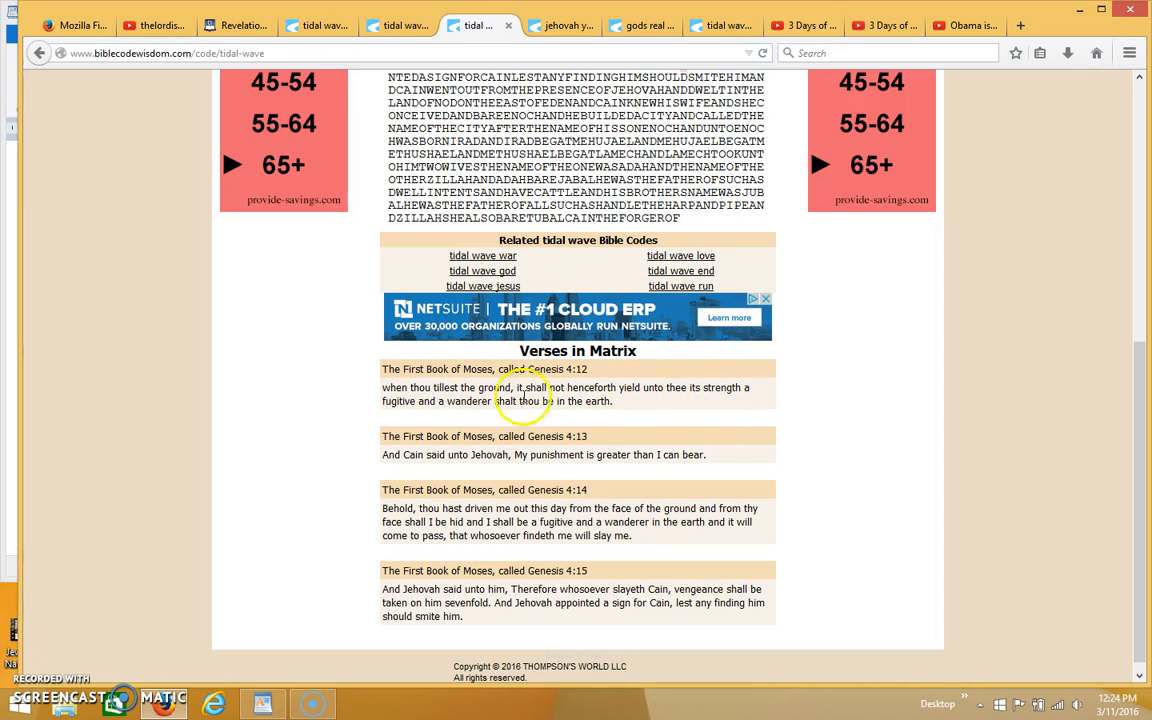
pyautogui.moveTo(560, 412)
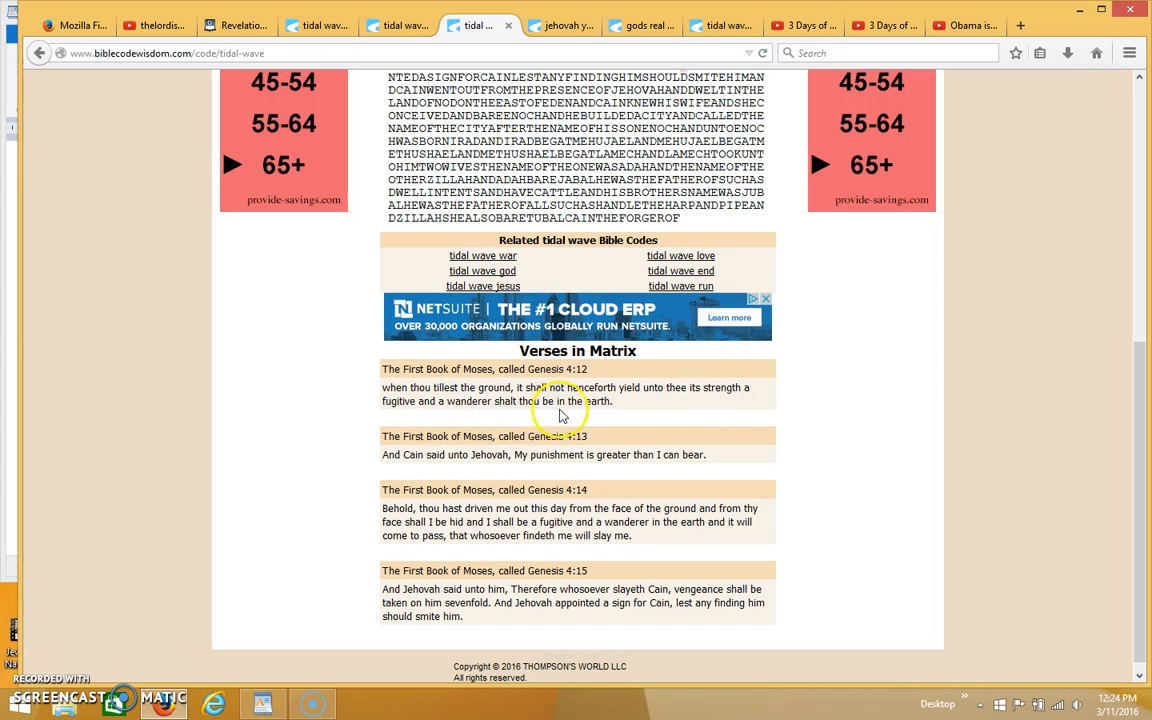
pyautogui.moveTo(496, 470)
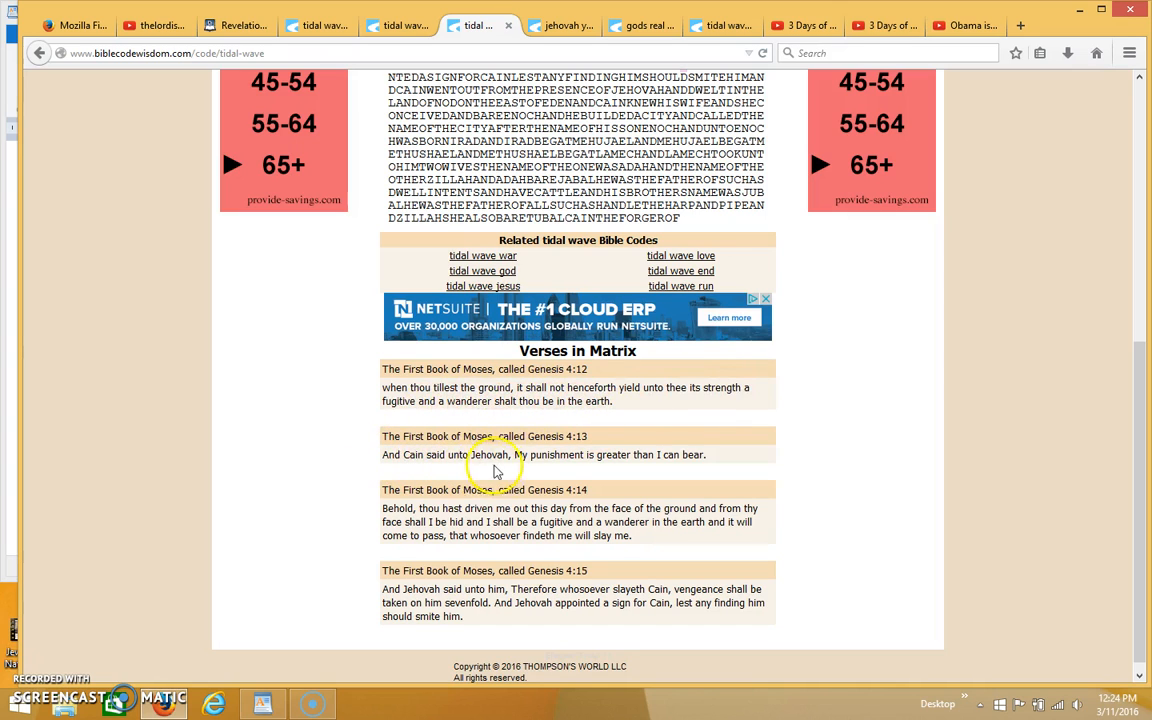
pyautogui.moveTo(536, 460)
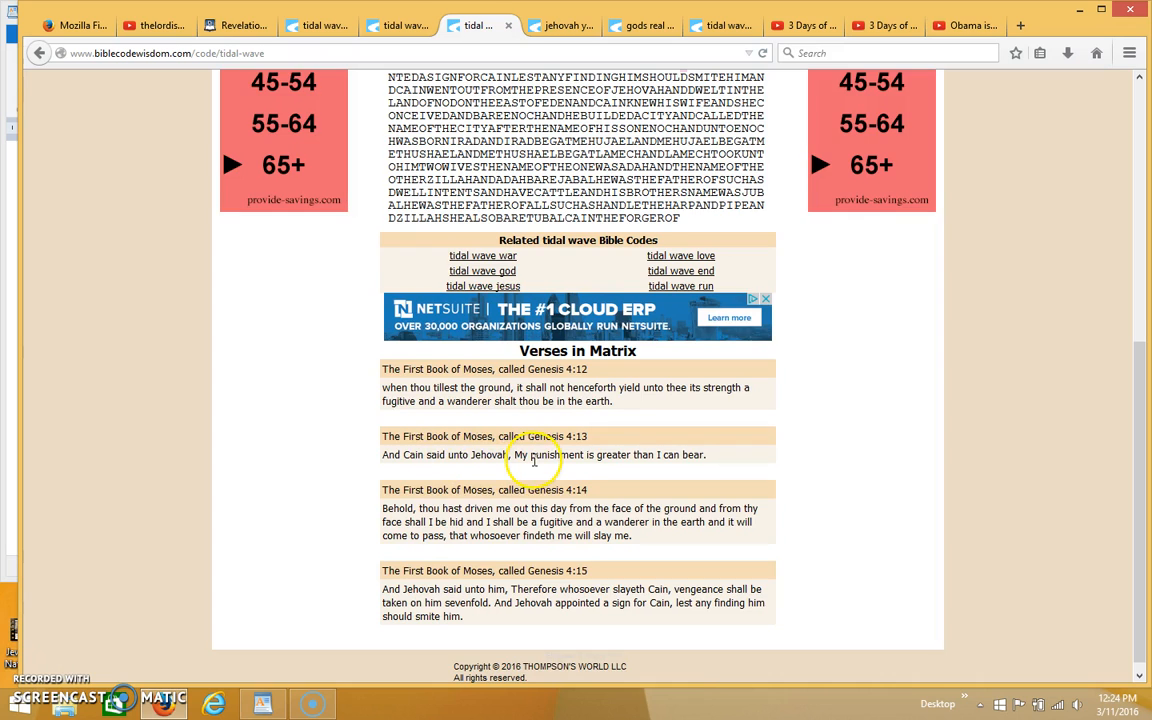
pyautogui.scroll(-3)
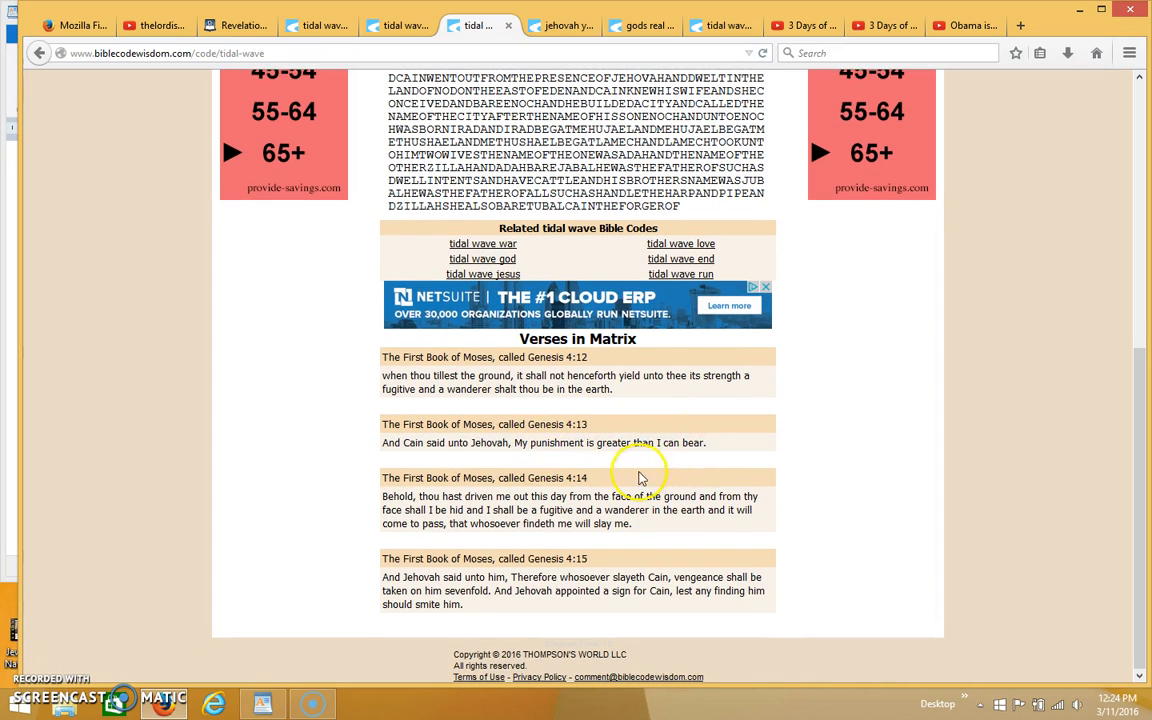
pyautogui.moveTo(484, 504)
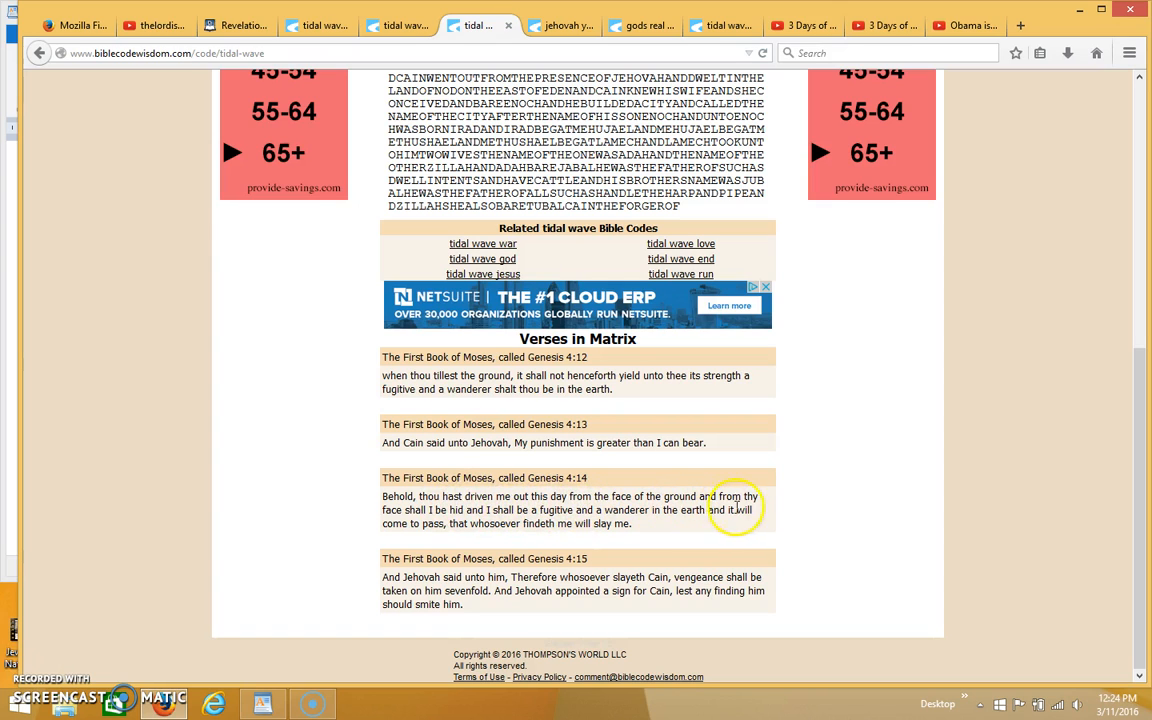
pyautogui.moveTo(410, 520)
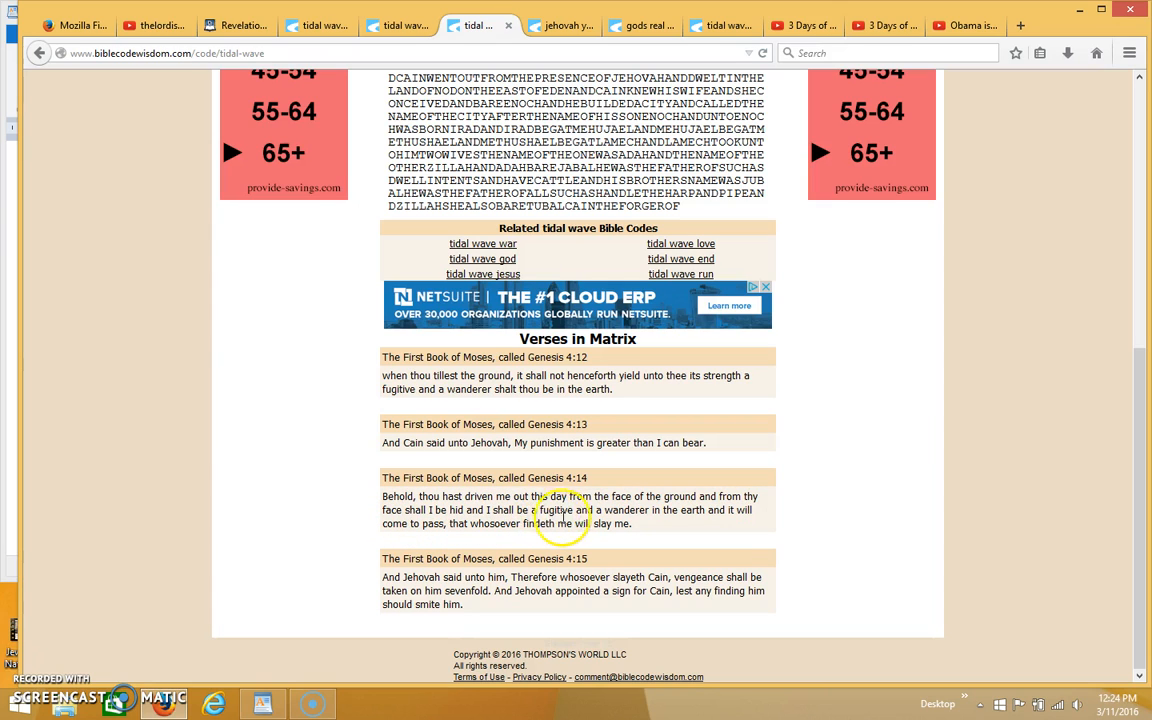
pyautogui.moveTo(664, 520)
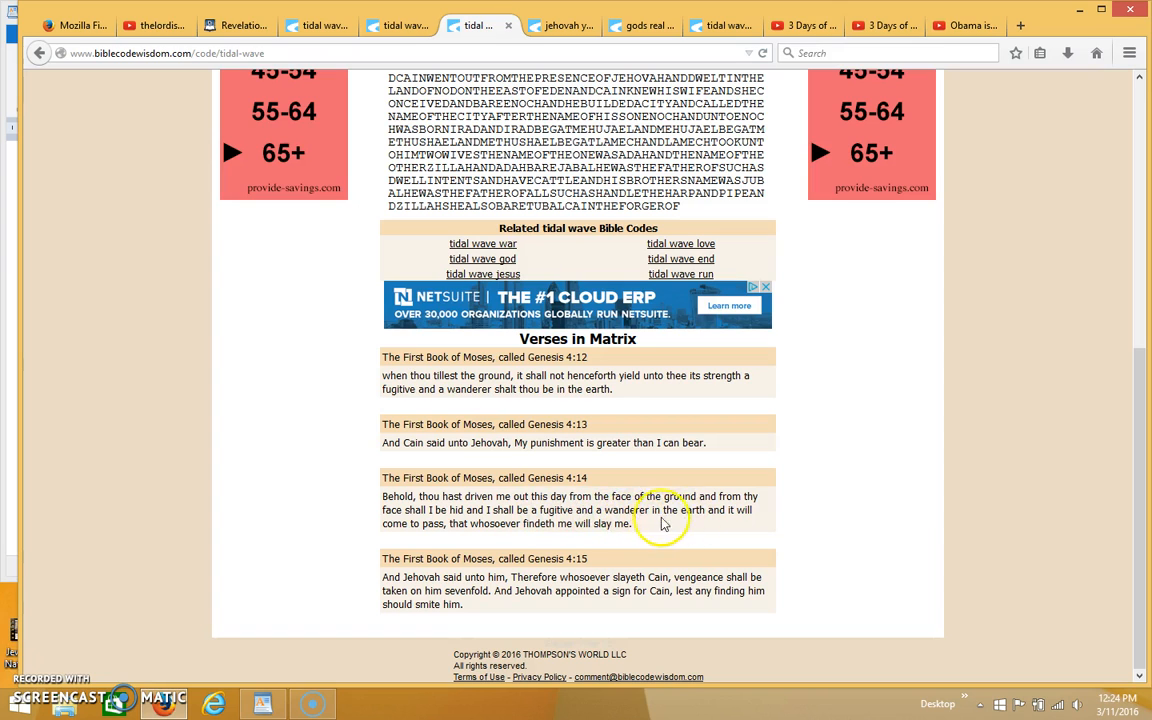
pyautogui.moveTo(756, 520)
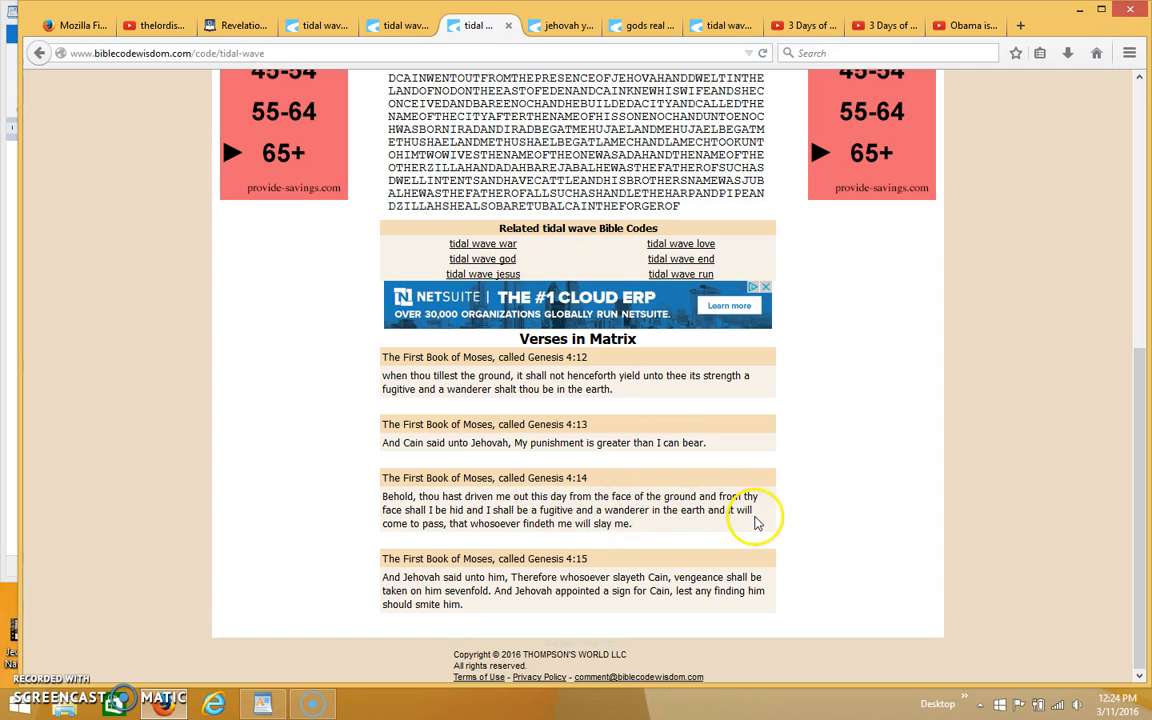
pyautogui.moveTo(468, 540)
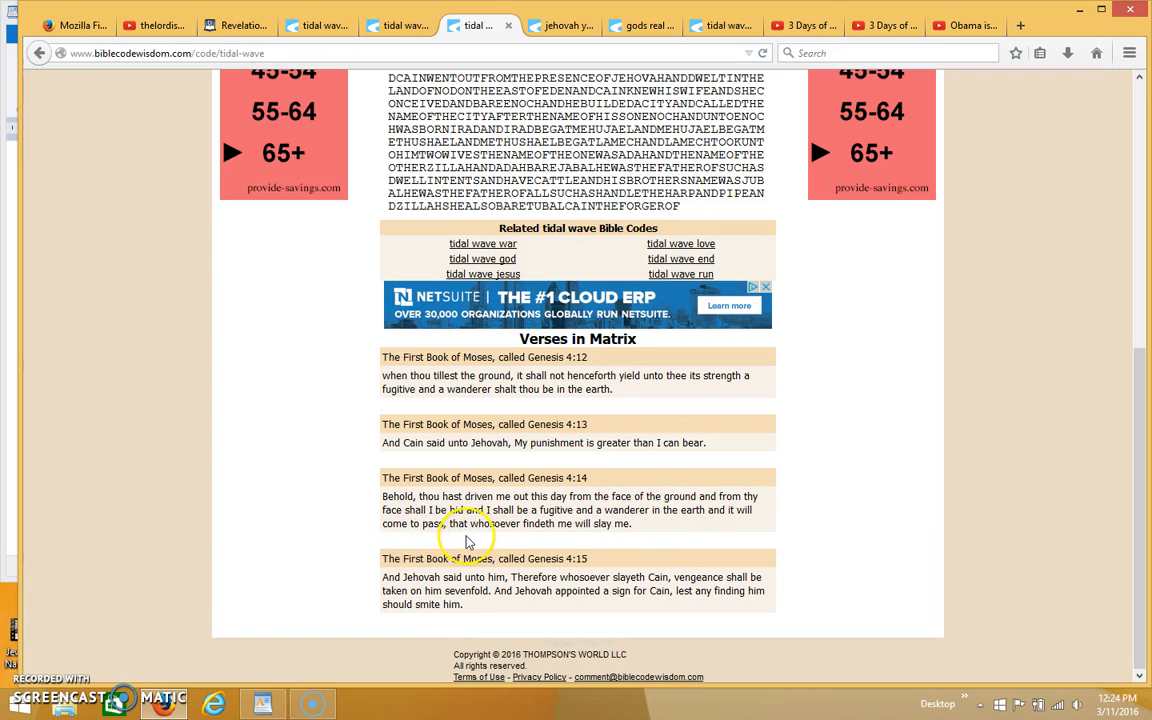
pyautogui.moveTo(598, 532)
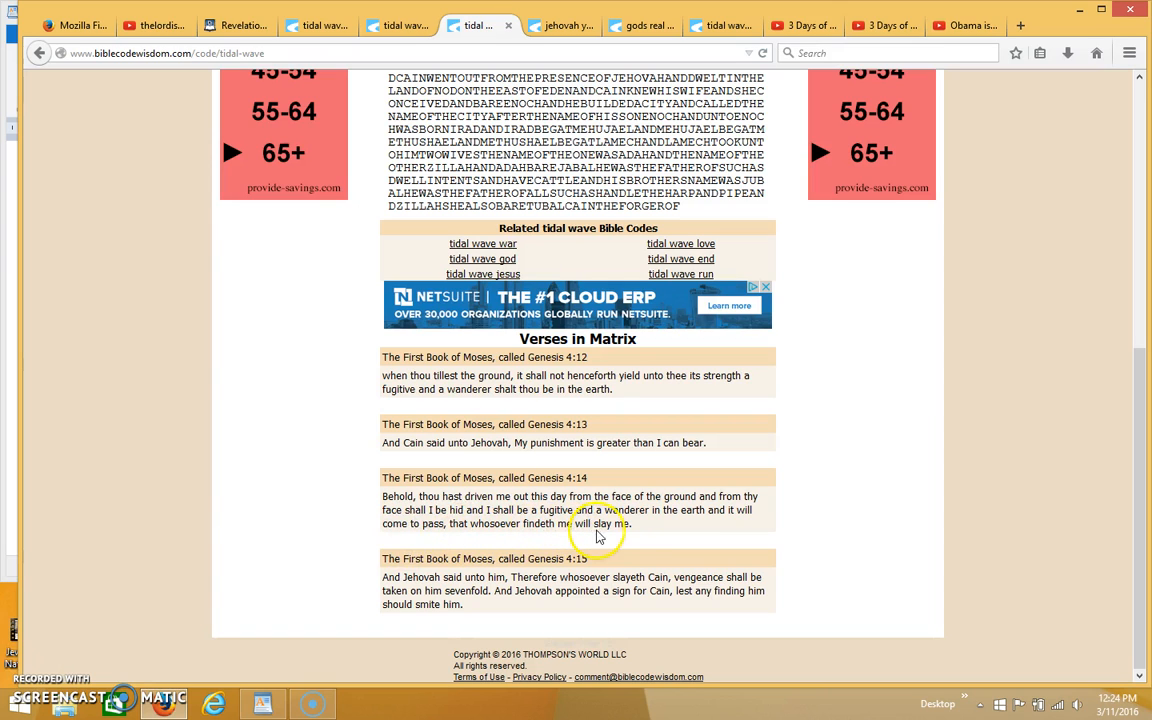
pyautogui.moveTo(434, 572)
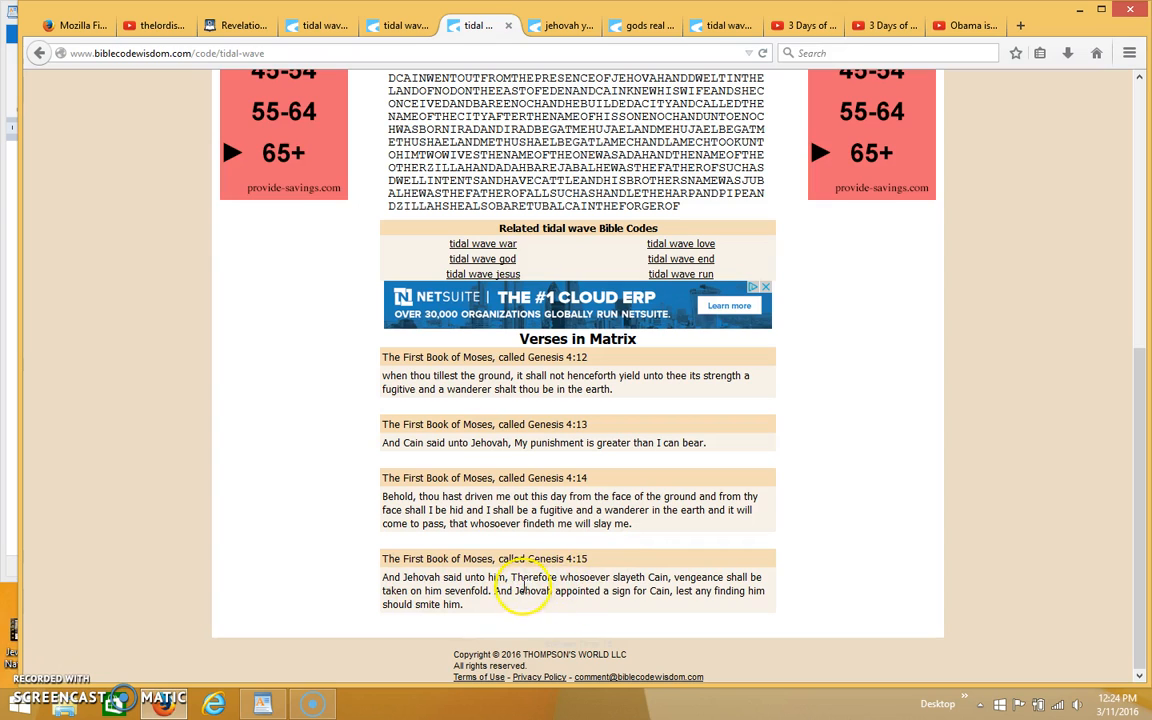
pyautogui.moveTo(658, 584)
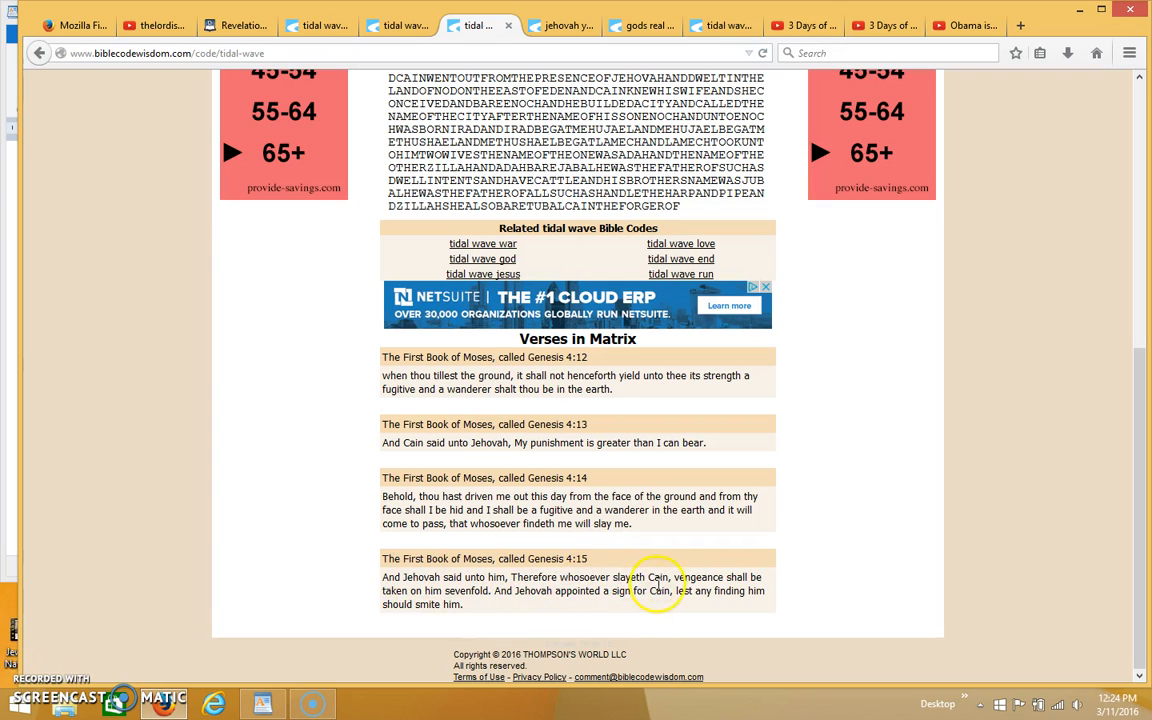
pyautogui.moveTo(478, 590)
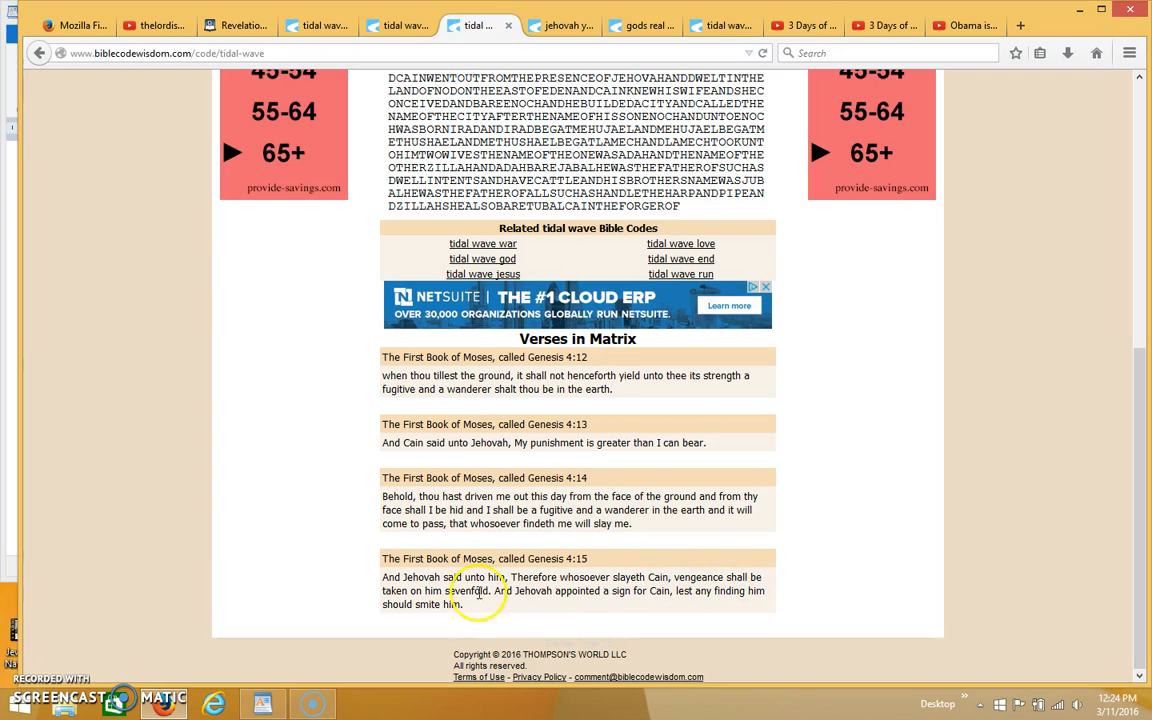
pyautogui.moveTo(496, 604)
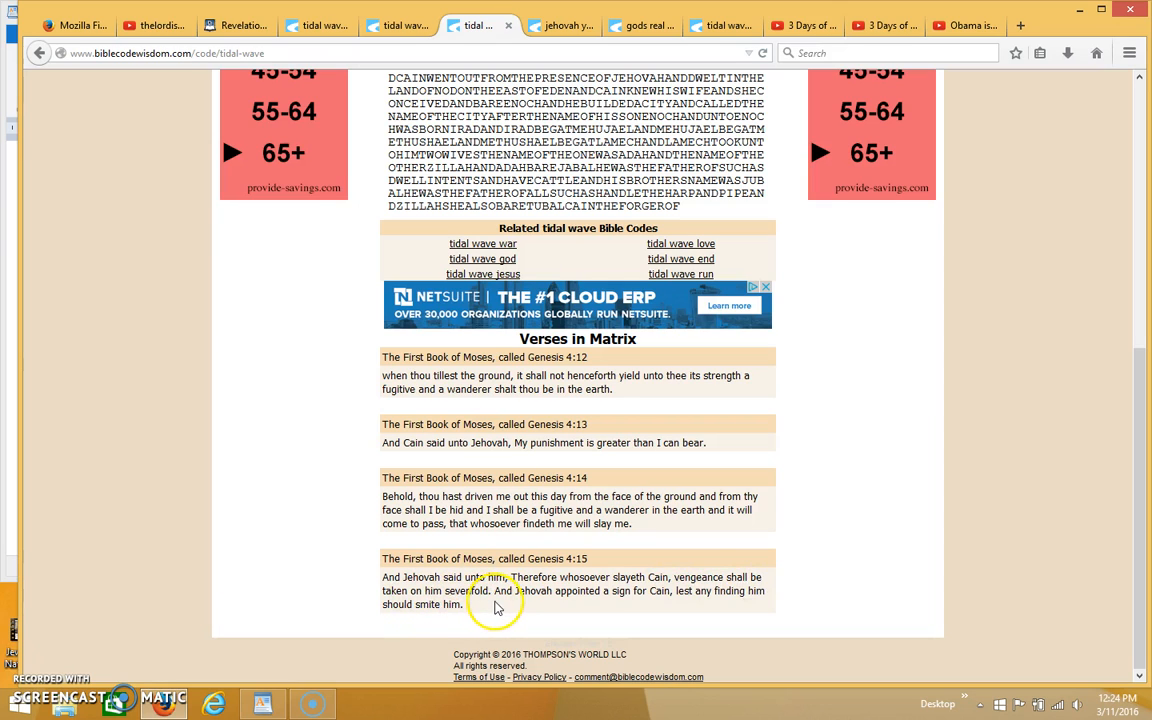
pyautogui.moveTo(600, 604)
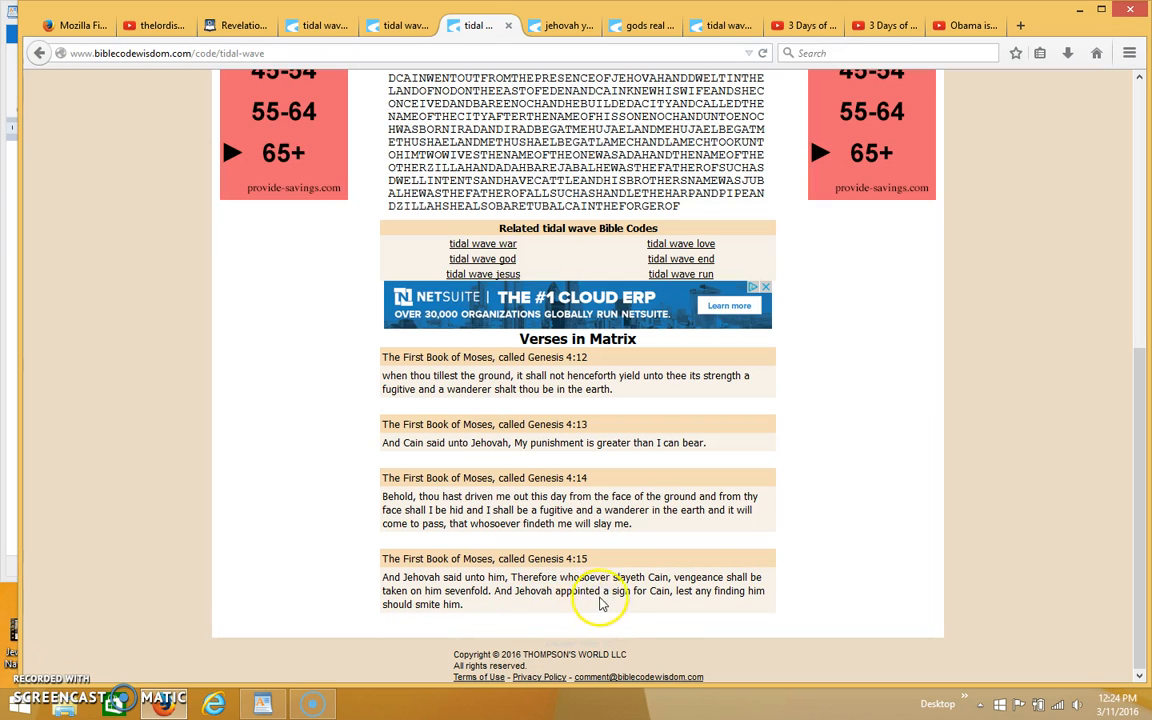
pyautogui.moveTo(672, 608)
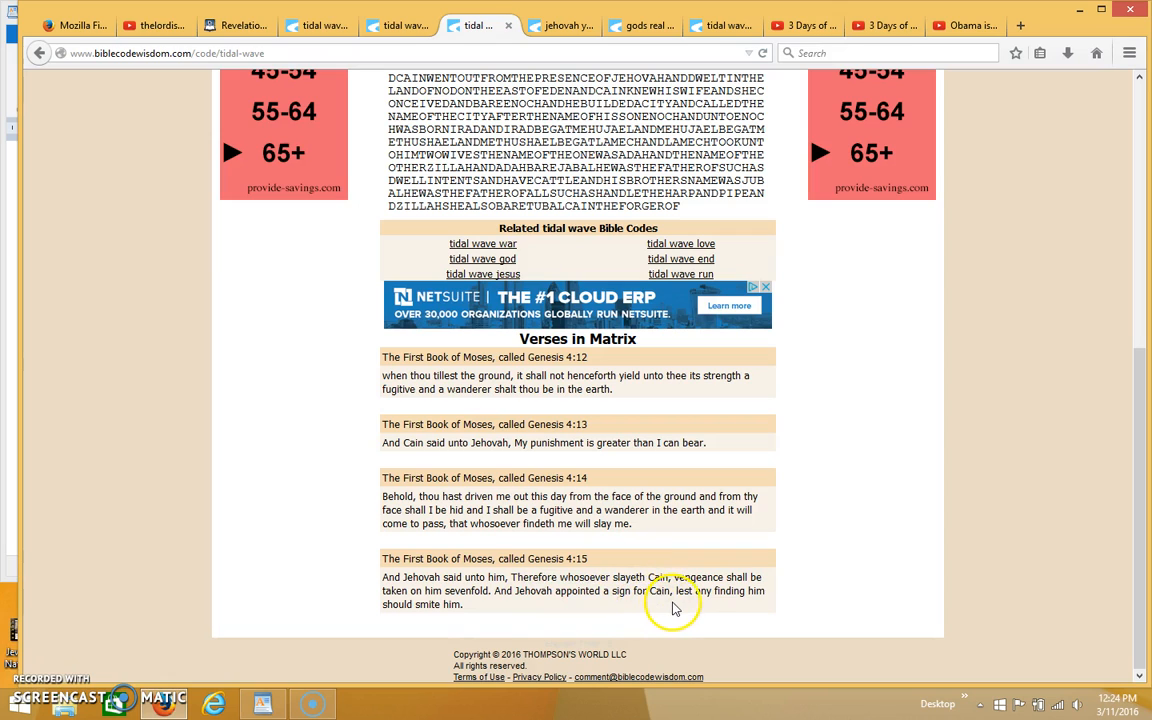
pyautogui.moveTo(588, 608)
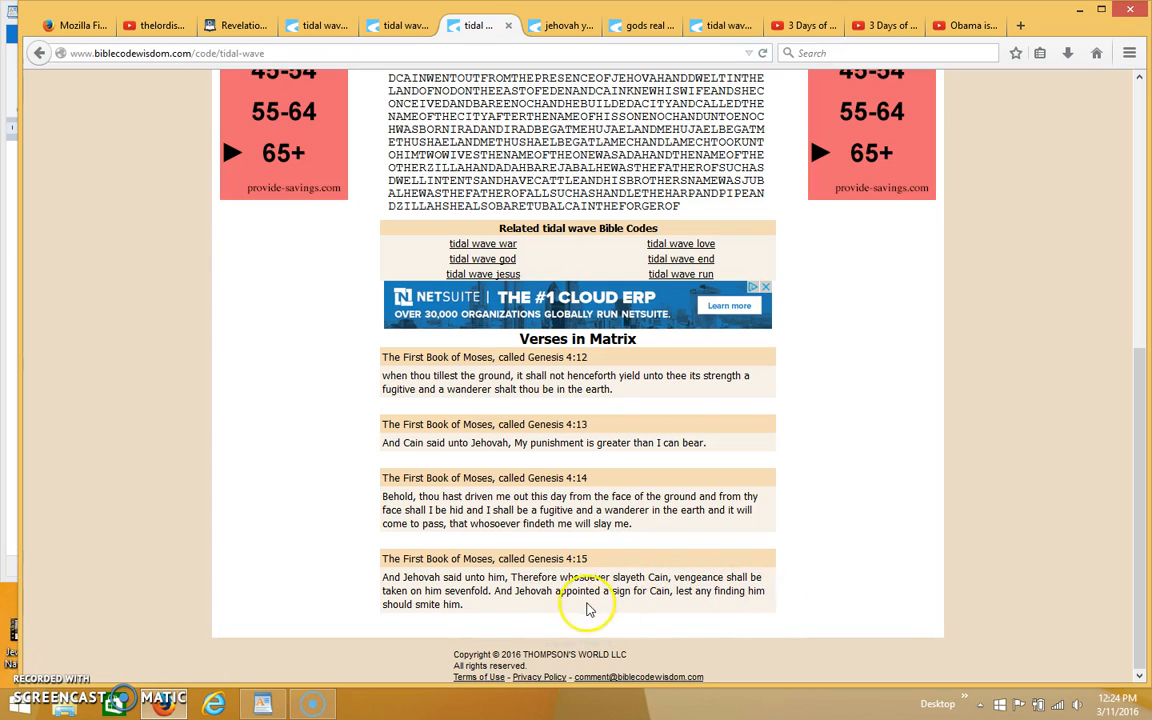
pyautogui.moveTo(472, 620)
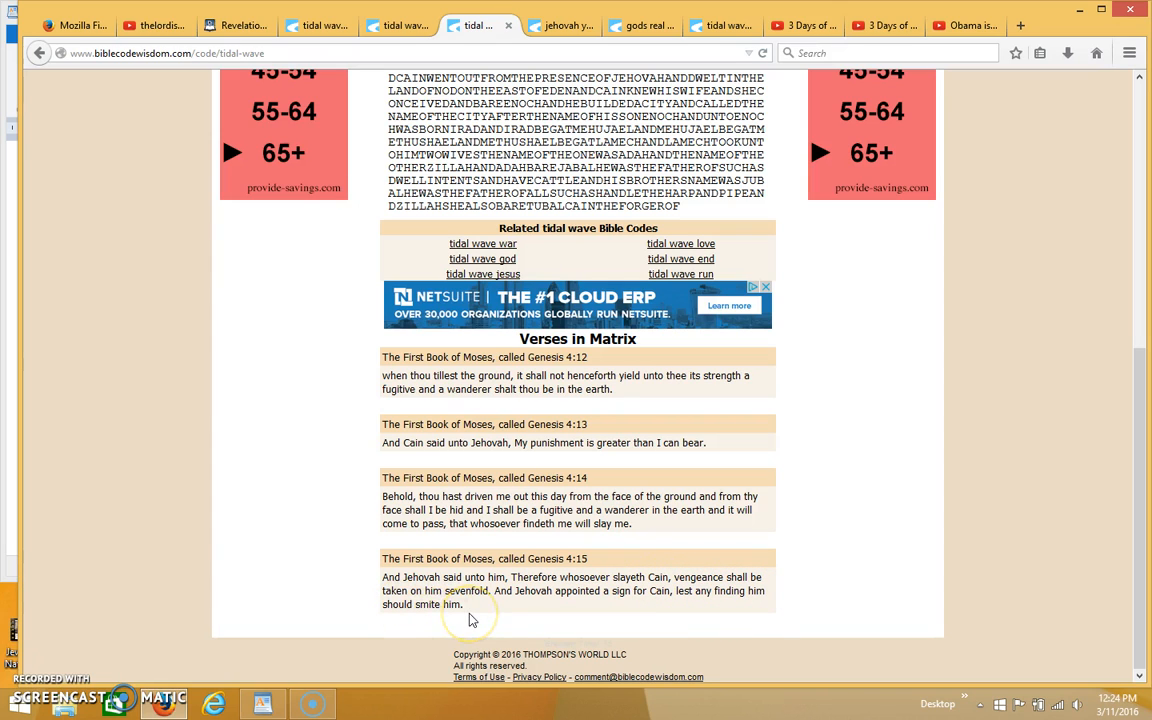
pyautogui.moveTo(632, 596)
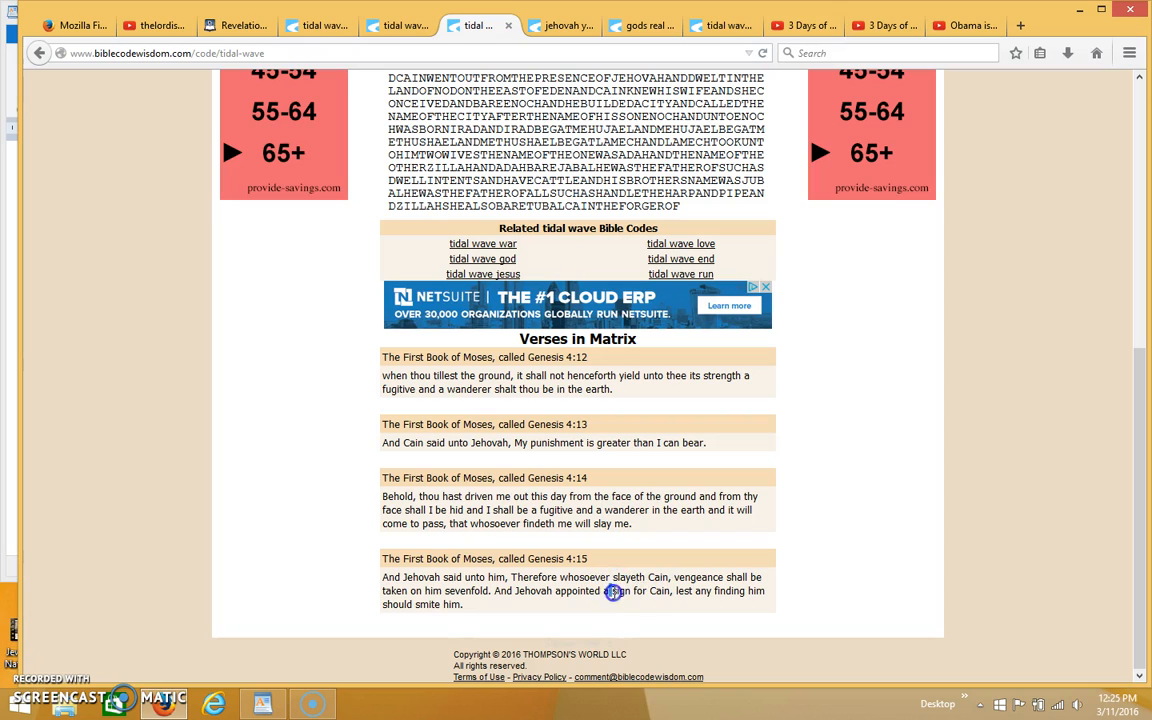
# Step: Highlight the phrase "sign for Cain" in the Genesis 4:15 verse text
pyautogui.doubleClick(624, 592)
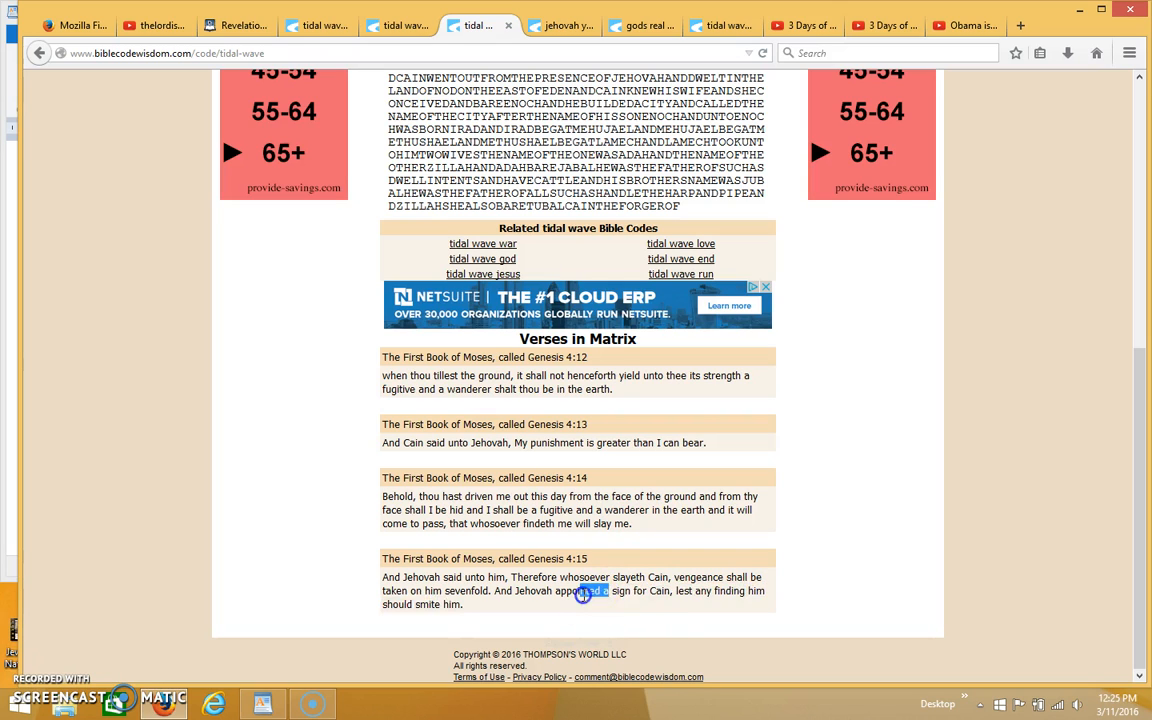
pyautogui.moveTo(584, 592); pyautogui.dragTo(600, 604)
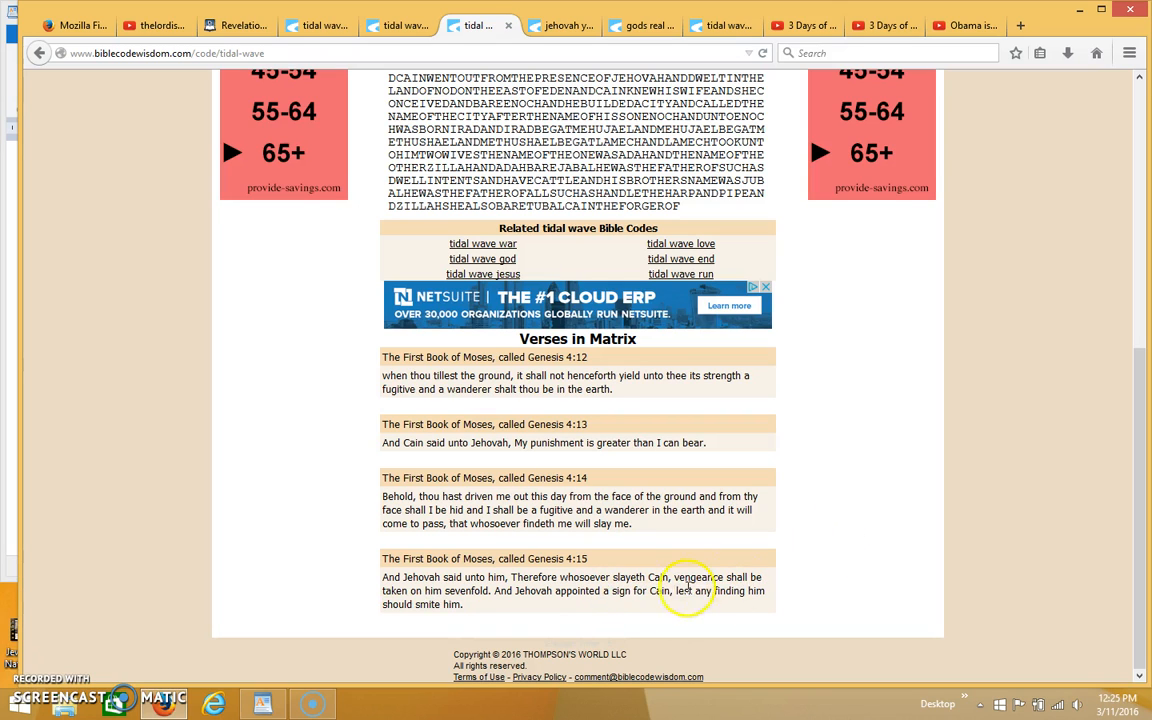
pyautogui.doubleClick(616, 592)
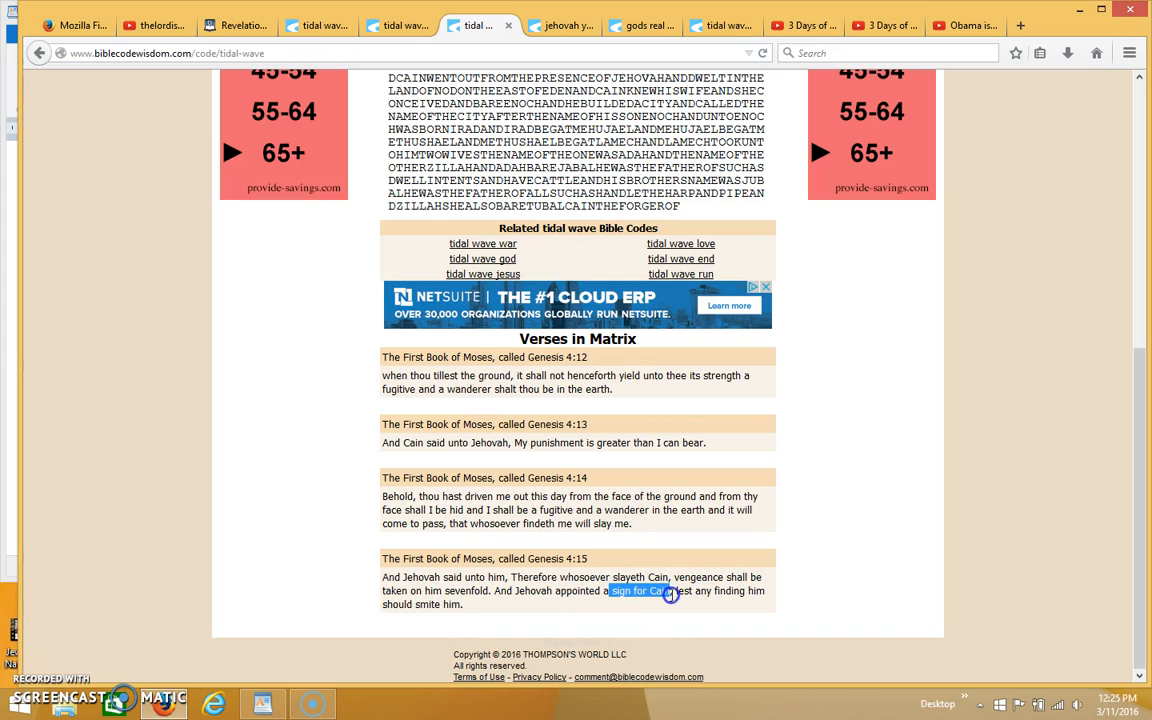
pyautogui.moveTo(670, 592); pyautogui.dragTo(650, 604)
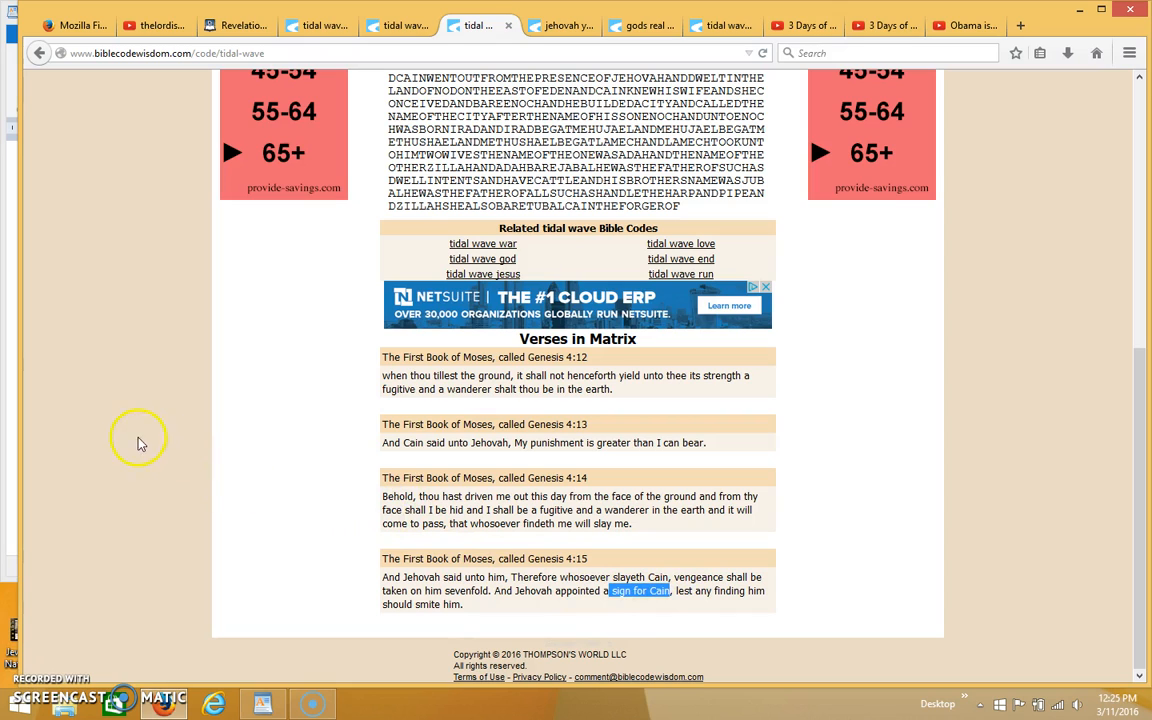
pyautogui.scroll(3)
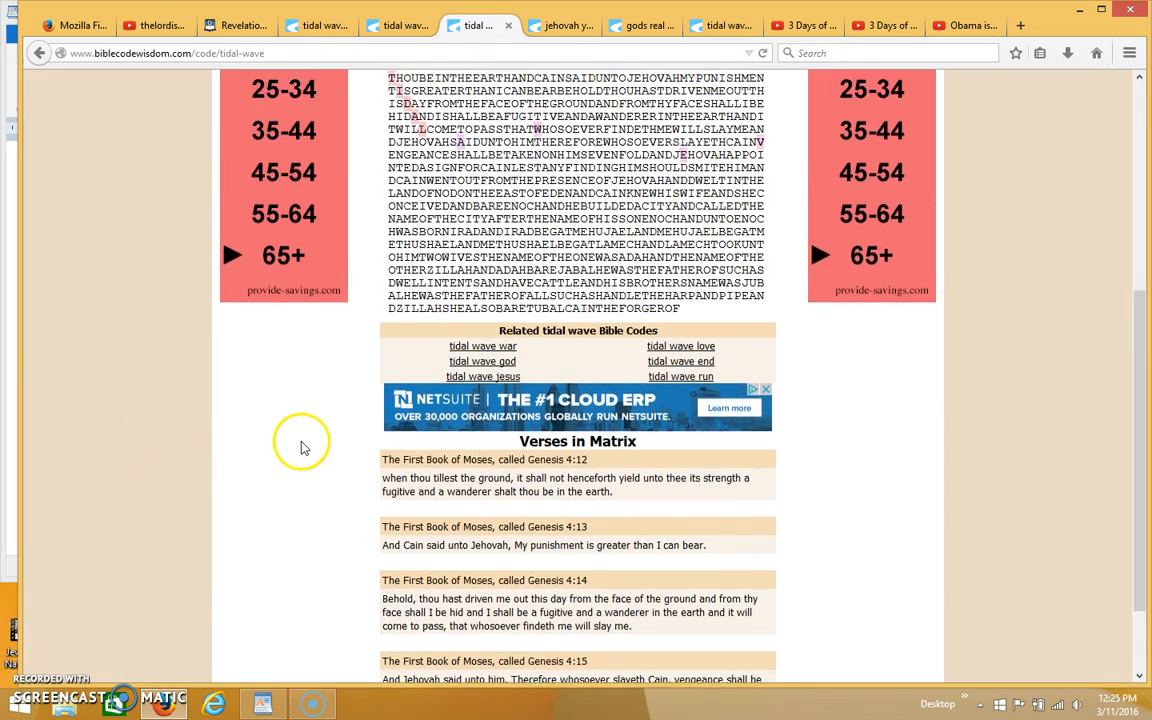
pyautogui.scroll(3)
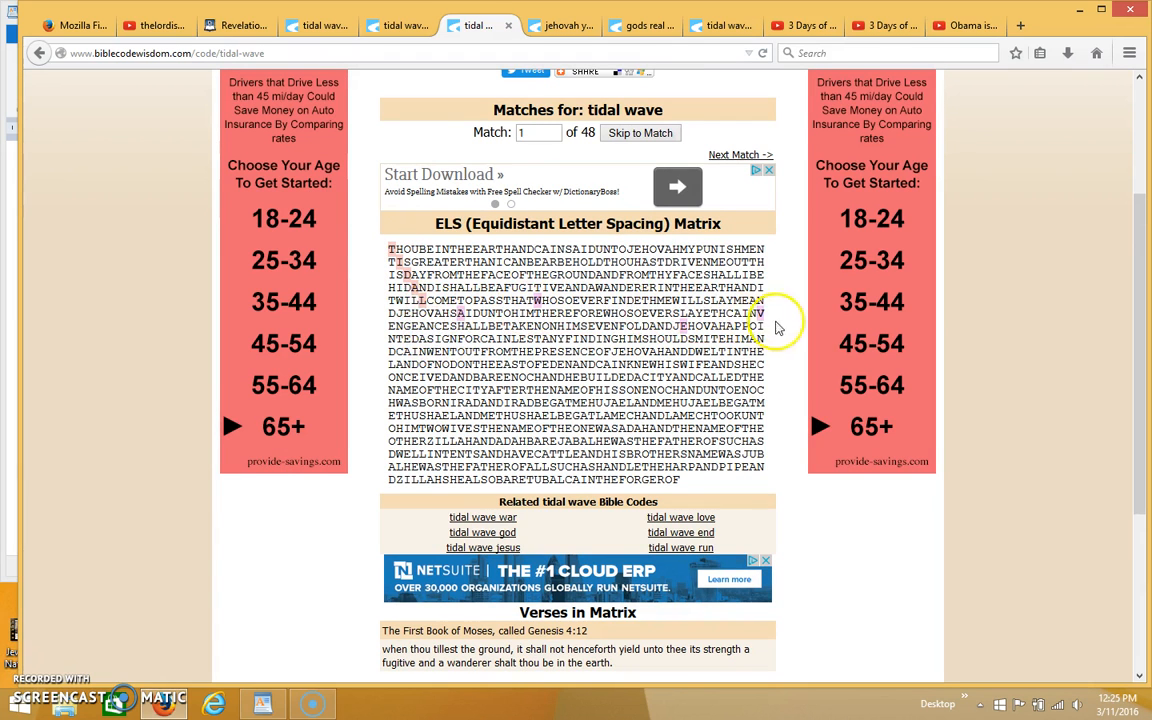
pyautogui.scroll(-3)
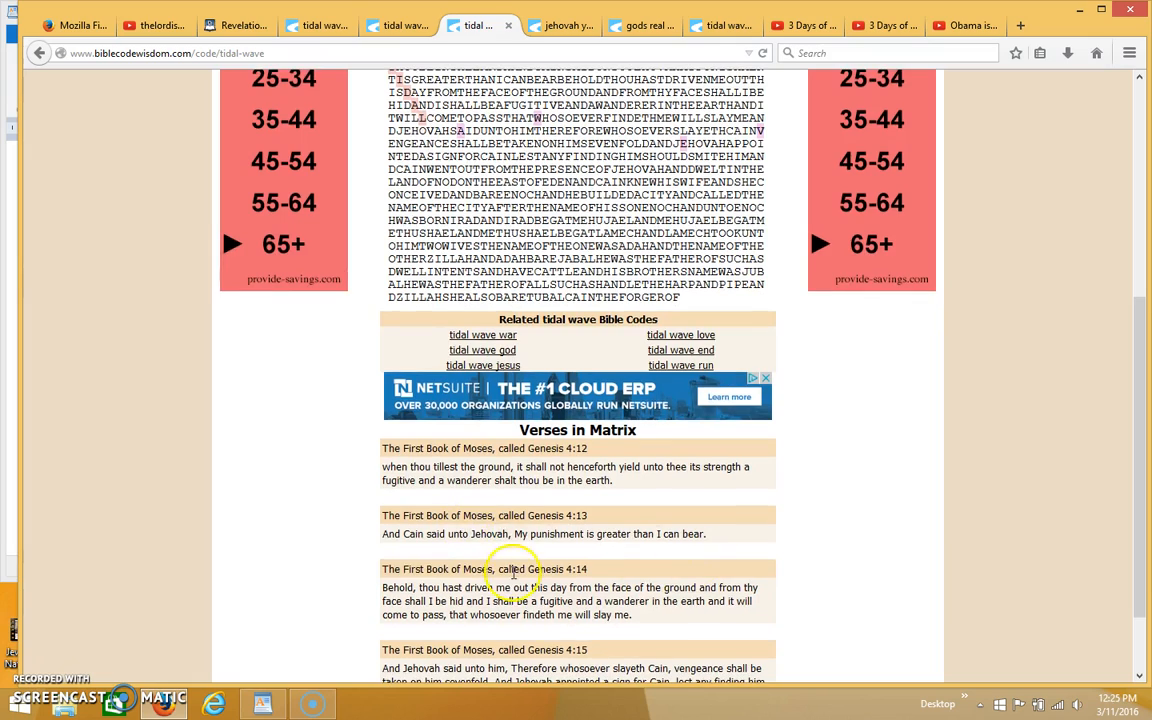
pyautogui.scroll(-3)
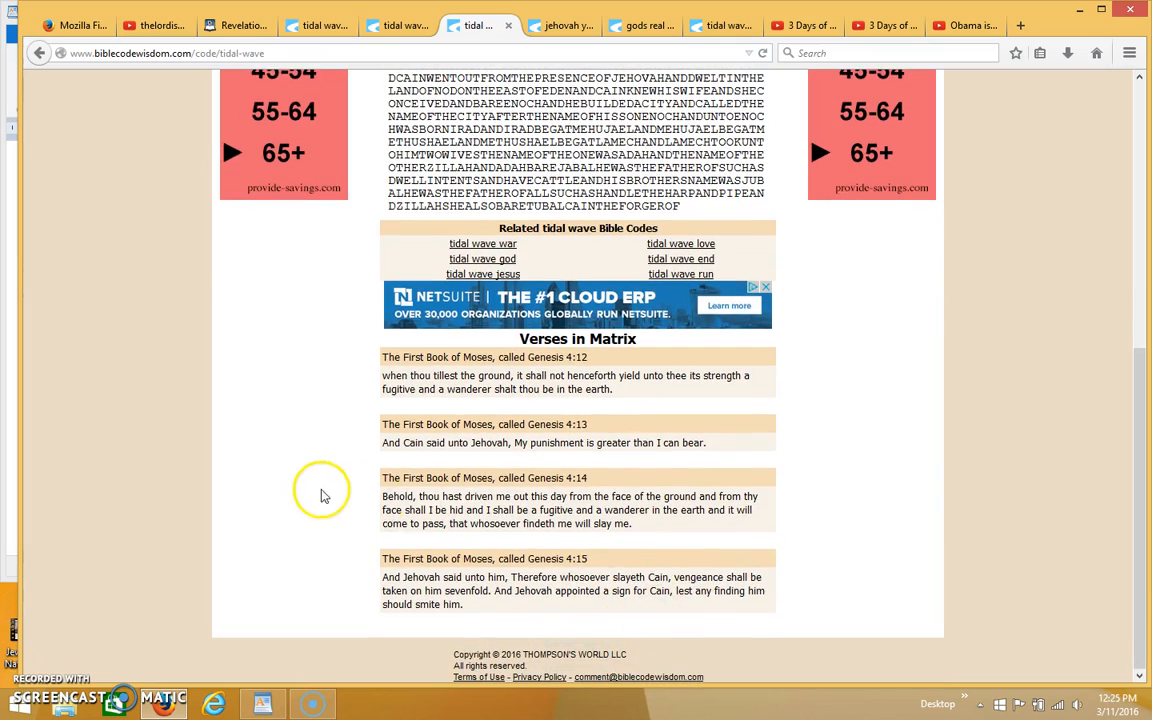
pyautogui.scroll(3)
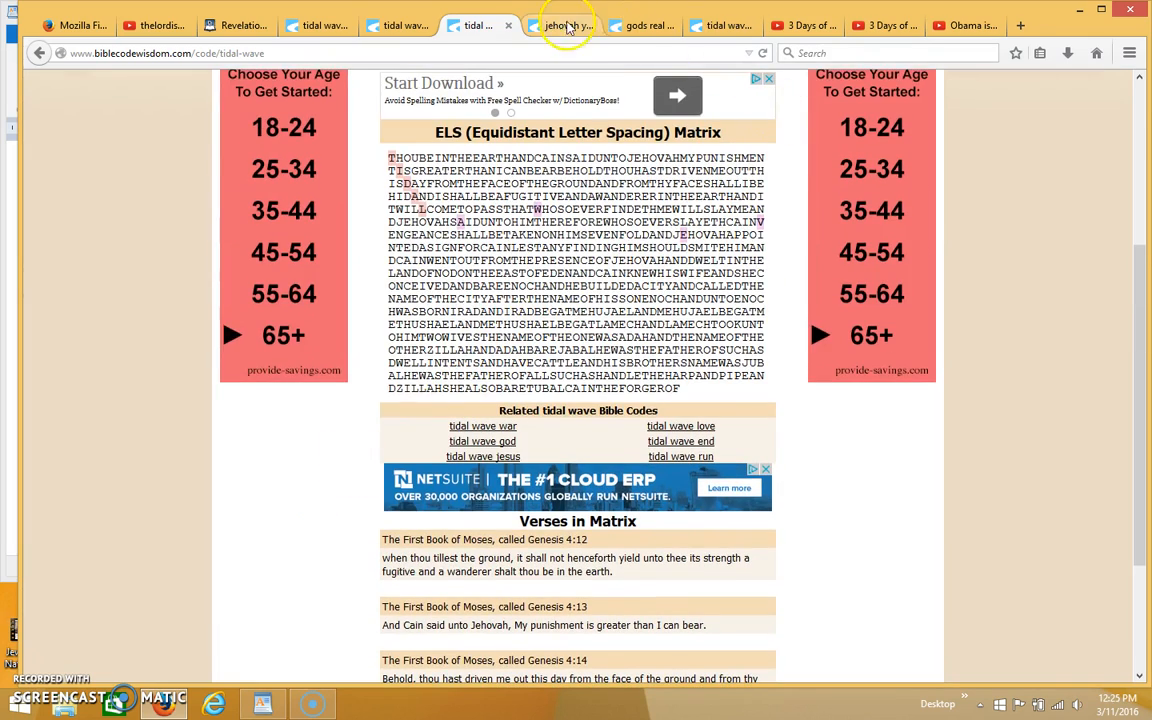
# Step: Review the star hit sea rain fire matrix and its Second Chronicles verses
pyautogui.click(720, 24)
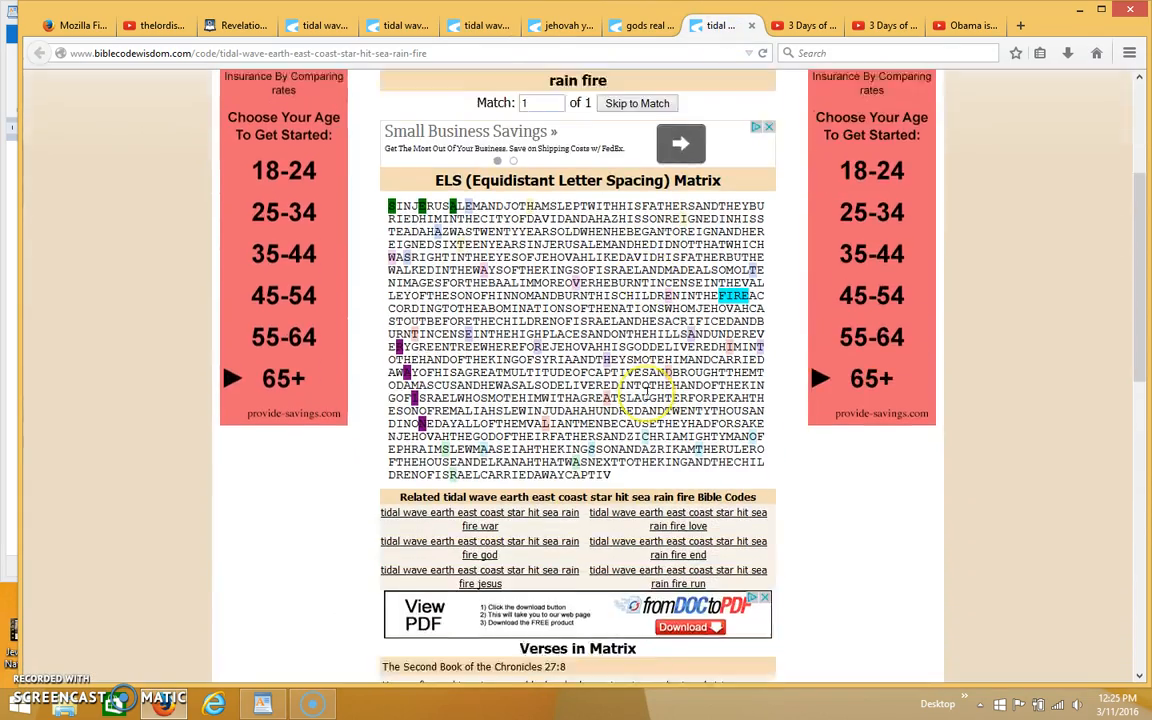
pyautogui.scroll(-3)
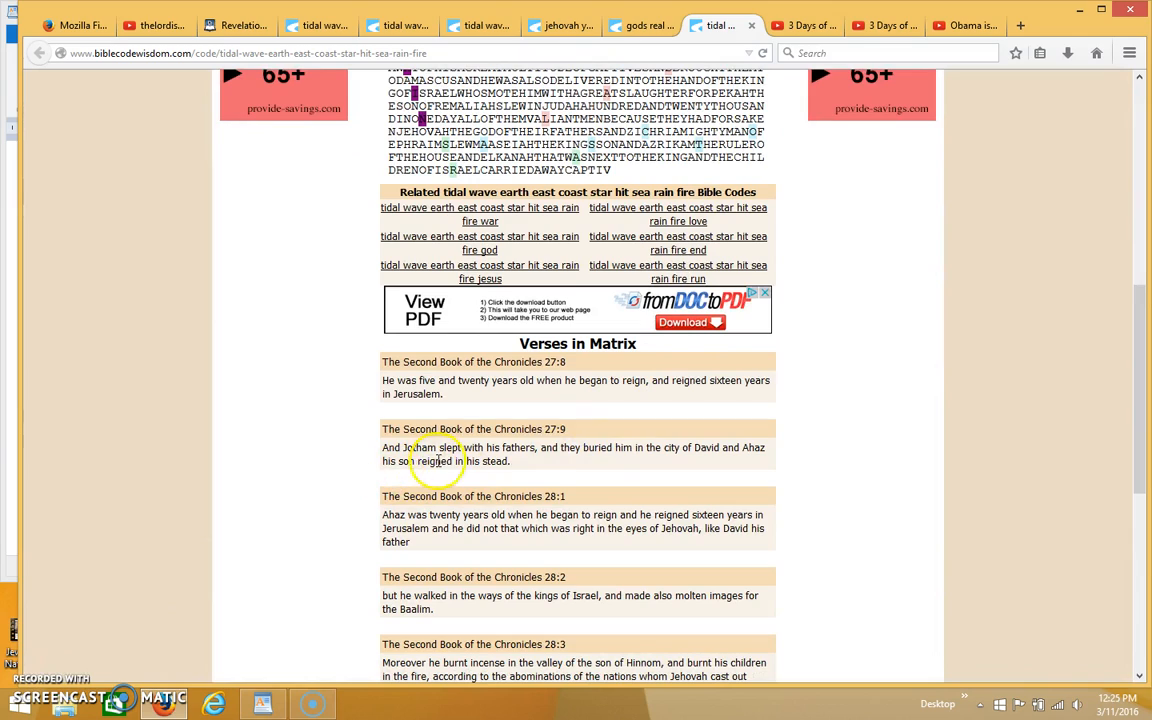
pyautogui.scroll(3)
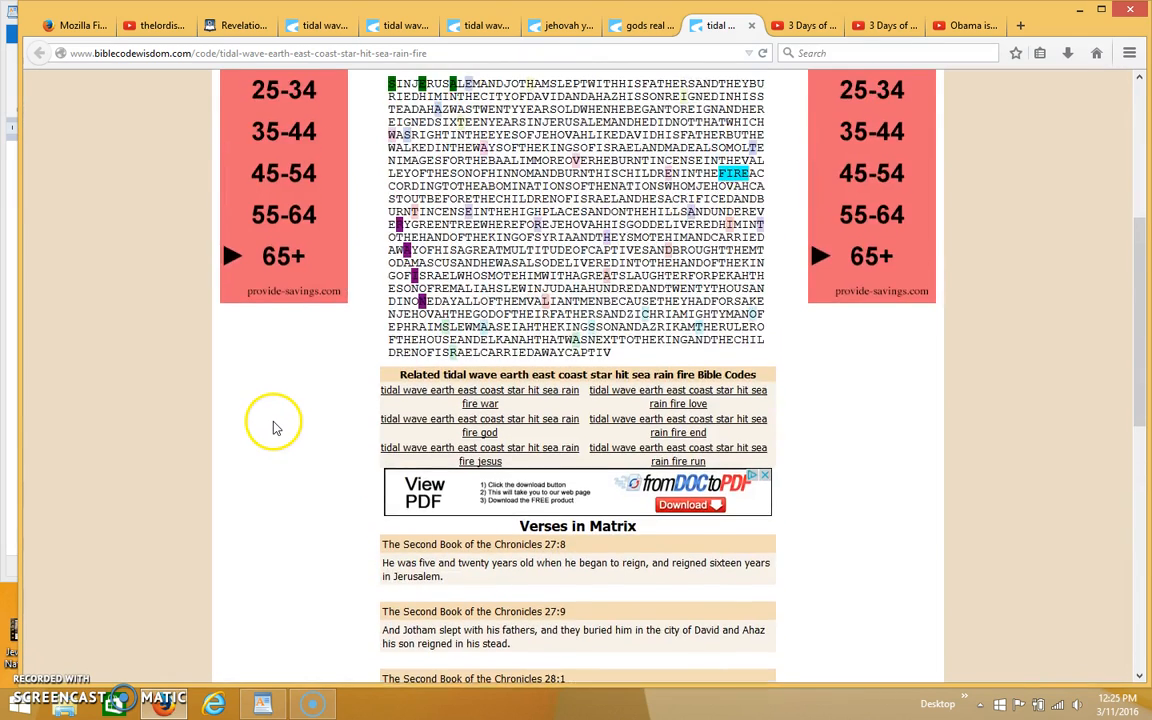
pyautogui.scroll(3)
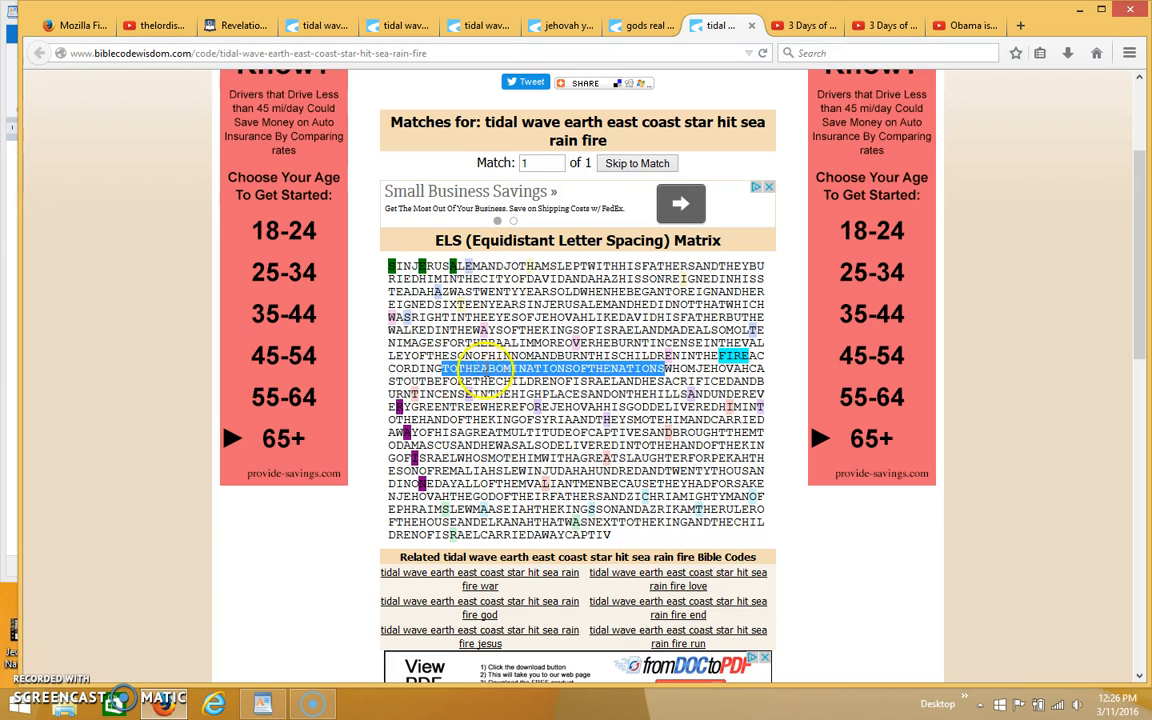
pyautogui.moveTo(660, 396)
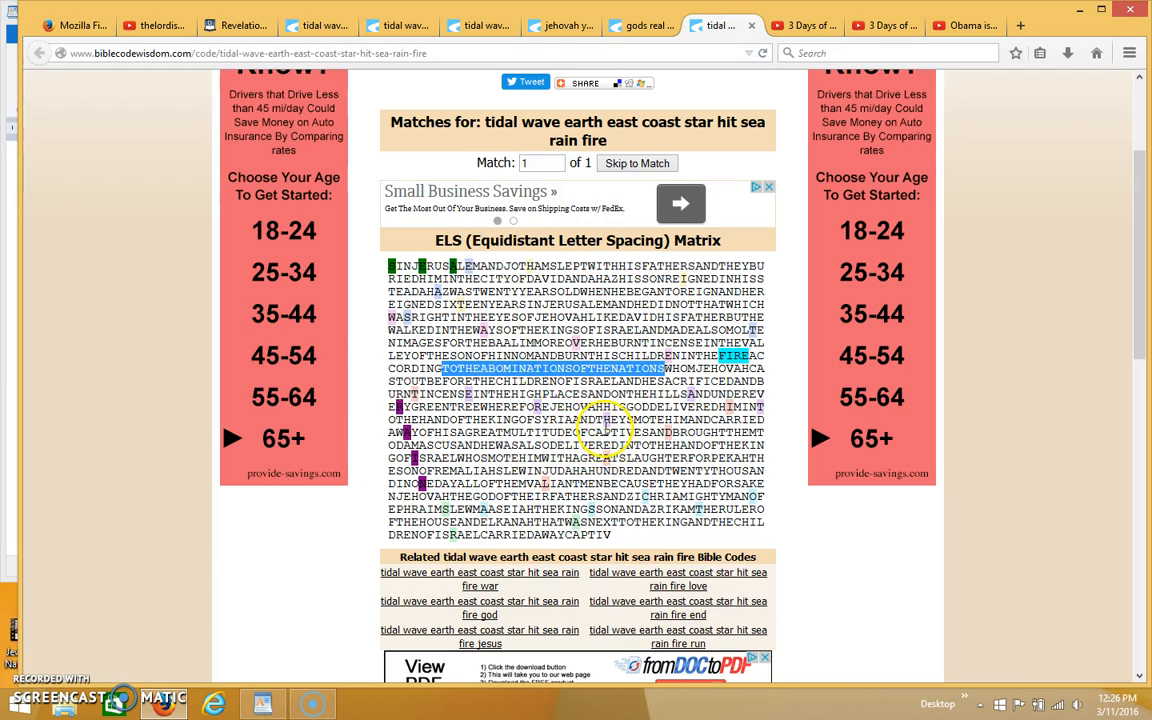
pyautogui.moveTo(444, 304)
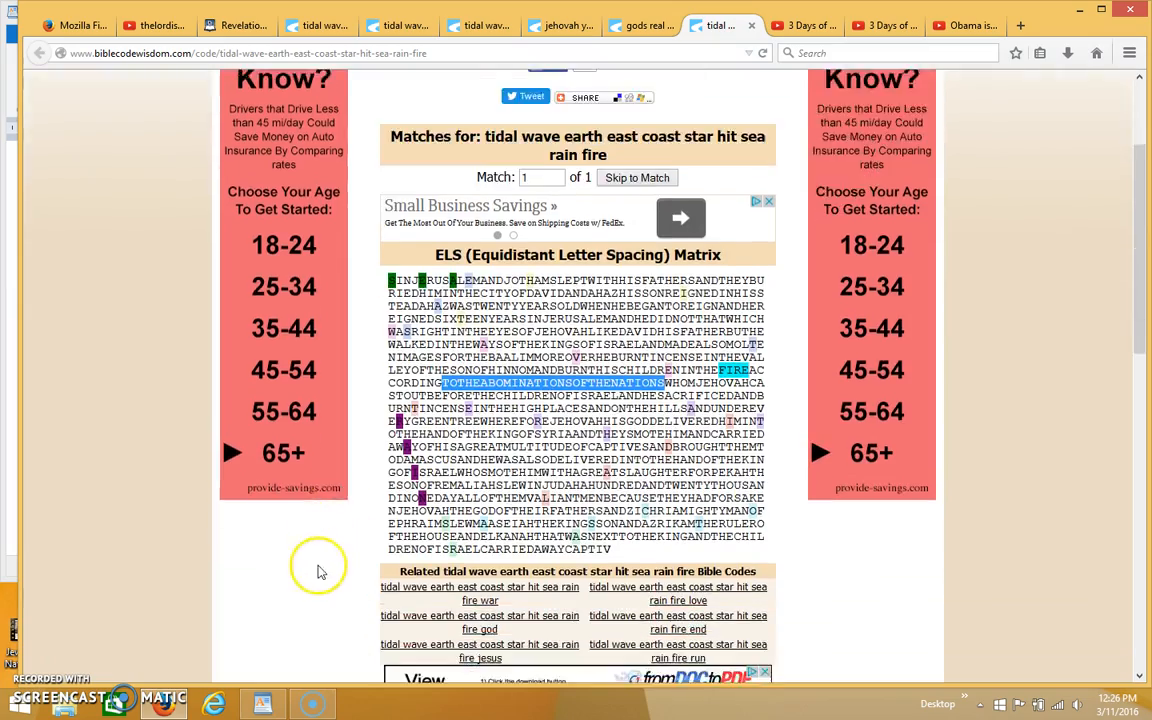
pyautogui.scroll(-3)
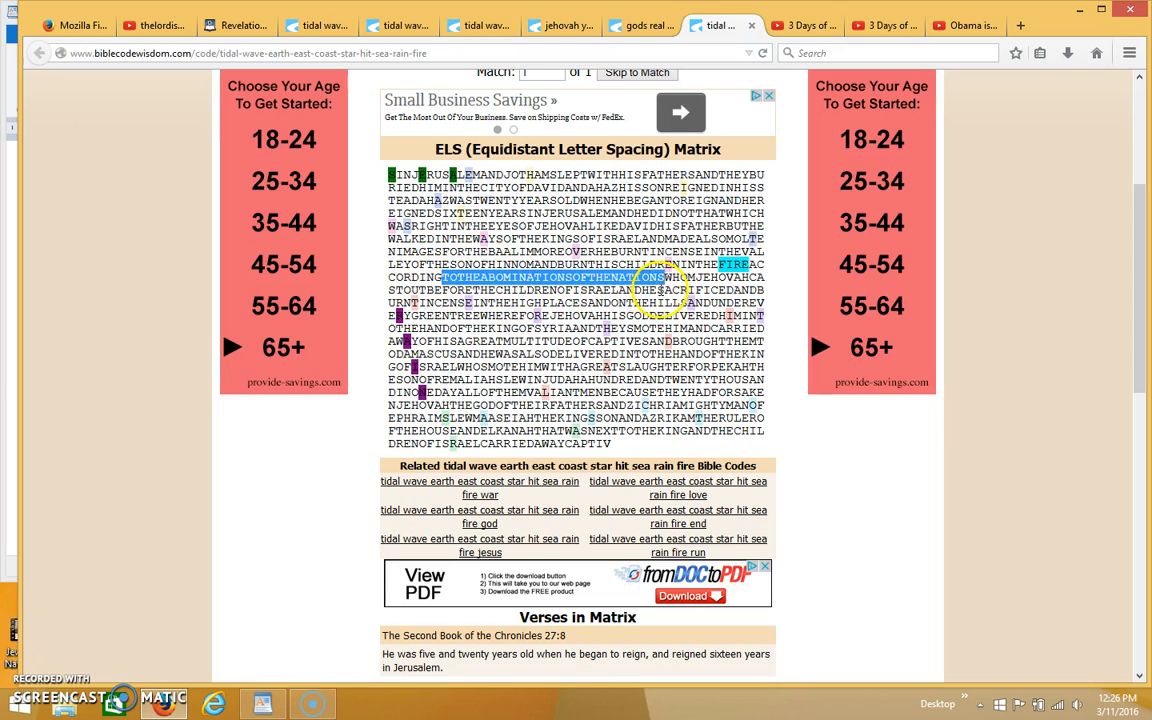
pyautogui.moveTo(230, 456)
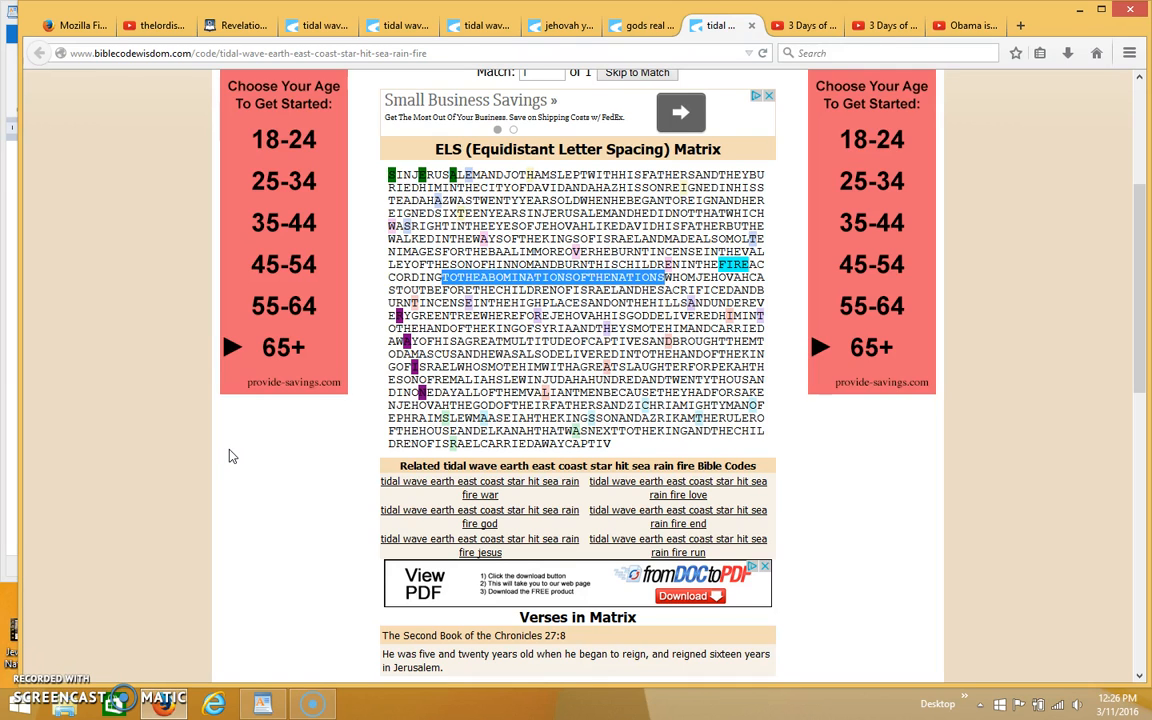
pyautogui.moveTo(432, 280)
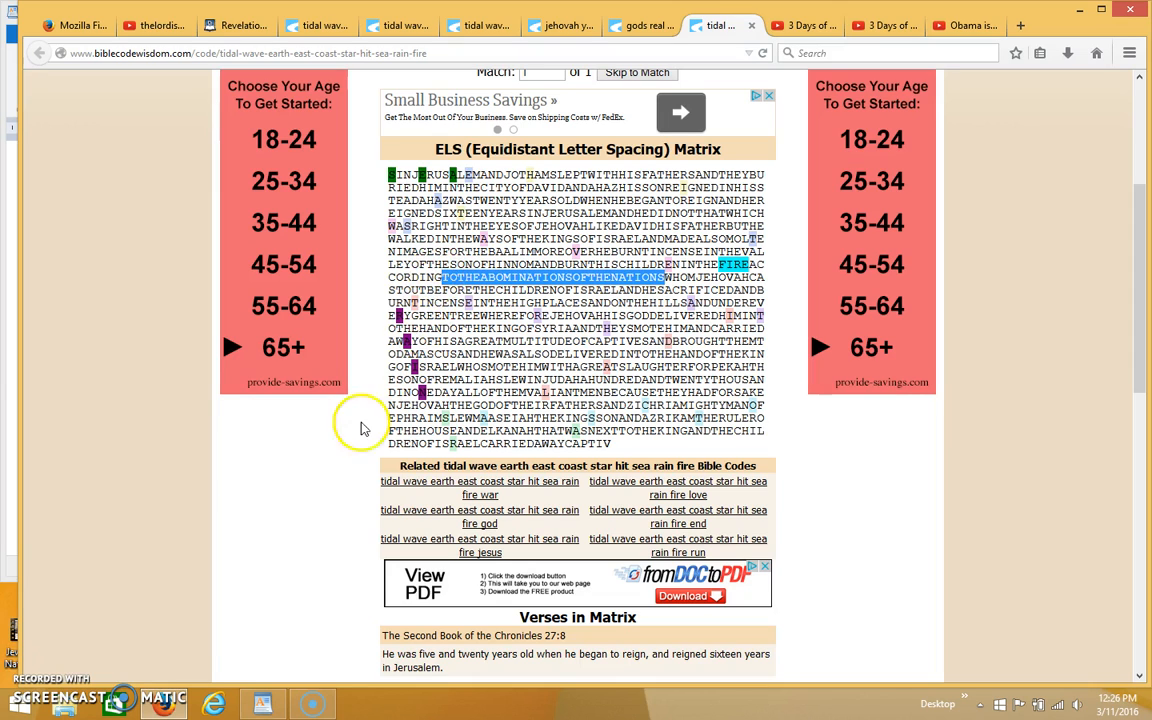
pyautogui.moveTo(322, 494)
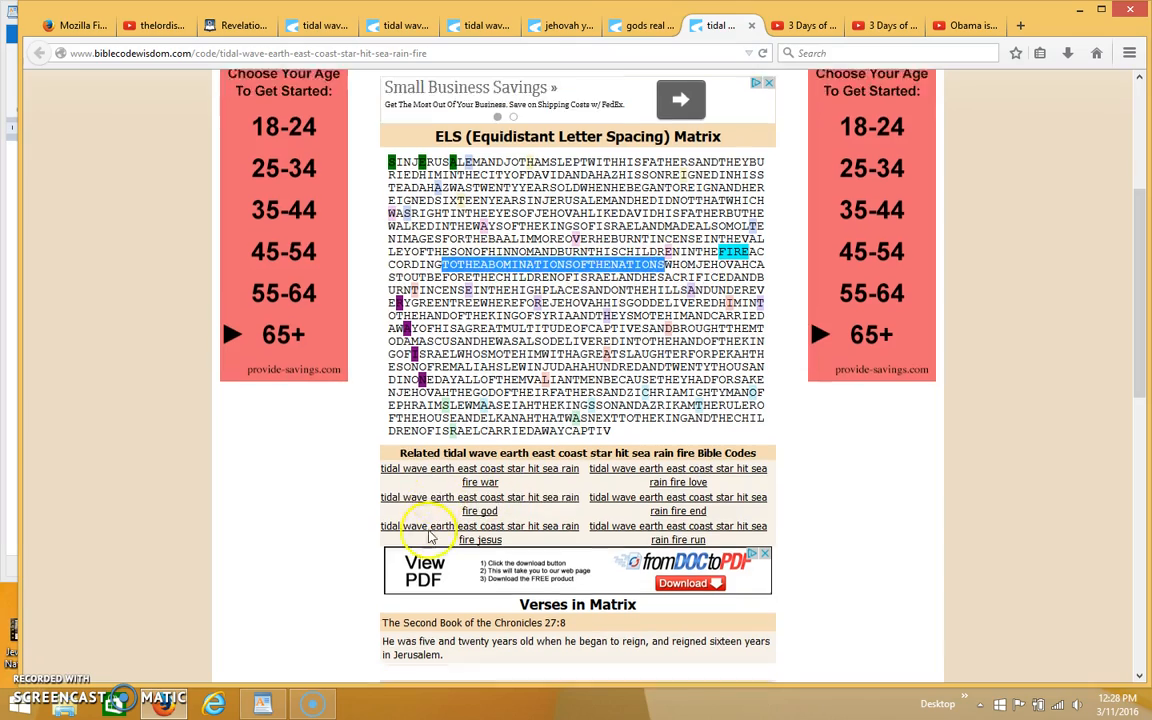
pyautogui.scroll(-3)
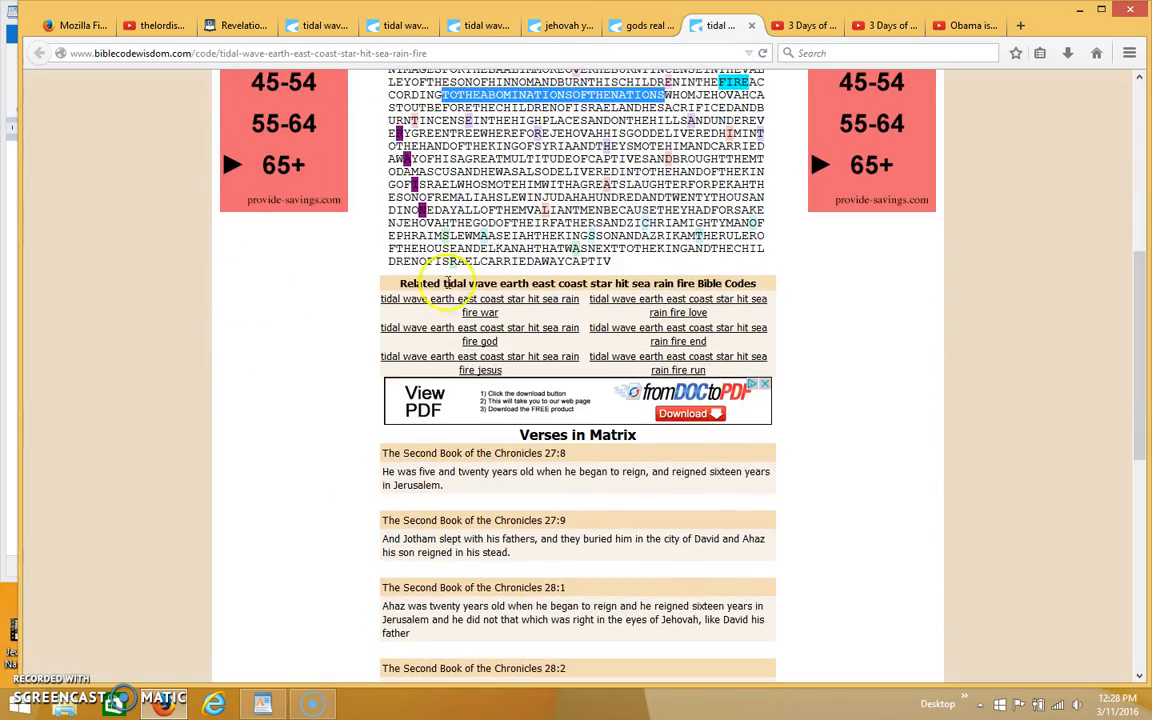
pyautogui.scroll(3)
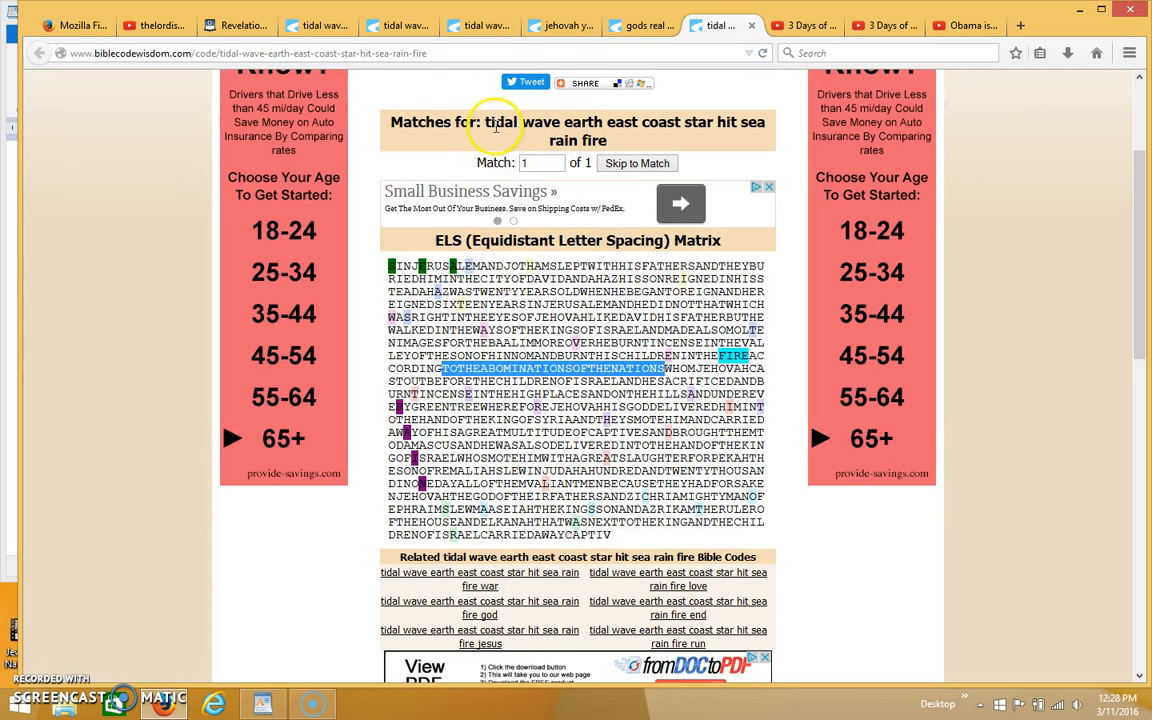
pyautogui.moveTo(484, 124)
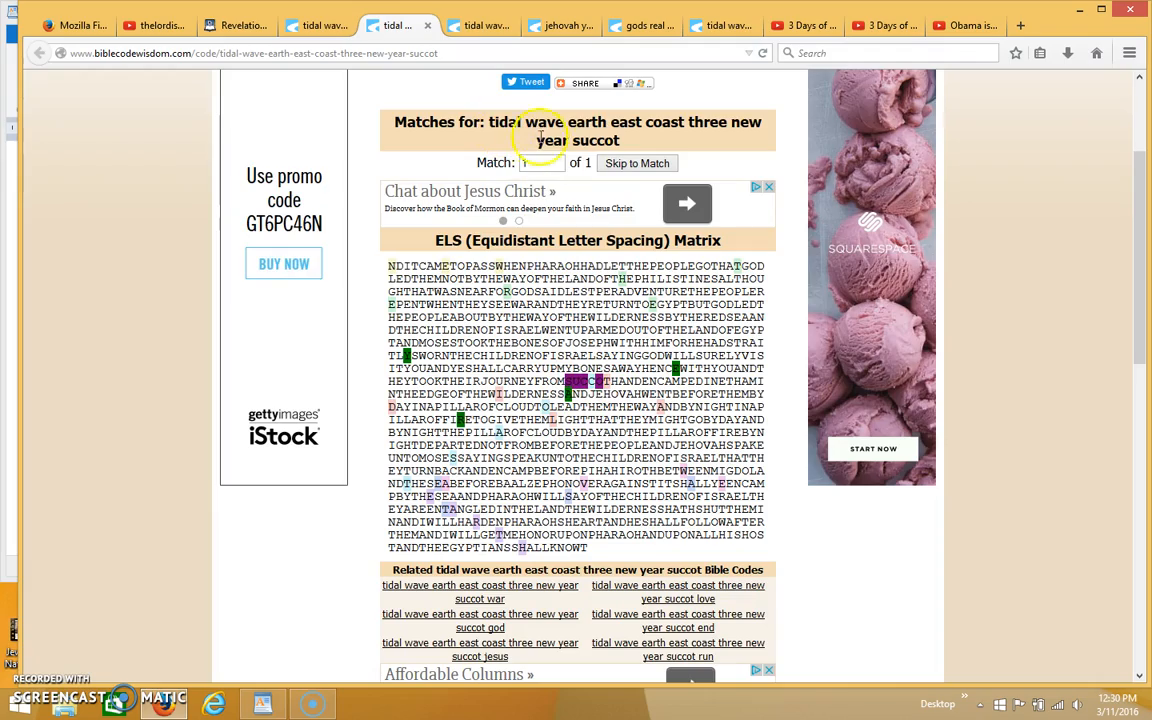
# Step: Review the succot matrix's Exodus verses, then bring up the Obama is Gog YouTube video
pyautogui.scroll(-3)
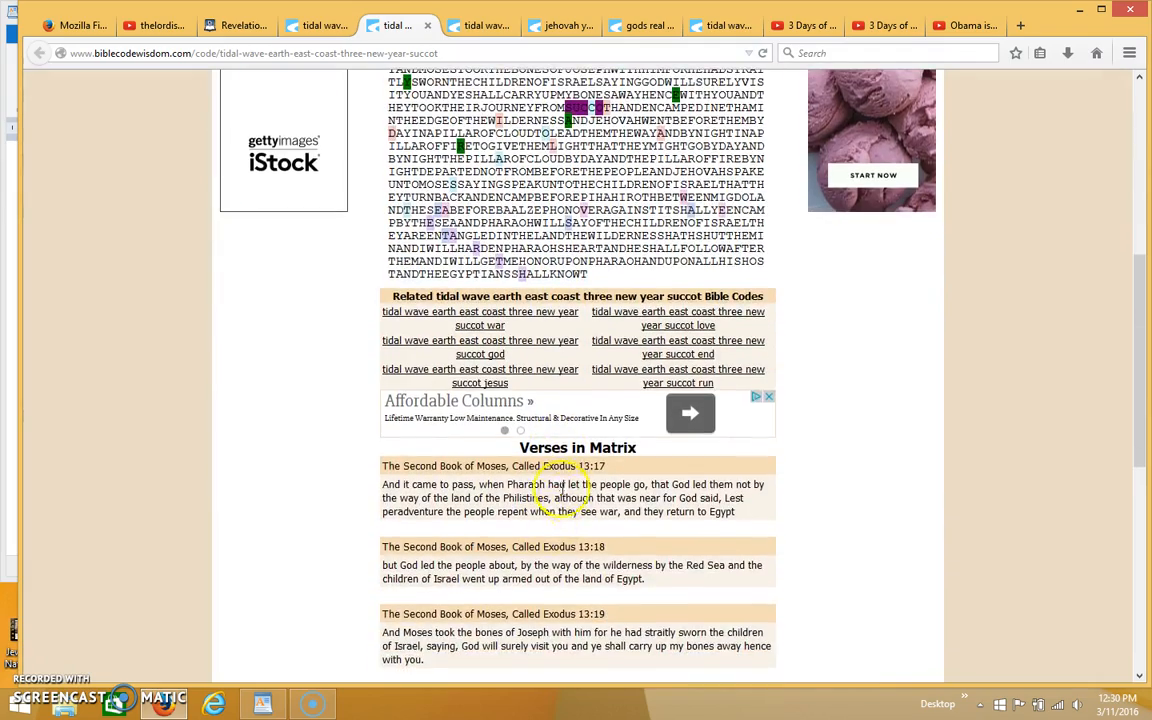
pyautogui.scroll(-3)
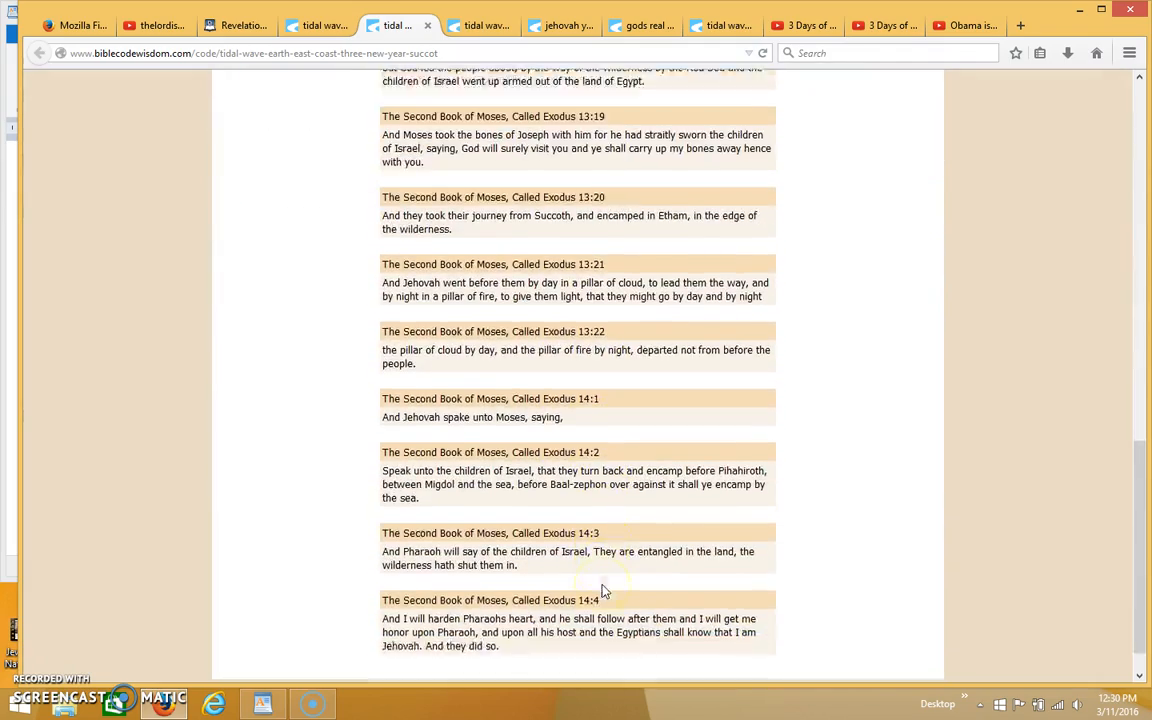
pyautogui.scroll(3)
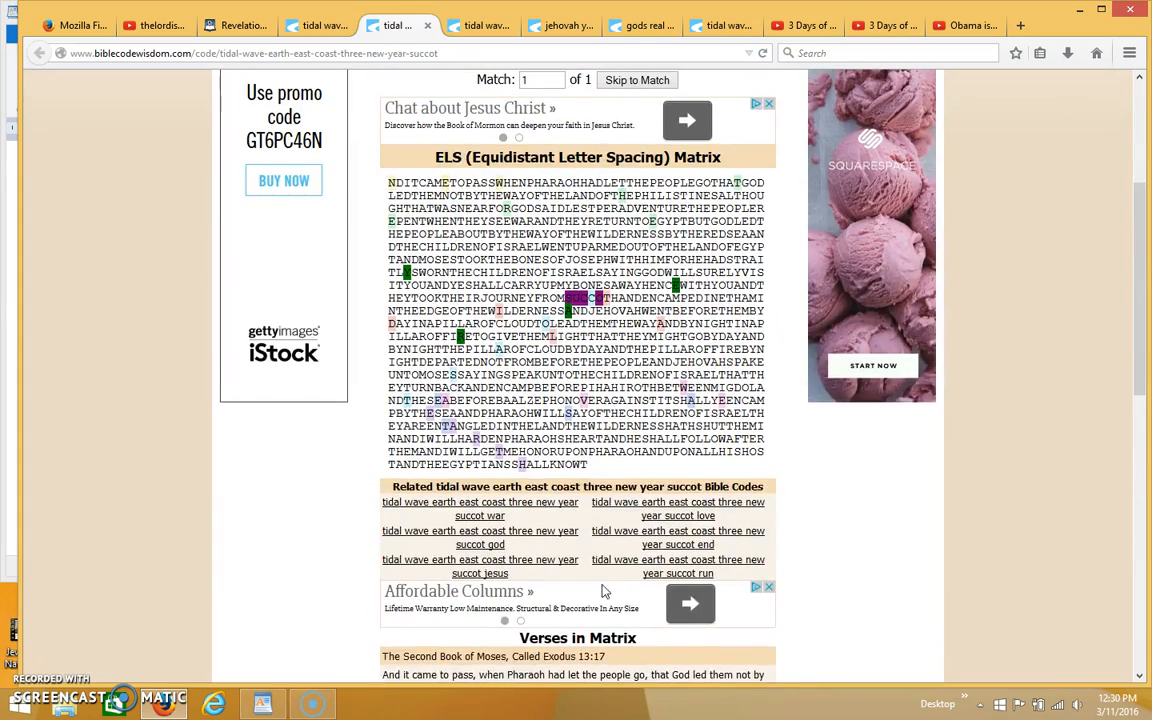
pyautogui.scroll(3)
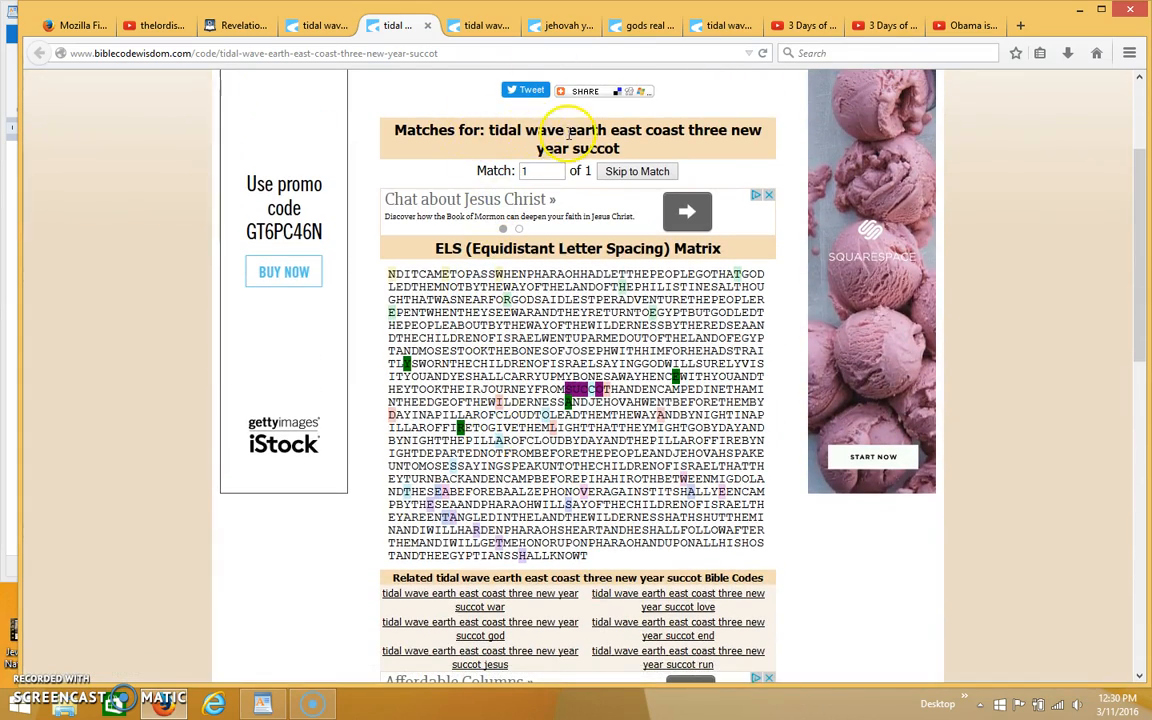
pyautogui.moveTo(650, 130)
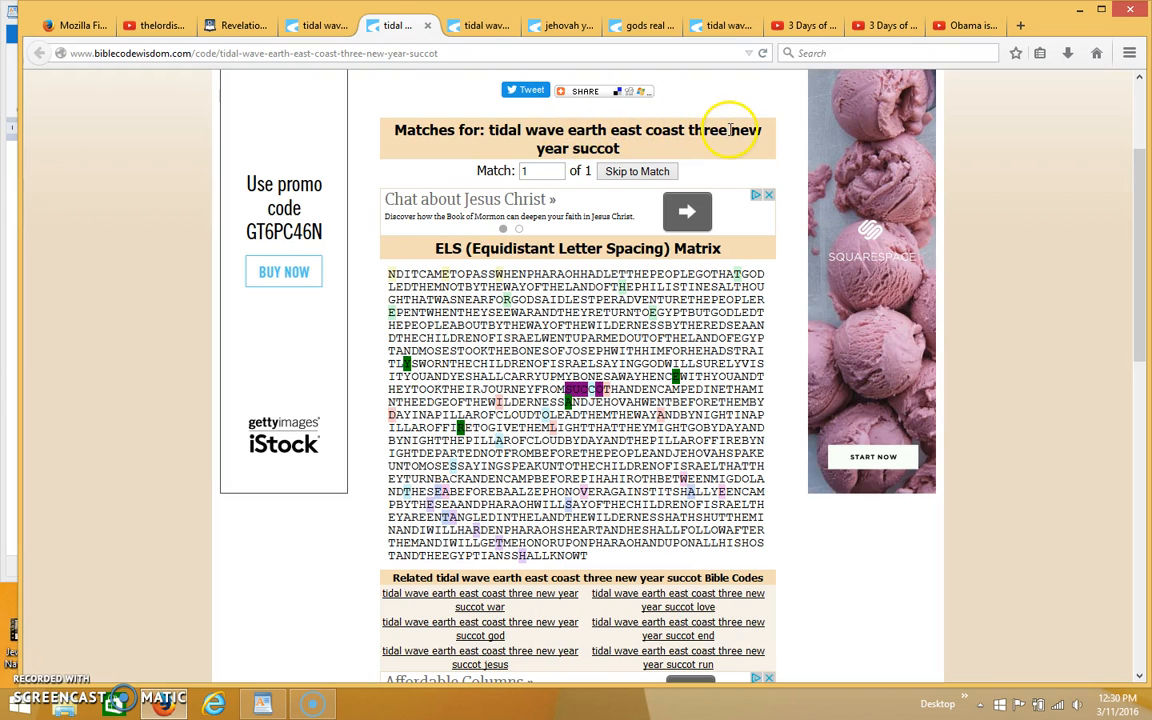
pyautogui.moveTo(580, 148)
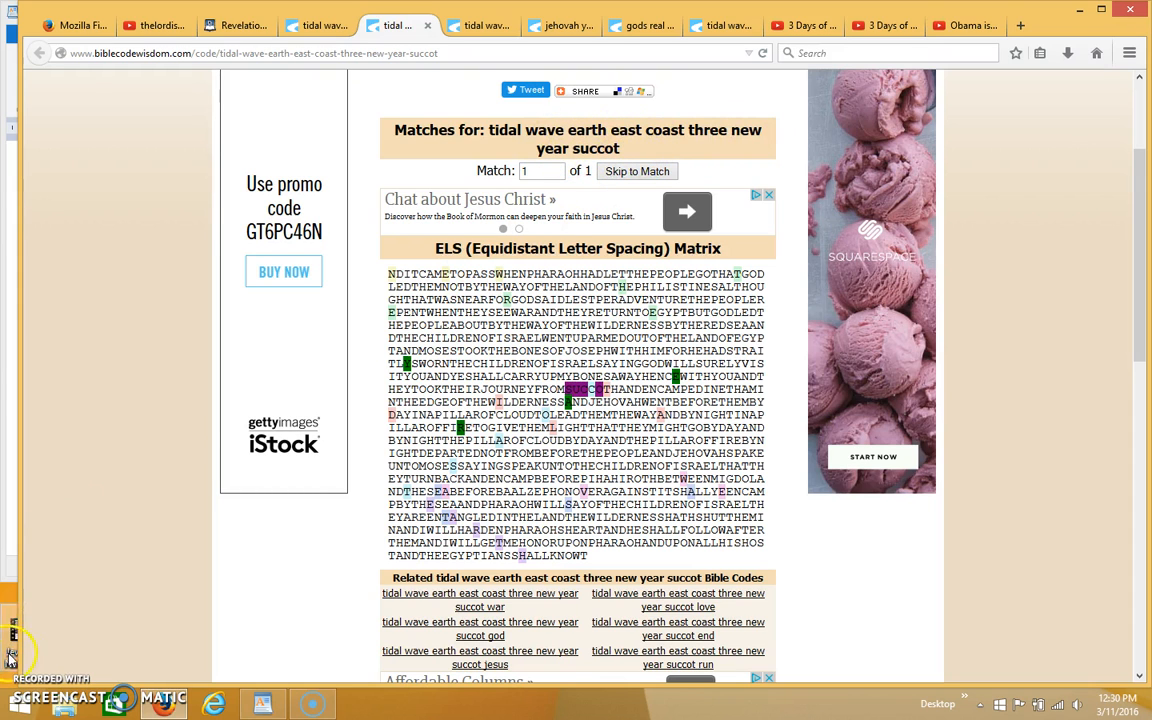
pyautogui.click(960, 24)
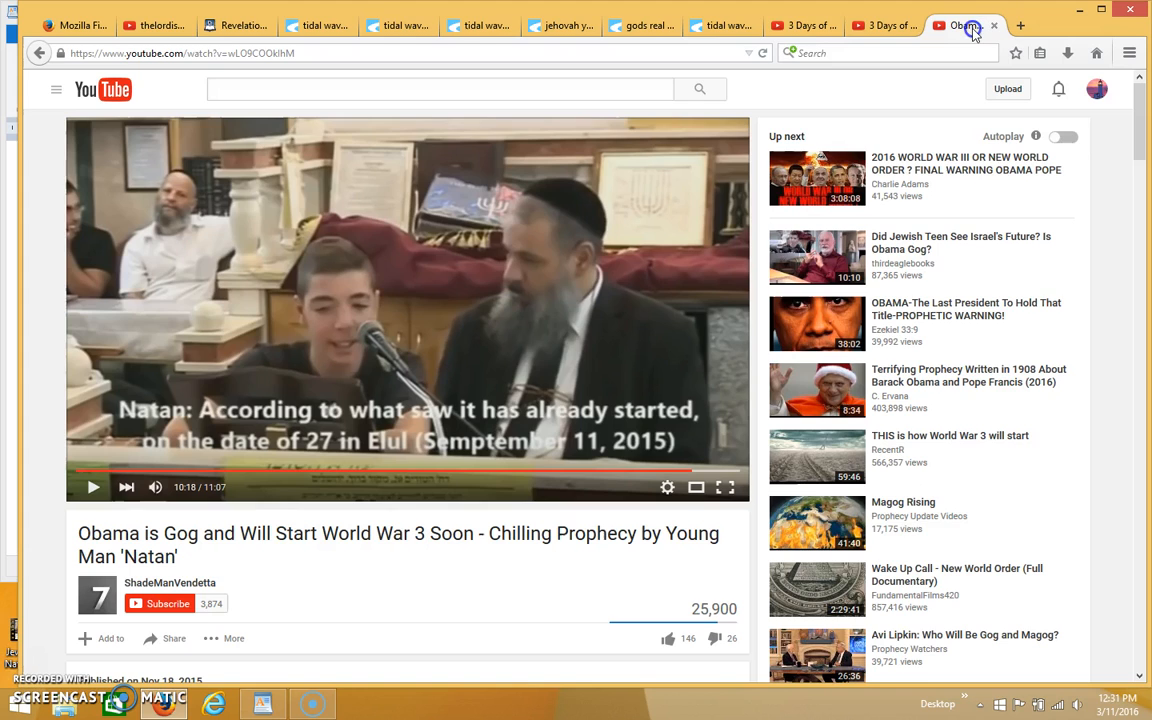
pyautogui.moveTo(400, 430)
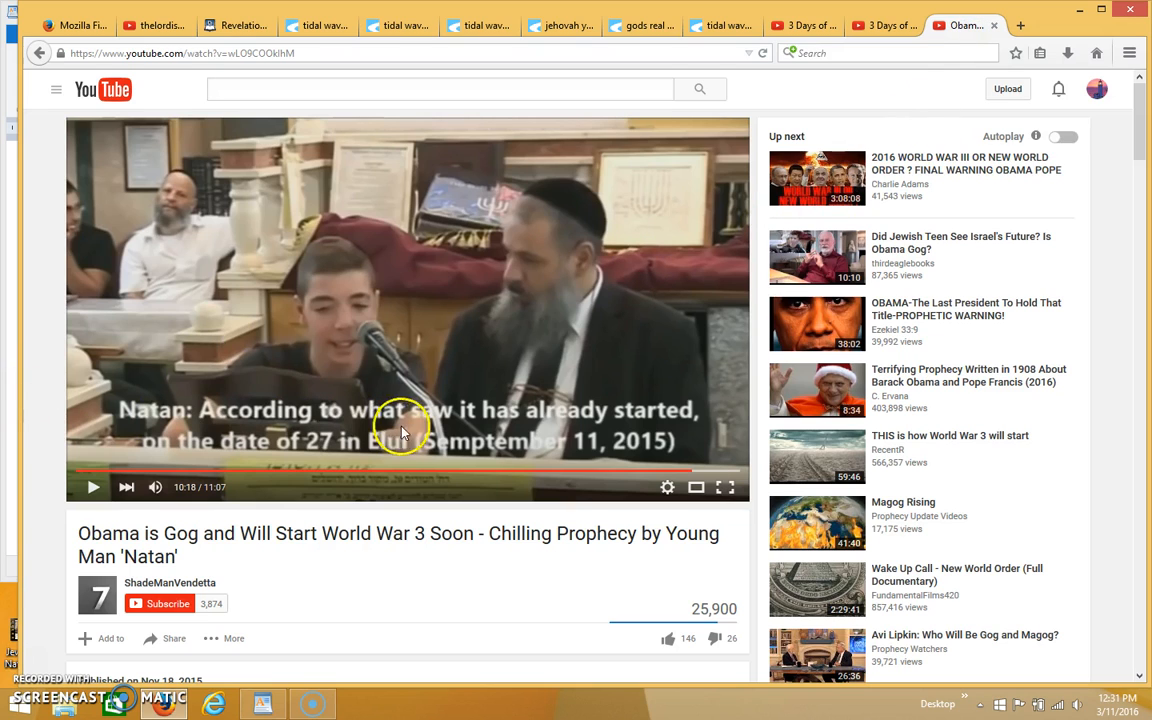
pyautogui.moveTo(308, 390)
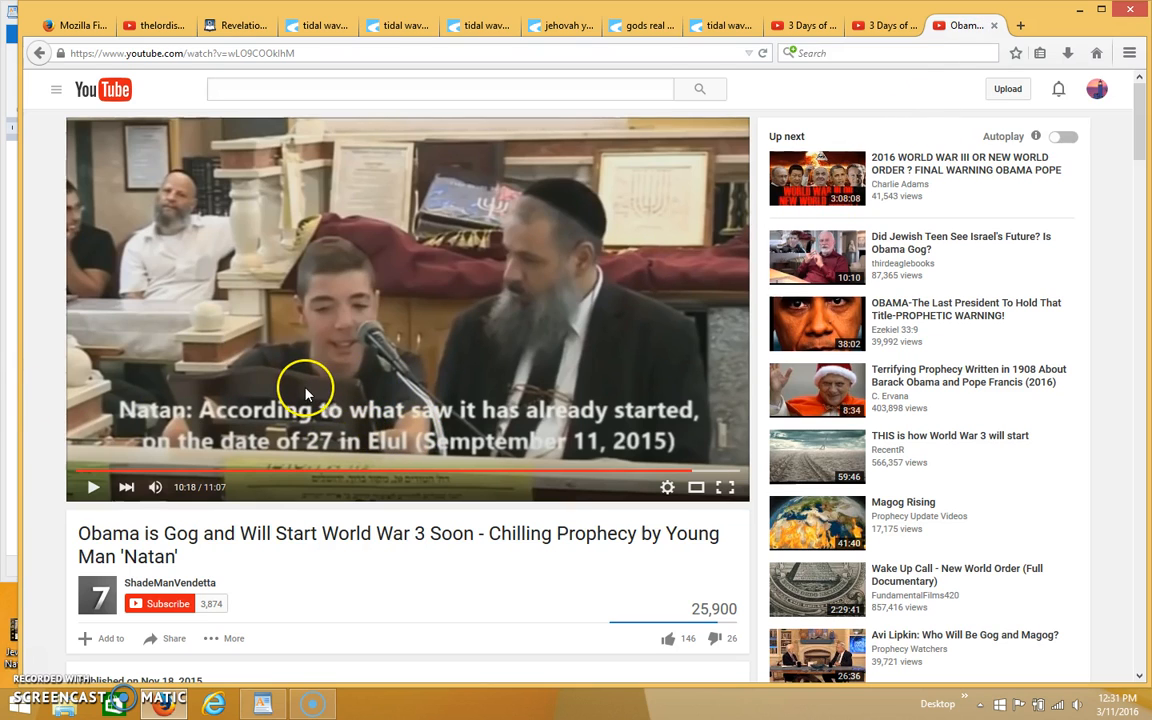
pyautogui.moveTo(358, 390)
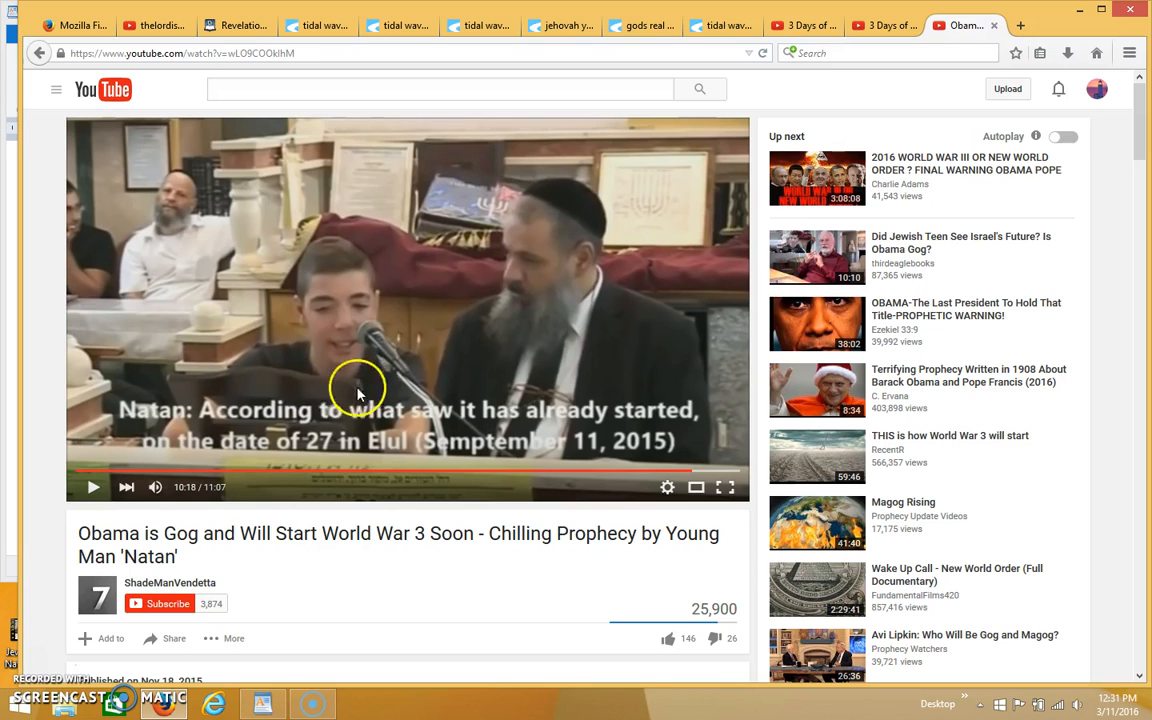
pyautogui.moveTo(420, 400)
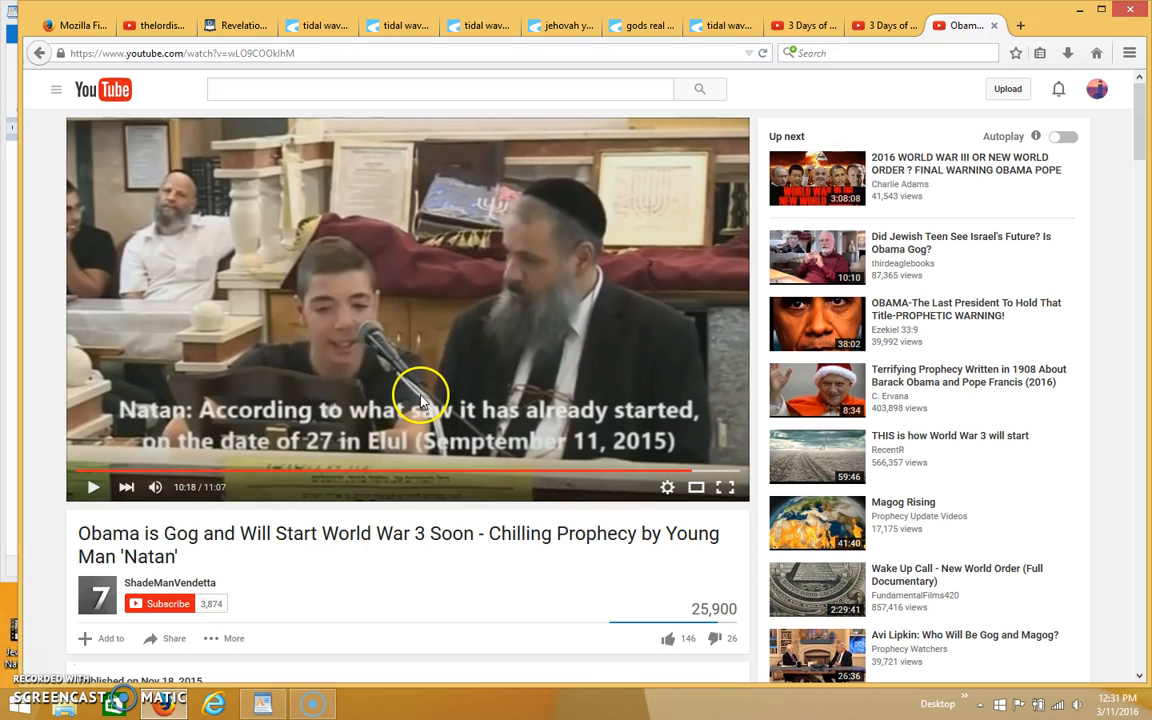
pyautogui.moveTo(384, 398)
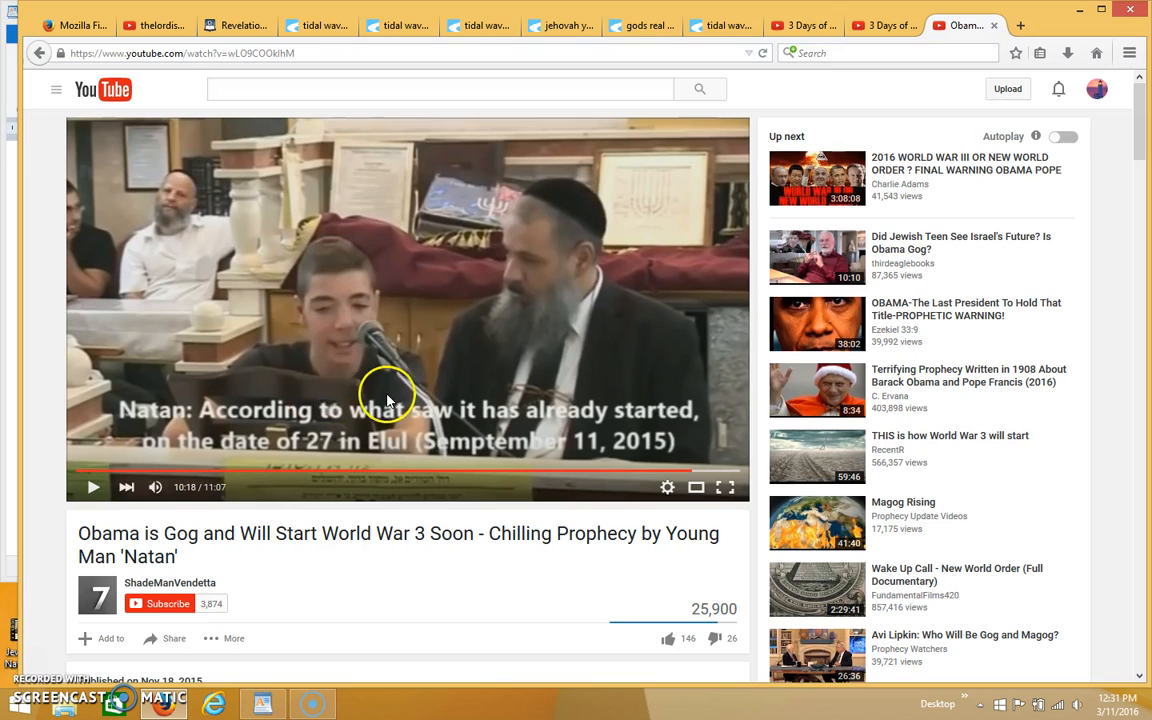
pyautogui.moveTo(324, 388)
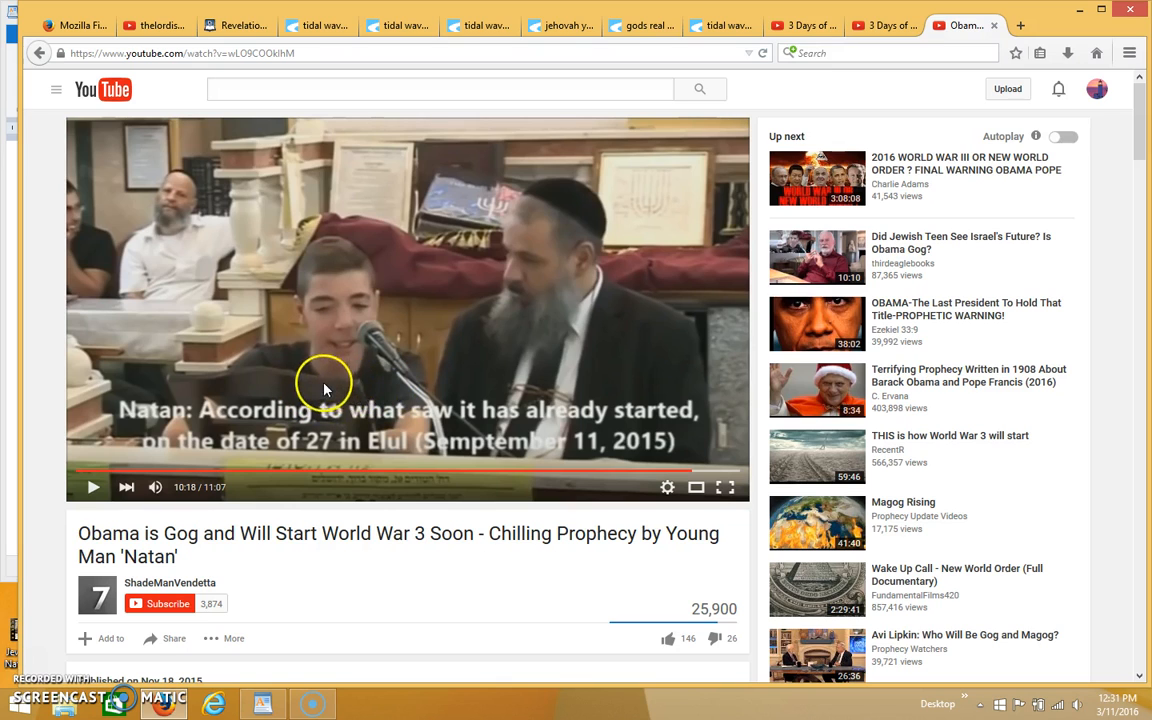
pyautogui.moveTo(408, 398)
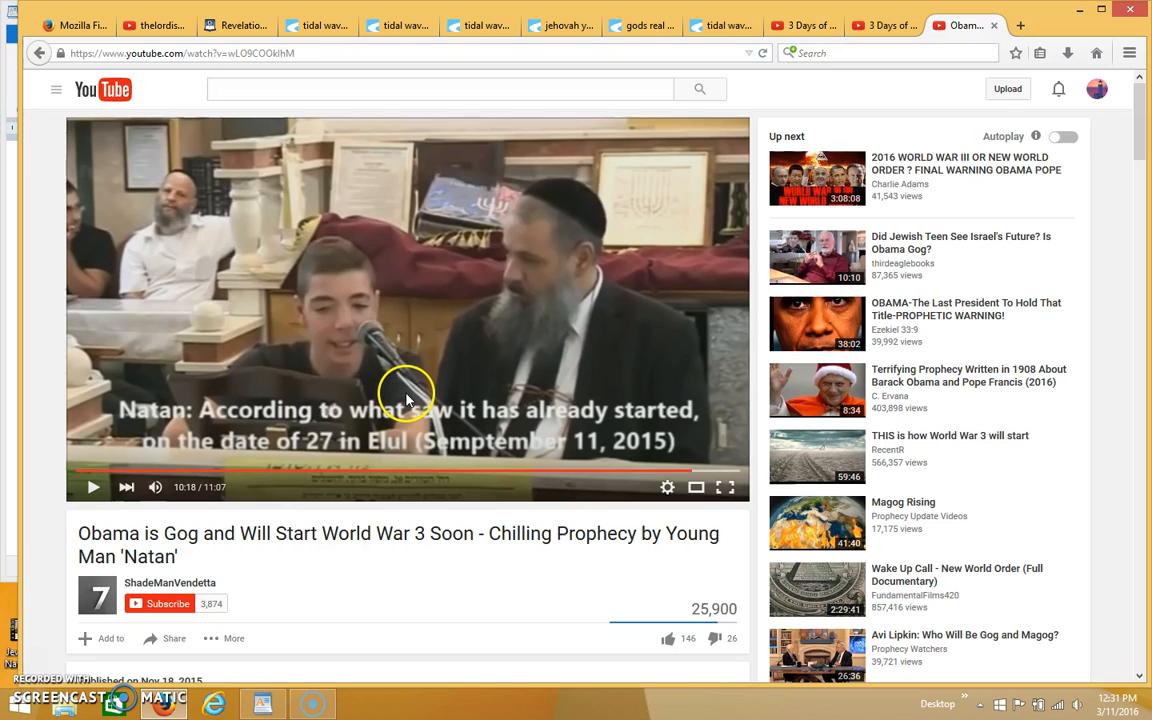
pyautogui.moveTo(320, 456)
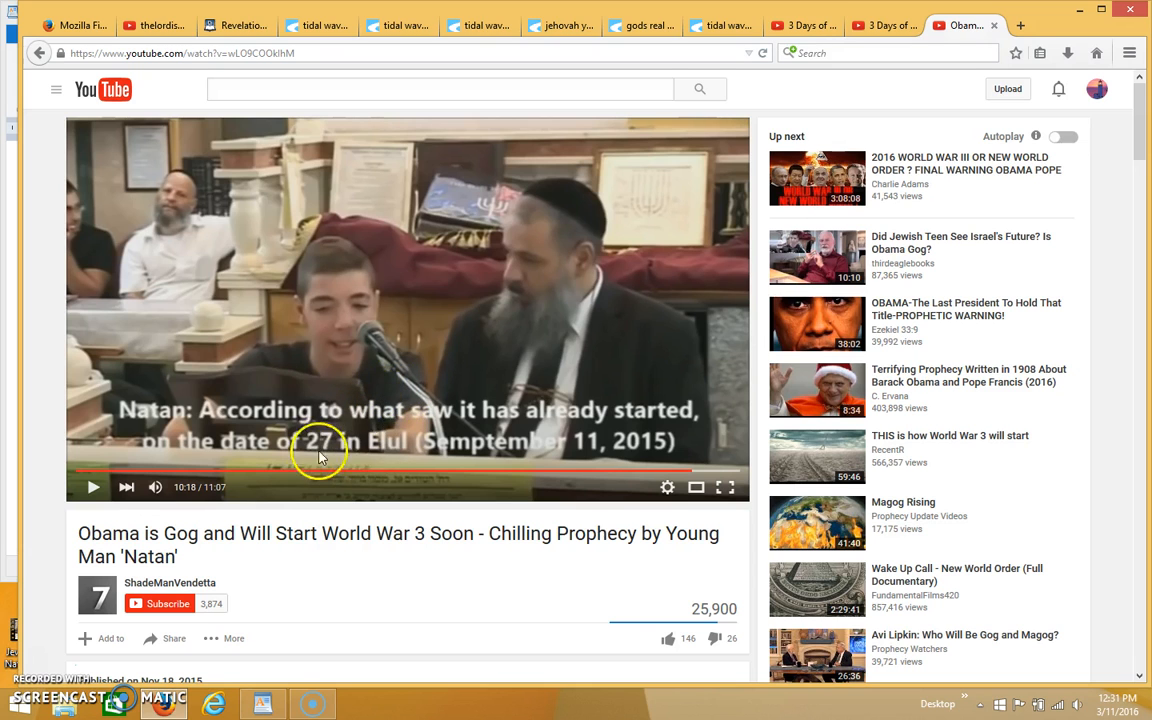
pyautogui.moveTo(236, 488)
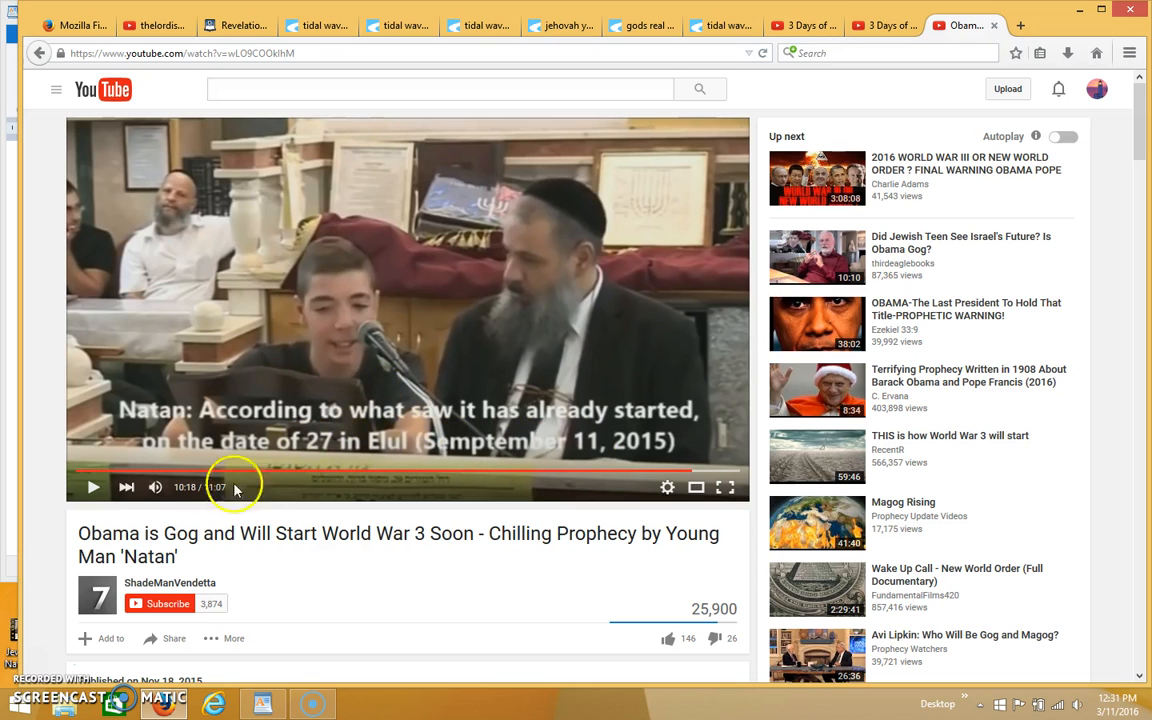
# Step: Return to the Bible Code Wisdom succot search matrix page
pyautogui.click(398, 24)
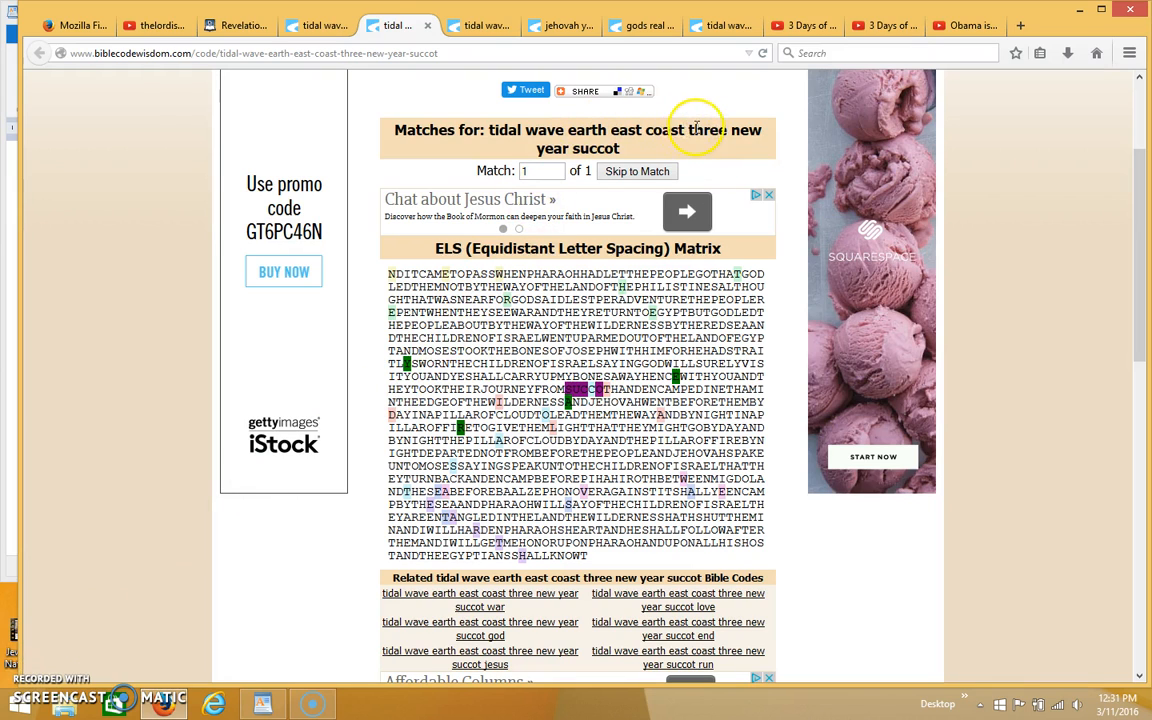
pyautogui.moveTo(720, 136)
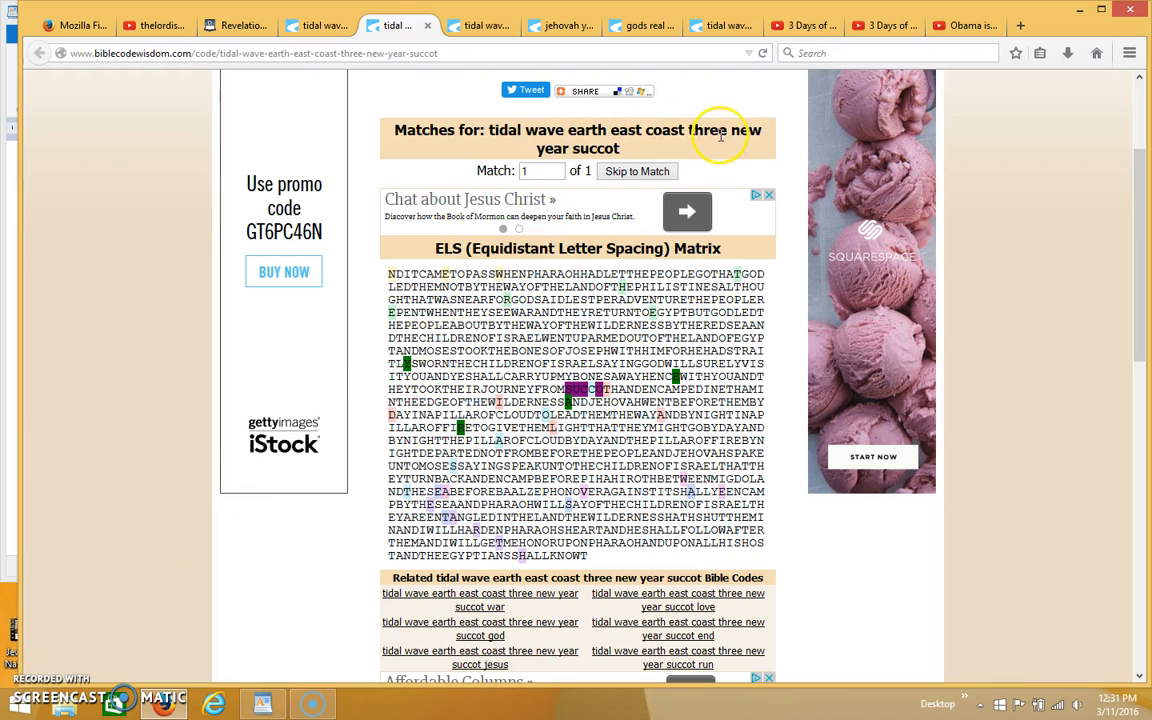
pyautogui.moveTo(688, 152)
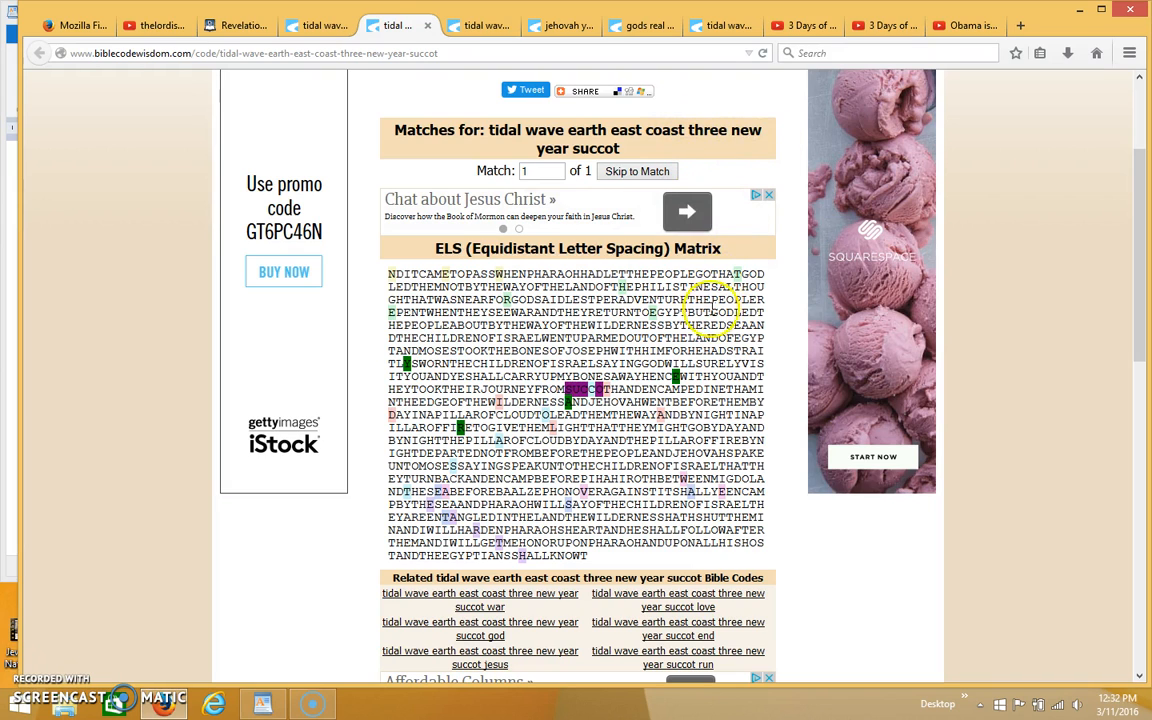
pyautogui.moveTo(766, 184)
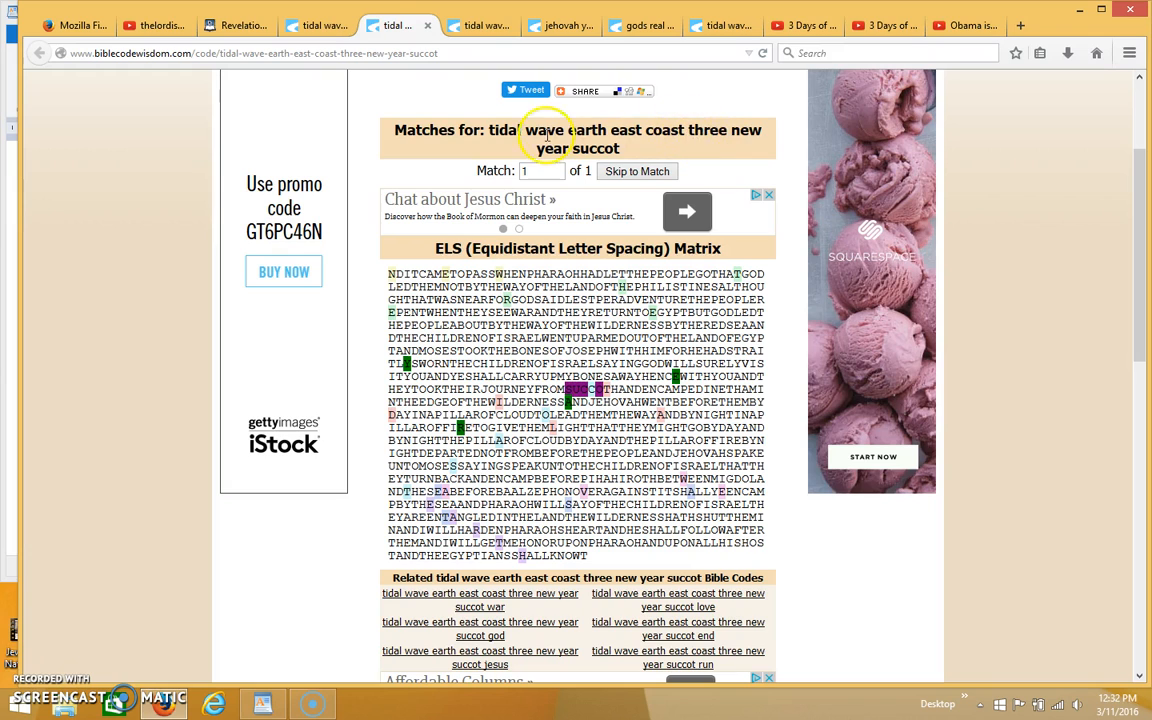
pyautogui.moveTo(690, 128)
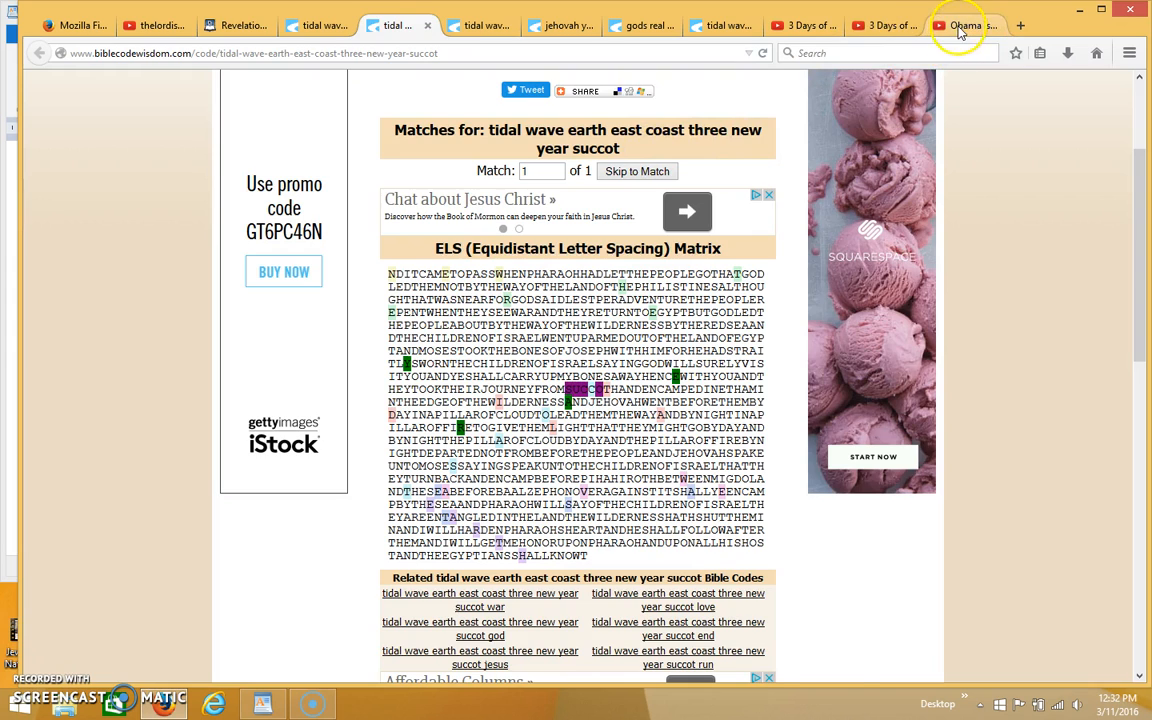
# Step: Revisit the Natan prophecy video, then bring up the 3 Days of Darkness Coming Soon? video
pyautogui.click(964, 24)
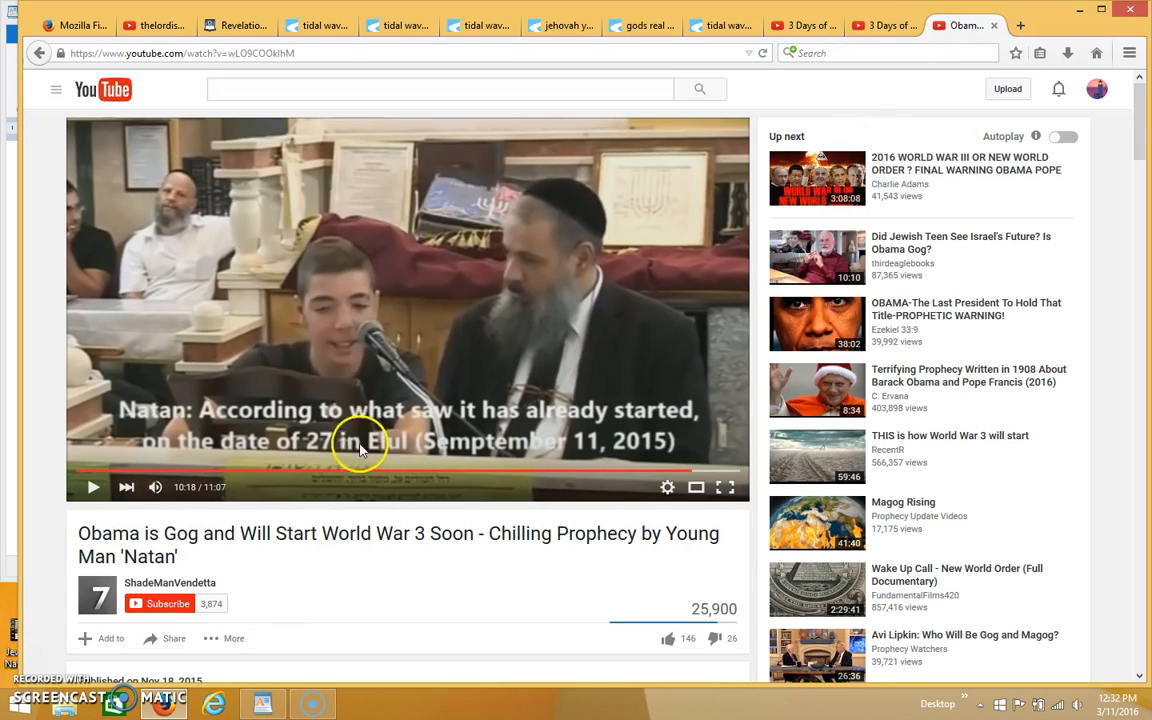
pyautogui.moveTo(596, 444)
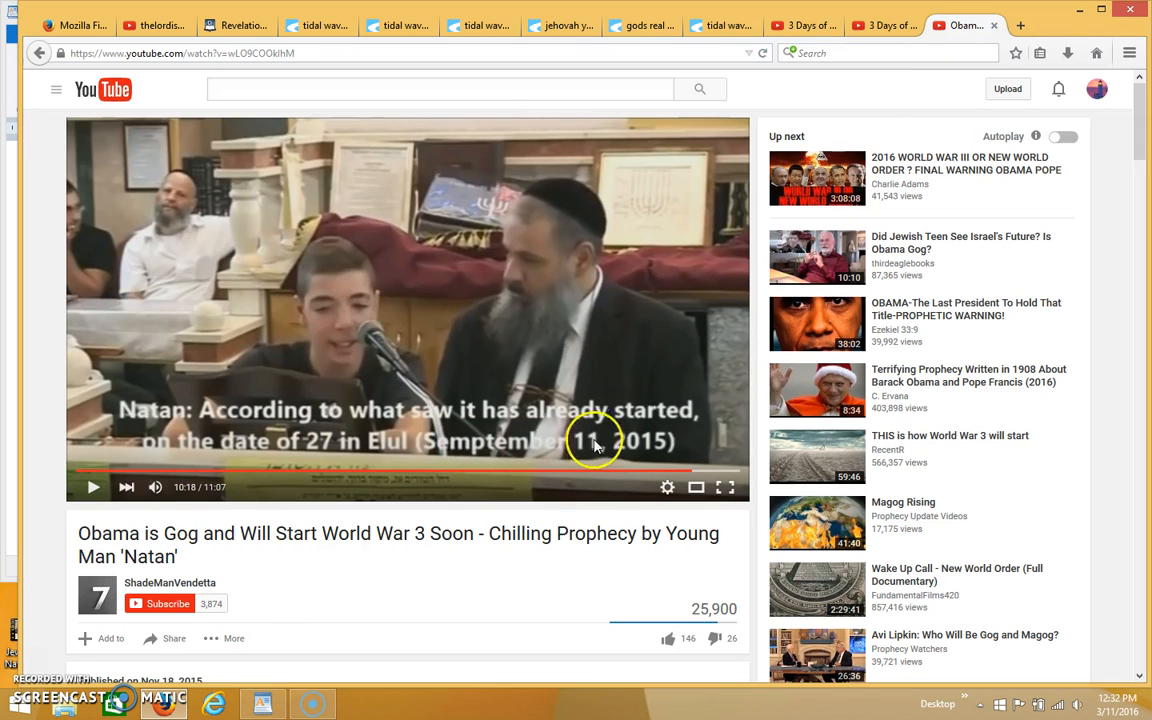
pyautogui.moveTo(596, 220)
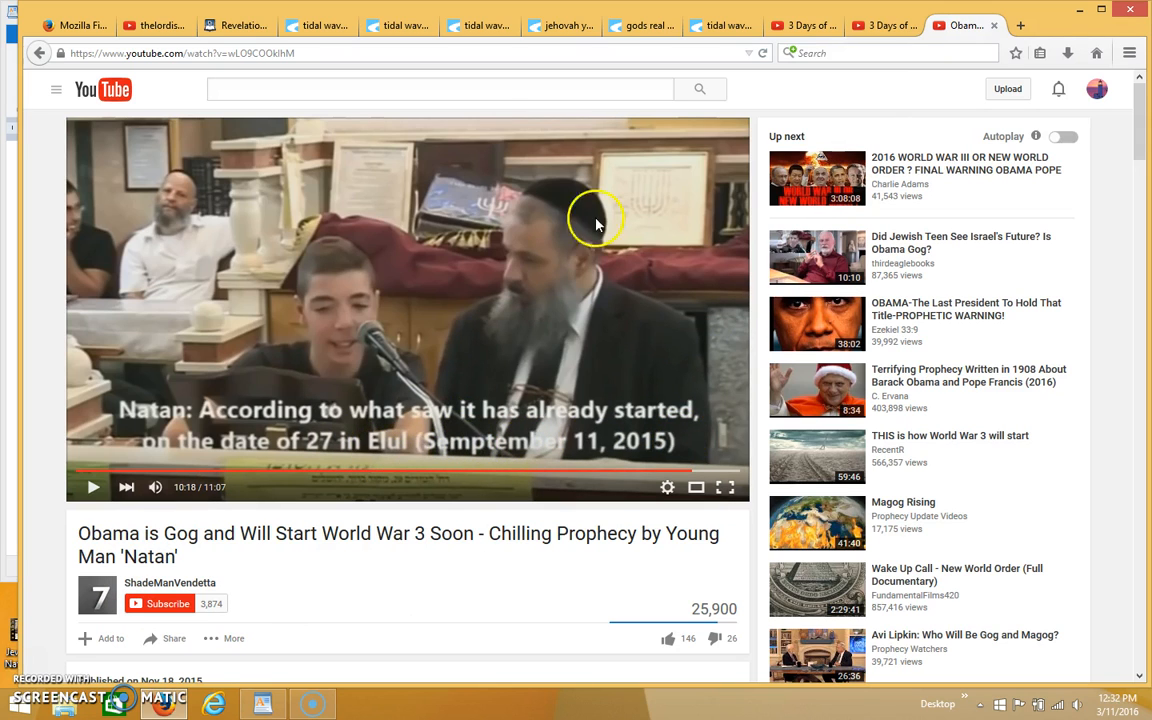
pyautogui.moveTo(950, 42)
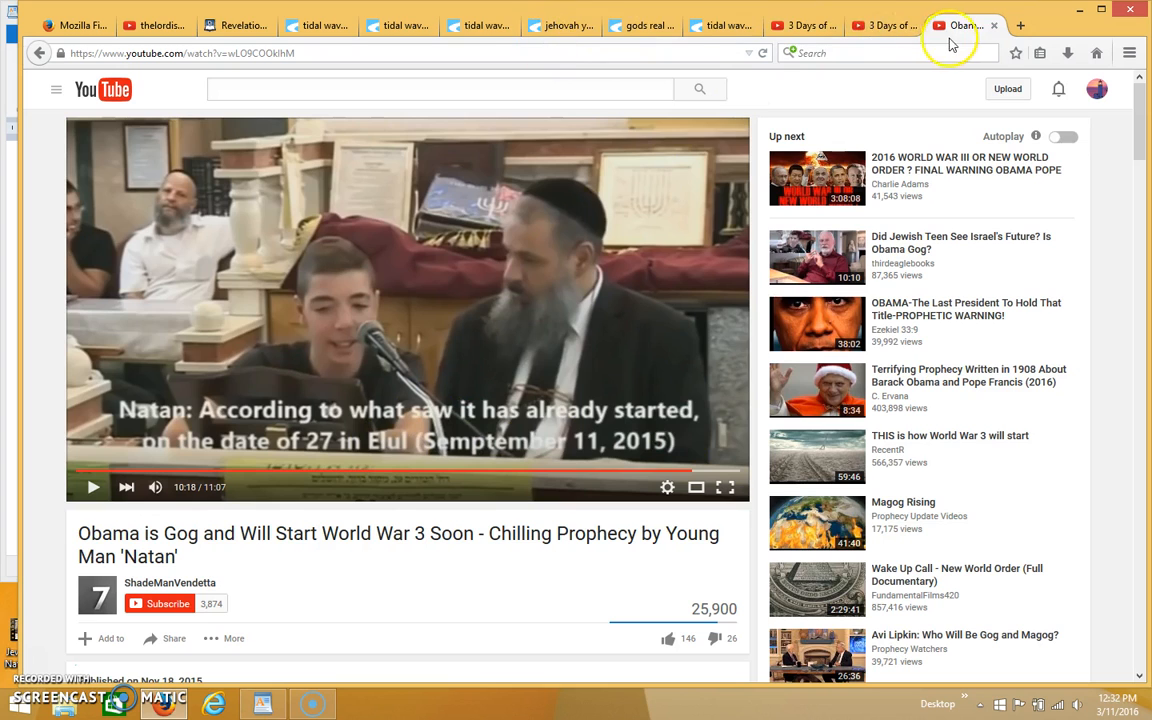
pyautogui.click(880, 24)
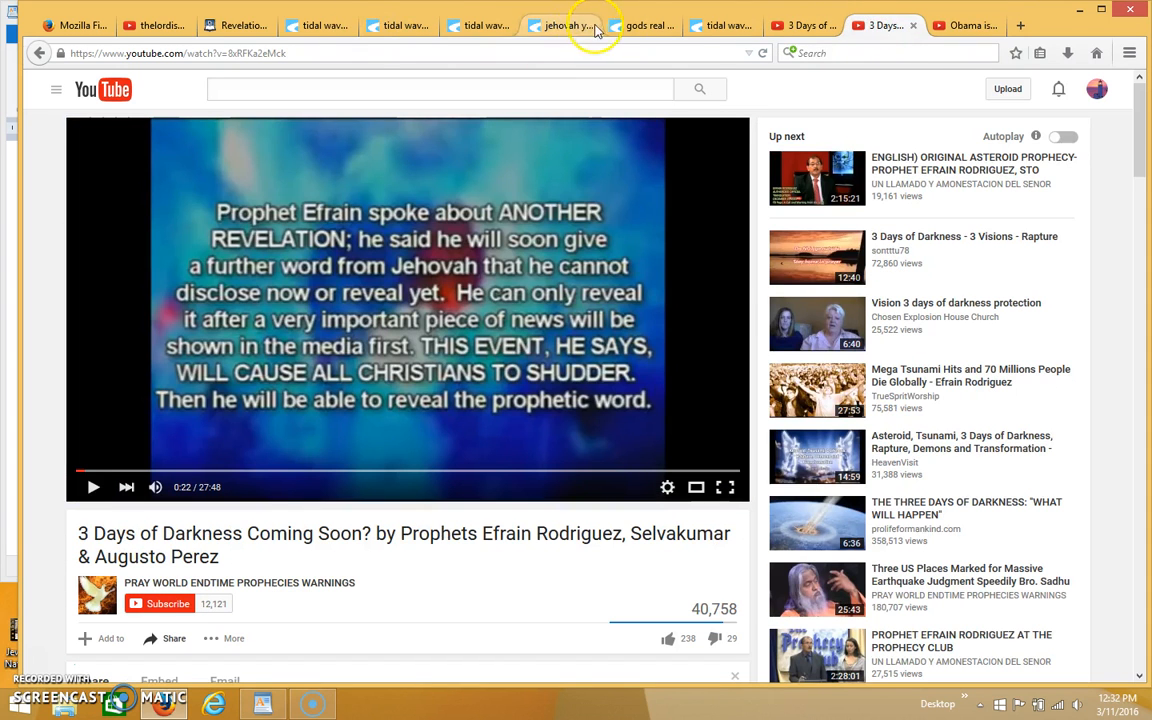
# Step: Return to the succot ELS matrix page and look over the matrix letters
pyautogui.click(390, 24)
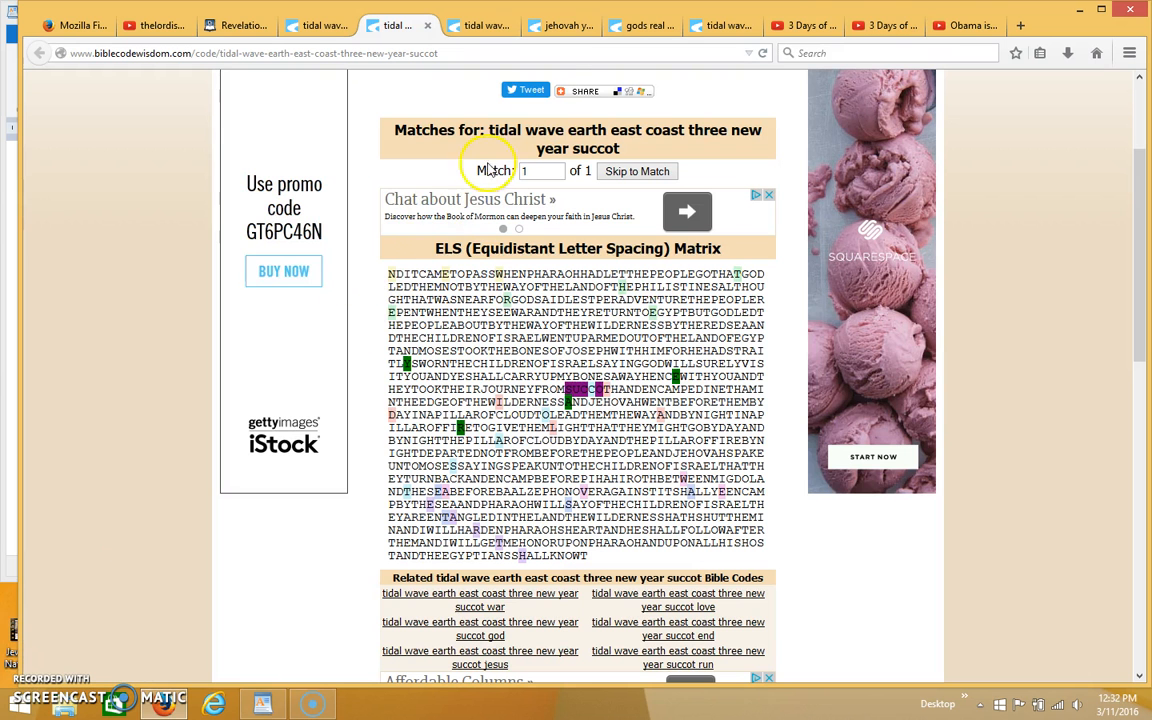
pyautogui.moveTo(708, 156)
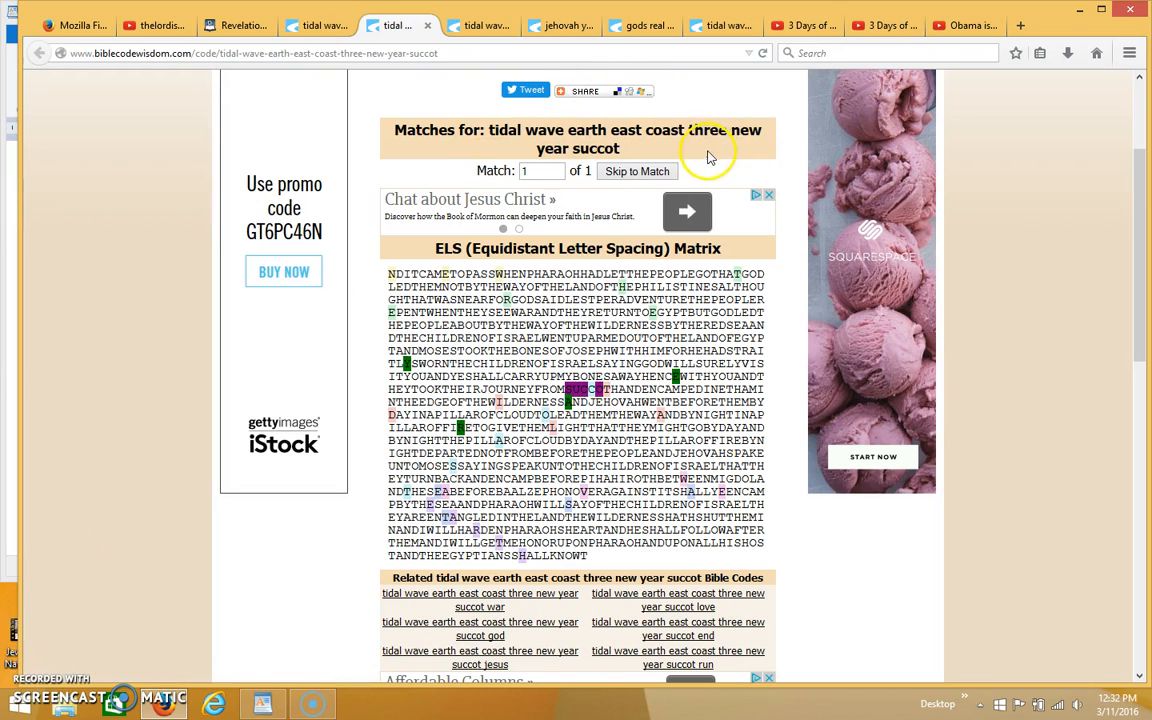
pyautogui.moveTo(722, 136)
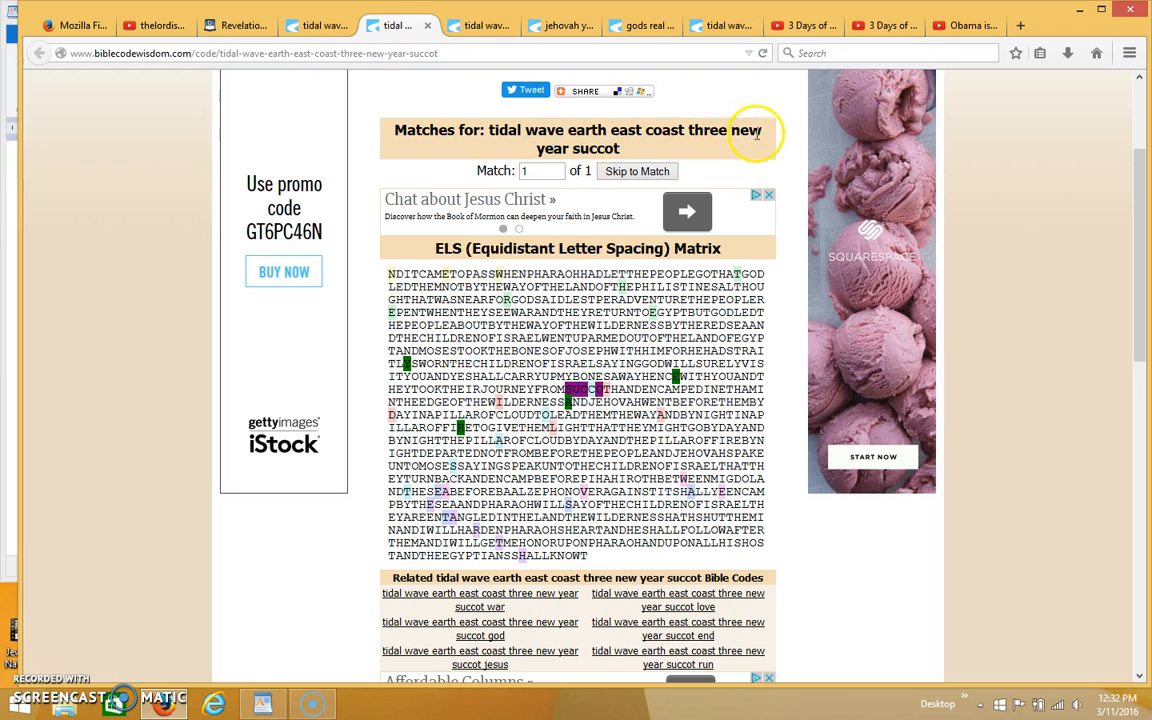
pyautogui.moveTo(688, 150)
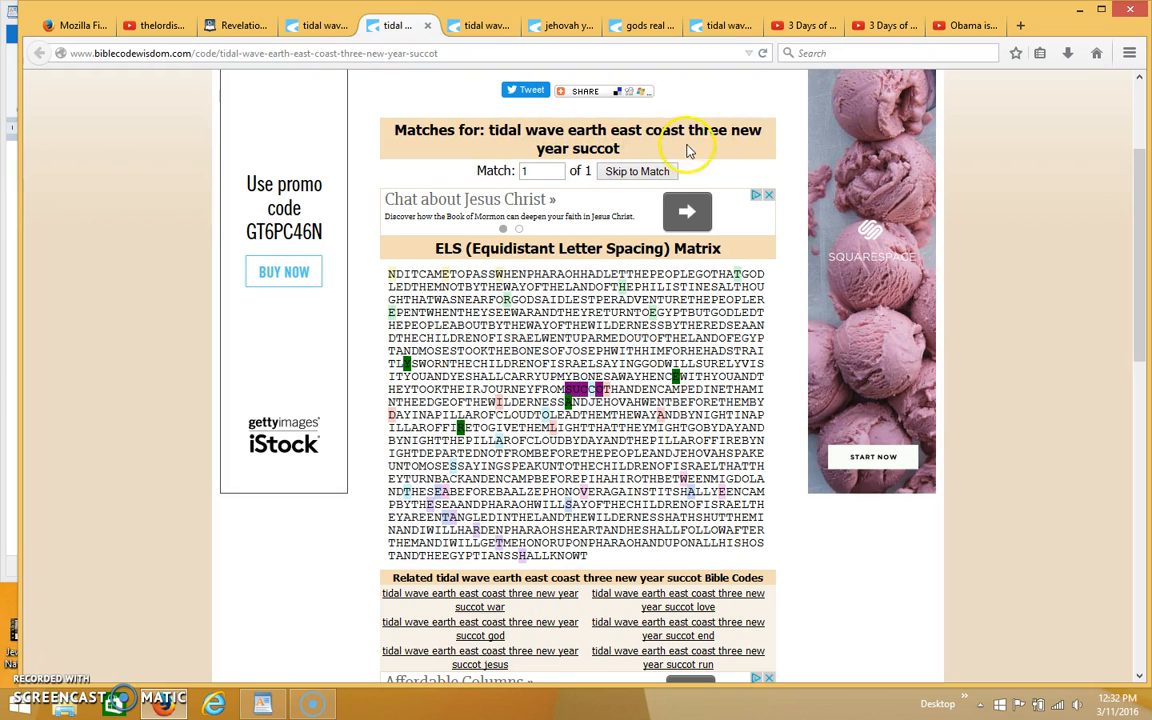
pyautogui.moveTo(744, 152)
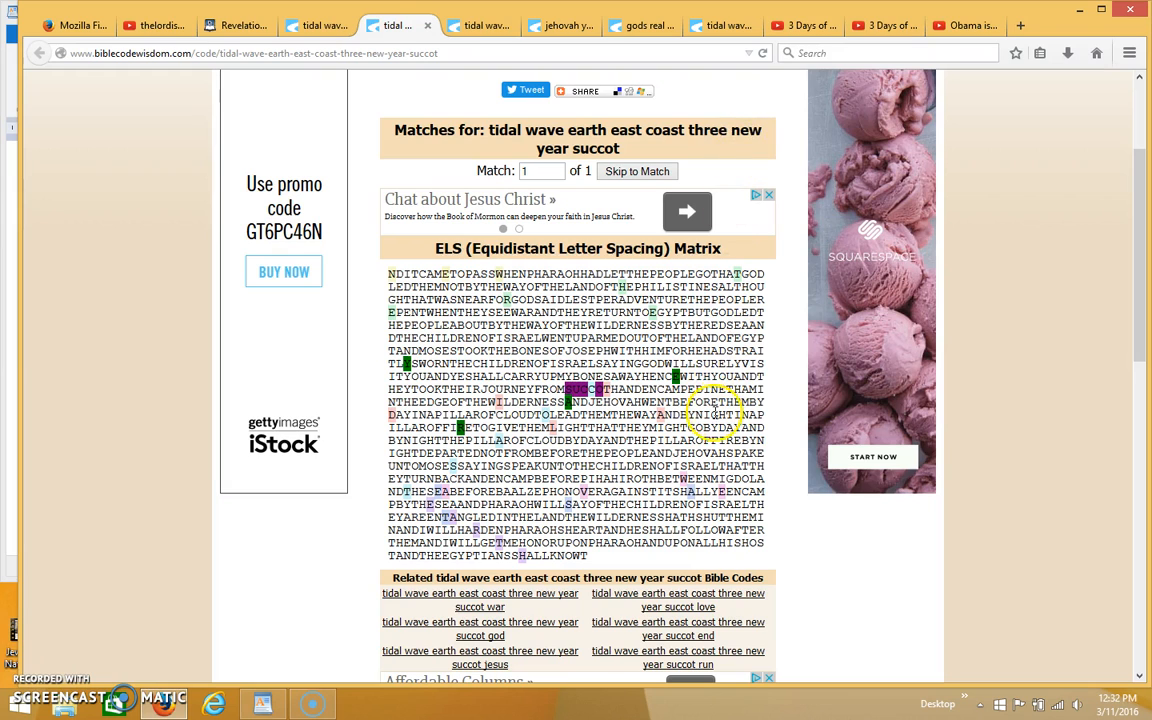
pyautogui.moveTo(684, 124)
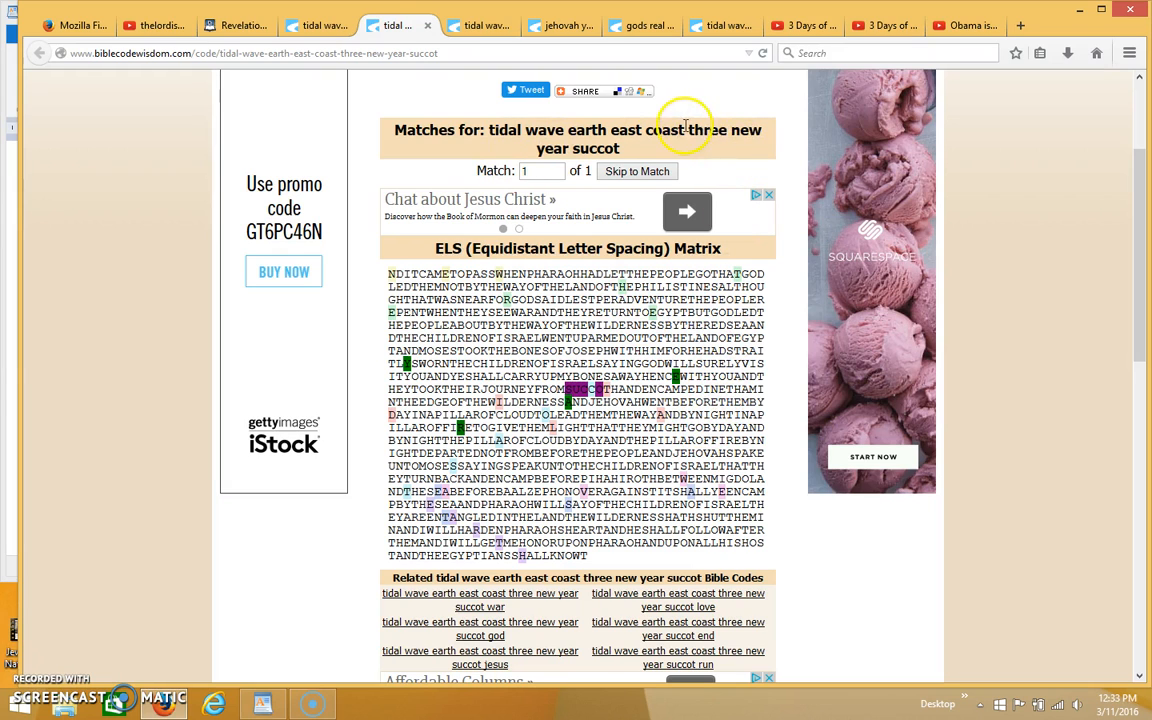
pyautogui.moveTo(576, 148)
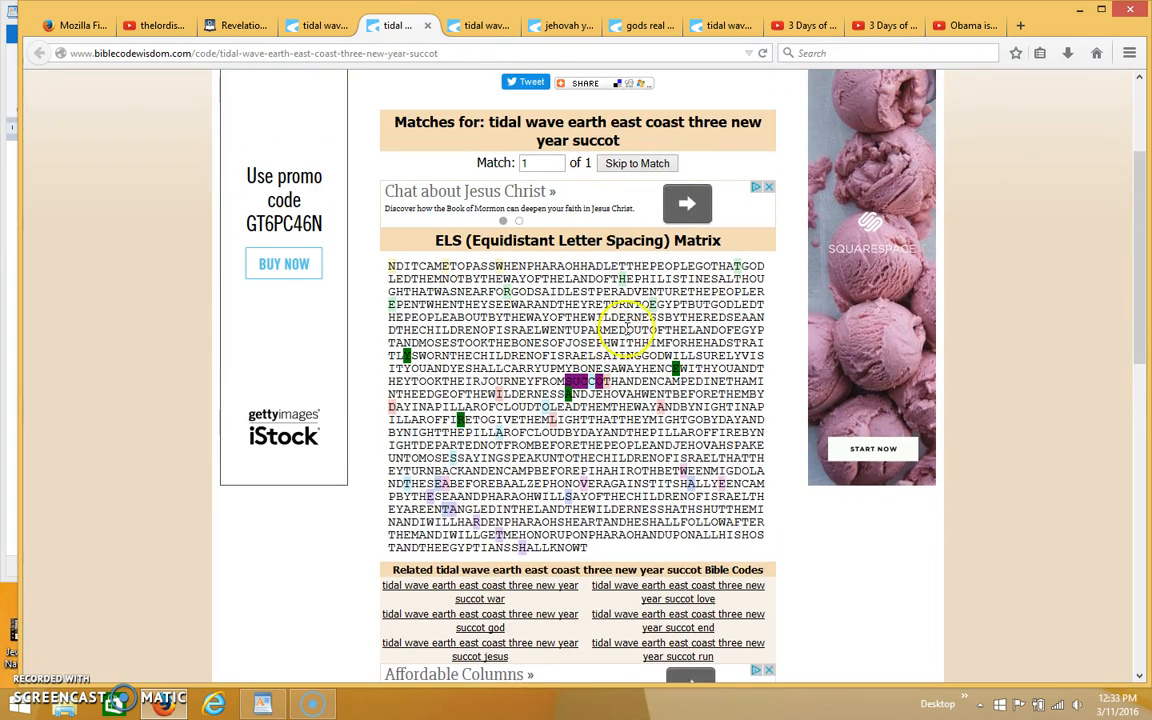
pyautogui.scroll(3)
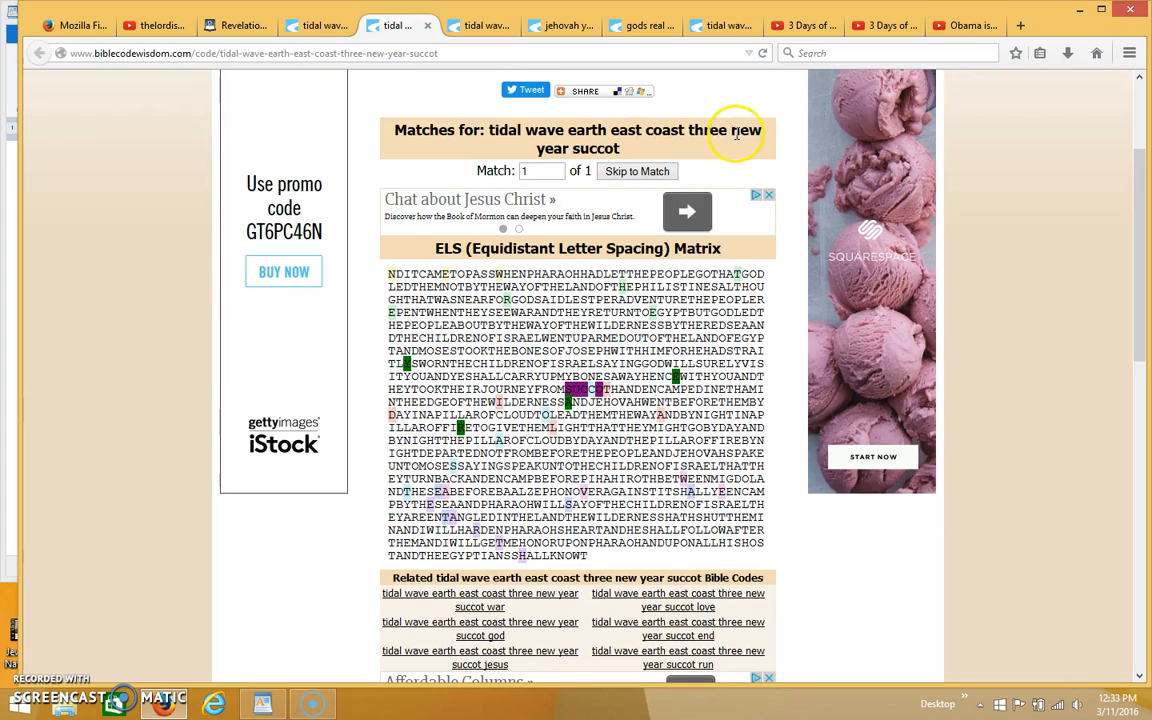
pyautogui.scroll(-3)
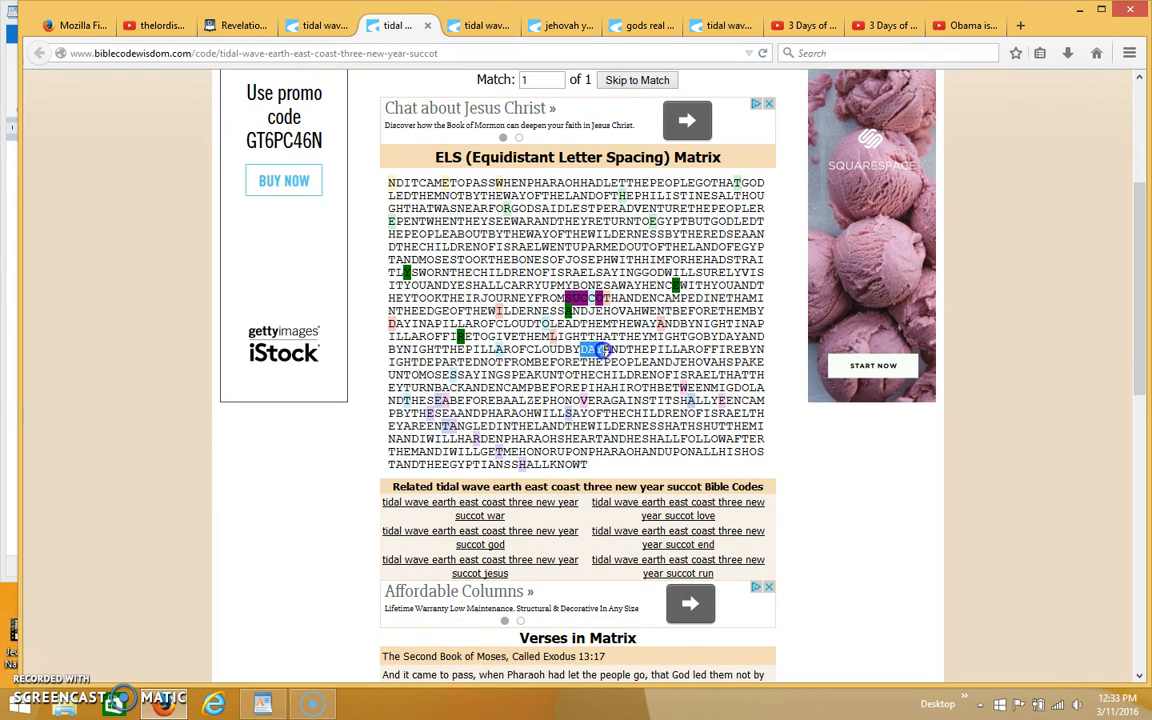
# Step: Scroll past the matrix and related codes to the Verses in Matrix list starting at Exodus 13:17
pyautogui.scroll(-3)
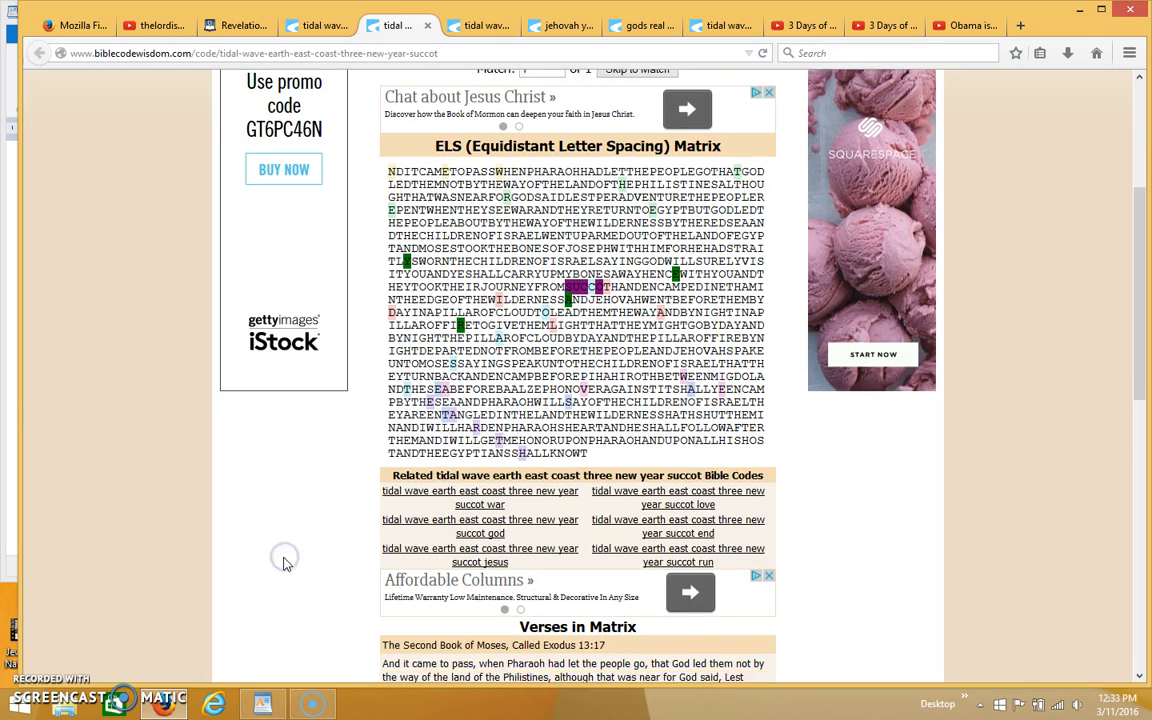
pyautogui.scroll(-3)
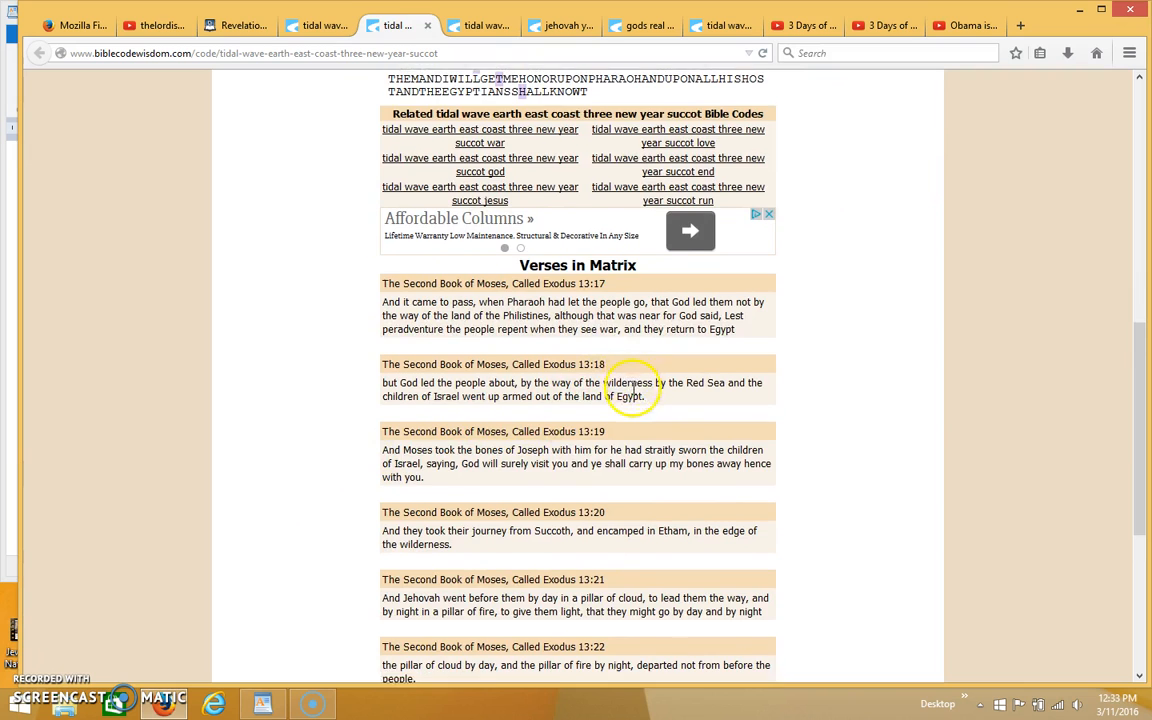
pyautogui.scroll(-3)
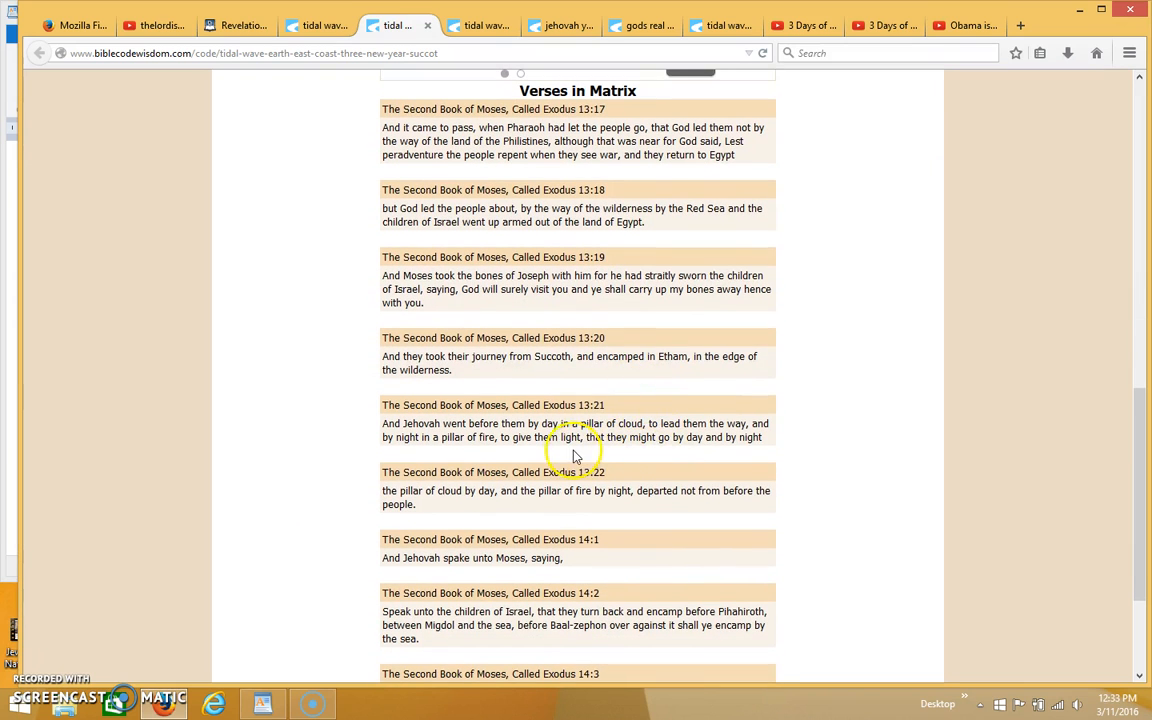
pyautogui.moveTo(632, 432)
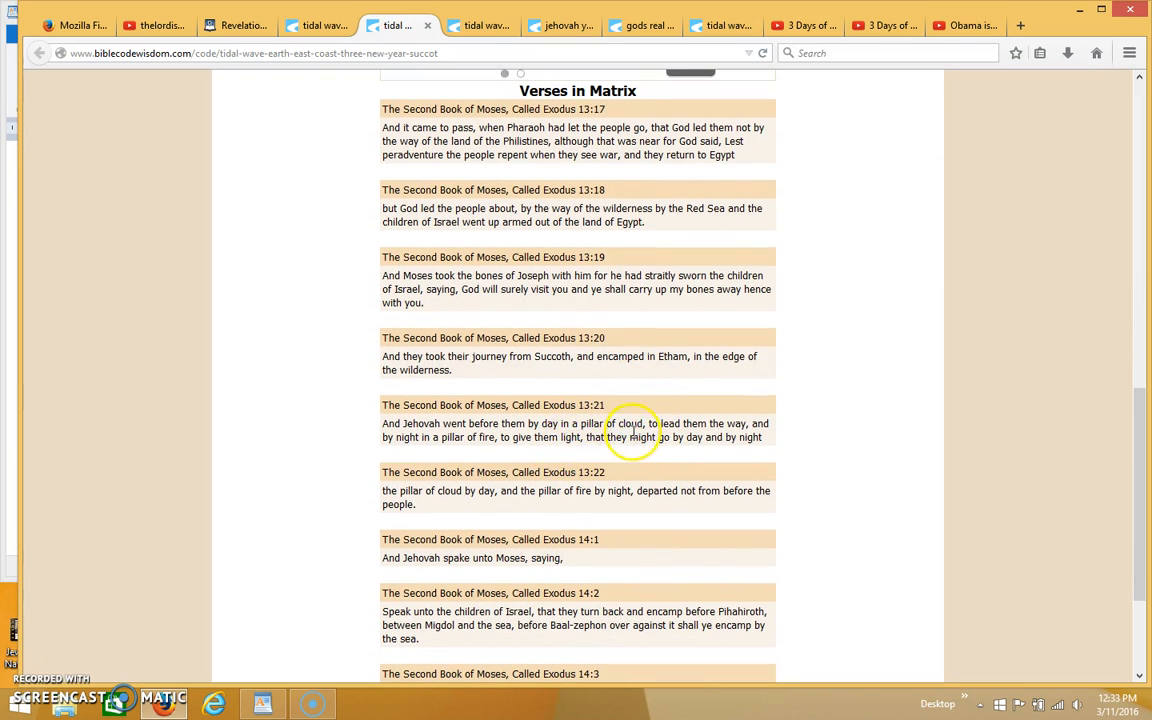
pyautogui.scroll(-3)
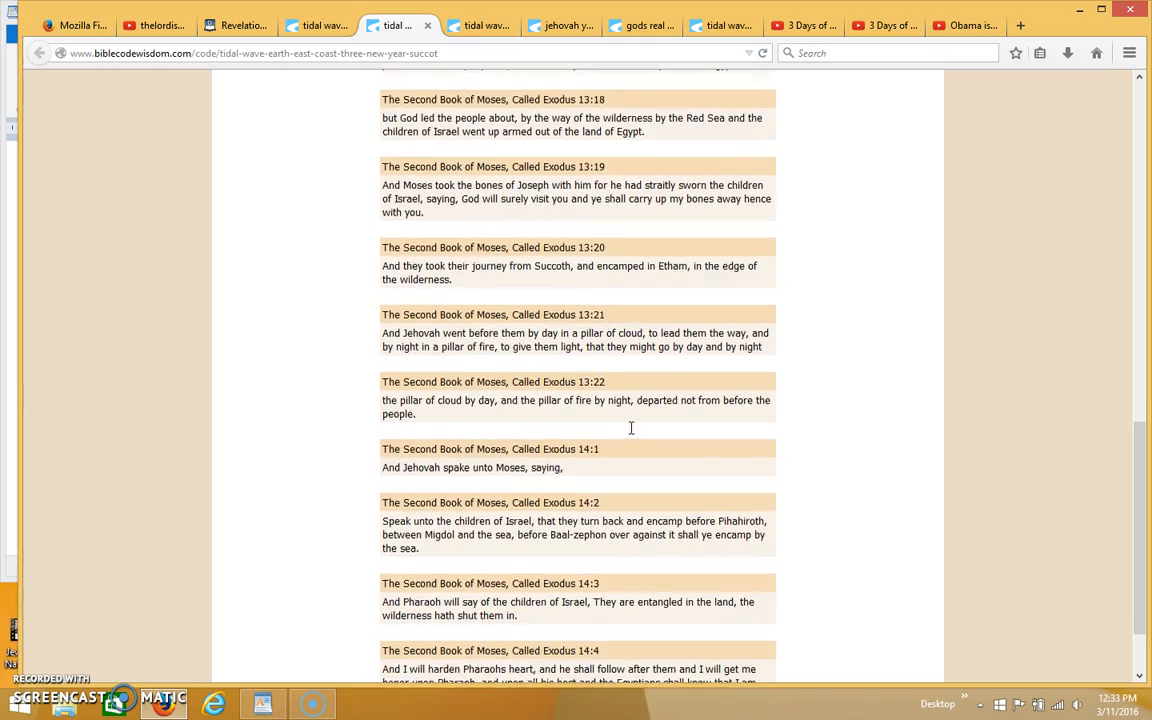
pyautogui.scroll(3)
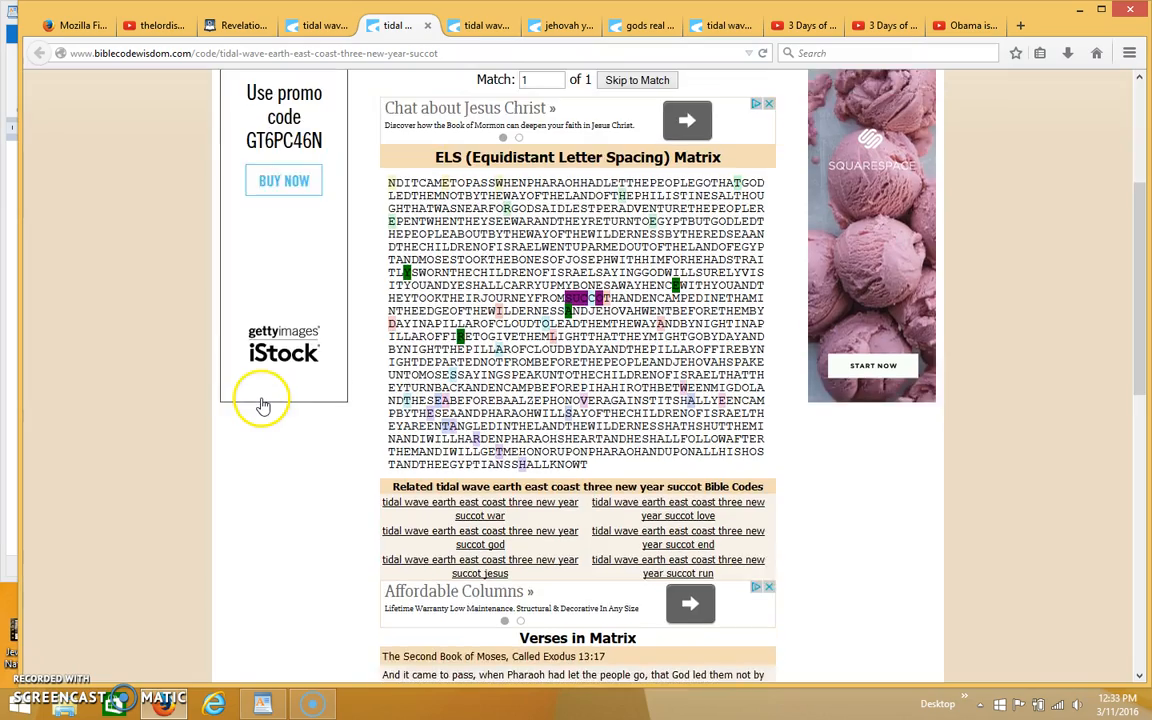
pyautogui.scroll(3)
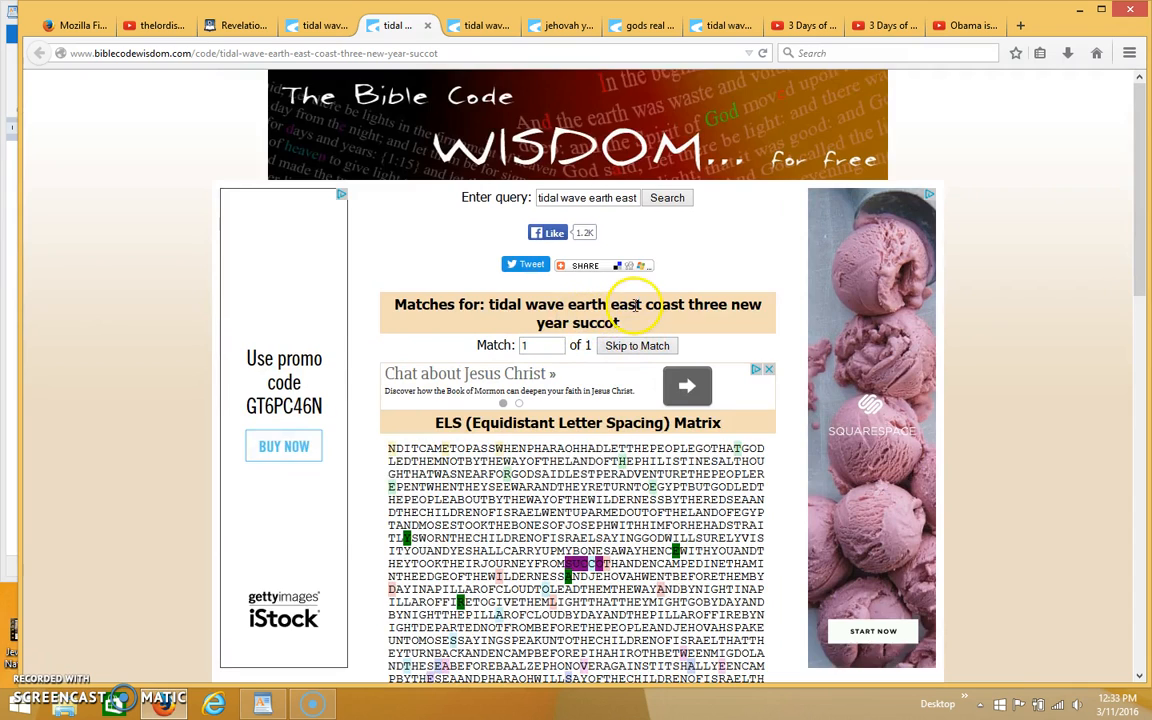
pyautogui.scroll(-3)
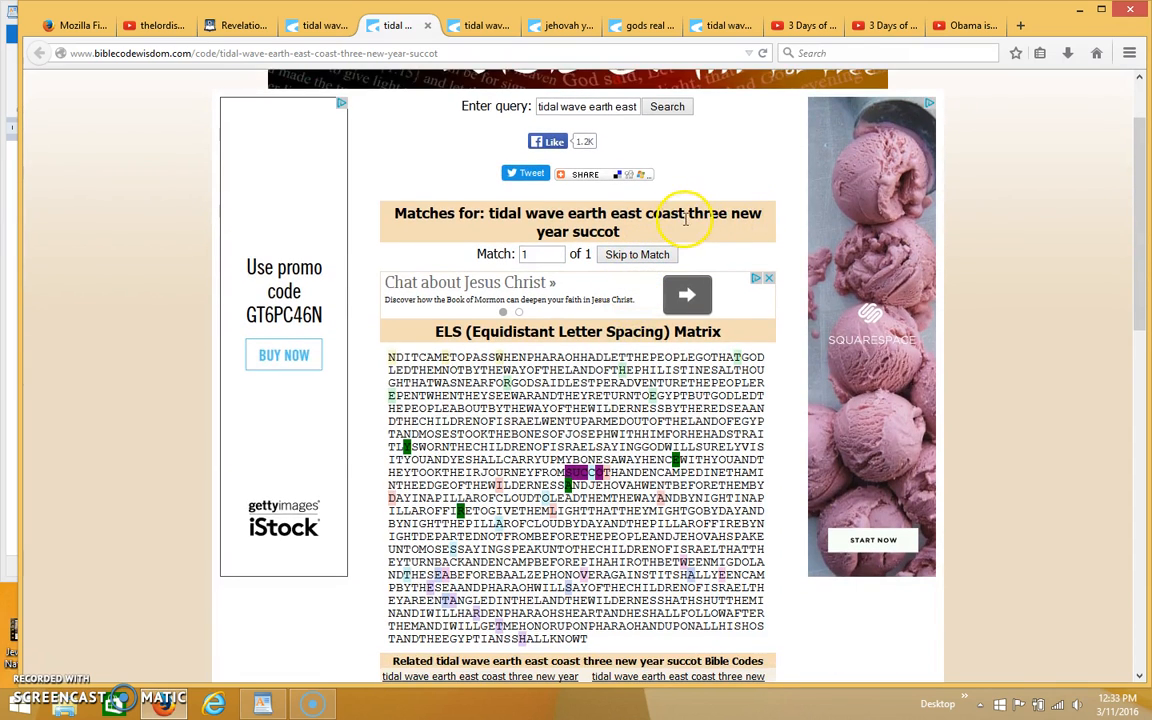
pyautogui.moveTo(368, 480)
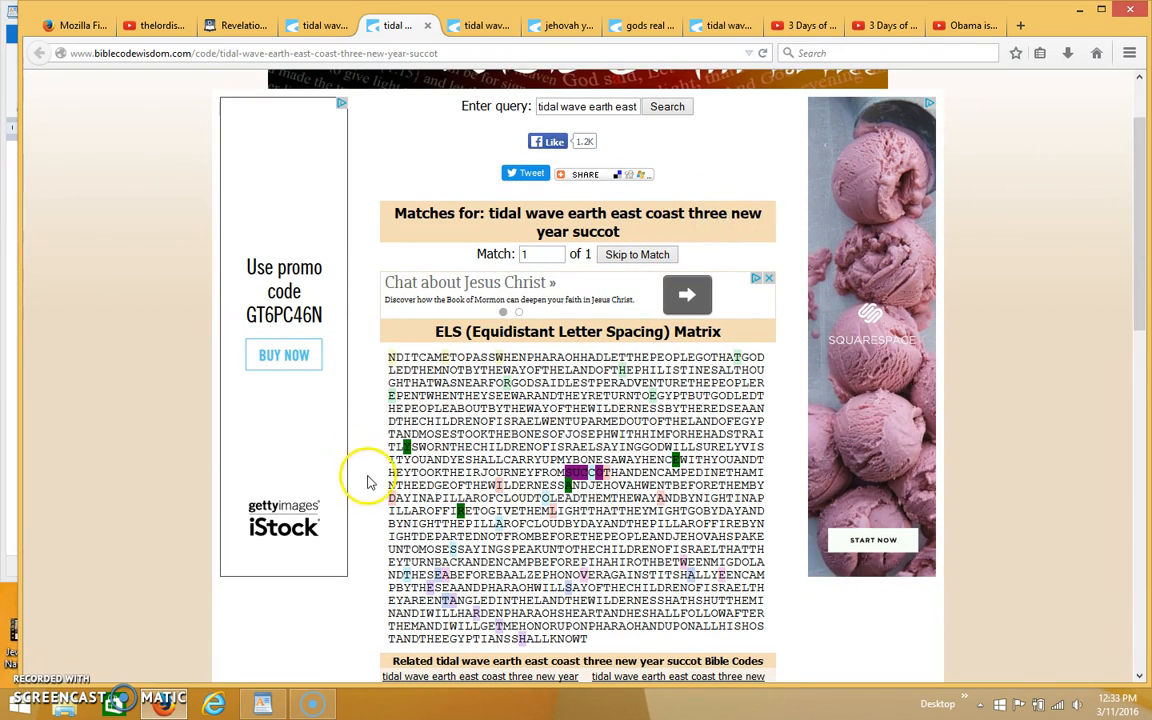
pyautogui.scroll(-3)
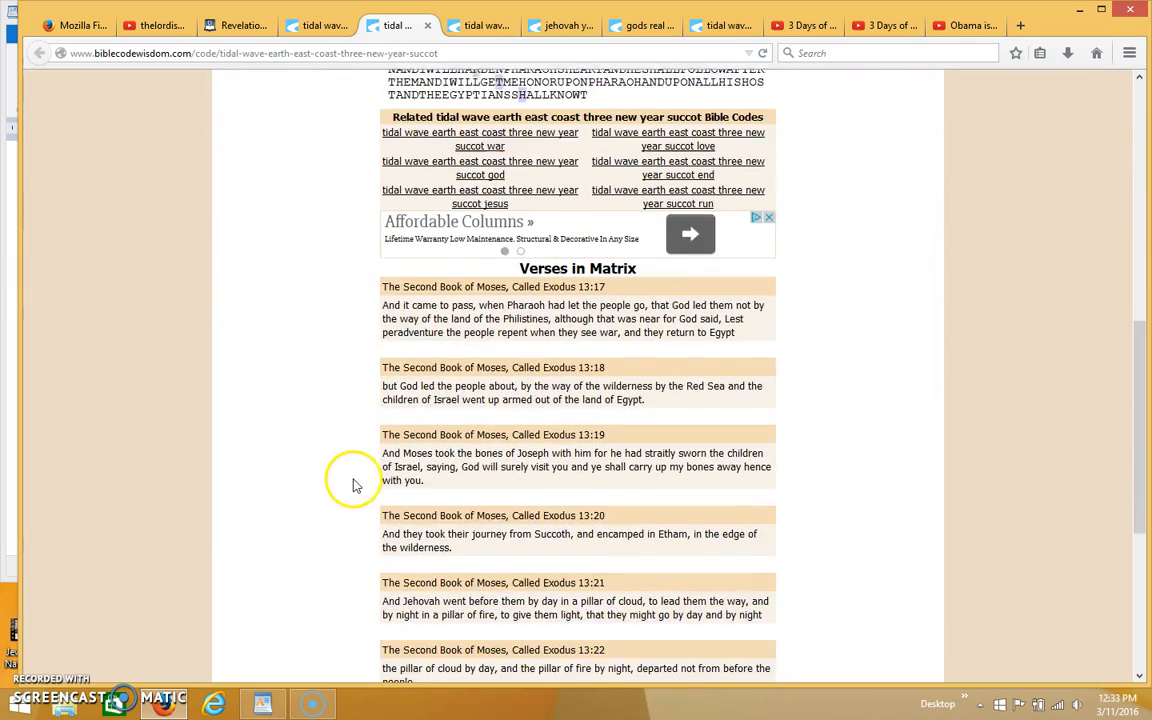
# Step: Read through the Exodus verses from 13:17 toward 14:3
pyautogui.scroll(-3)
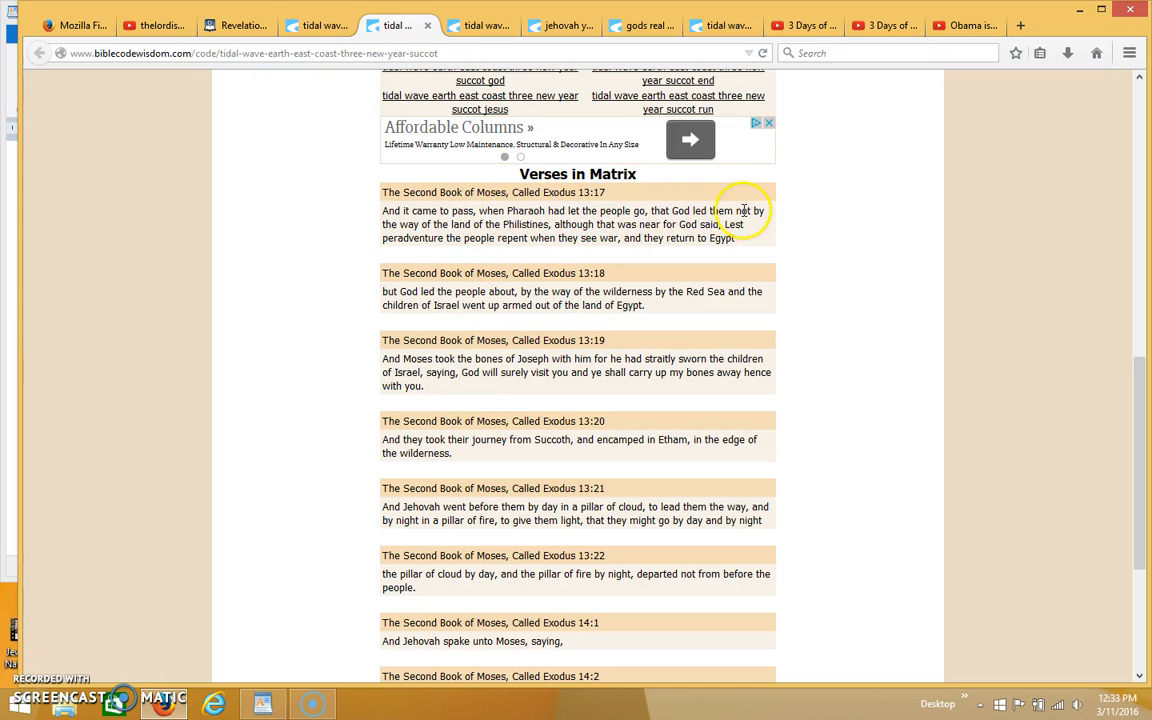
pyautogui.moveTo(512, 228)
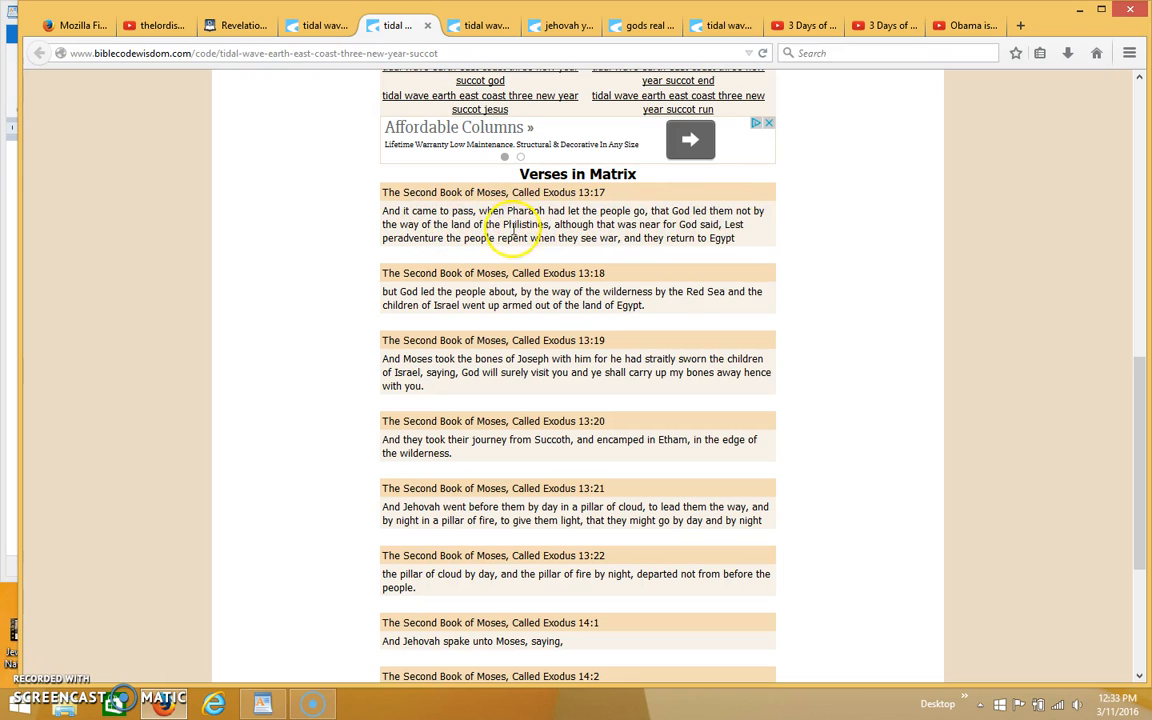
pyautogui.moveTo(470, 316)
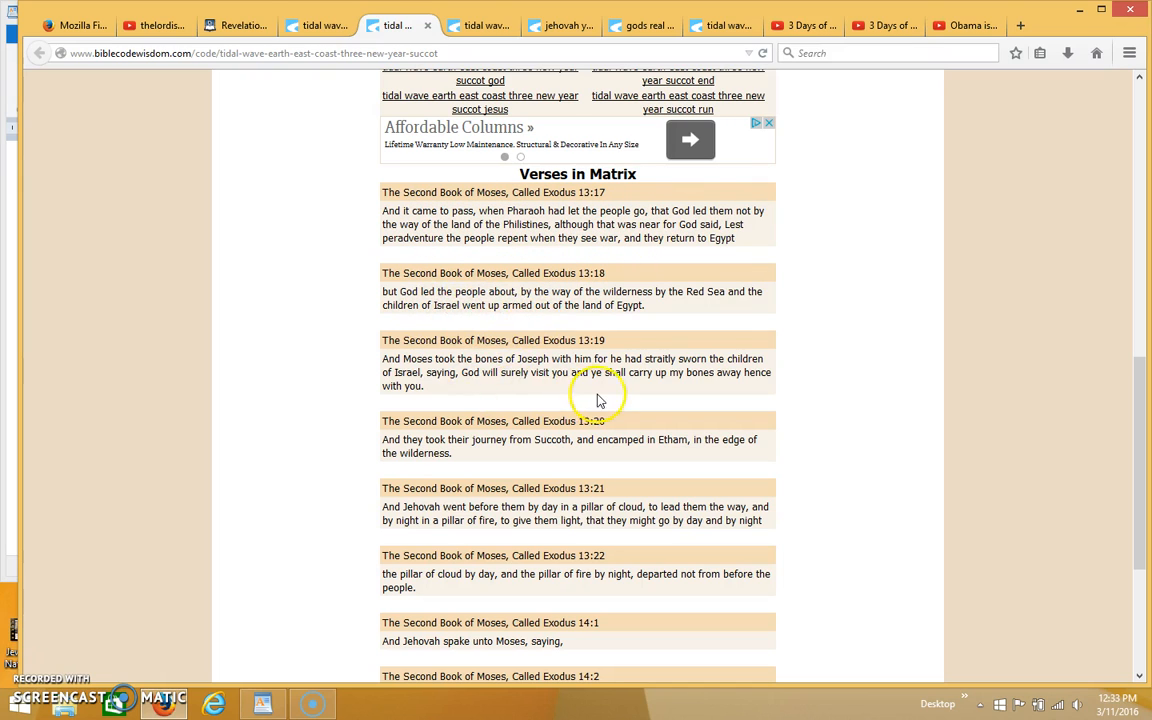
pyautogui.scroll(-3)
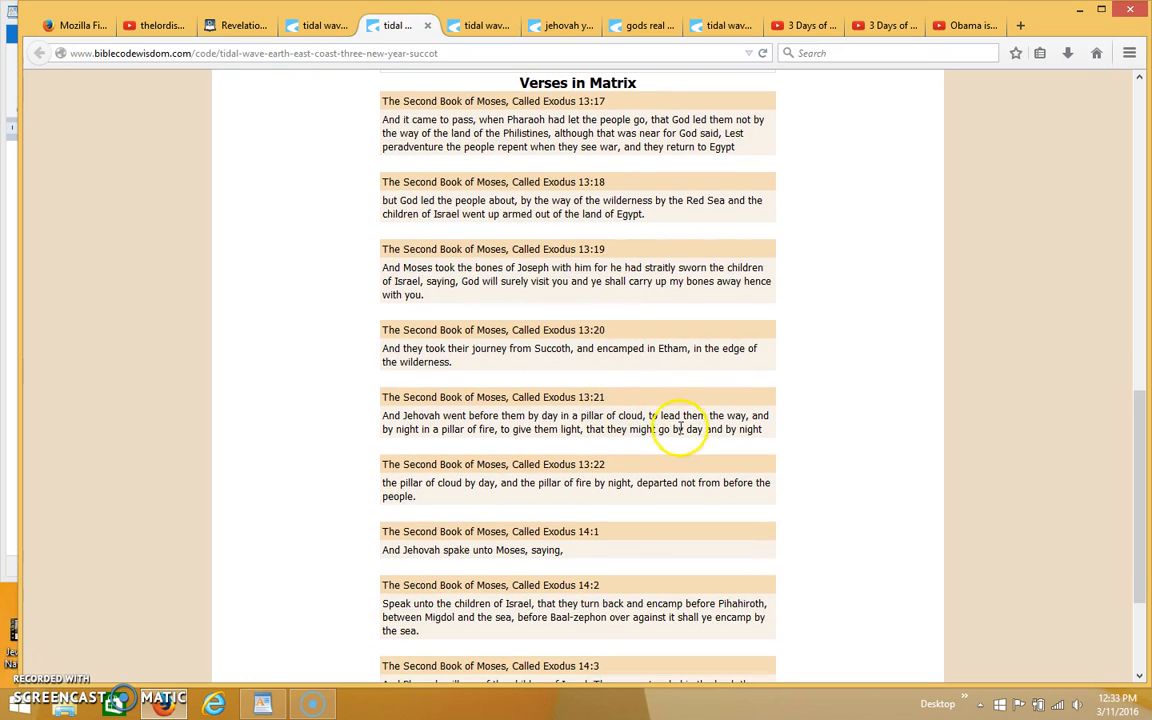
pyautogui.moveTo(458, 432)
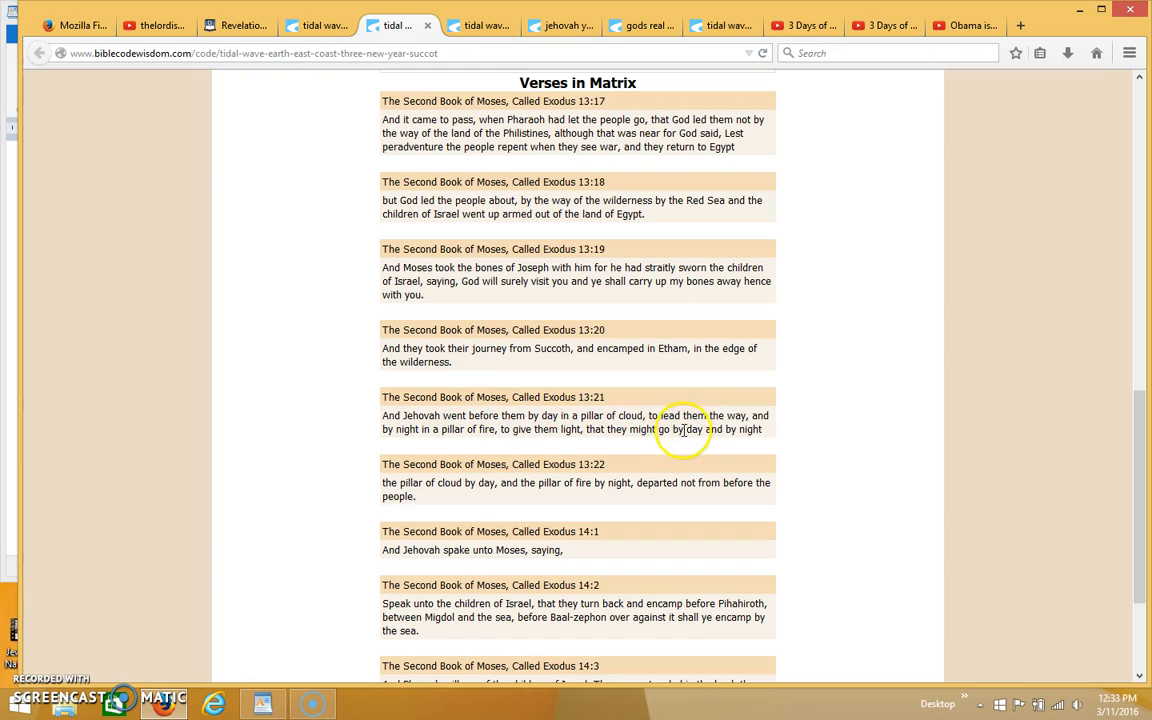
pyautogui.moveTo(520, 430)
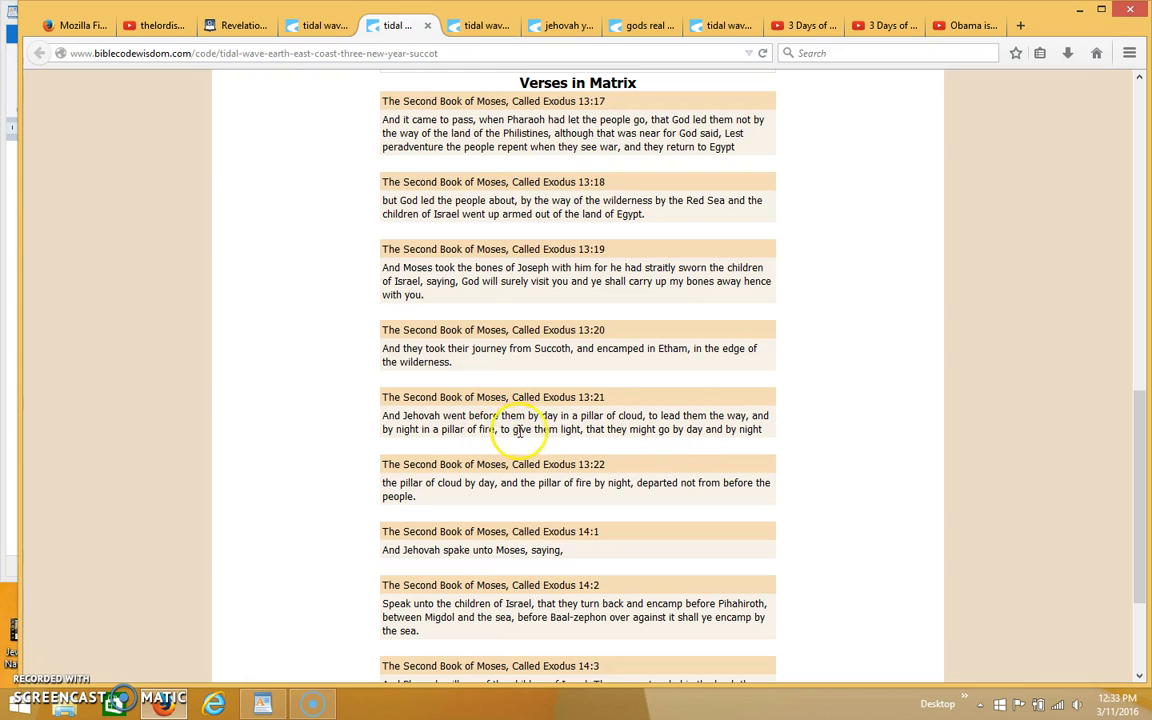
pyautogui.moveTo(492, 432)
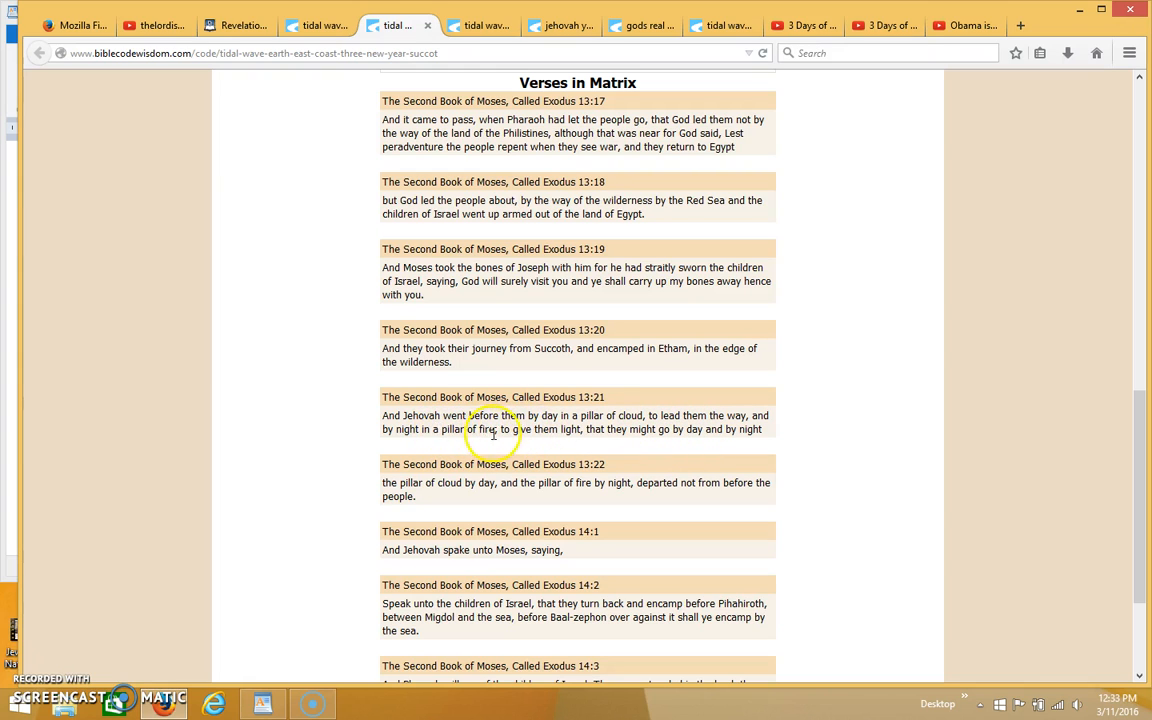
pyautogui.moveTo(616, 434)
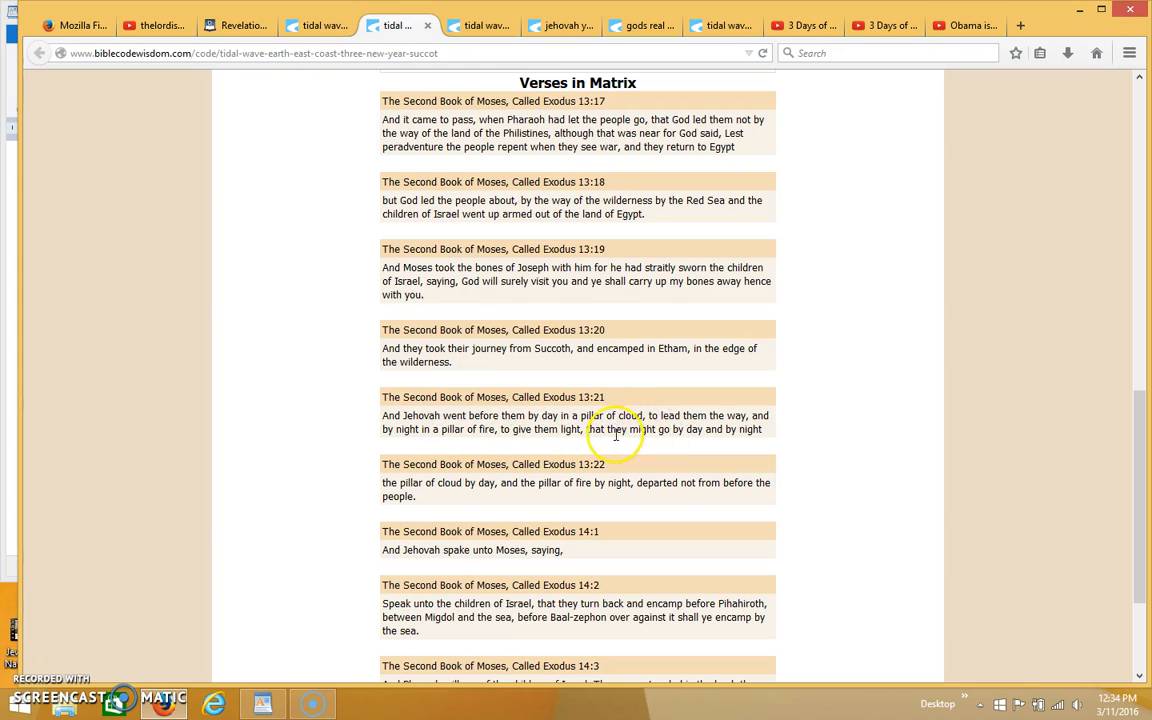
pyautogui.moveTo(672, 428)
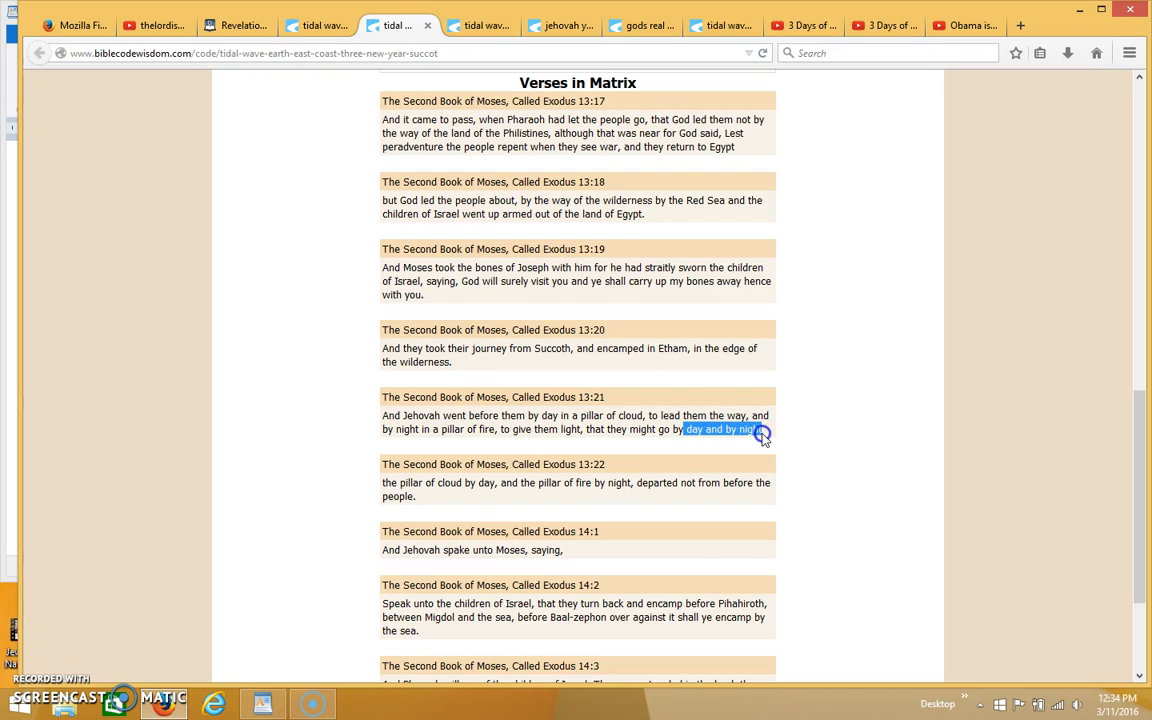
# Step: Mark "night" in Exodus 13:22 and "night" before "in a pillar of fire" in Exodus 13:21
pyautogui.scroll(-3)
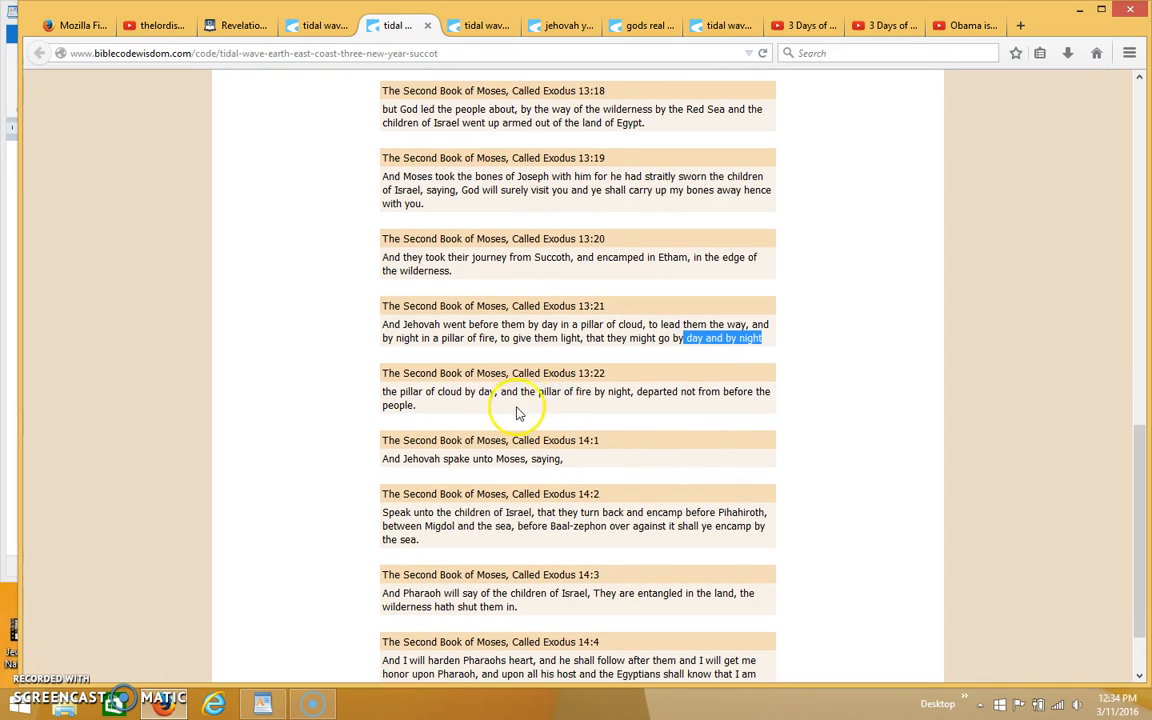
pyautogui.moveTo(290, 428)
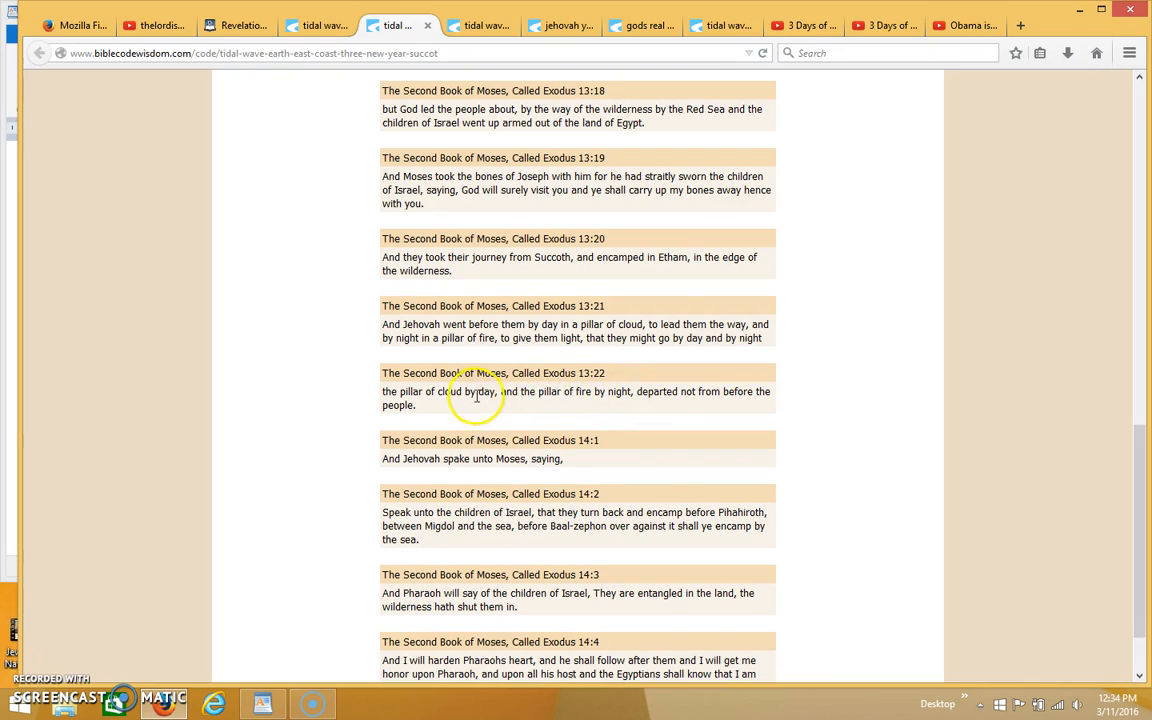
pyautogui.doubleClick(480, 390)
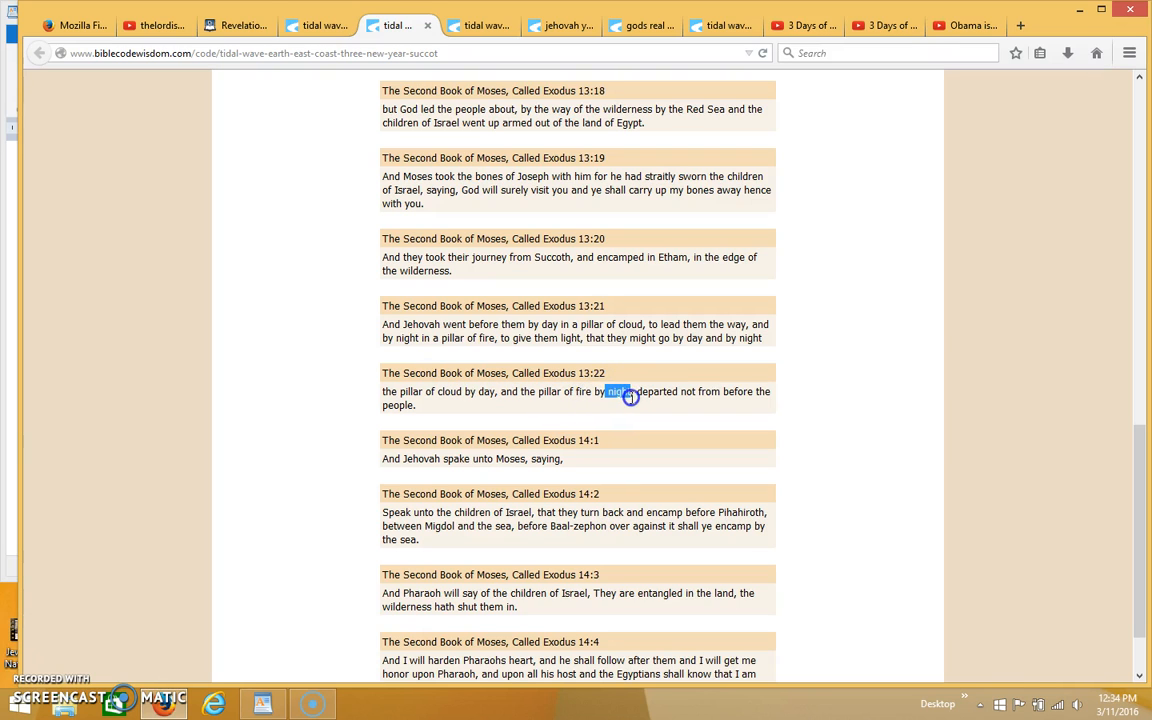
pyautogui.scroll(-3)
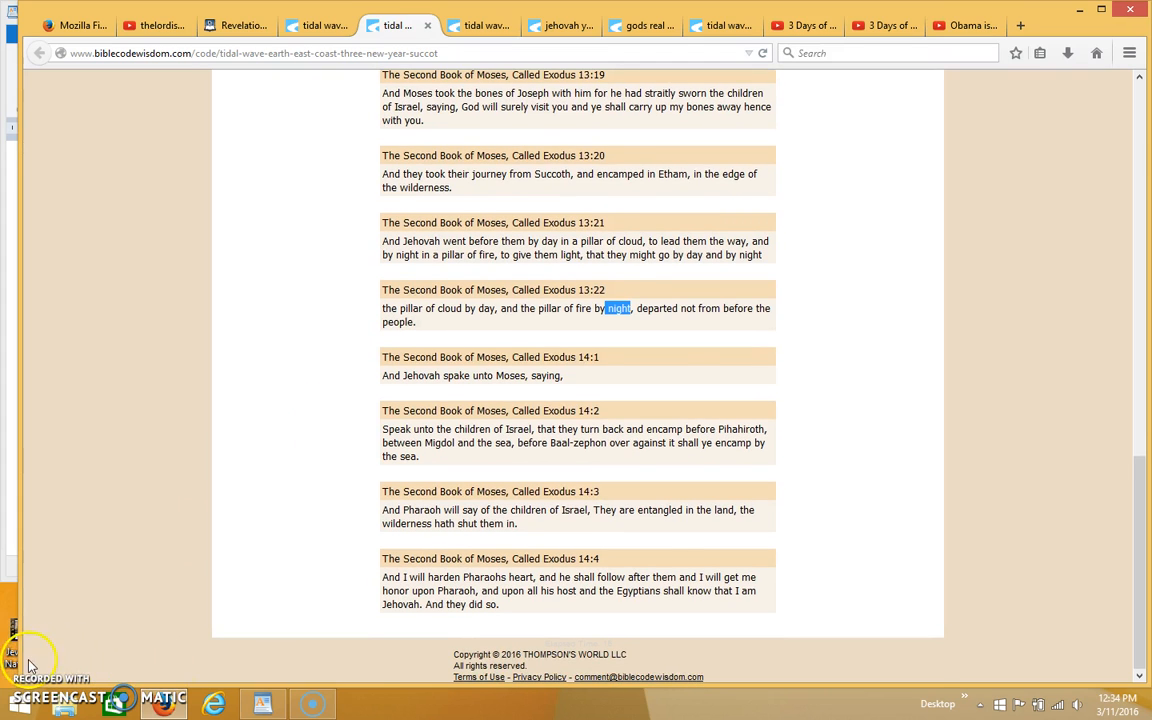
pyautogui.scroll(3)
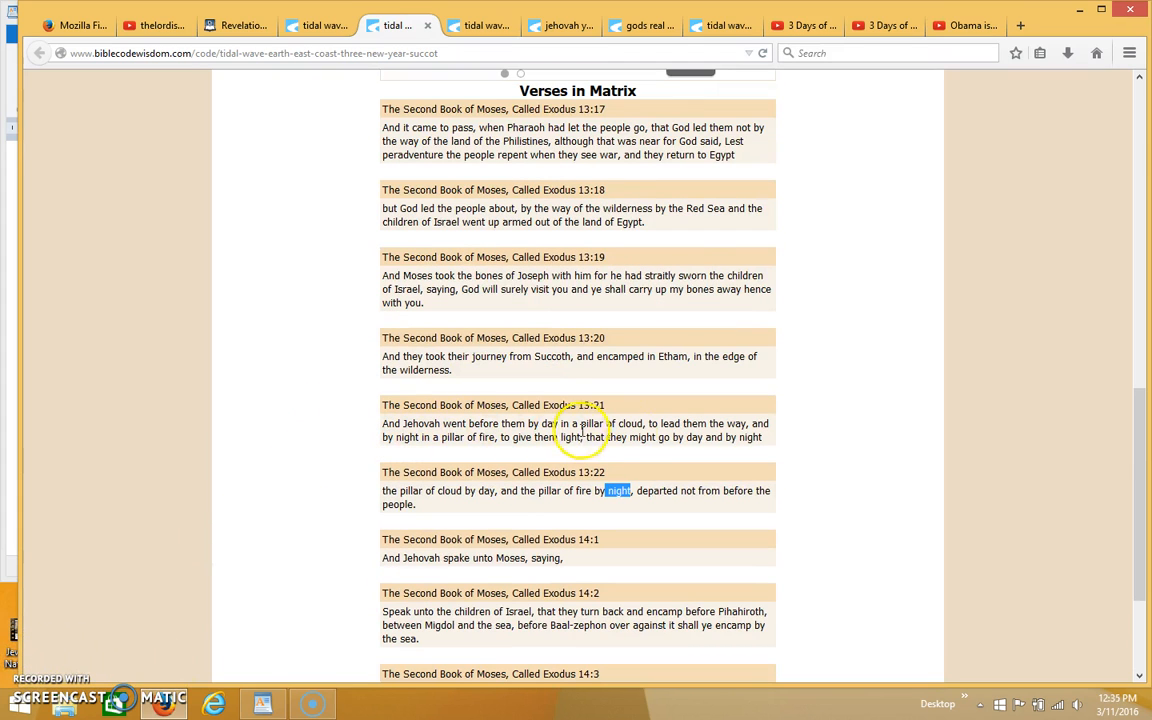
pyautogui.moveTo(598, 420)
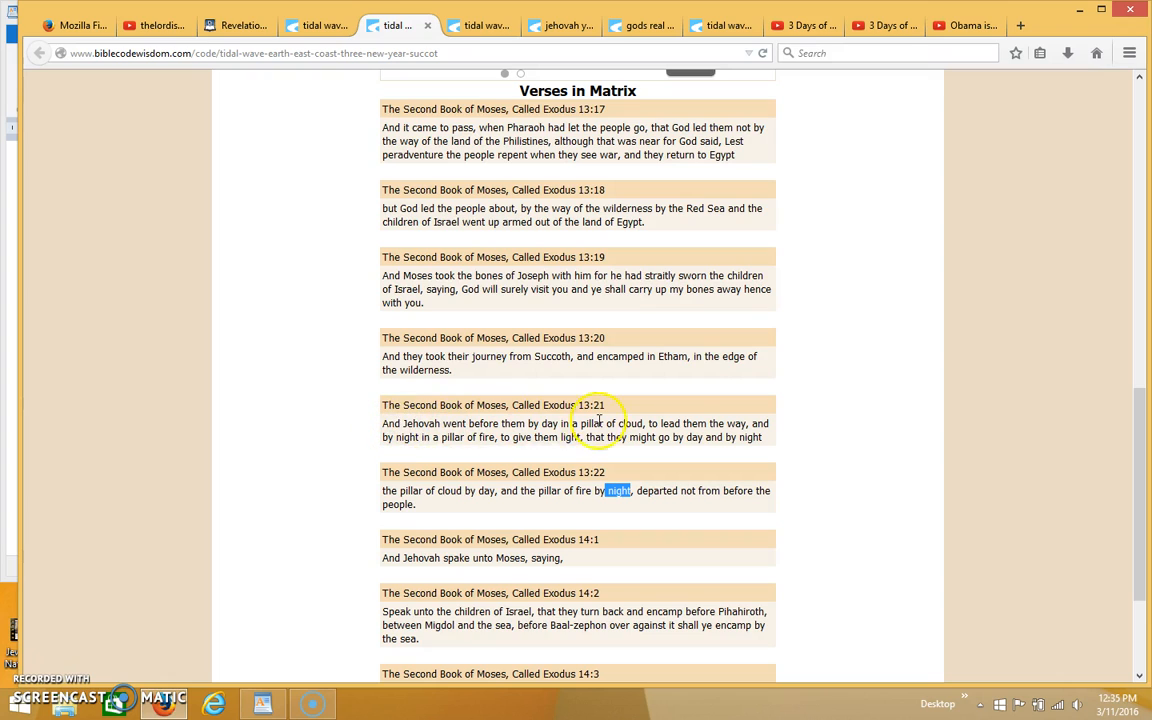
pyautogui.moveTo(464, 432)
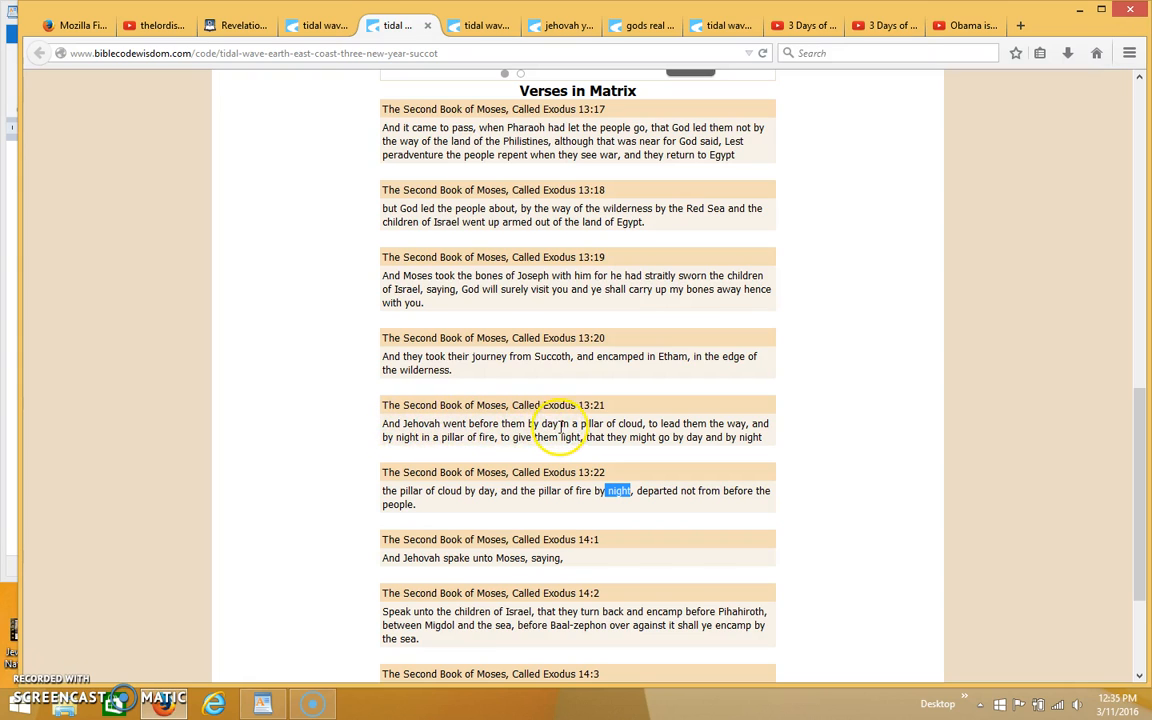
pyautogui.moveTo(624, 424)
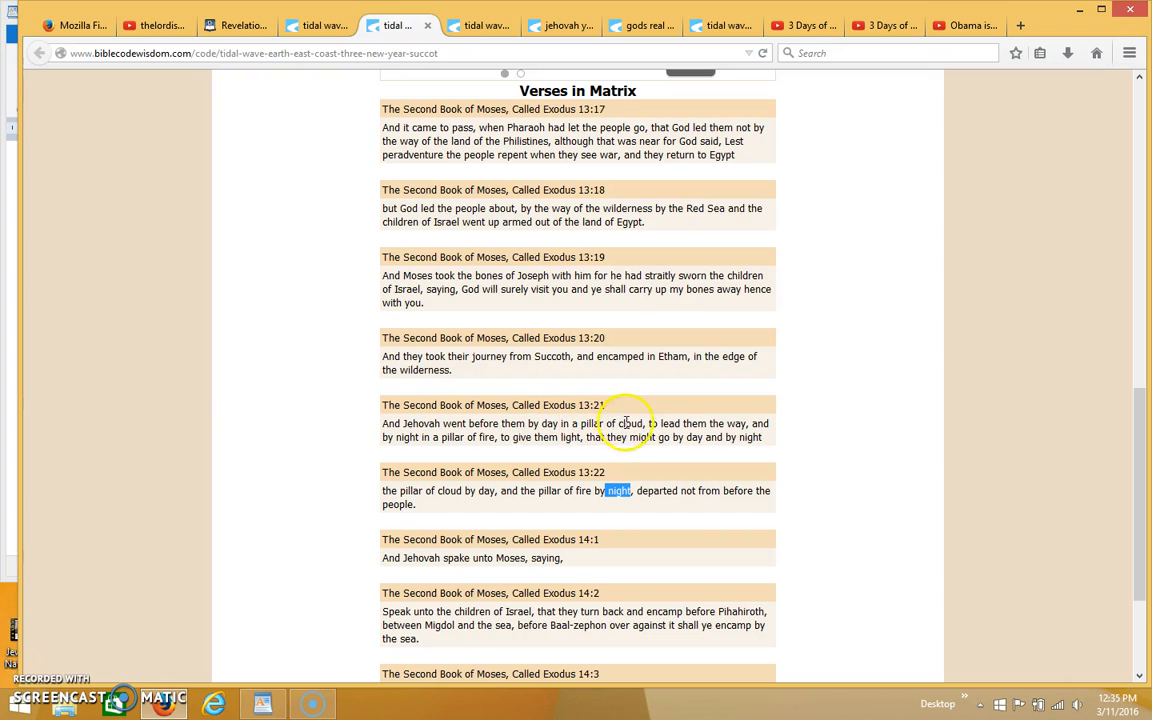
pyautogui.moveTo(758, 430)
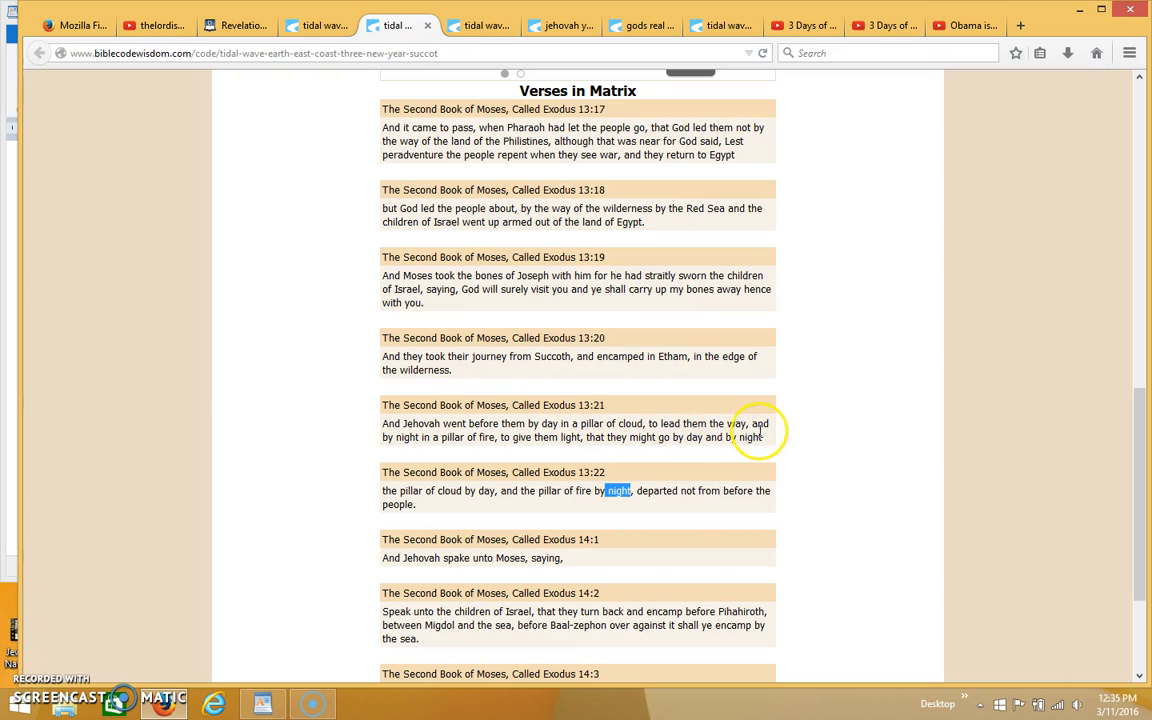
pyautogui.moveTo(558, 418)
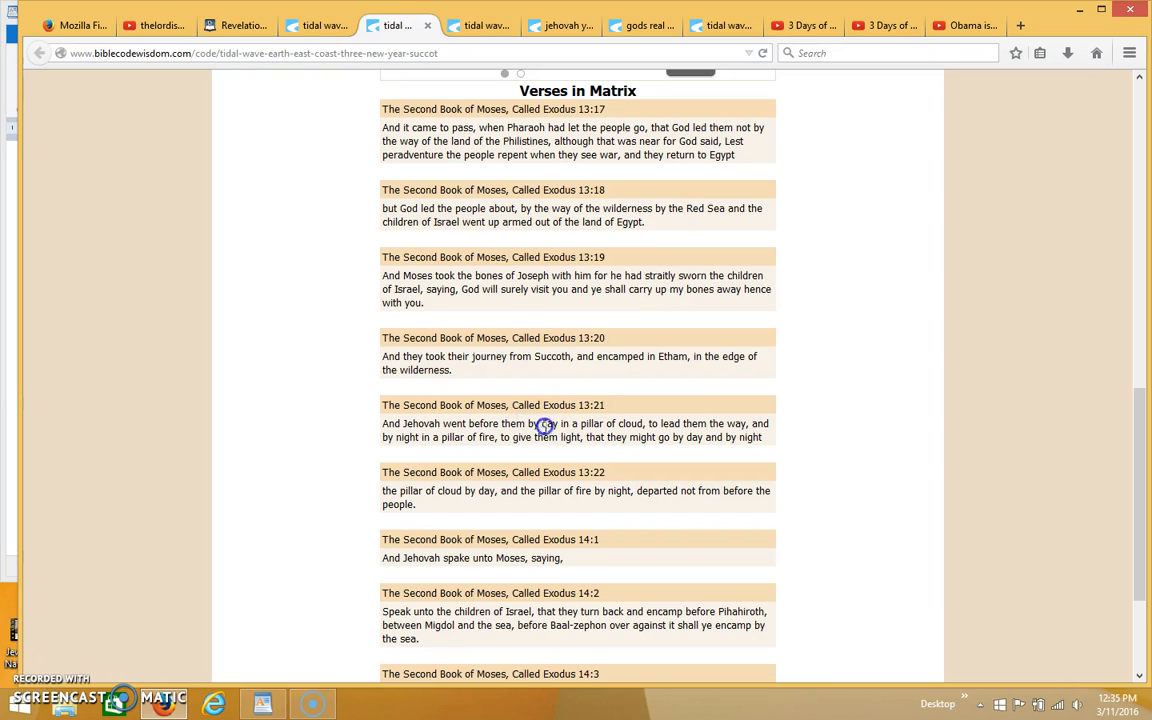
pyautogui.moveTo(538, 424); pyautogui.dragTo(612, 424)
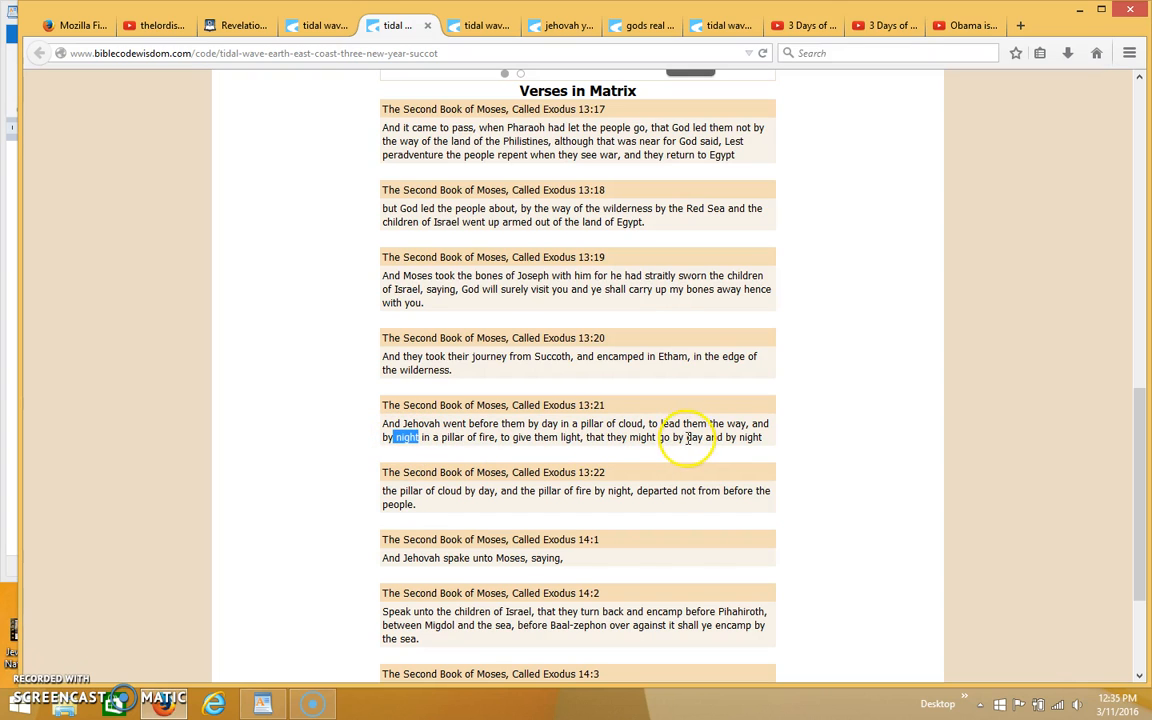
pyautogui.moveTo(756, 436)
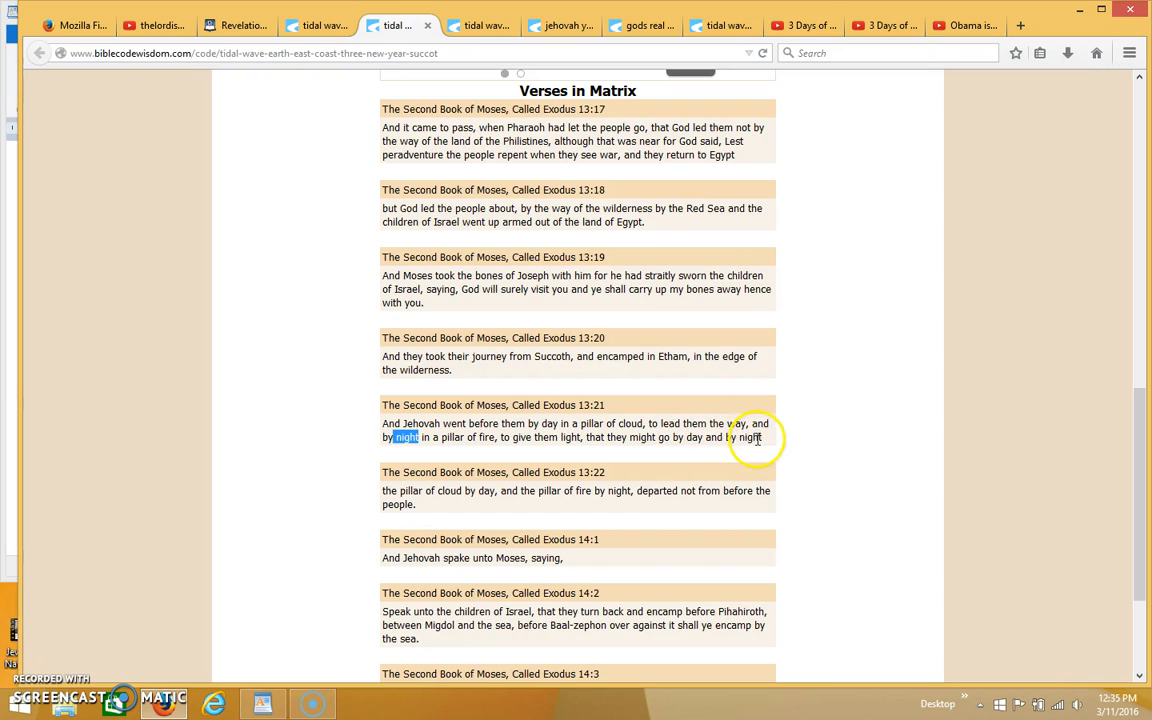
pyautogui.moveTo(612, 496)
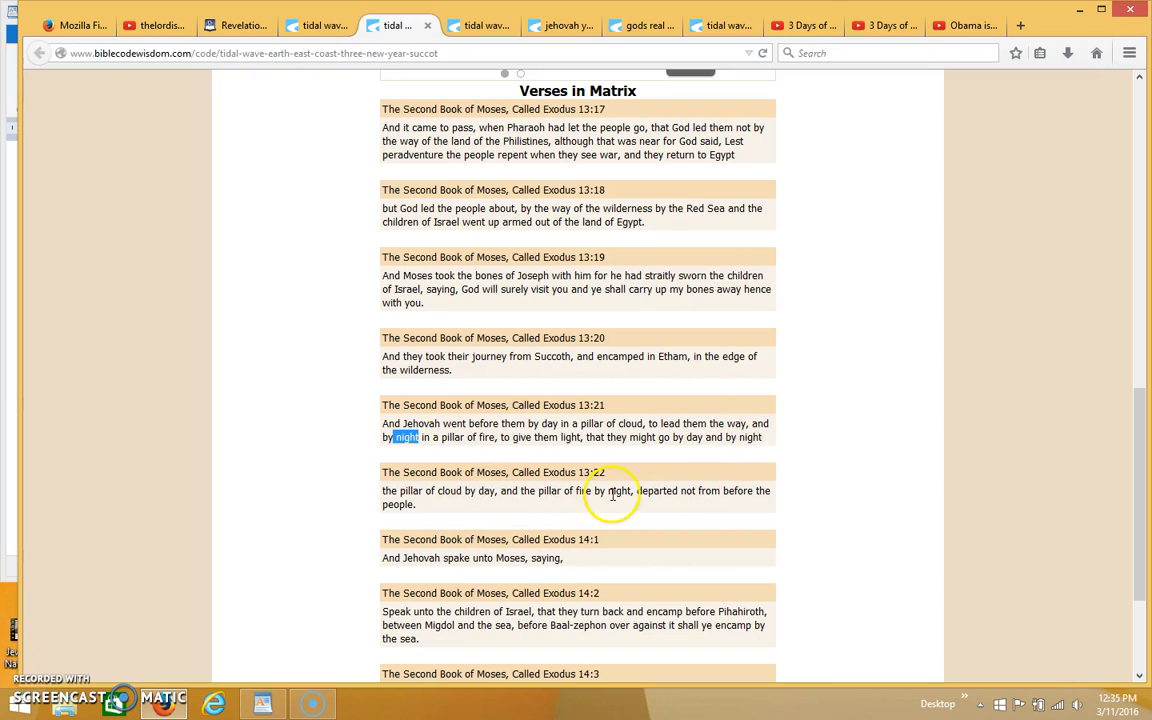
pyautogui.moveTo(192, 456)
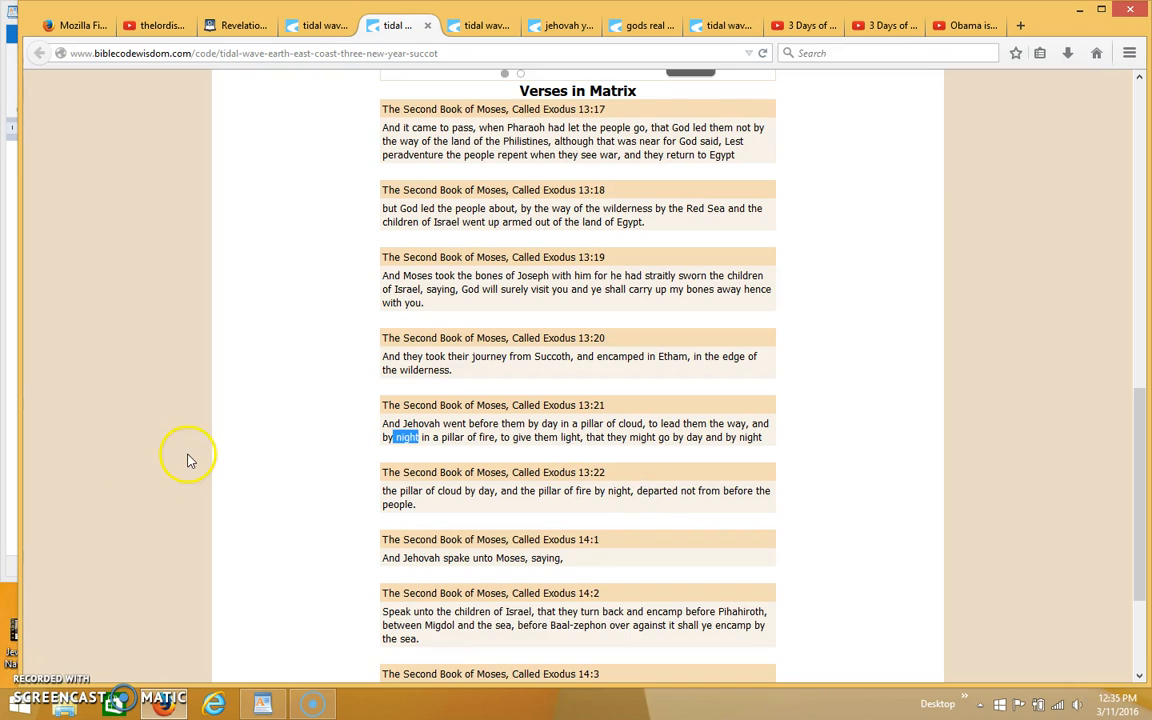
pyautogui.scroll(-3)
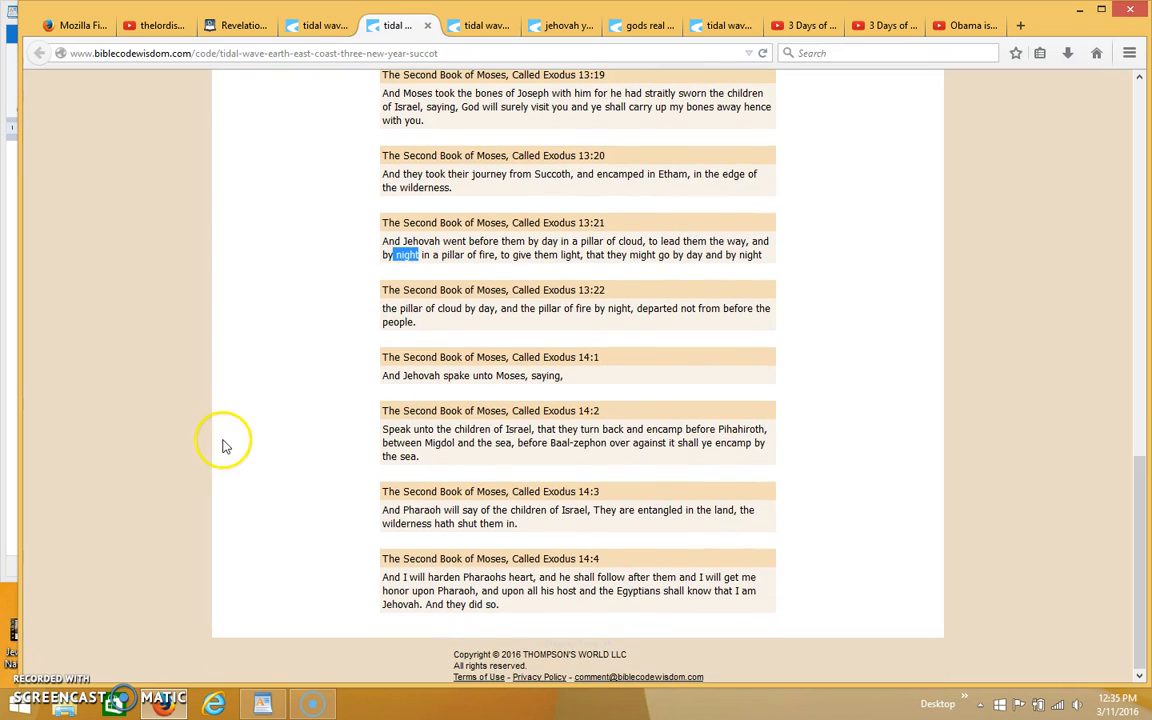
# Step: Switch from the ELS matrix results to the '3 Days of Darkness-Part 2' YouTube video tab
pyautogui.scroll(3)
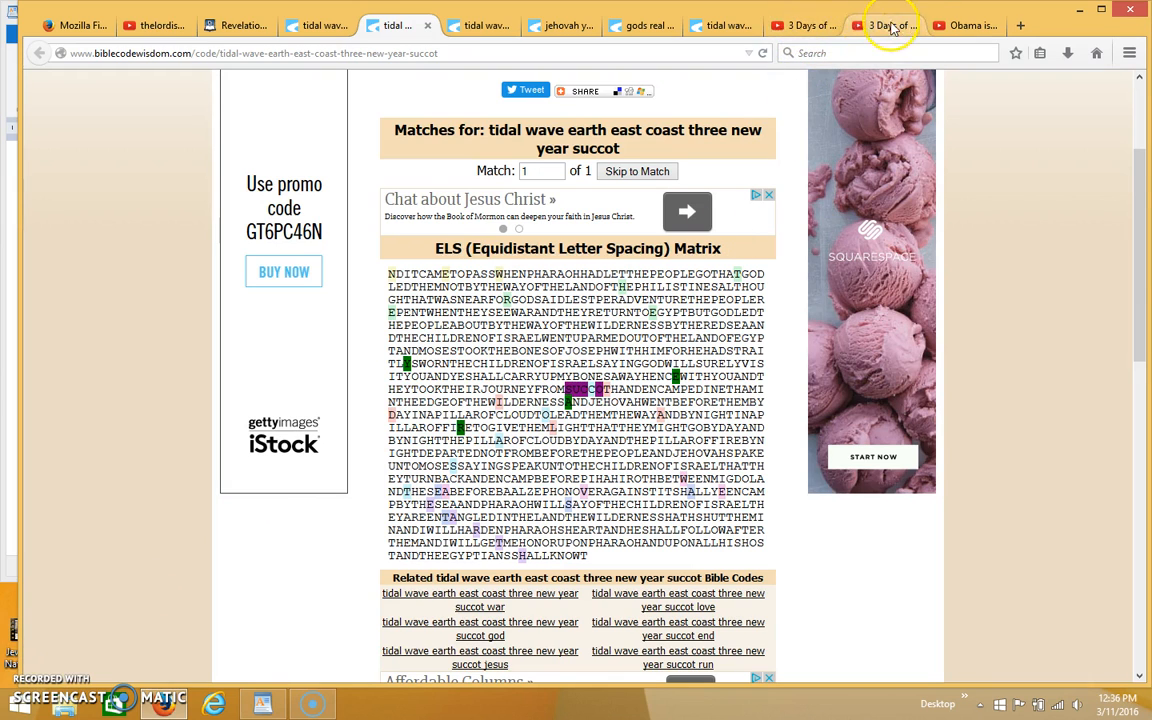
pyautogui.moveTo(878, 34)
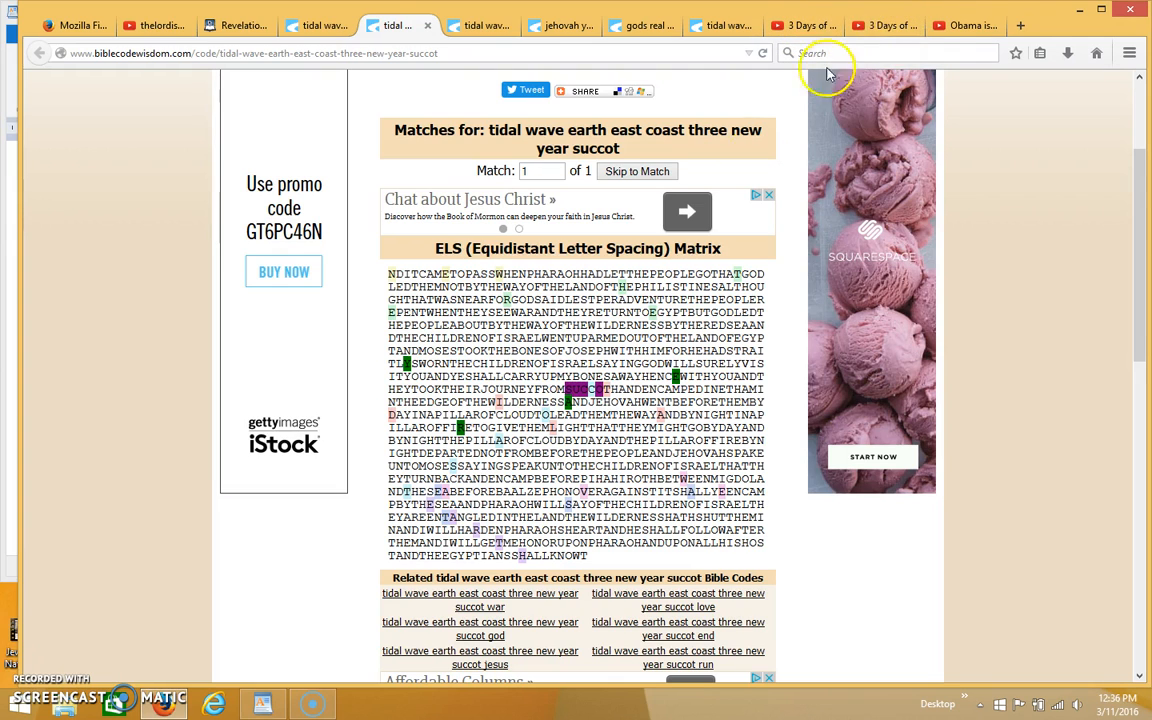
pyautogui.moveTo(744, 124)
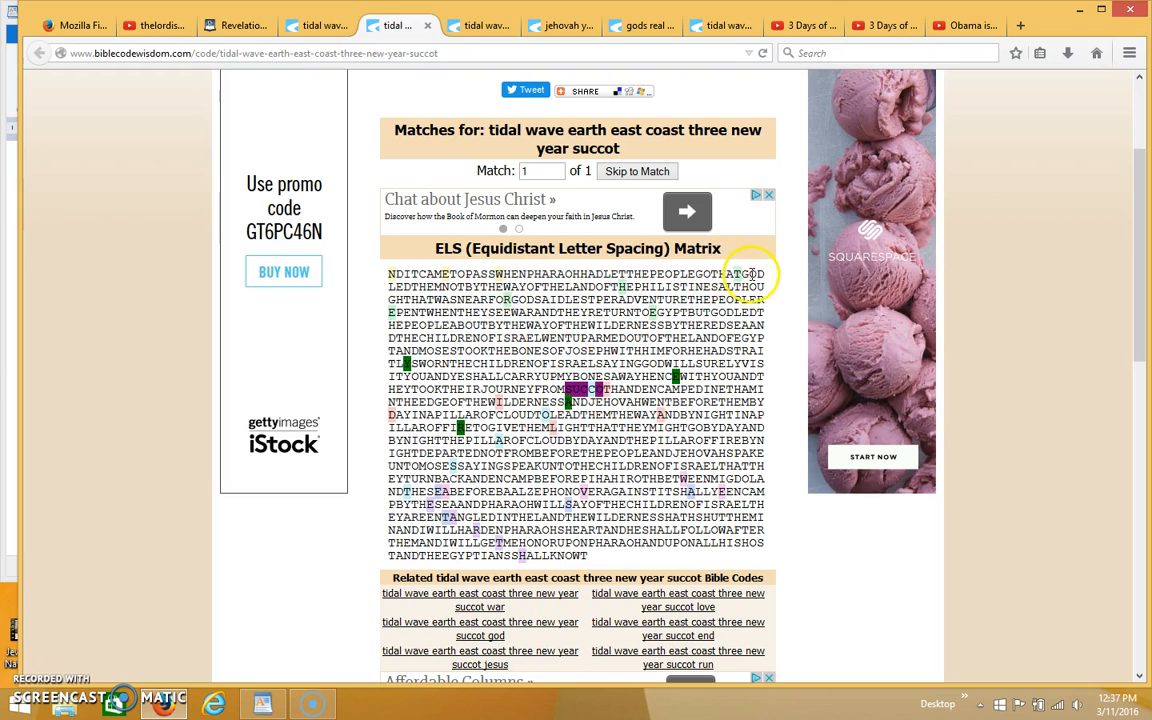
pyautogui.moveTo(632, 298)
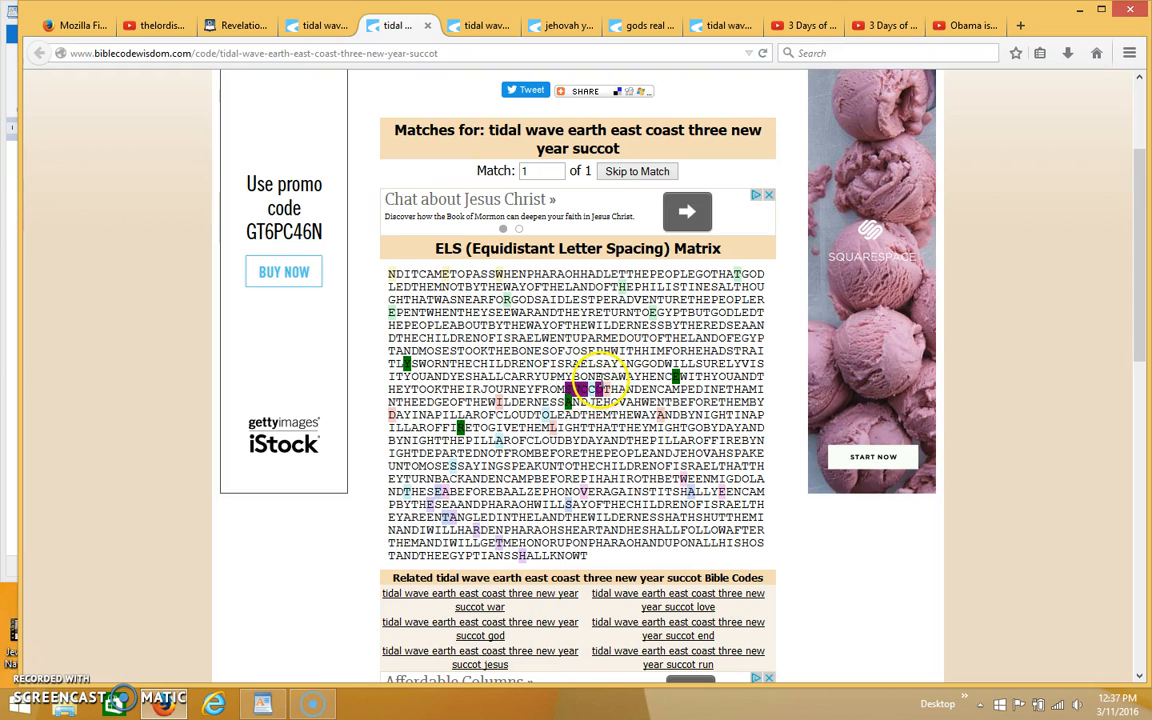
pyautogui.moveTo(400, 500)
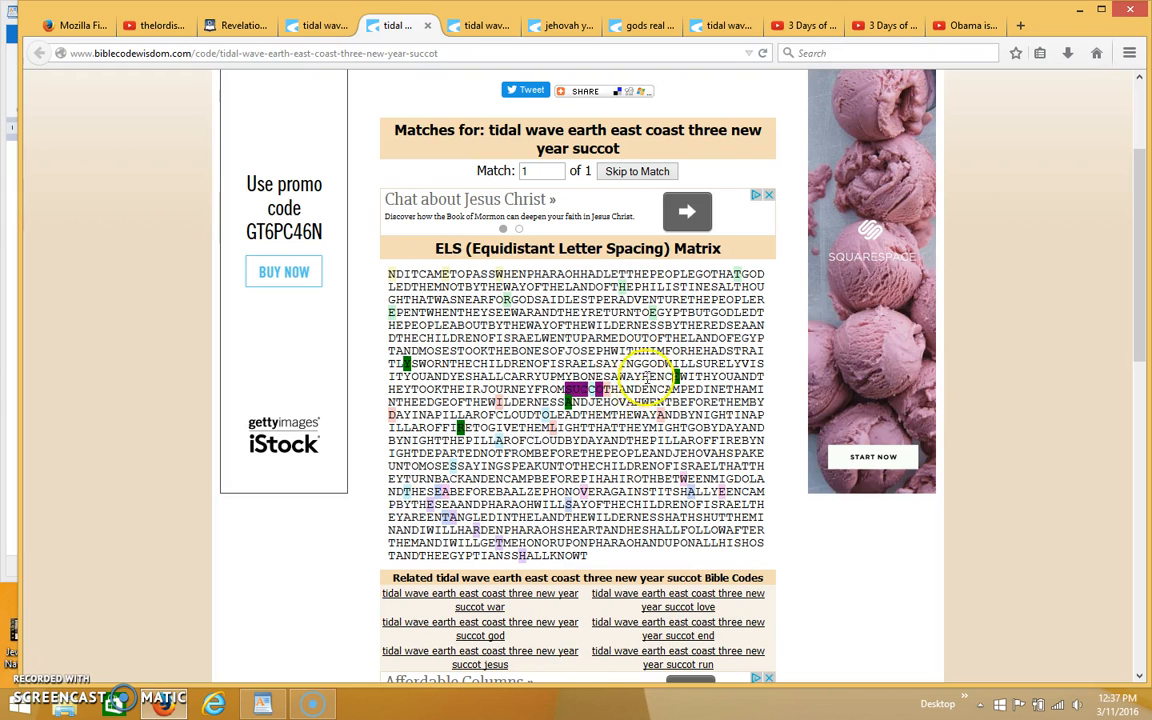
pyautogui.moveTo(358, 550)
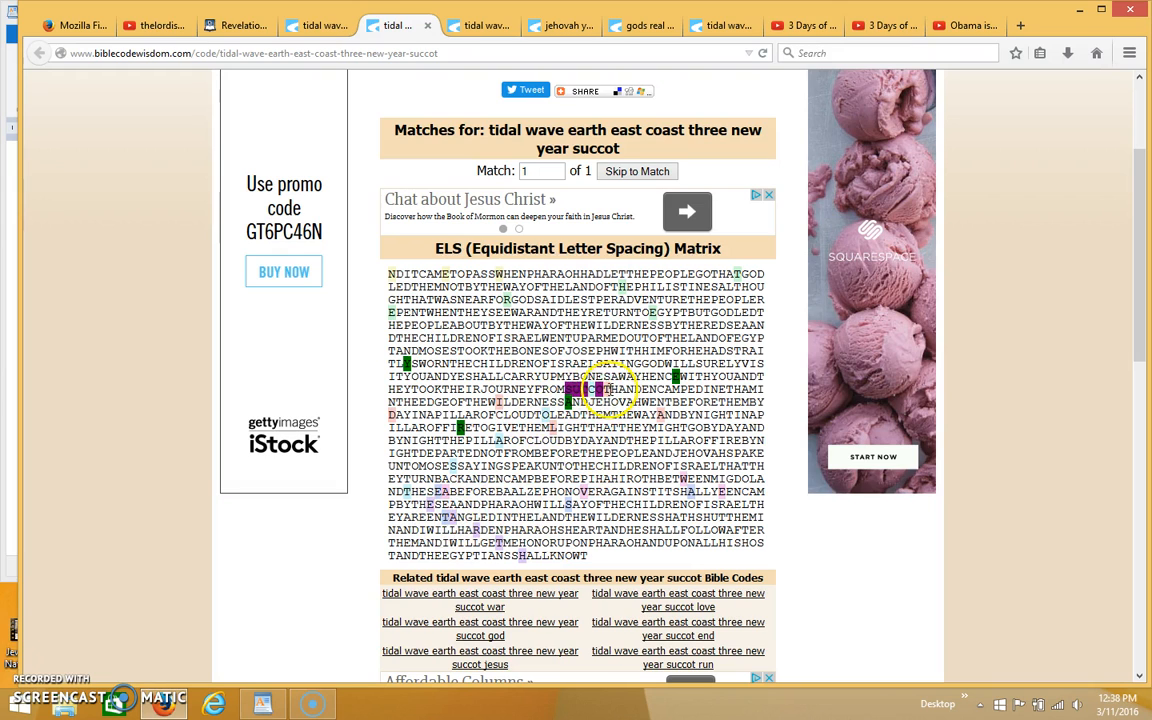
pyautogui.moveTo(610, 440)
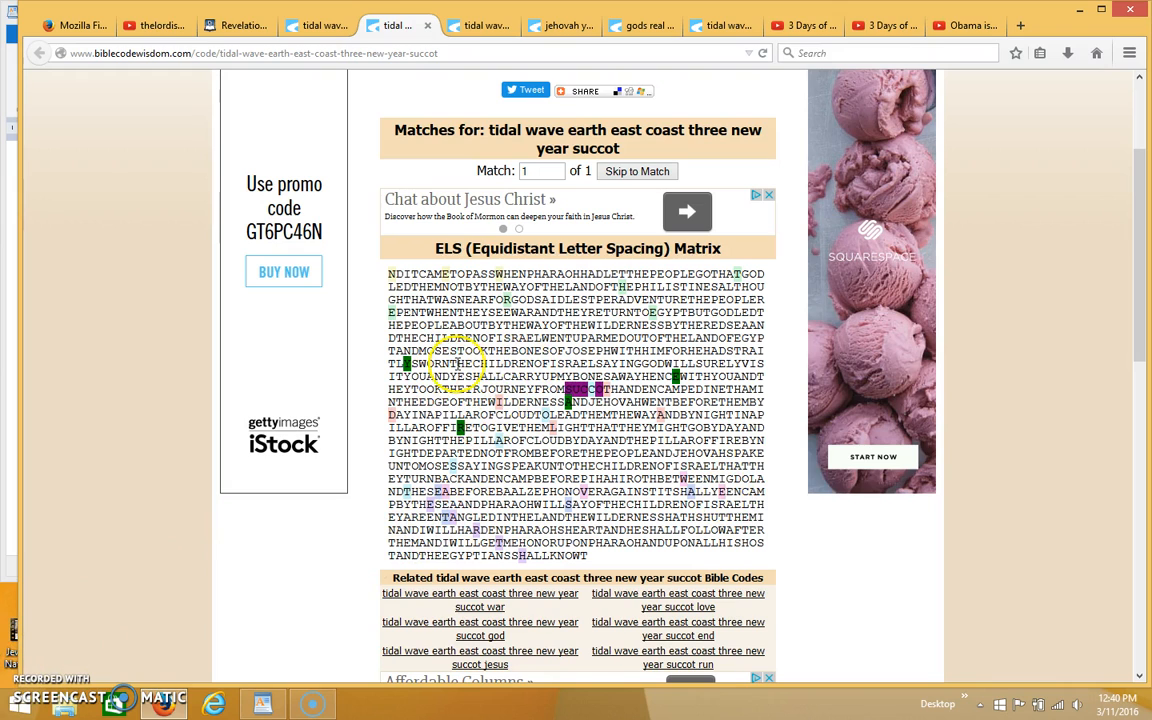
pyautogui.moveTo(724, 108)
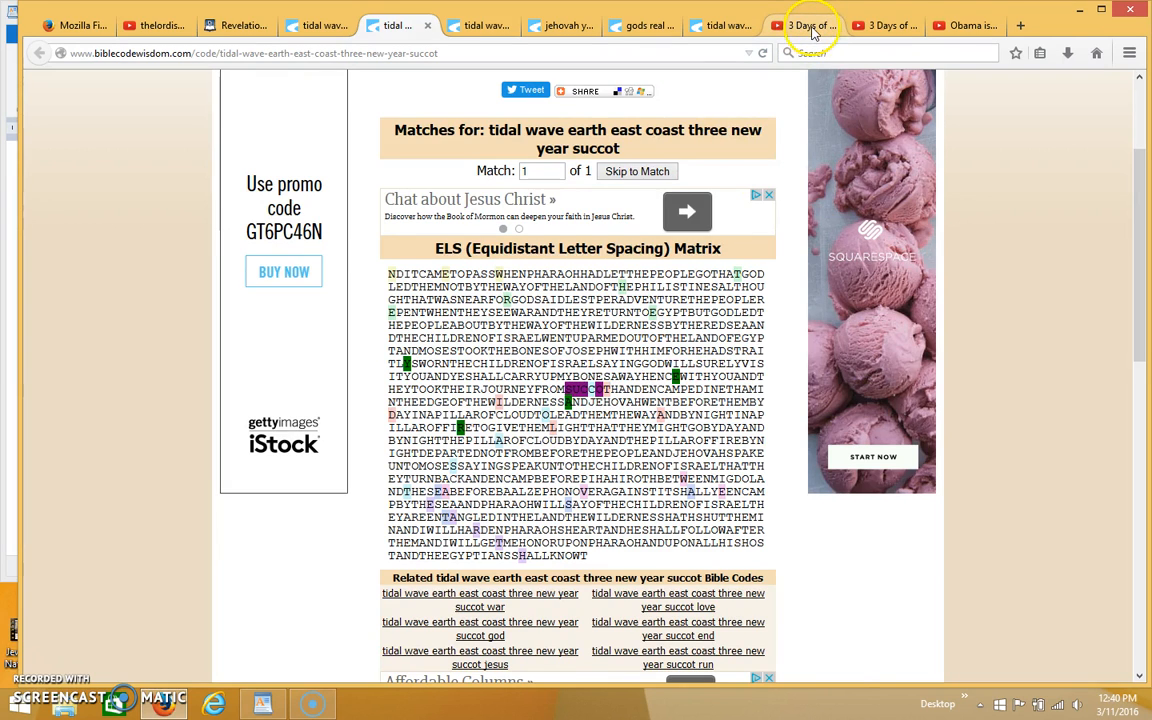
pyautogui.click(804, 24)
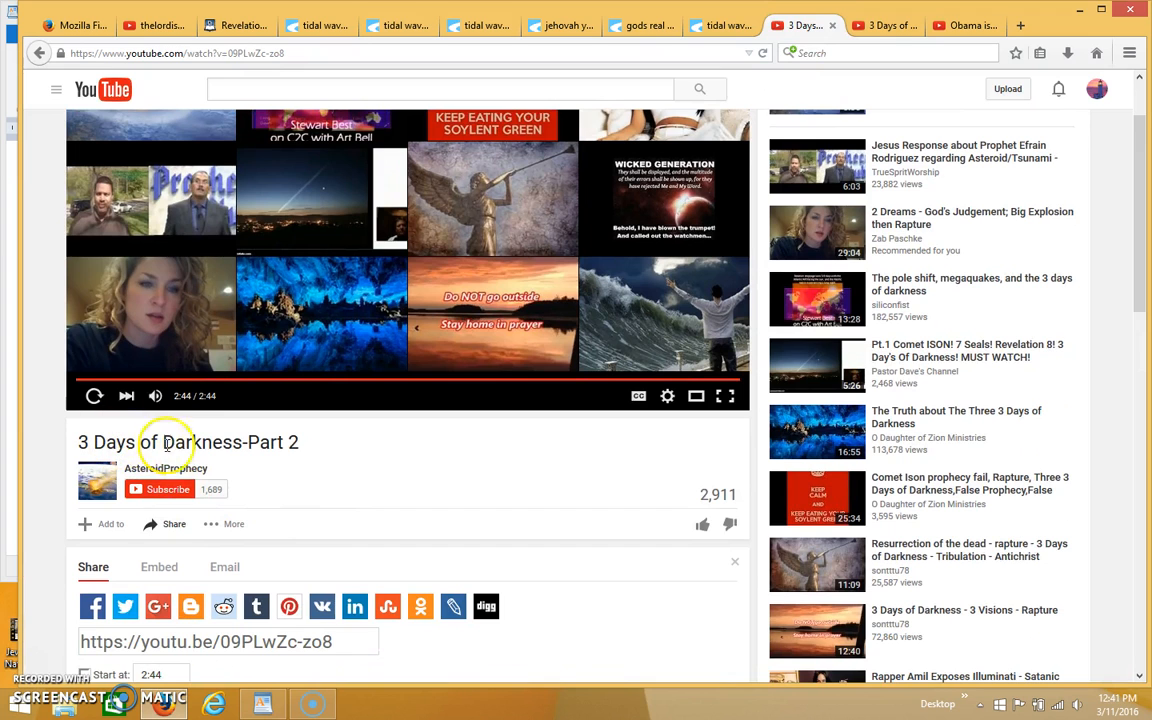
# Step: Scroll down the finished video page, then switch to the Blue Letter Bible Revelation 20 tab
pyautogui.scroll(-3)
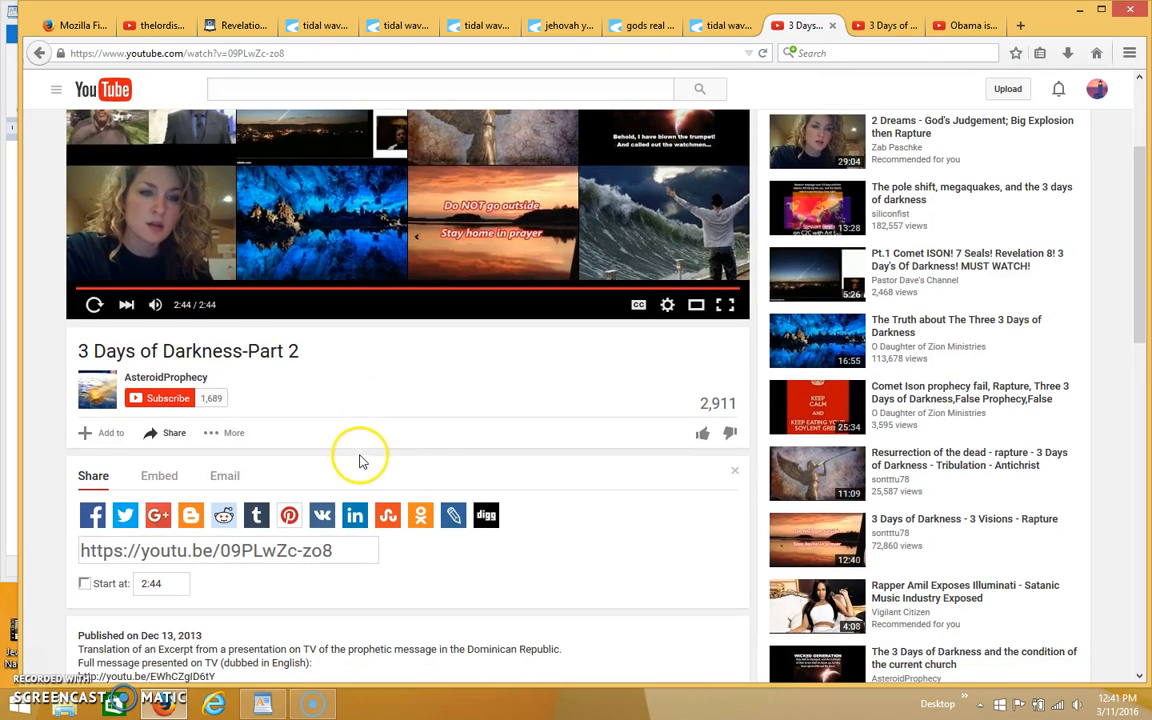
pyautogui.scroll(-3)
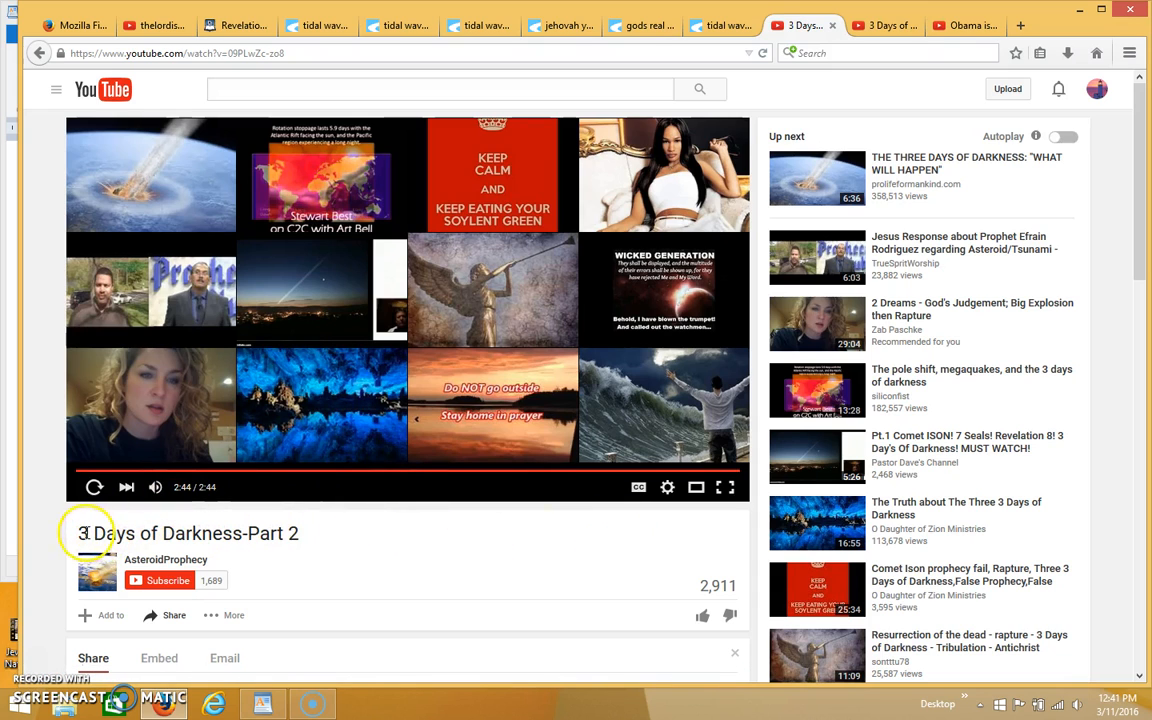
pyautogui.moveTo(200, 532)
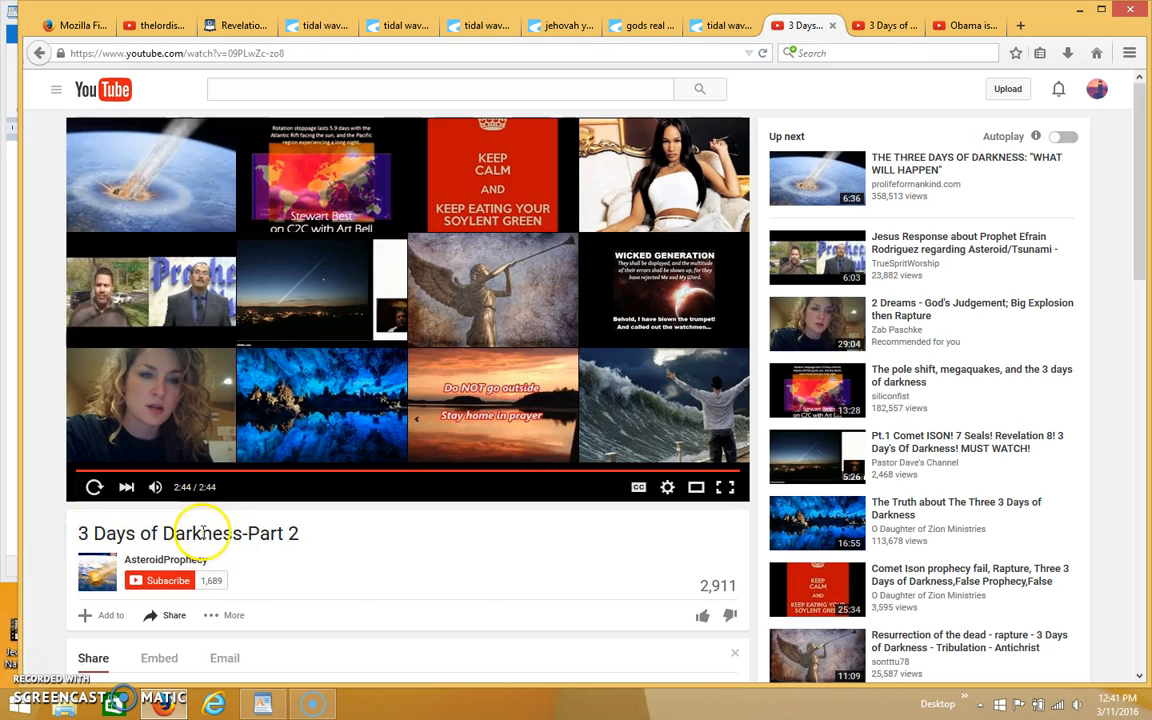
pyautogui.moveTo(400, 544)
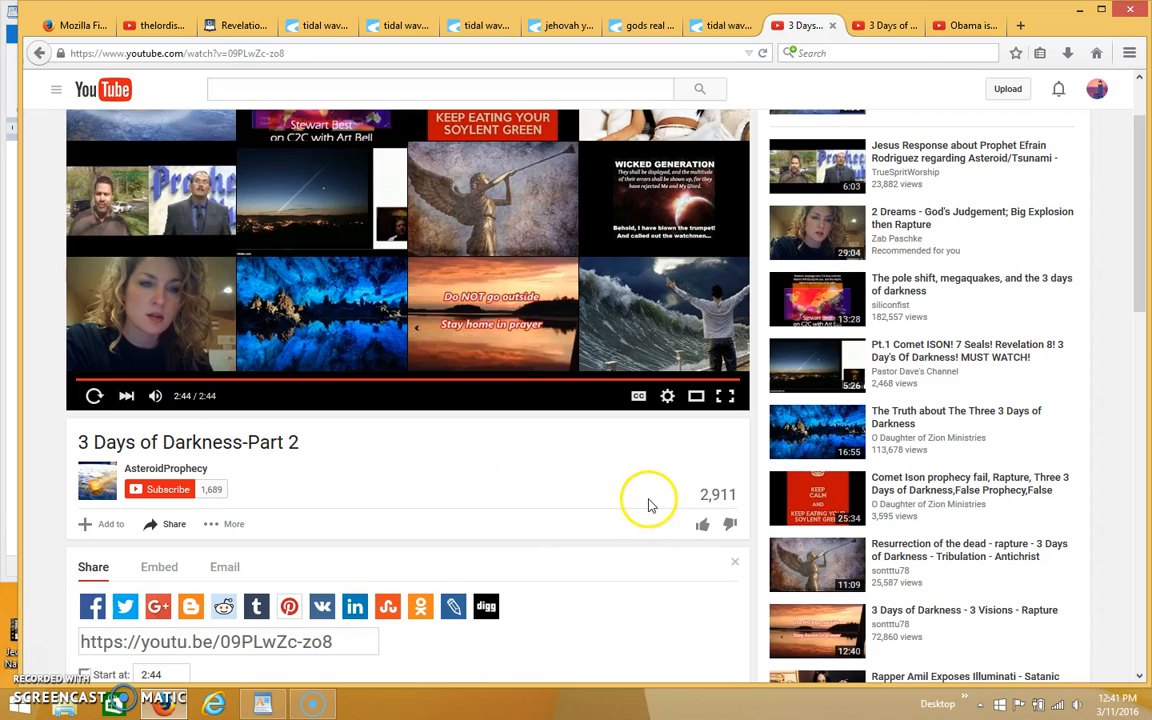
pyautogui.moveTo(736, 510)
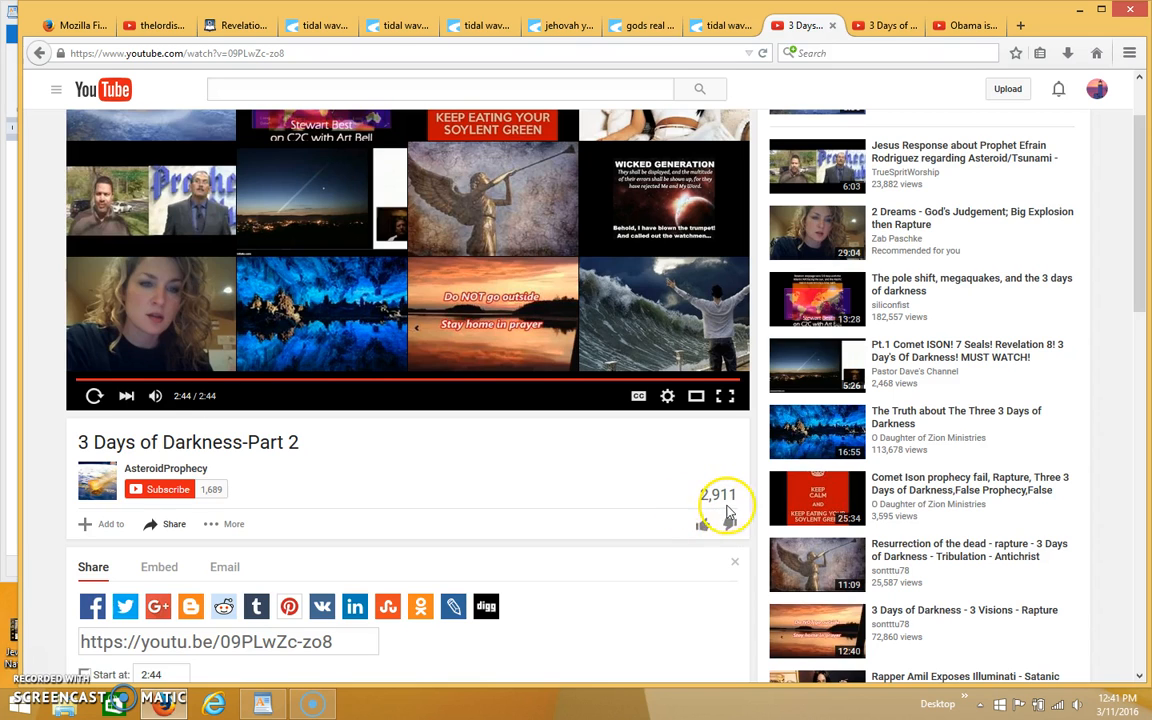
pyautogui.moveTo(732, 518)
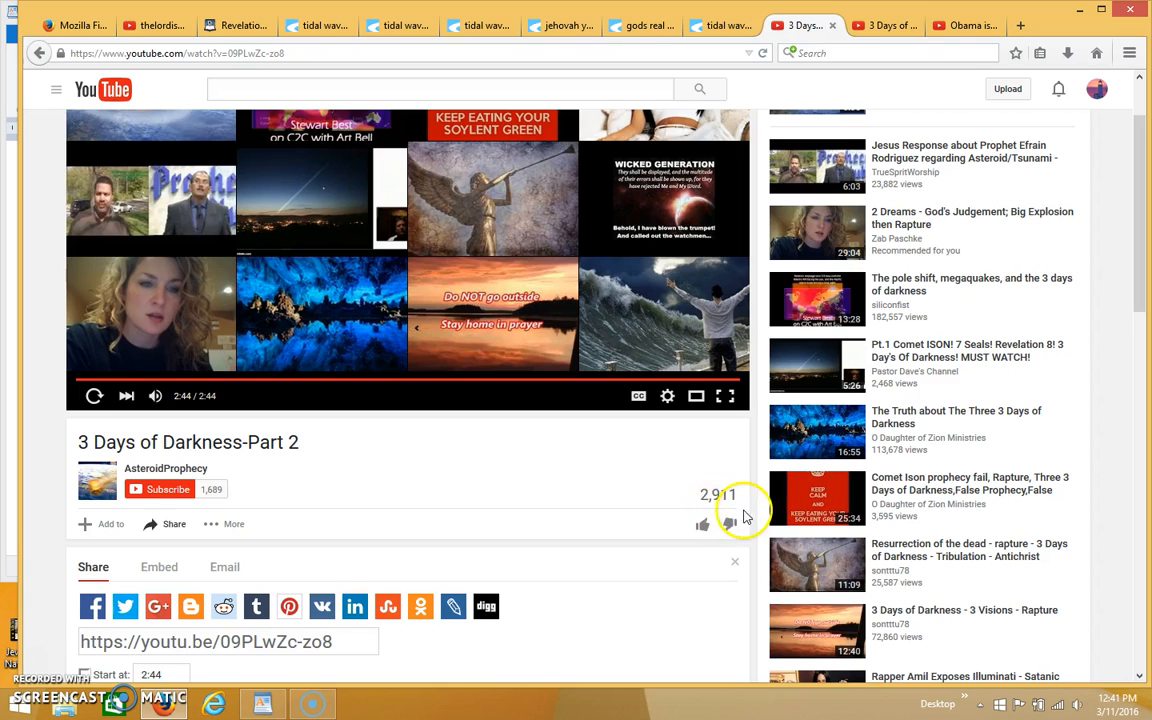
pyautogui.moveTo(730, 512)
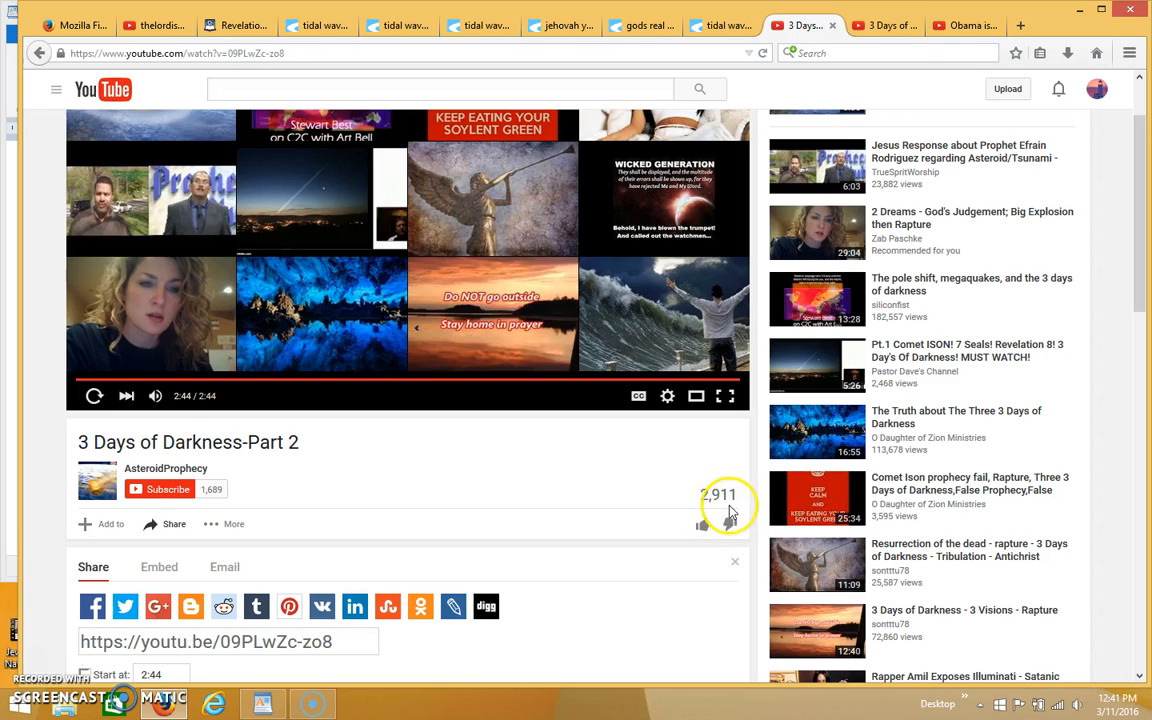
pyautogui.moveTo(750, 512)
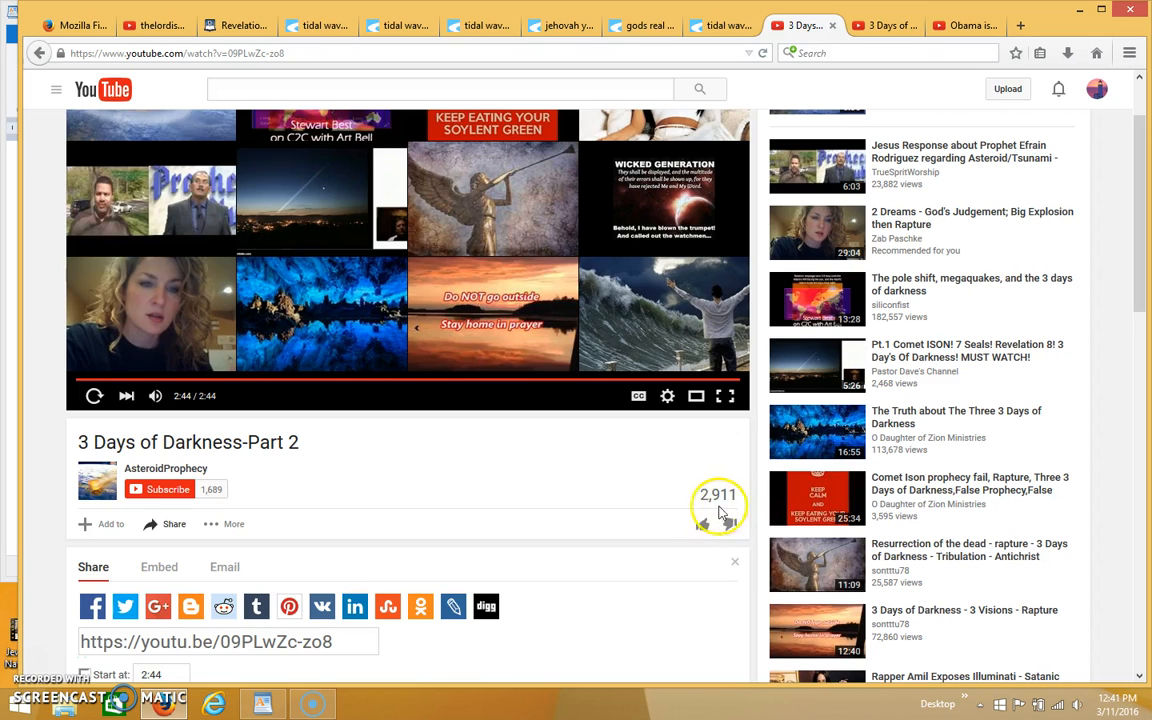
pyautogui.moveTo(650, 530)
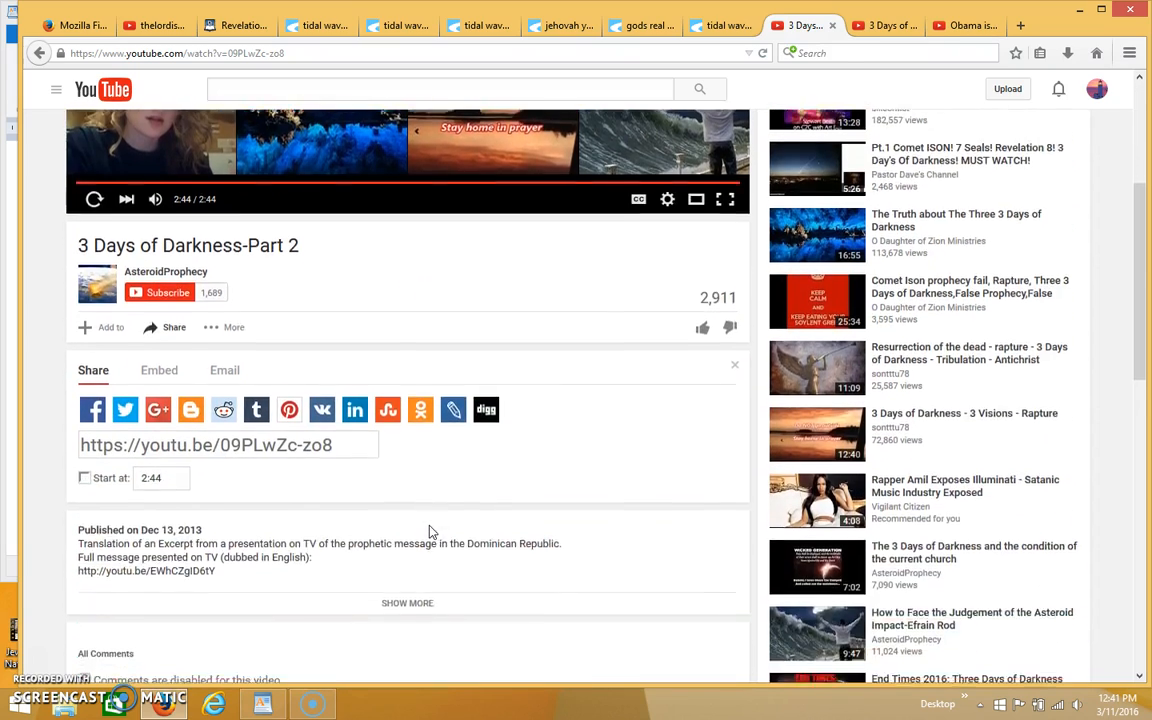
pyautogui.scroll(-3)
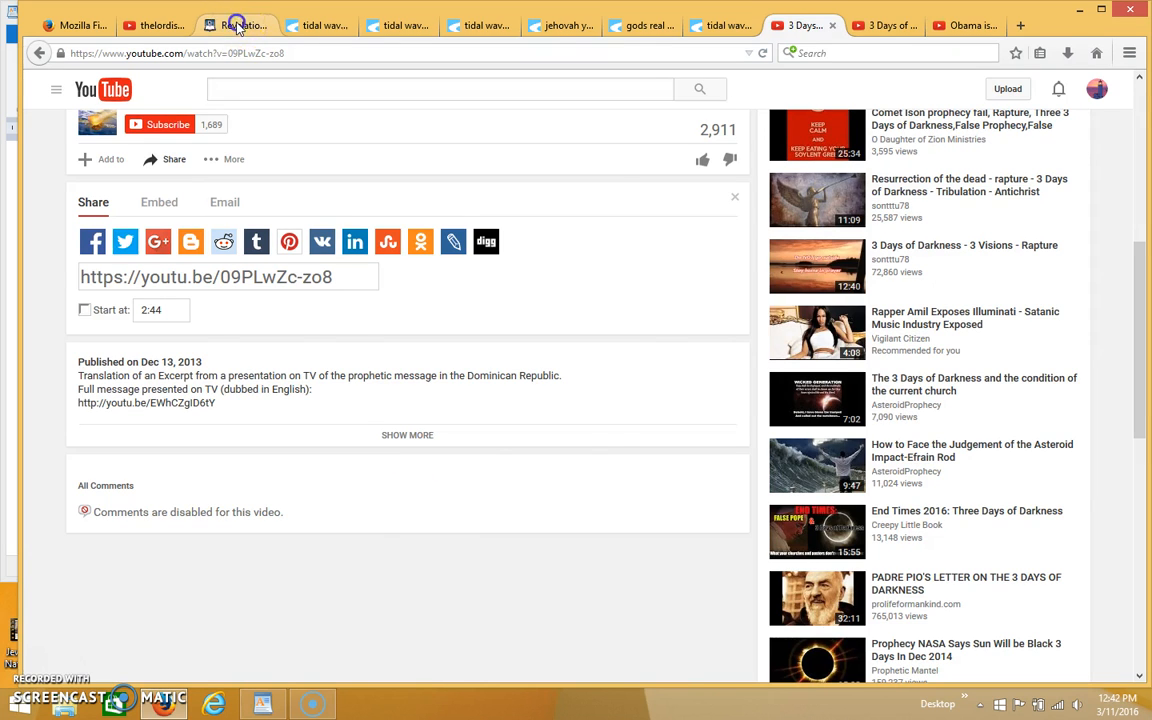
pyautogui.click(236, 24)
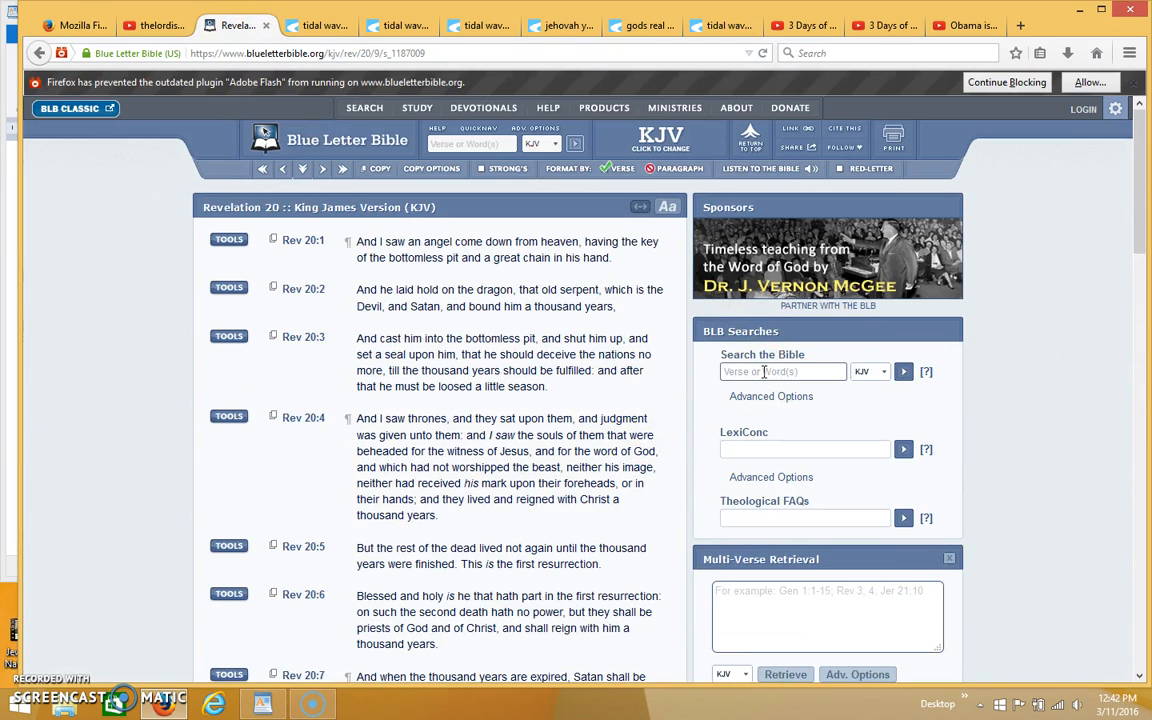
# Step: Search 're', pick 'revelation 9:11', and load Revelation 9 KJV at the Abaddon/Apollyon verse
pyautogui.write('re')
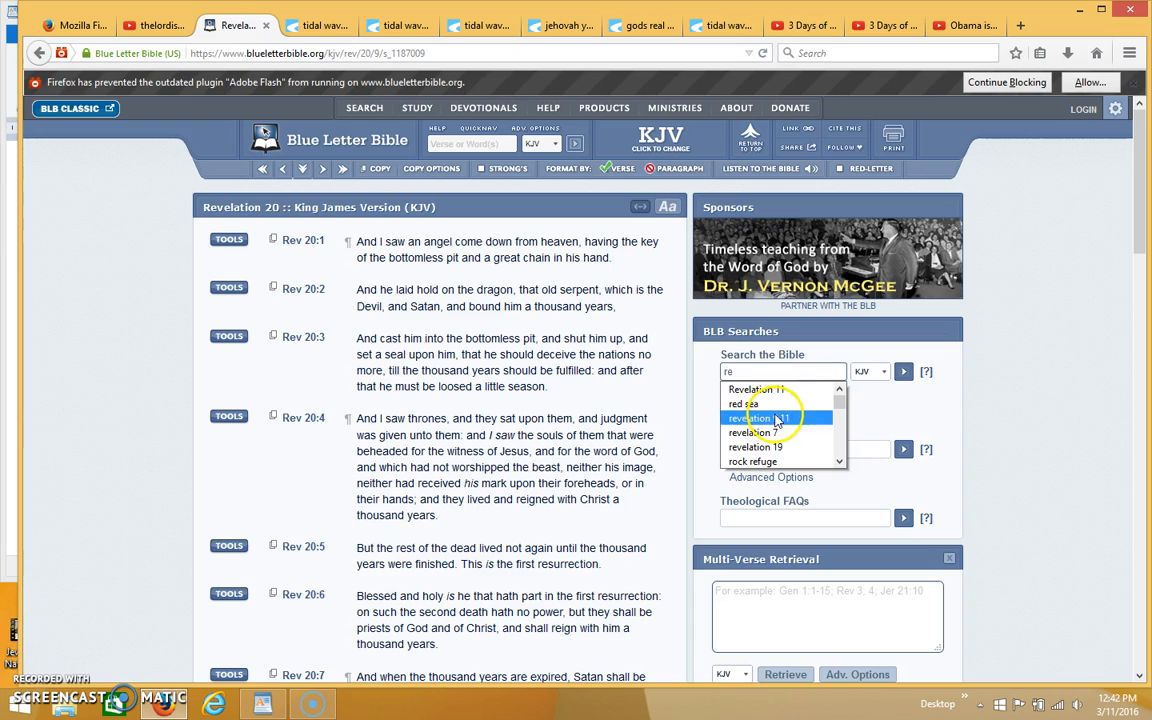
pyautogui.click(756, 418)
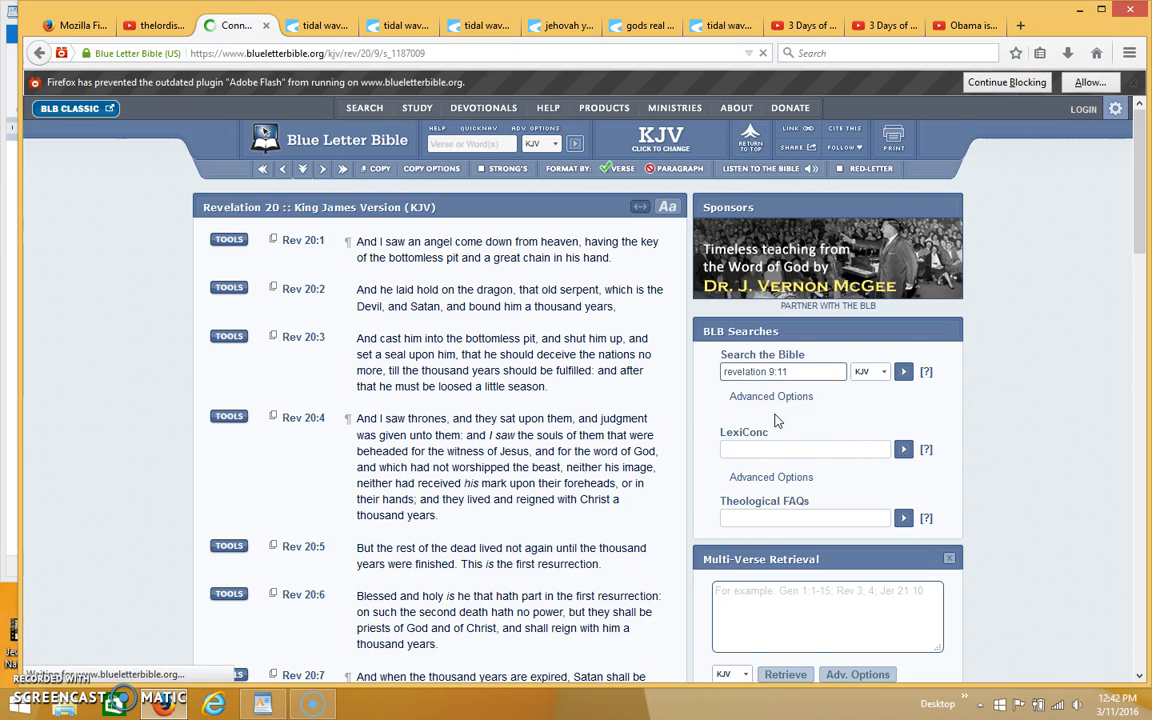
pyautogui.click(904, 370)
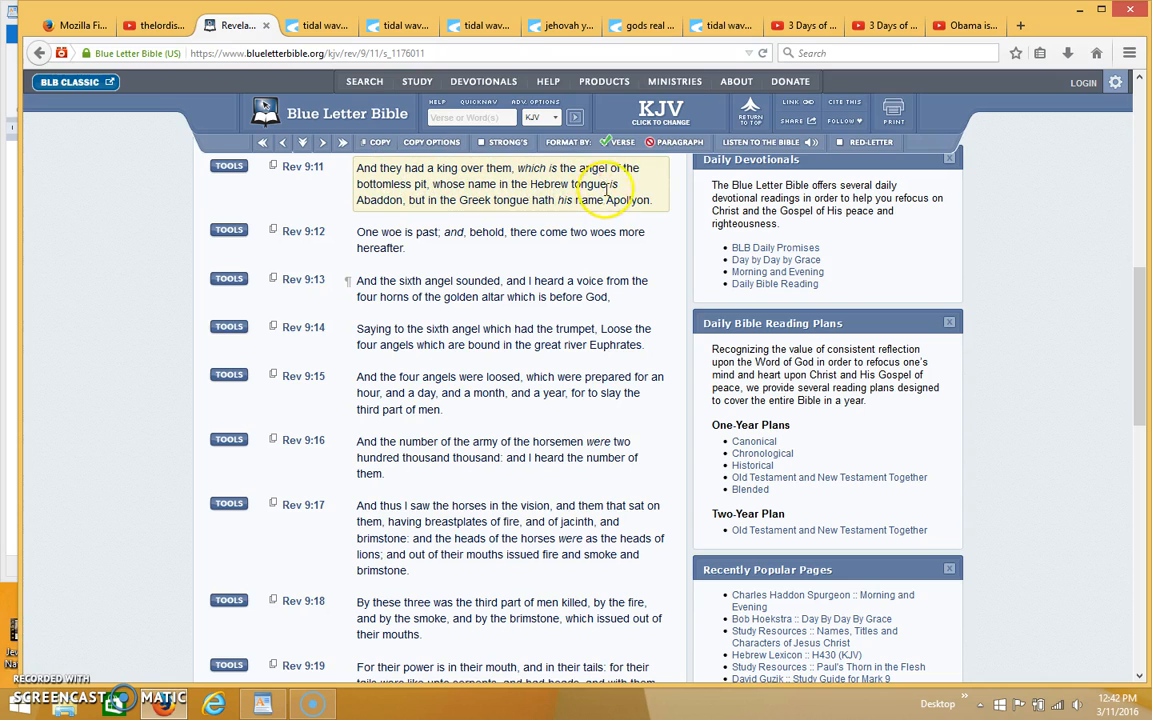
pyautogui.moveTo(452, 208)
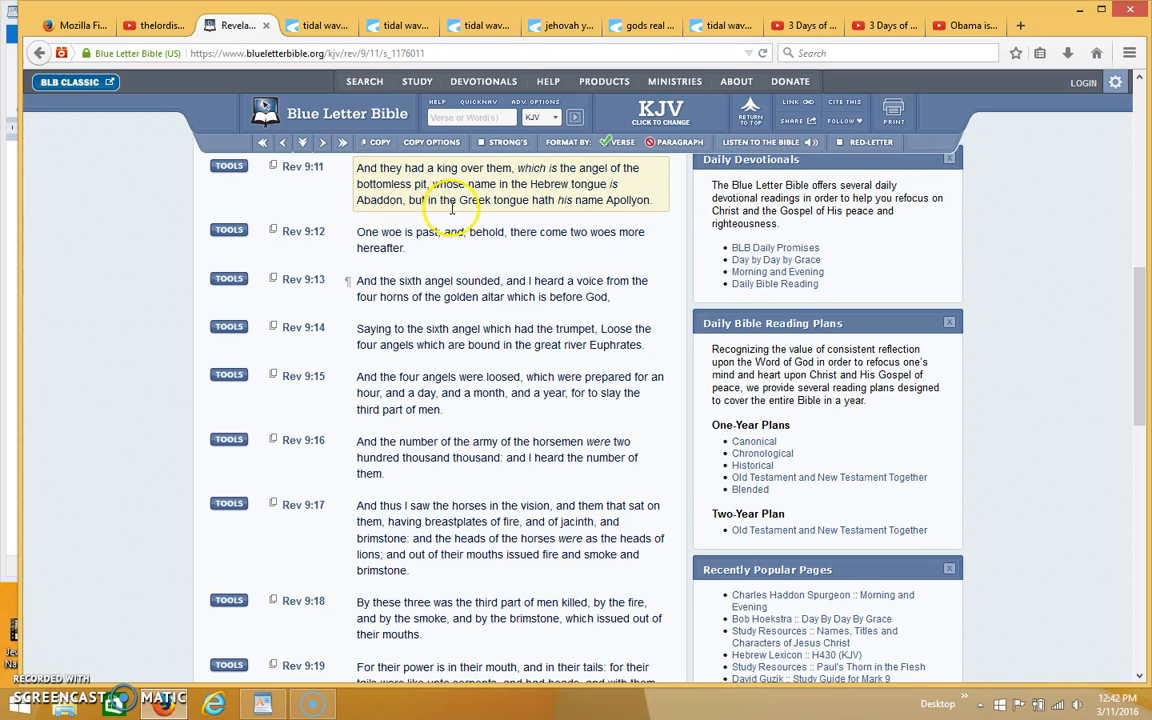
pyautogui.moveTo(572, 216)
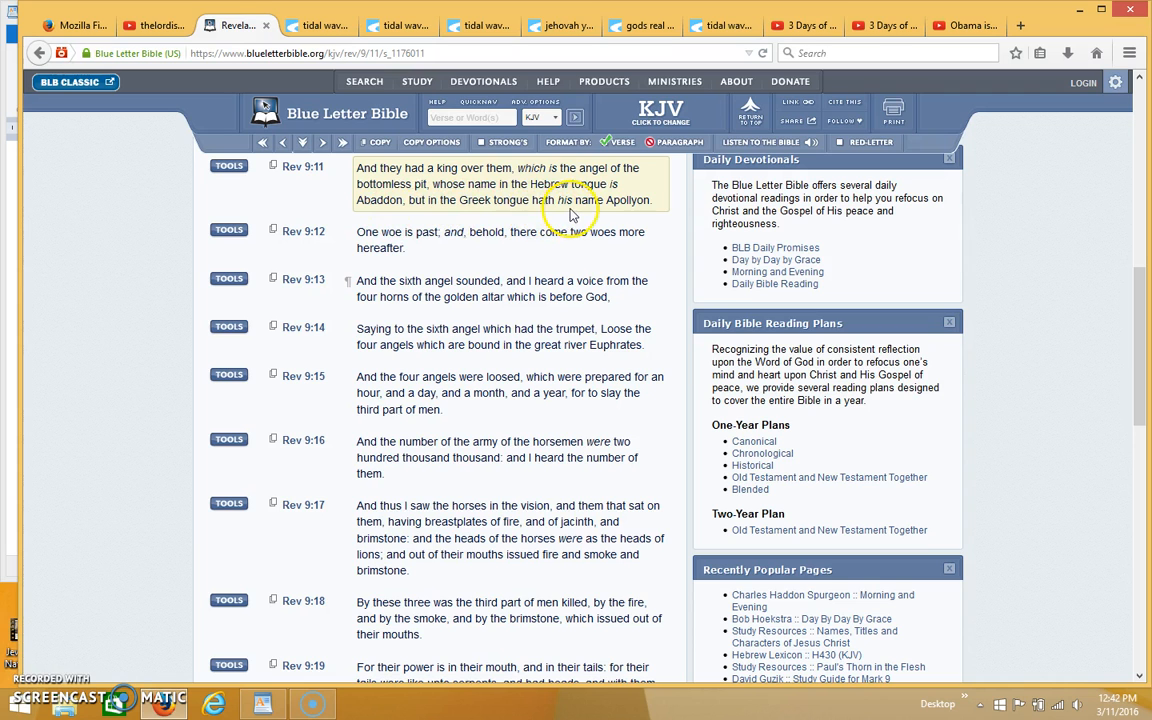
pyautogui.moveTo(638, 220)
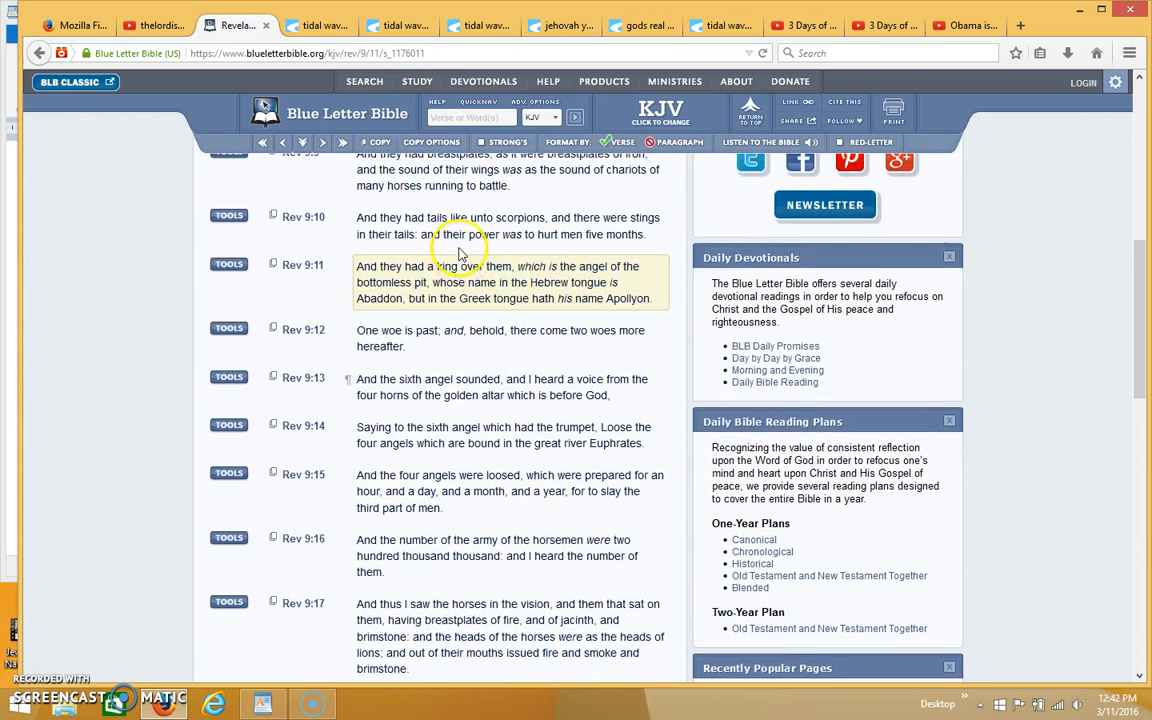
pyautogui.scroll(3)
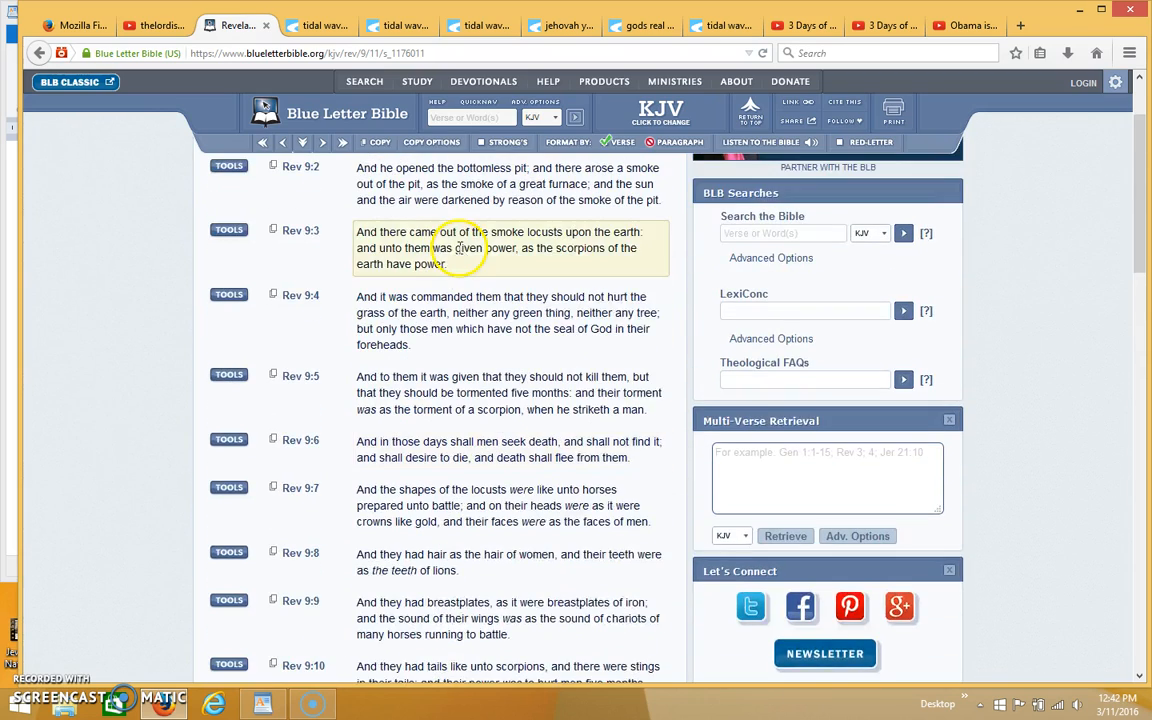
pyautogui.scroll(3)
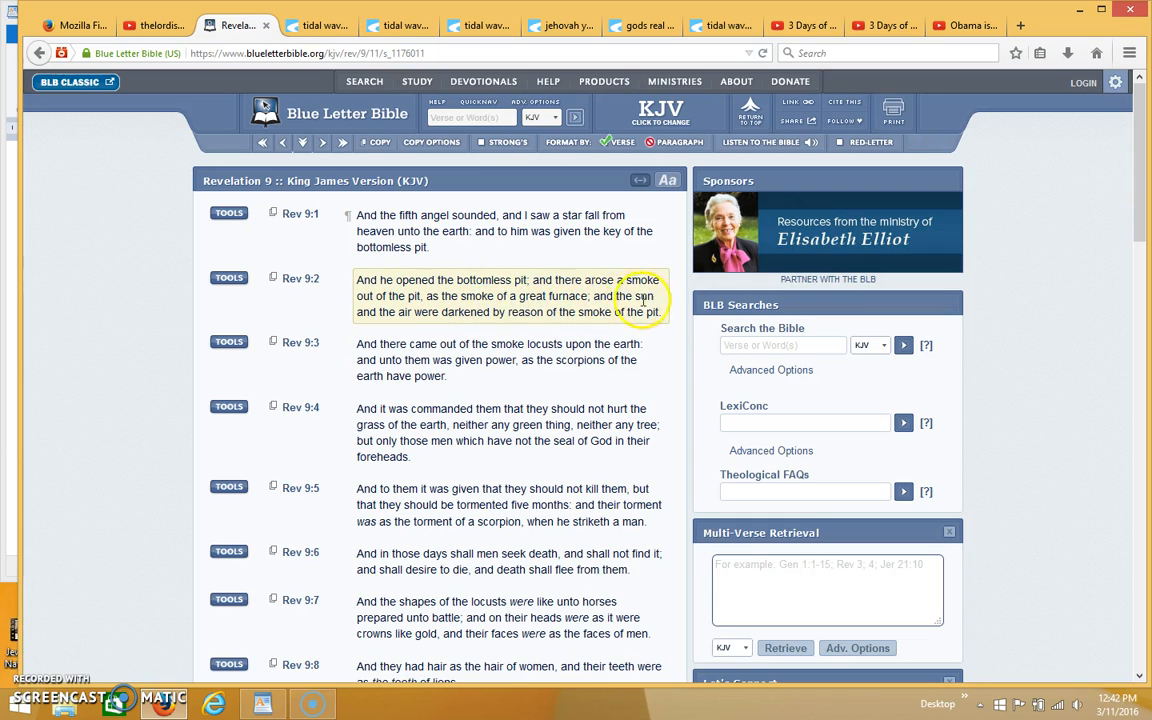
pyautogui.moveTo(518, 328)
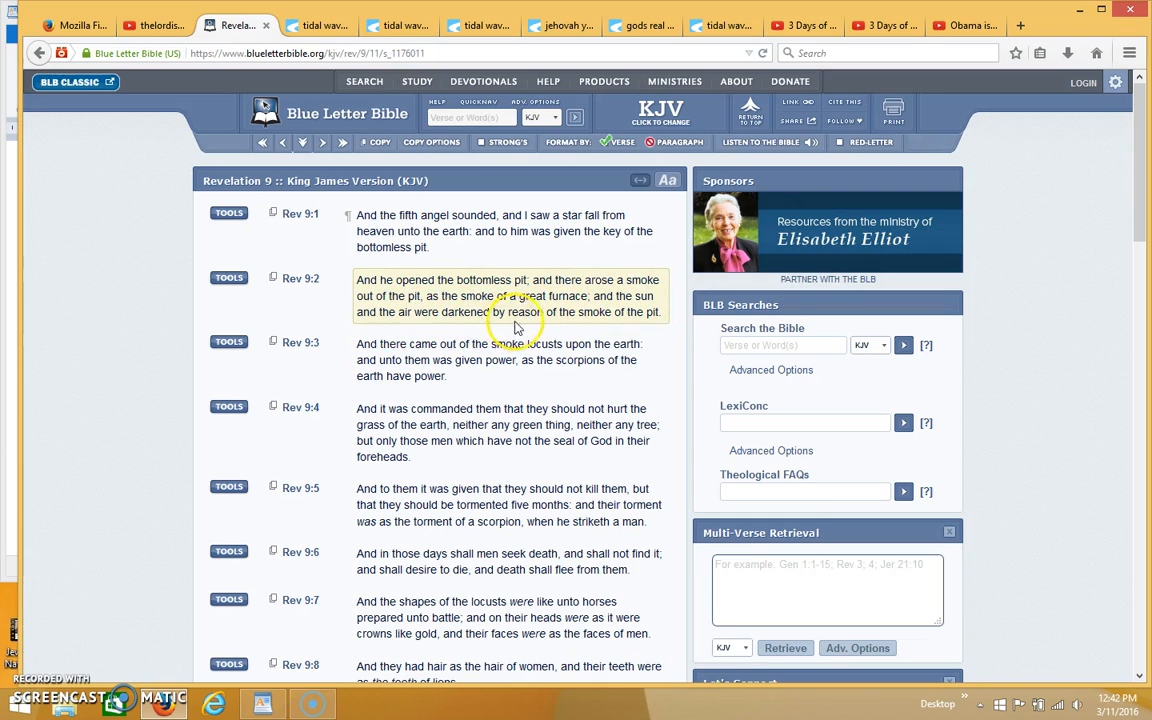
pyautogui.moveTo(596, 318)
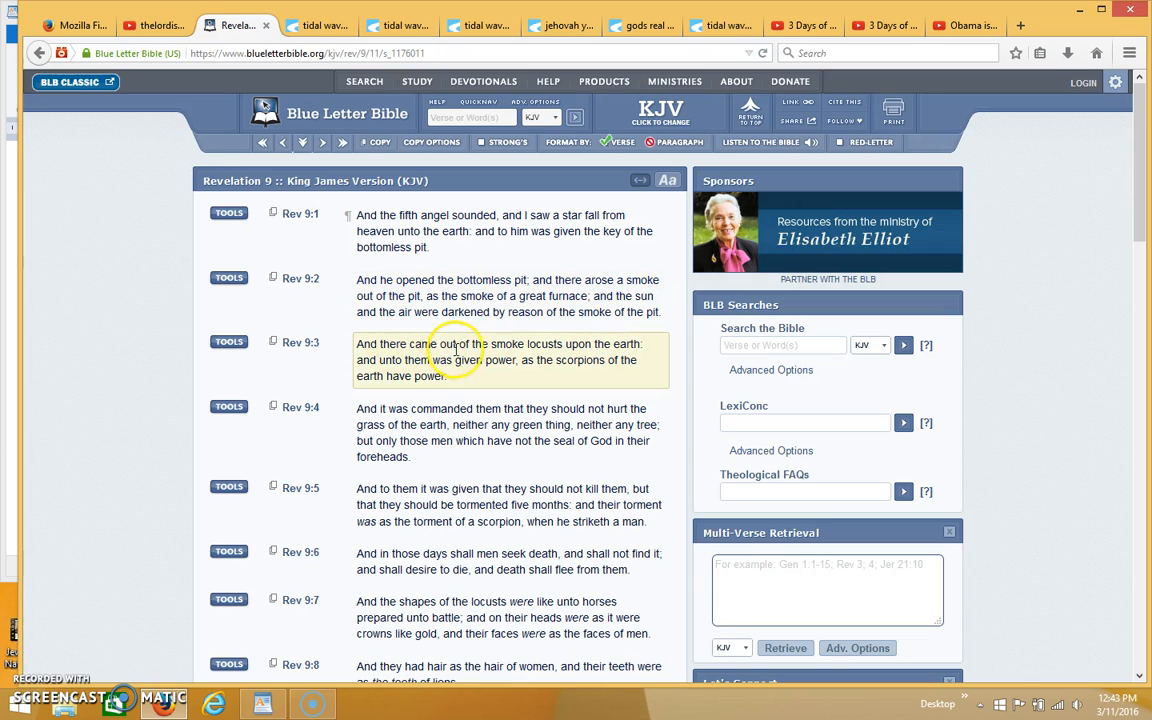
pyautogui.moveTo(638, 352)
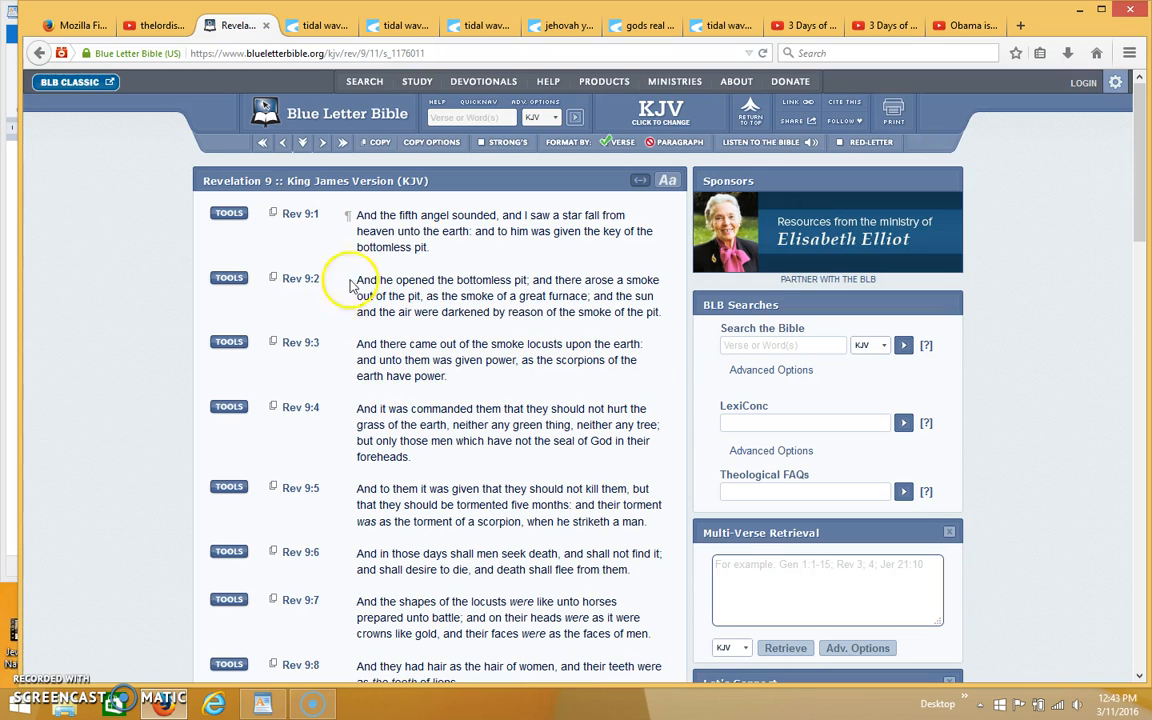
pyautogui.moveTo(62, 638)
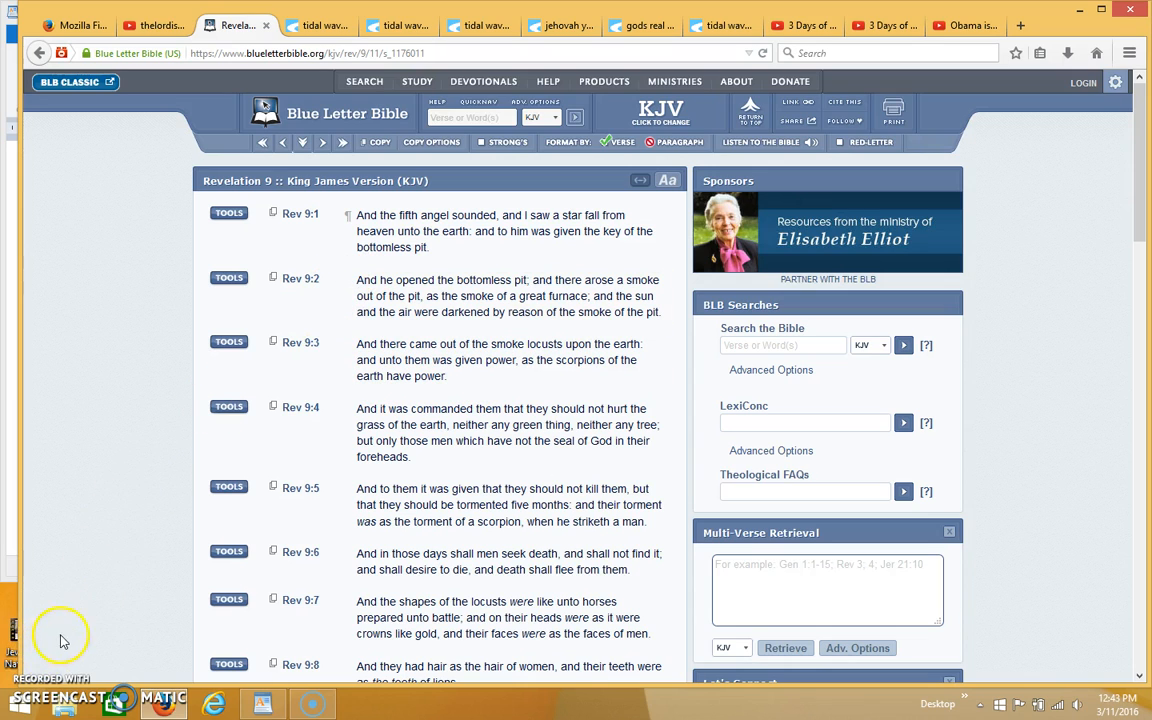
pyautogui.moveTo(48, 664)
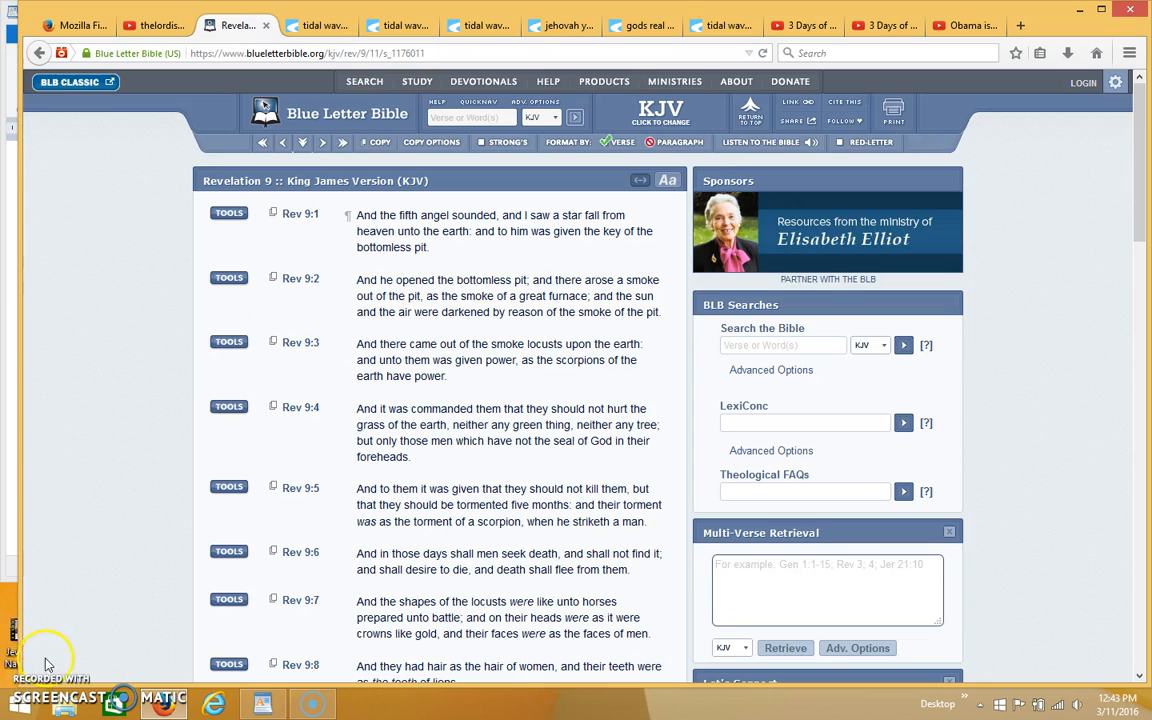